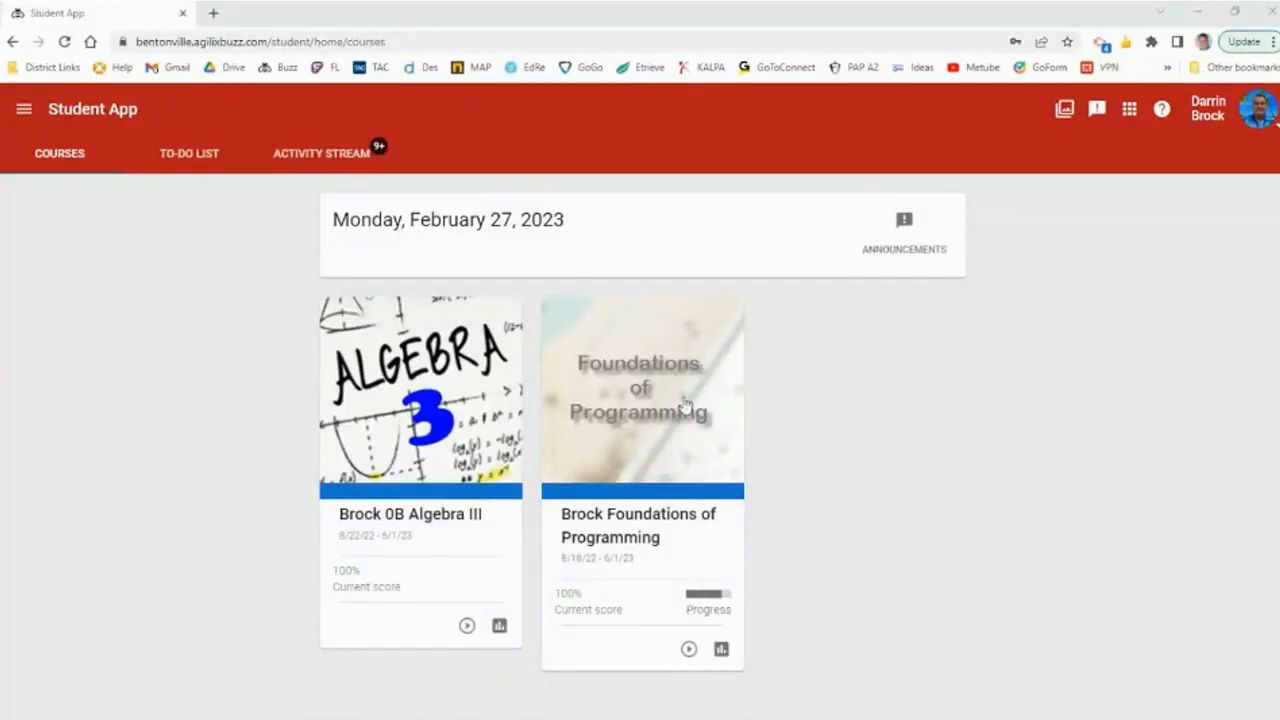
# Open the 05.02 Decoding ASCII Lesson from Foundations of Programming's Grades and Activities list
pyautogui.click(642, 395)
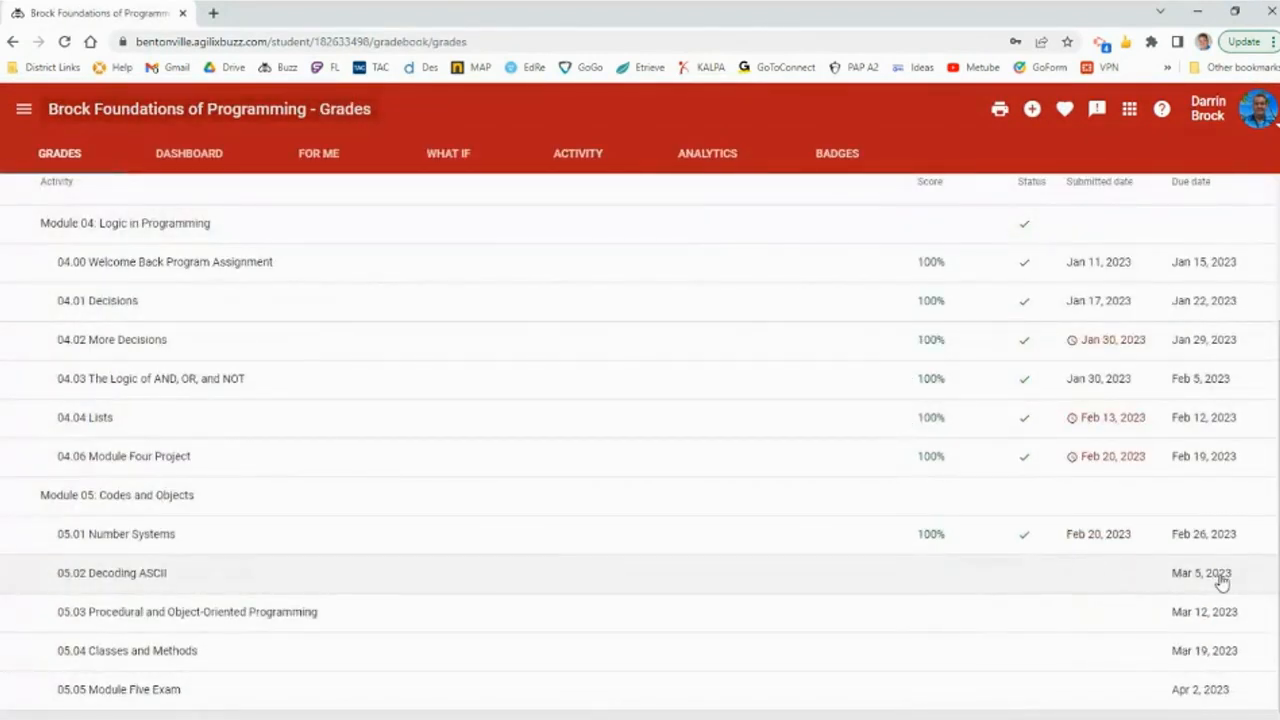
pyautogui.moveTo(135, 587)
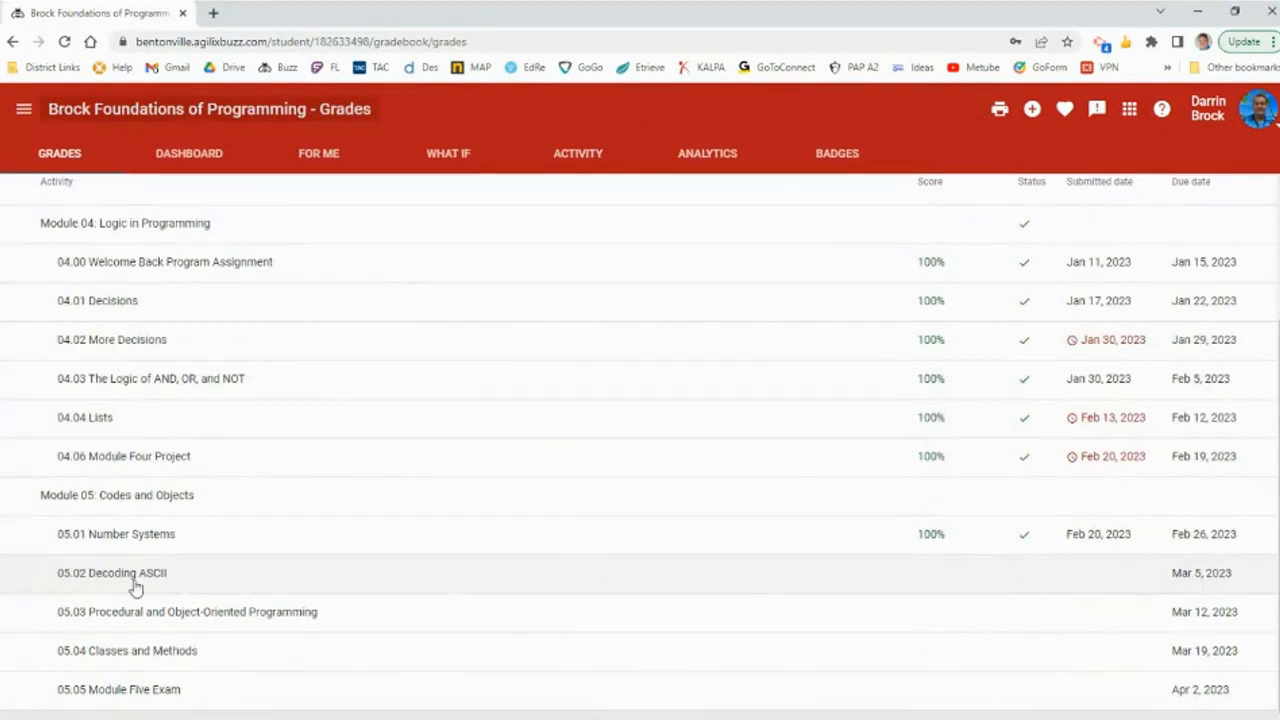
pyautogui.moveTo(115, 571)
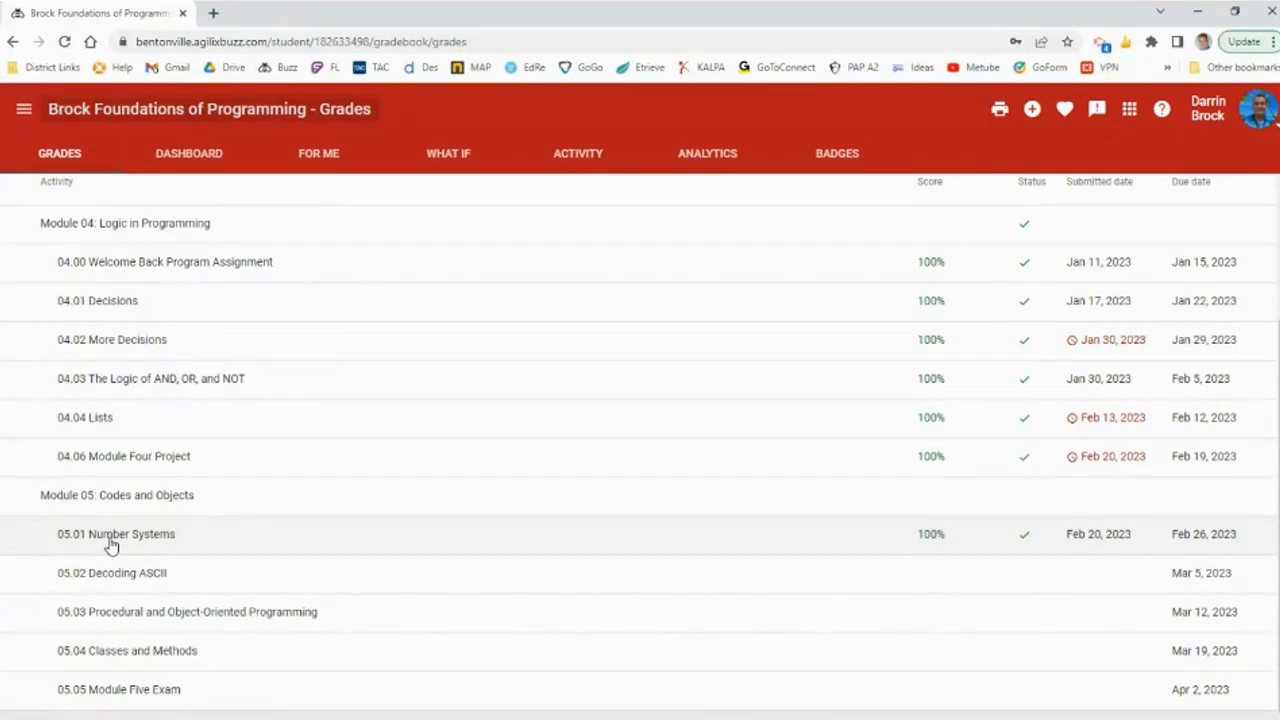
pyautogui.moveTo(155, 582)
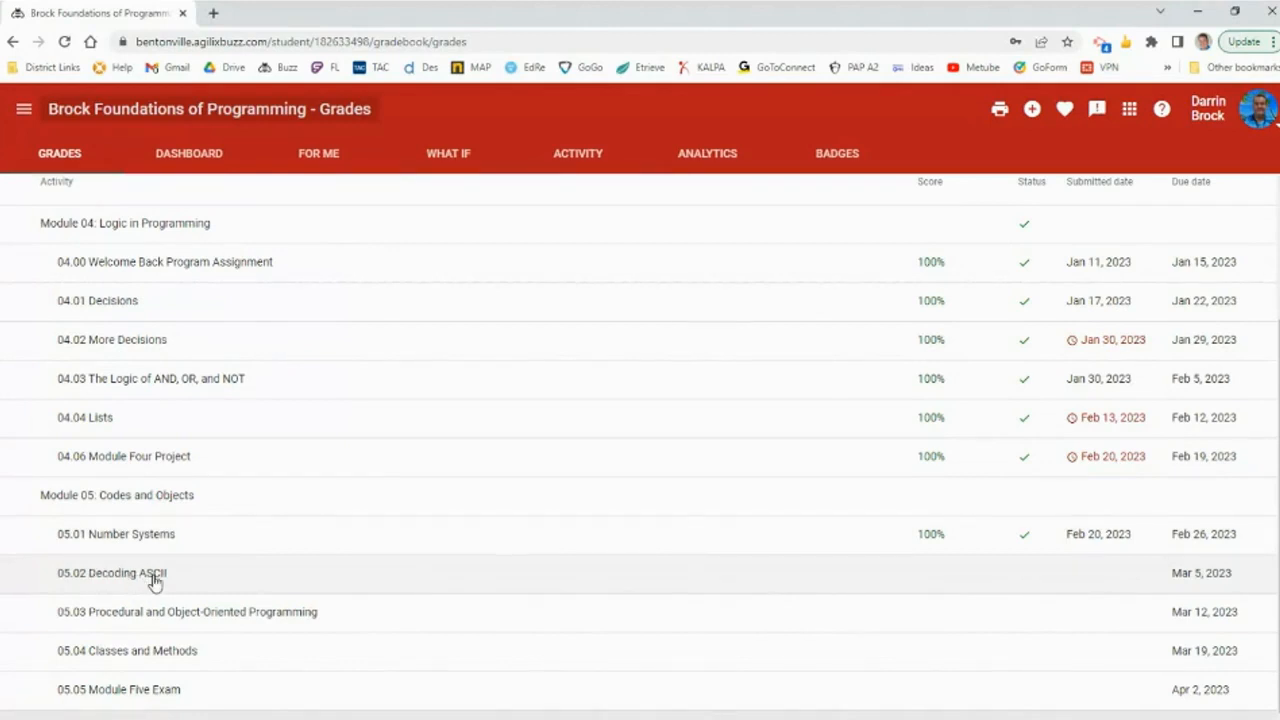
pyautogui.click(24, 109)
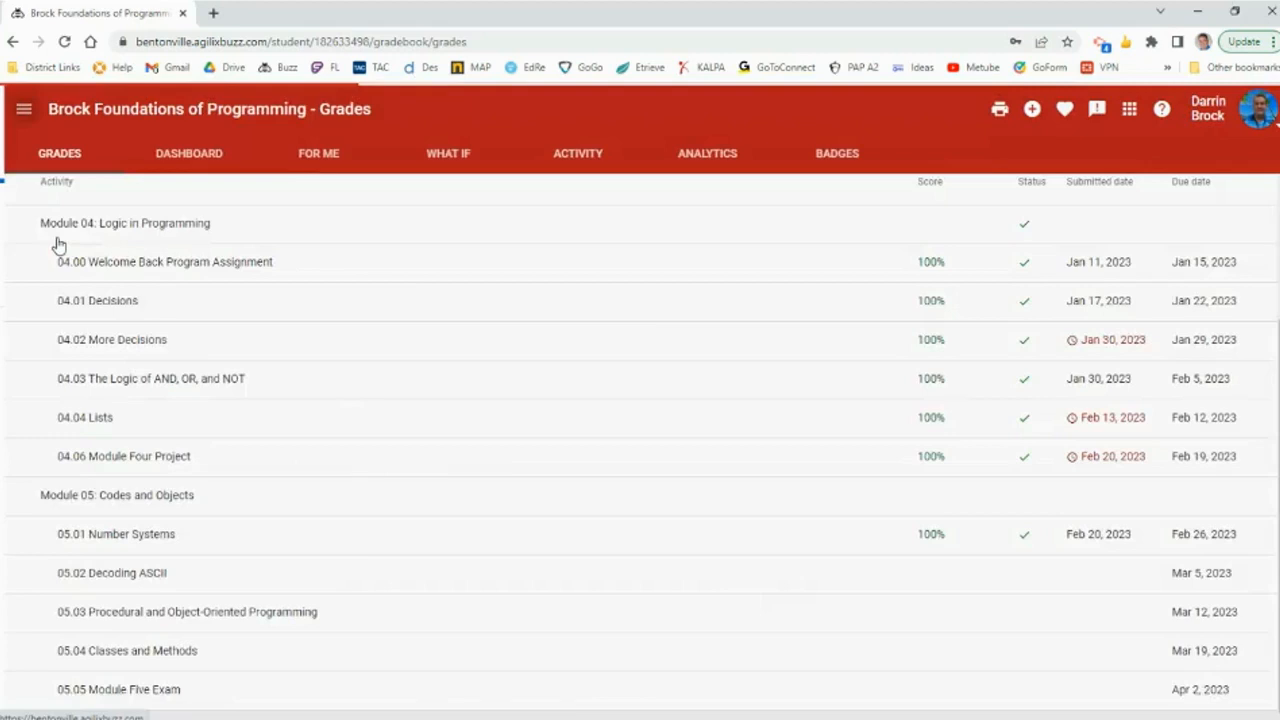
pyautogui.click(577, 153)
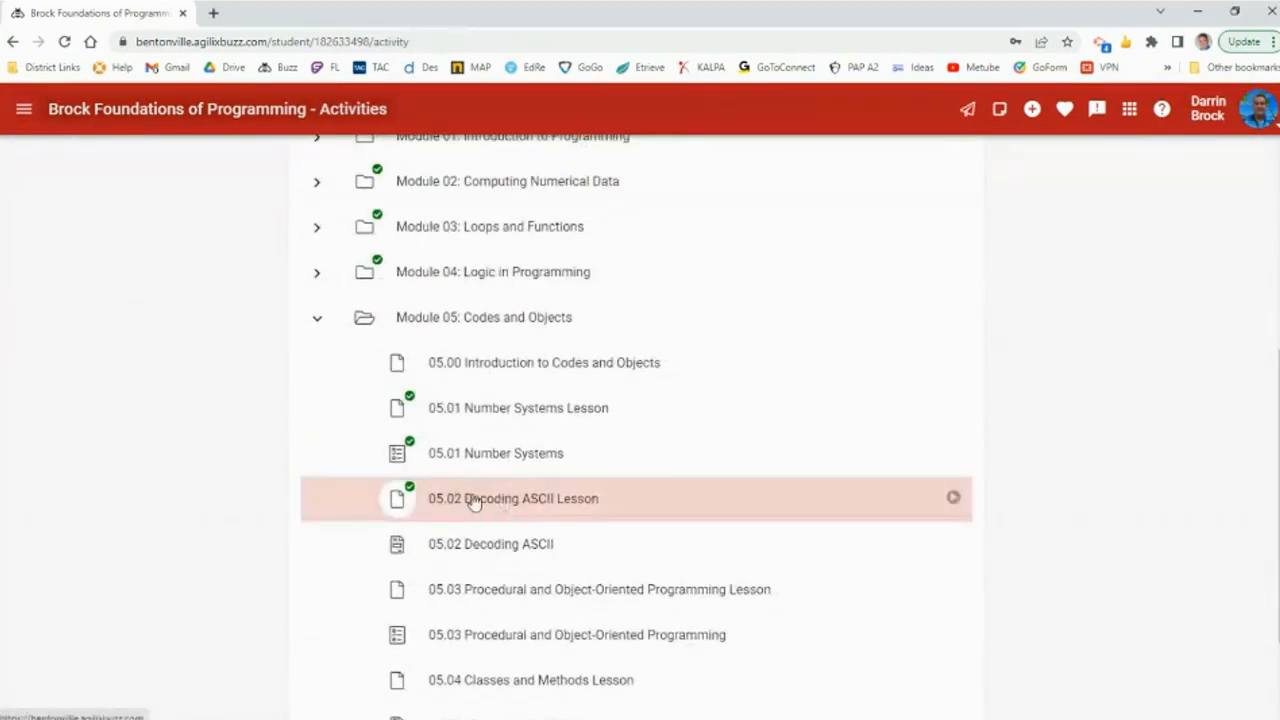
pyautogui.click(513, 498)
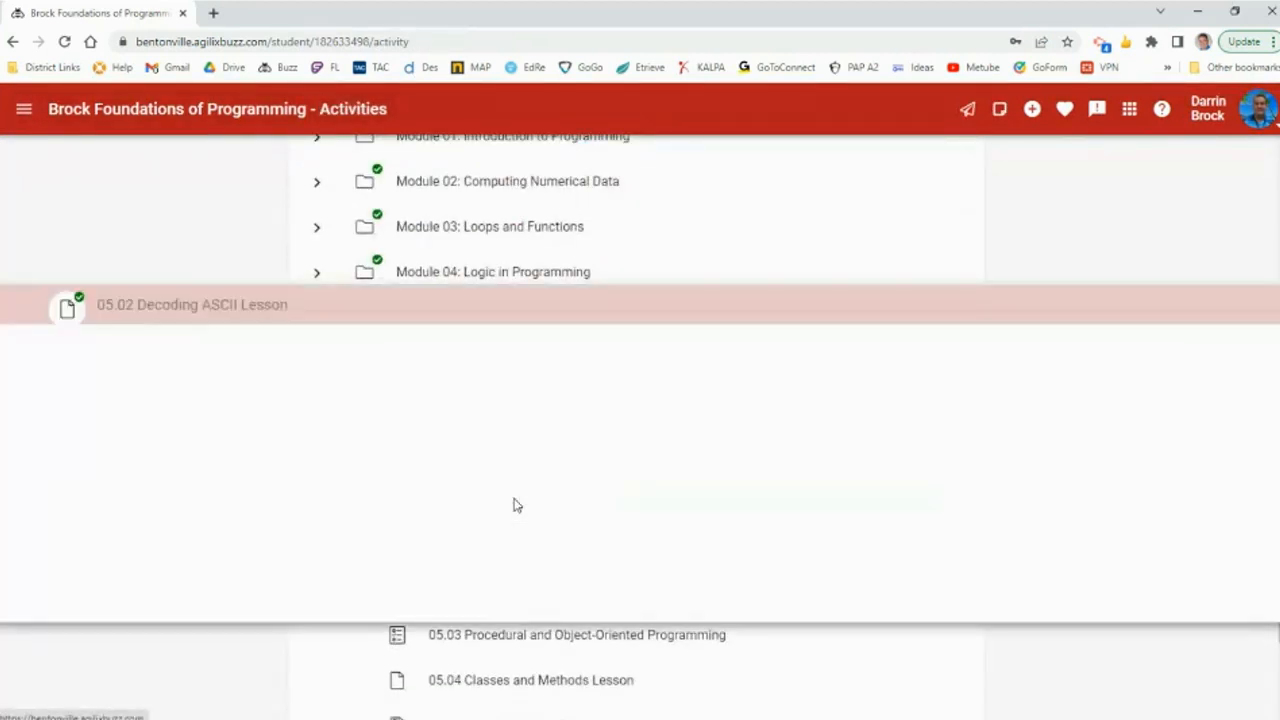
# Read the Decoding Codes page 1 of 6 down to its Objectives box
pyautogui.click(191, 304)
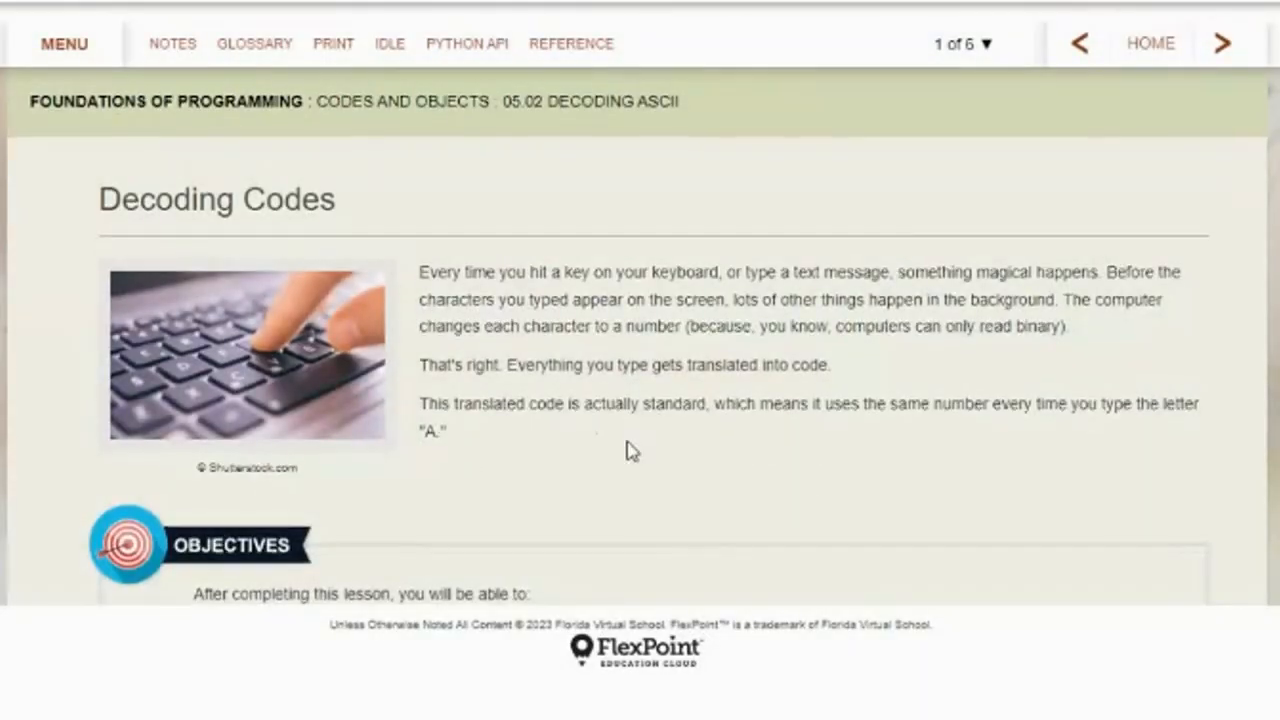
pyautogui.scroll(-3)
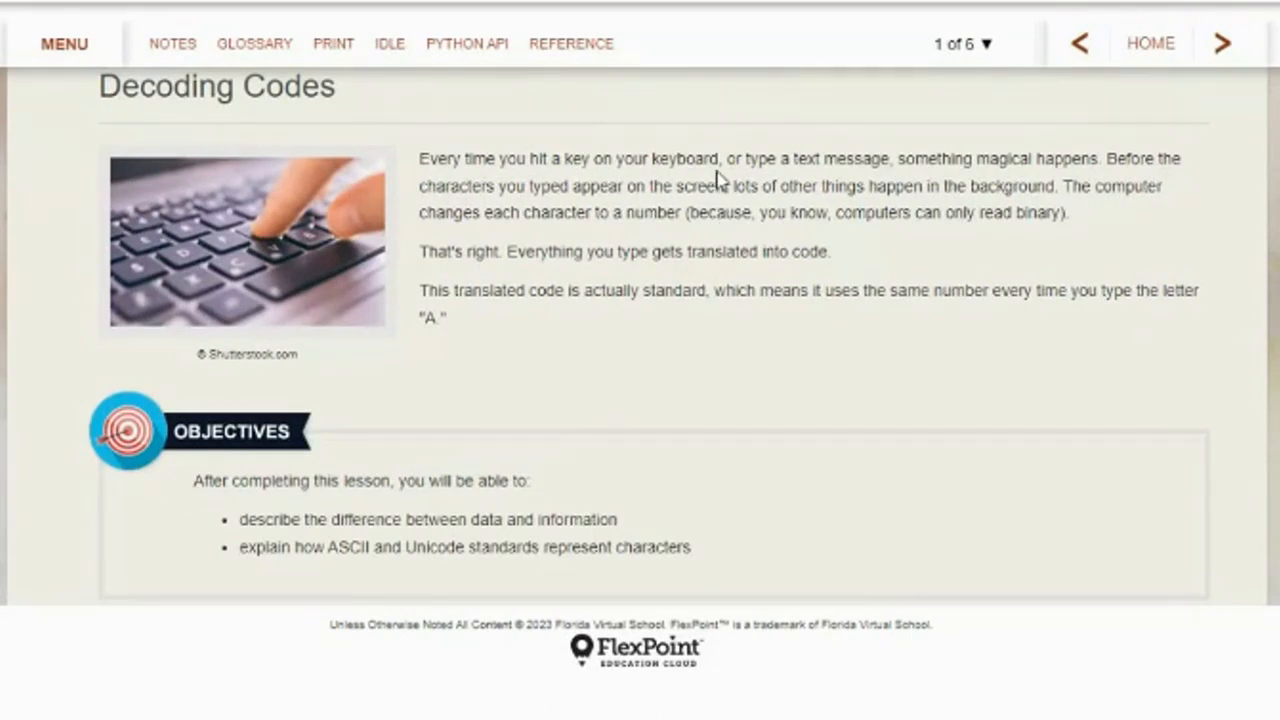
pyautogui.moveTo(857, 188)
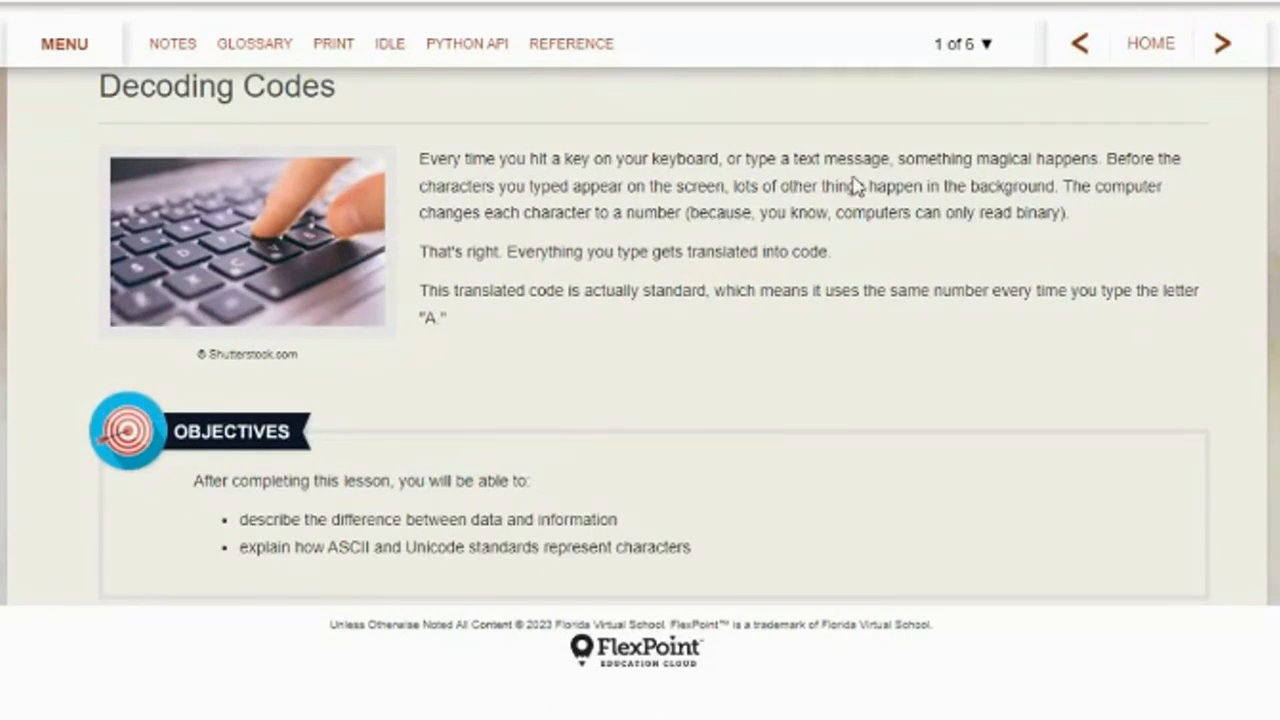
pyautogui.moveTo(843, 337)
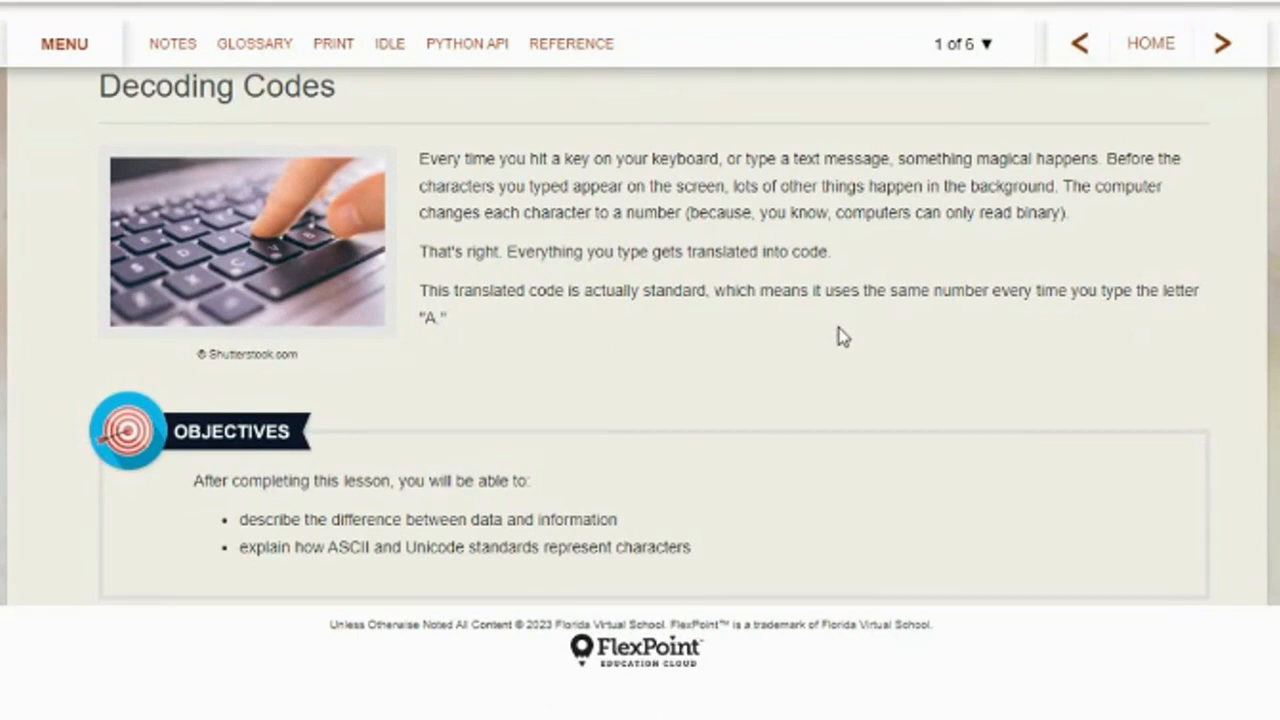
pyautogui.moveTo(808, 401)
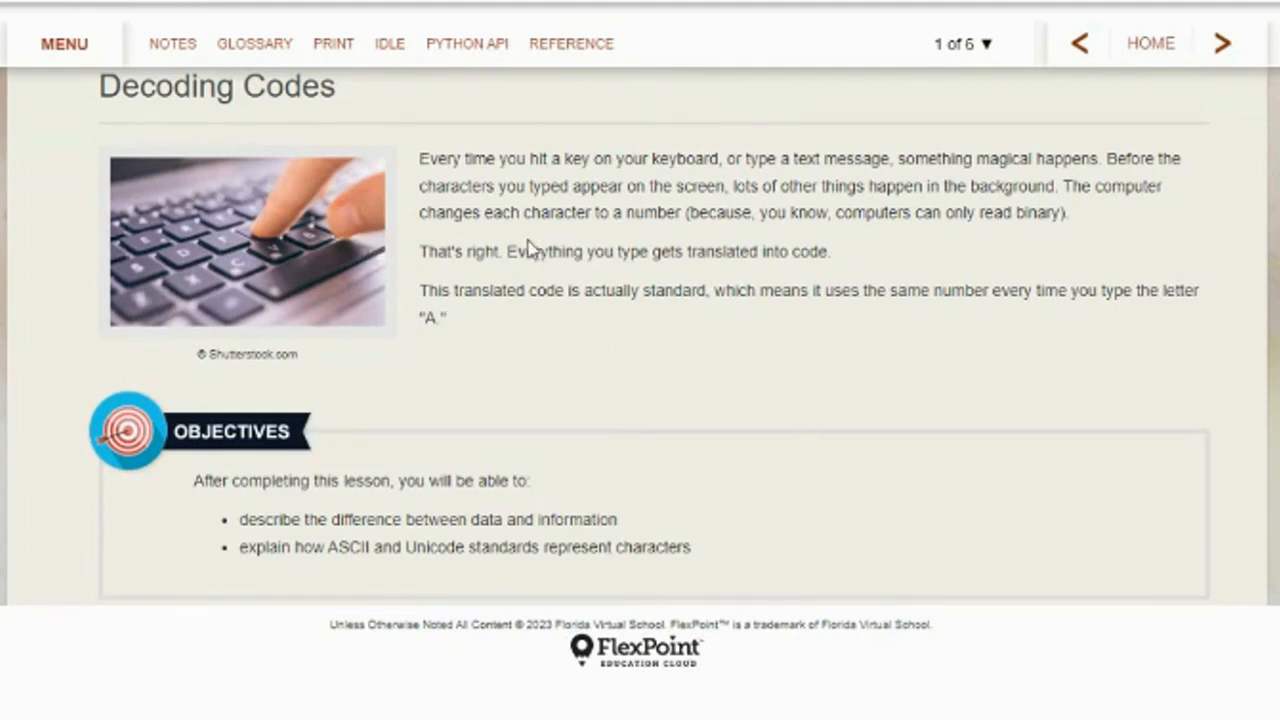
pyautogui.moveTo(662, 242)
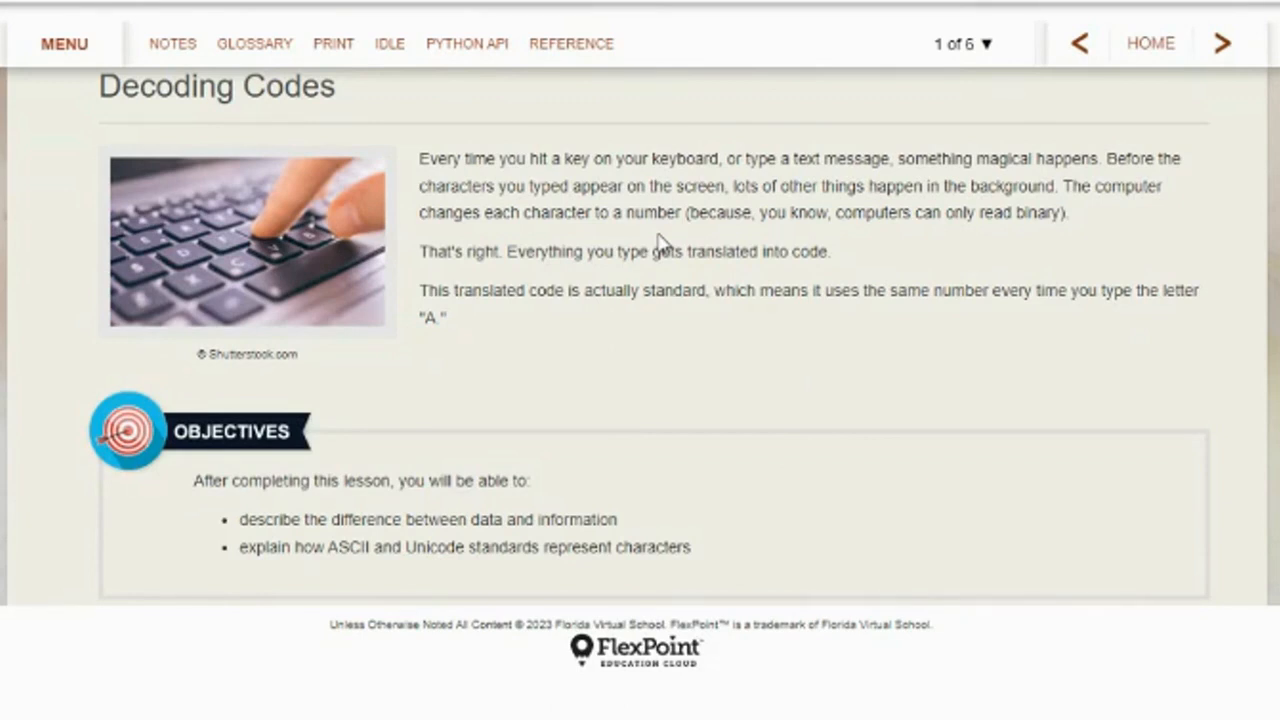
pyautogui.moveTo(640, 398)
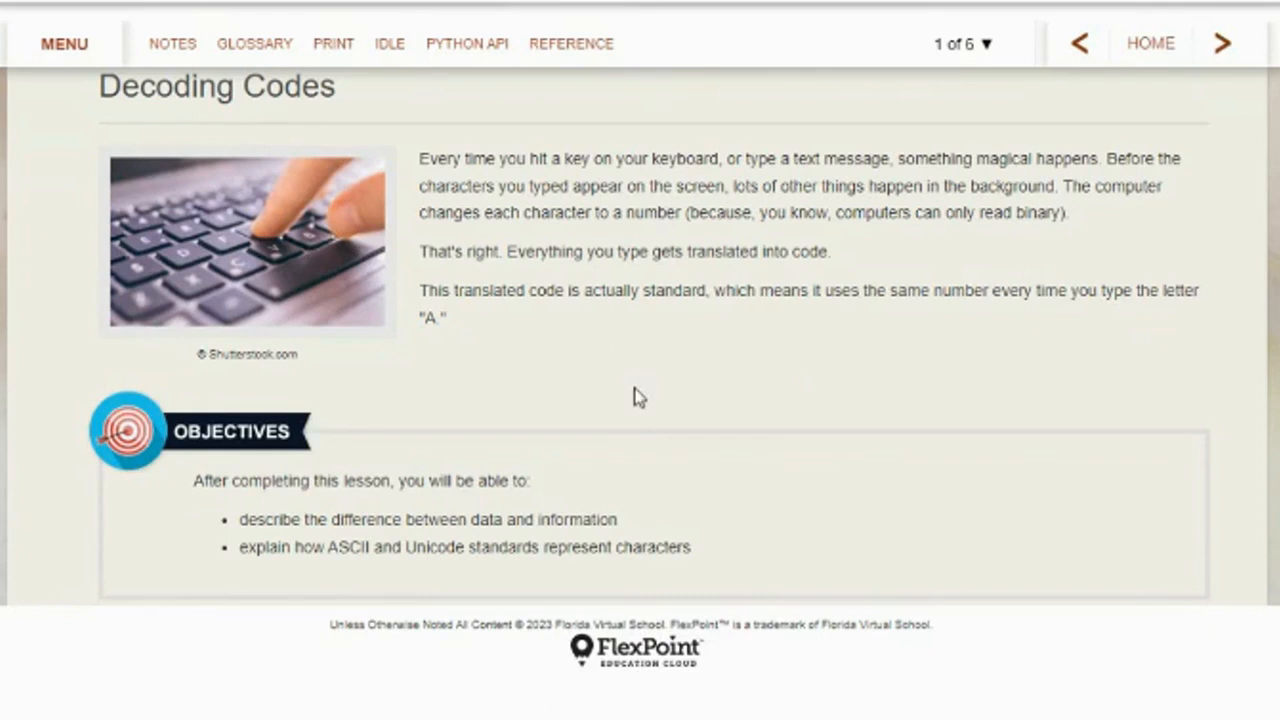
pyautogui.moveTo(653, 318)
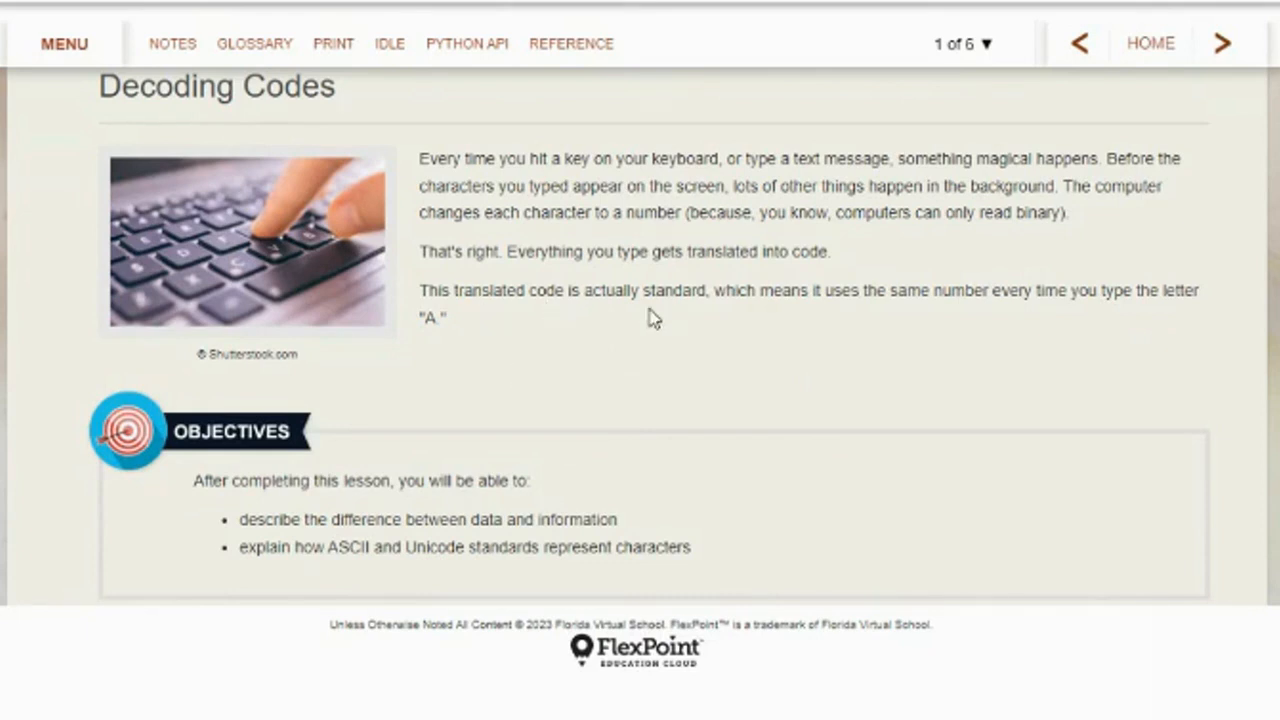
pyautogui.moveTo(781, 350)
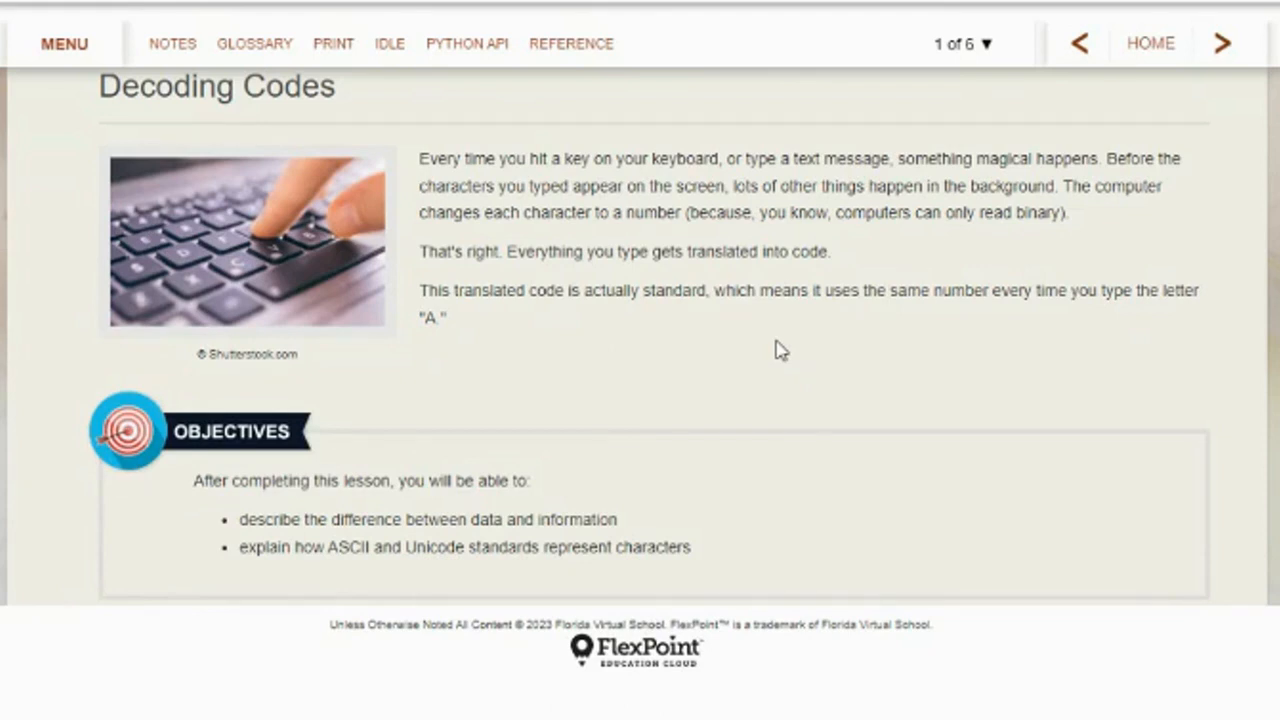
pyautogui.scroll(-3)
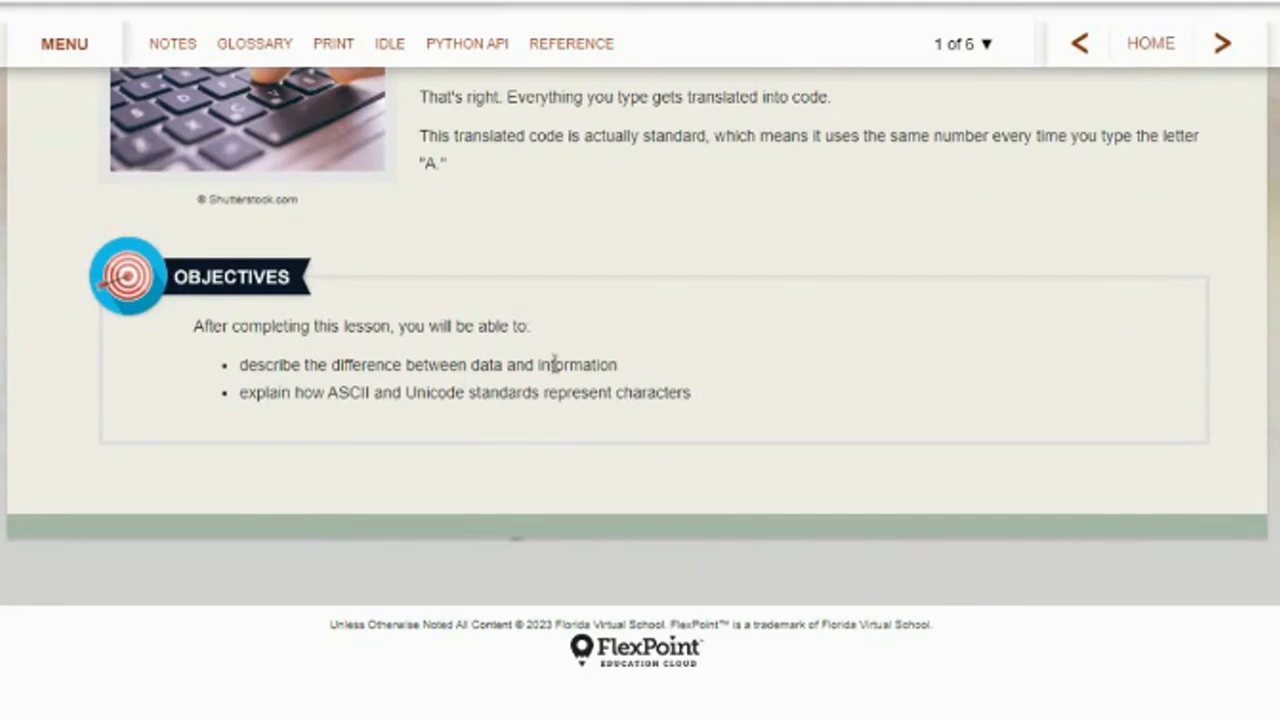
pyautogui.moveTo(330, 402)
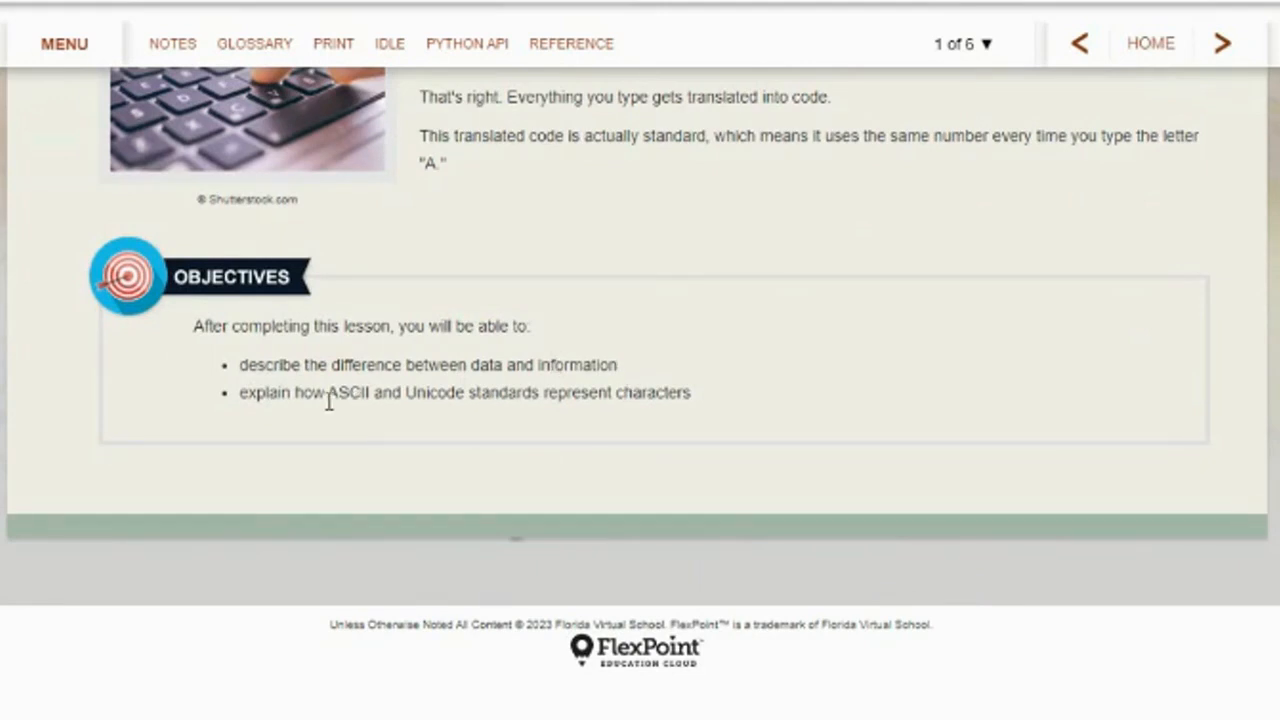
pyautogui.moveTo(1222, 43)
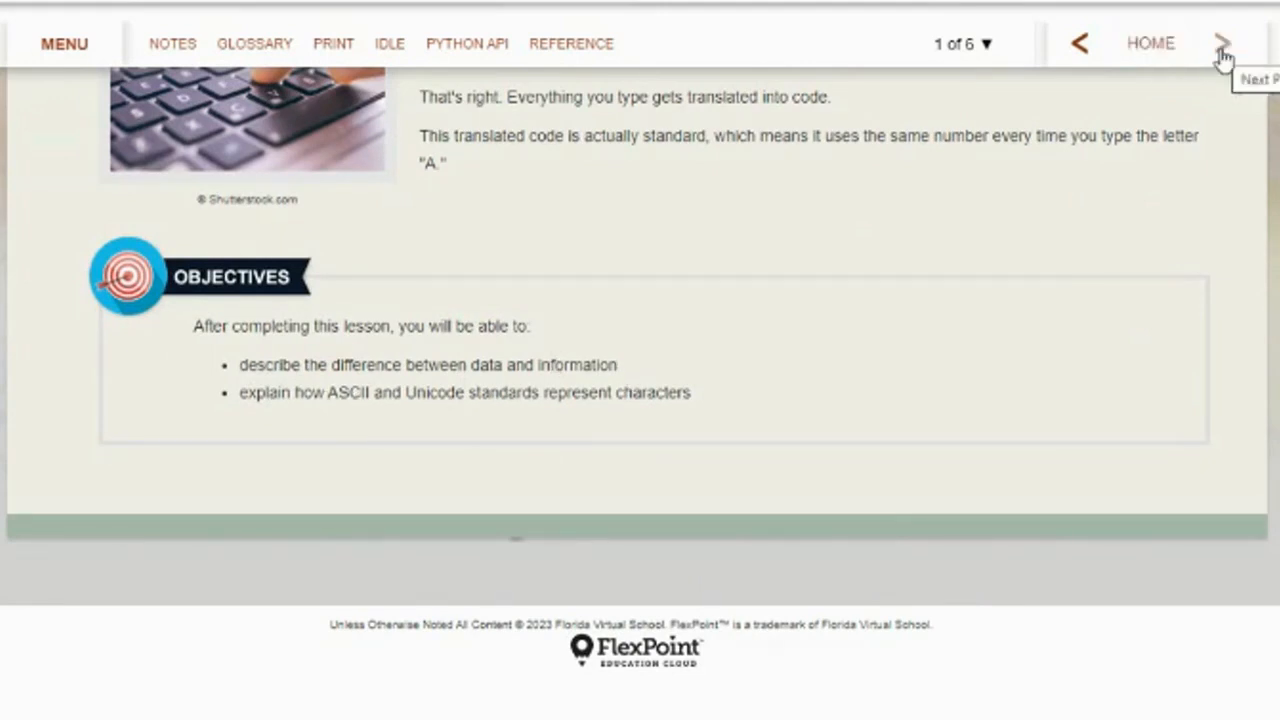
pyautogui.click(1221, 43)
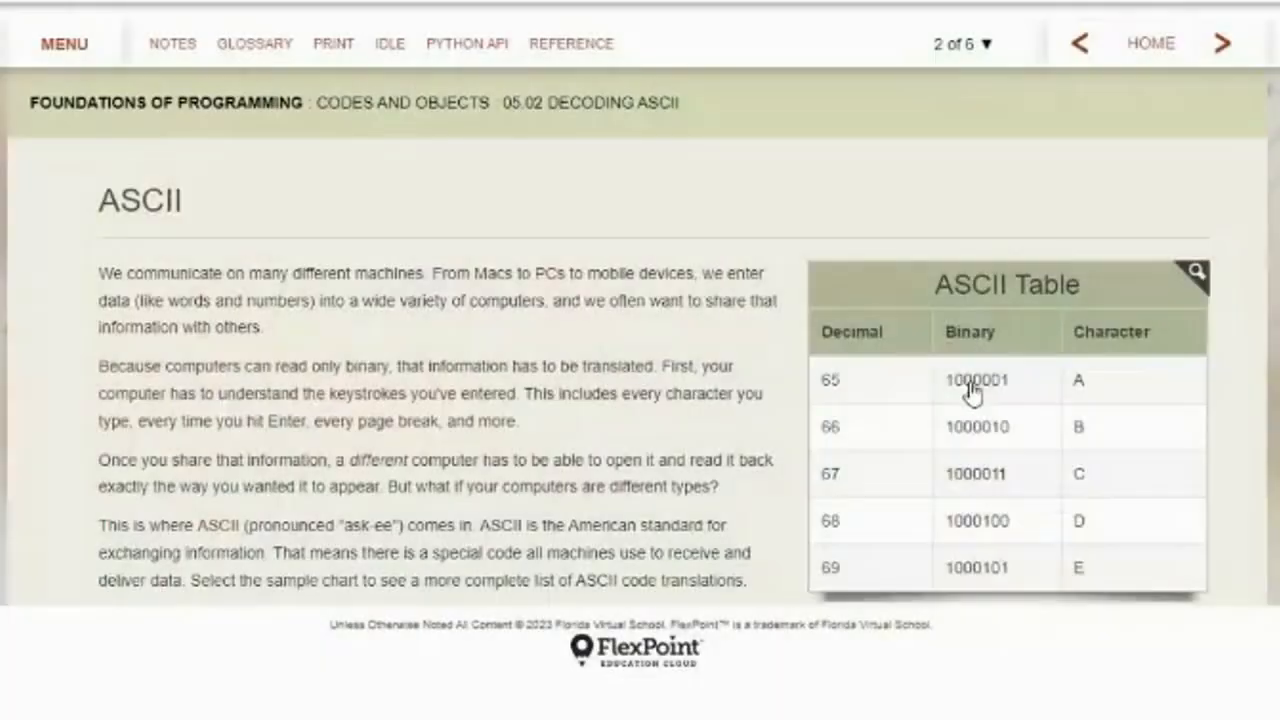
pyautogui.scroll(-3)
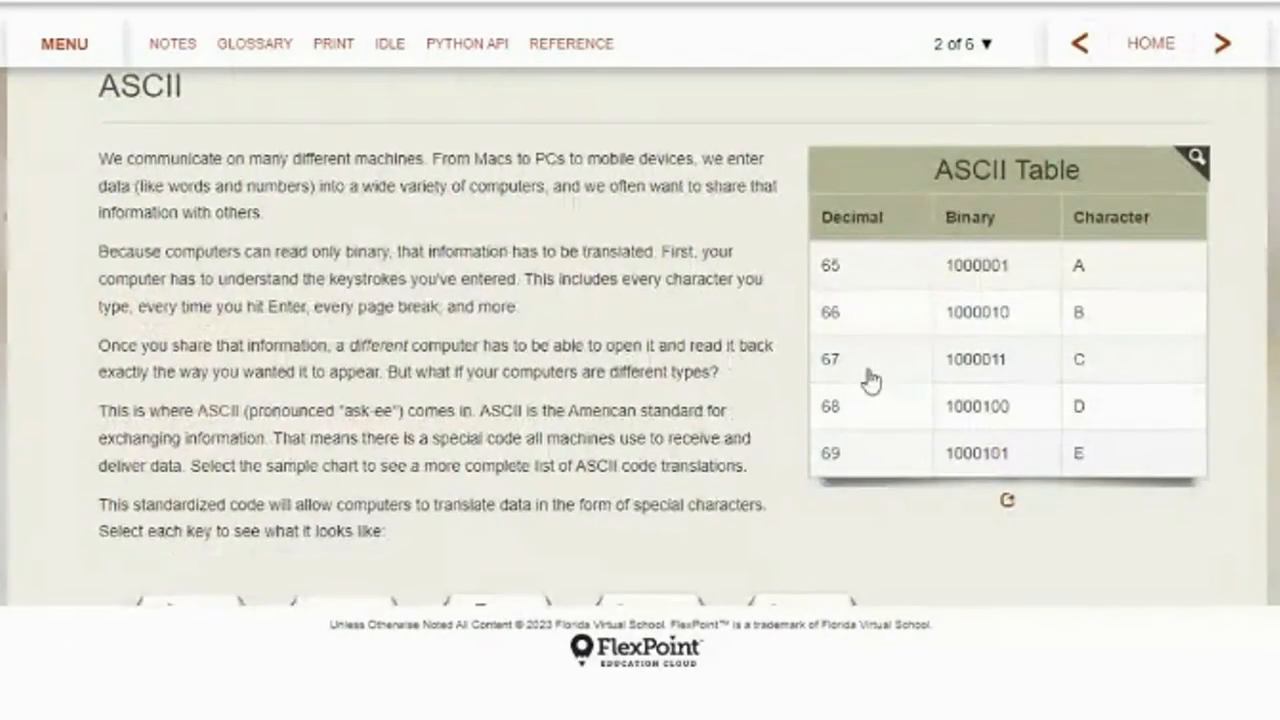
pyautogui.moveTo(1080, 475)
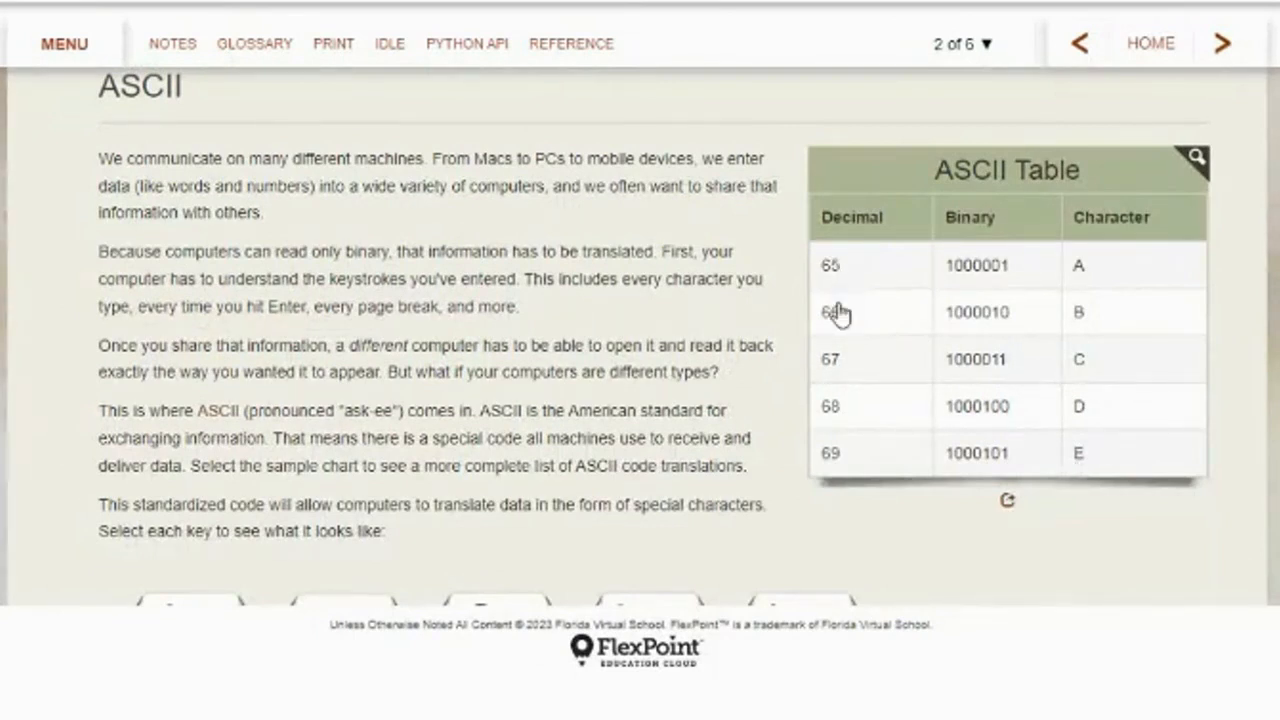
pyautogui.moveTo(1100, 270)
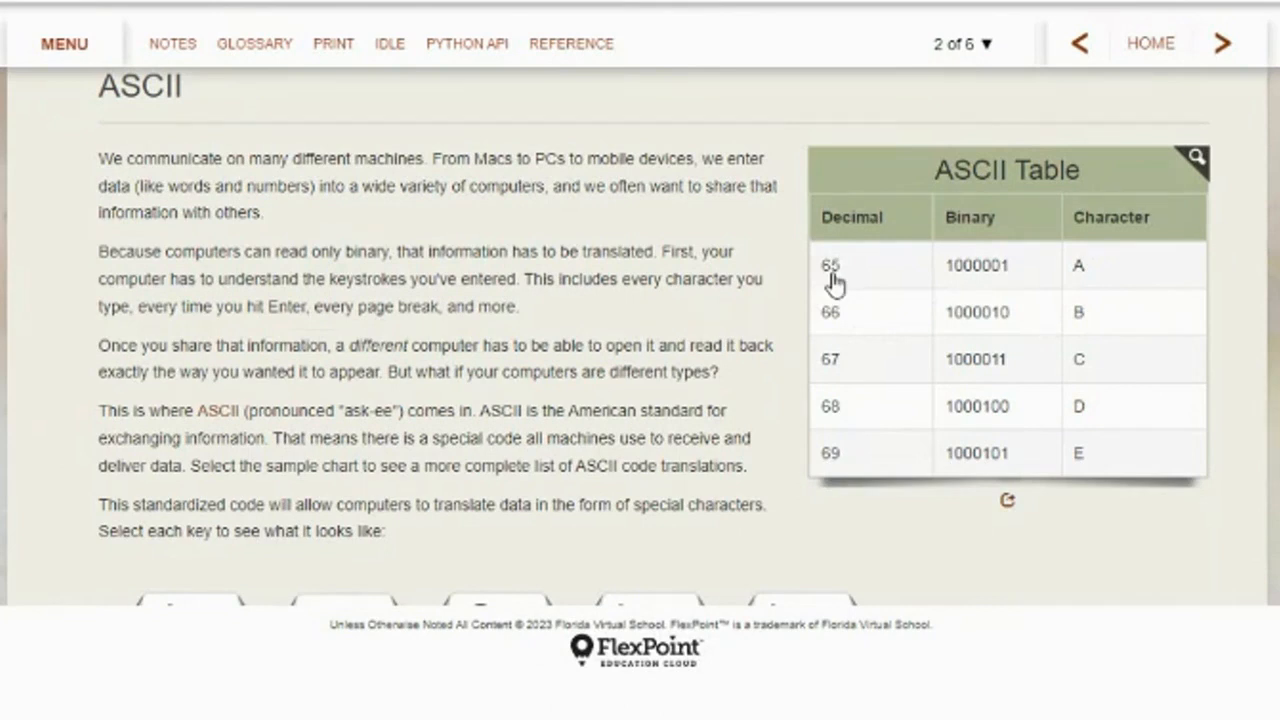
pyautogui.moveTo(987, 283)
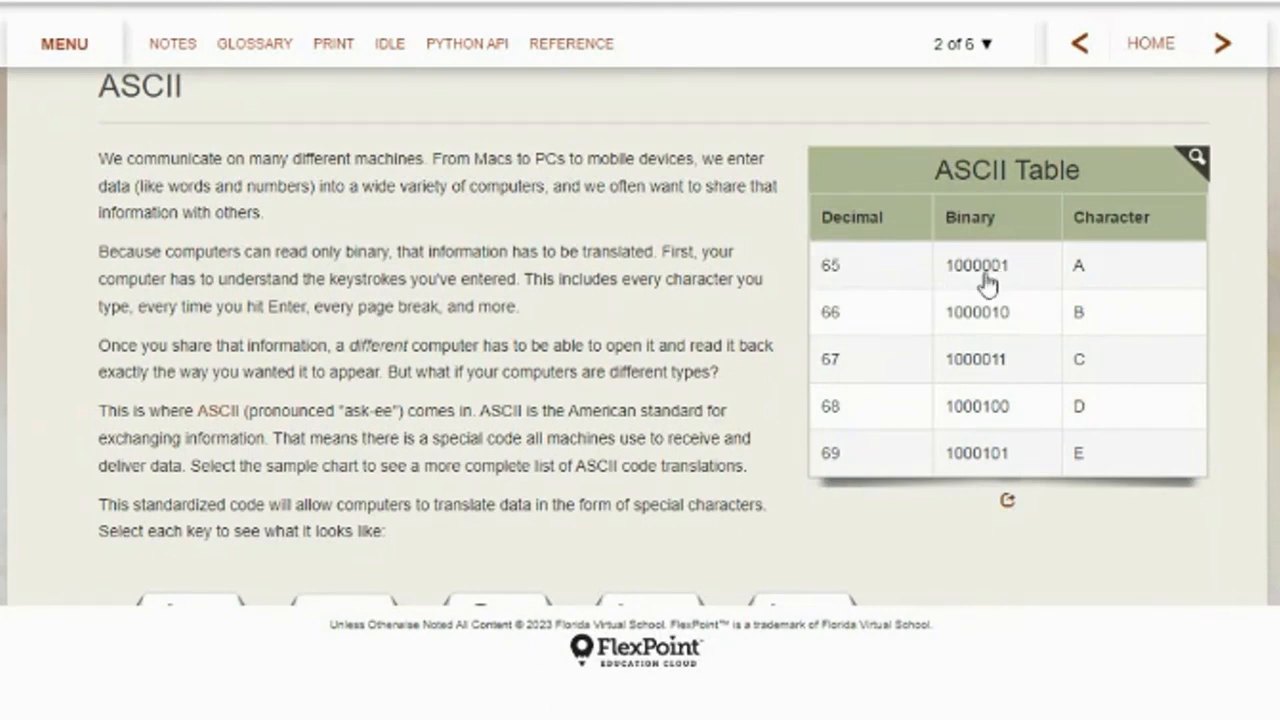
pyautogui.moveTo(953, 285)
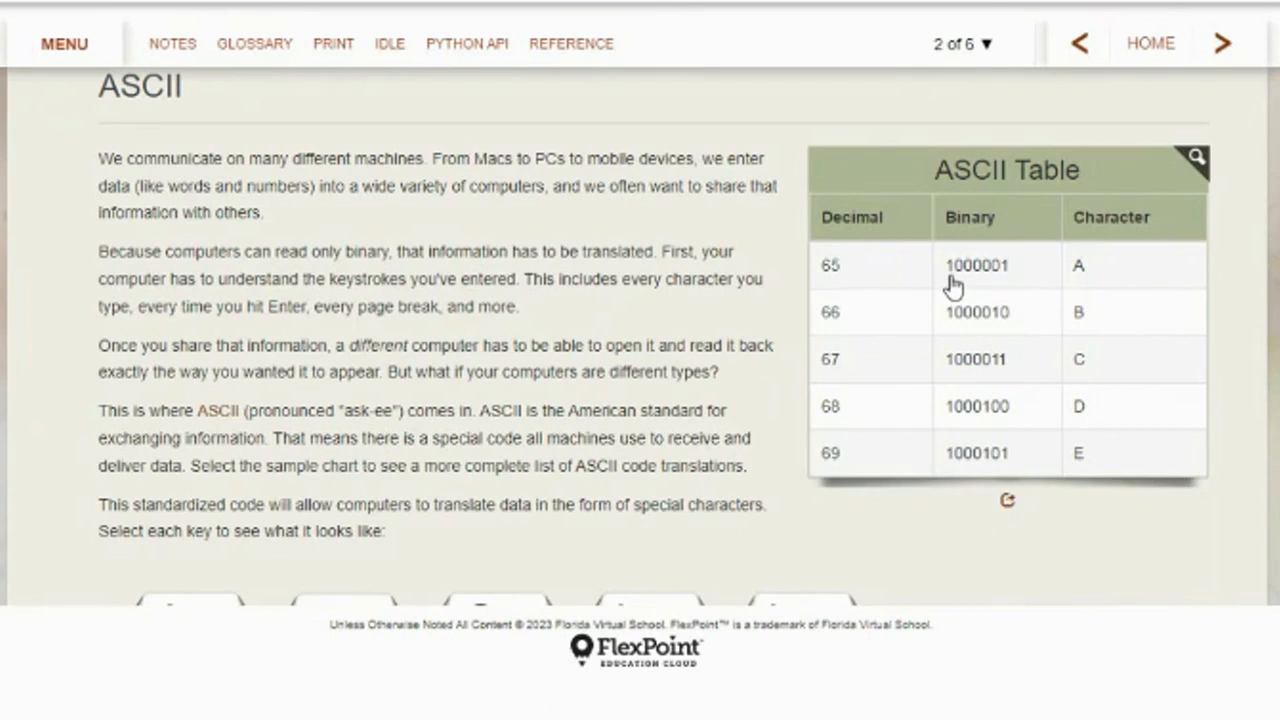
pyautogui.moveTo(1008, 288)
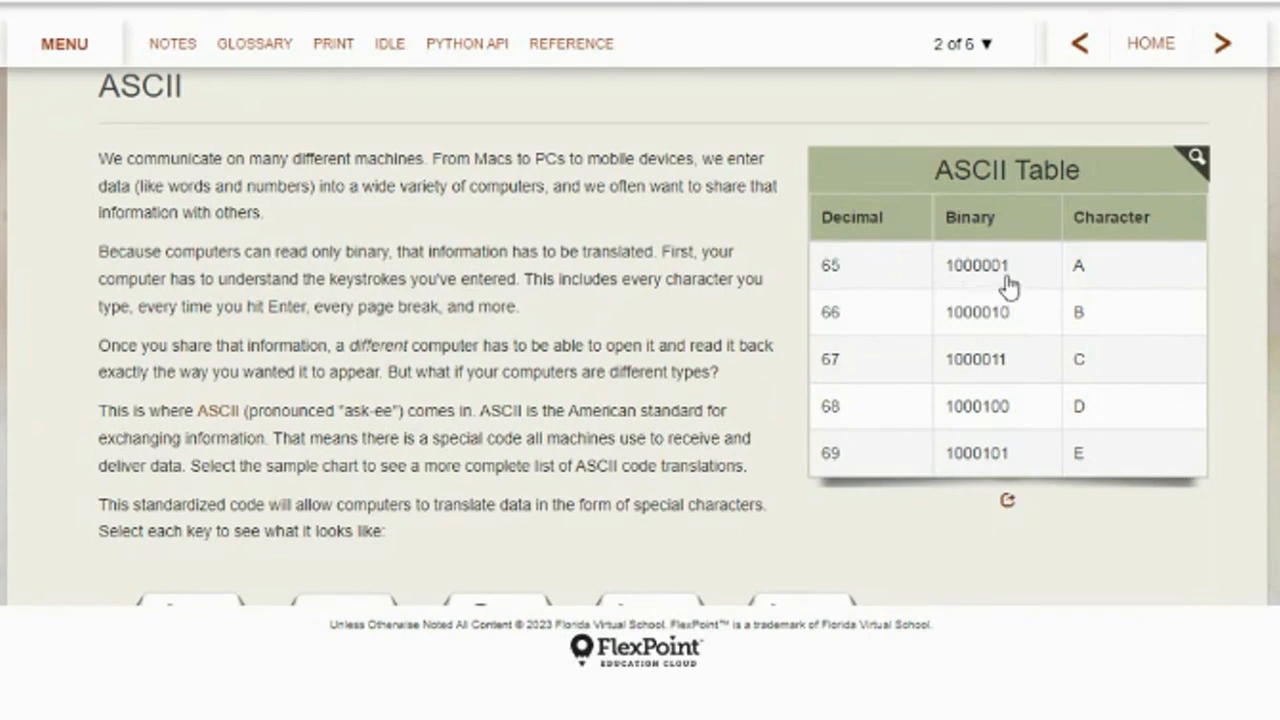
pyautogui.moveTo(1000, 286)
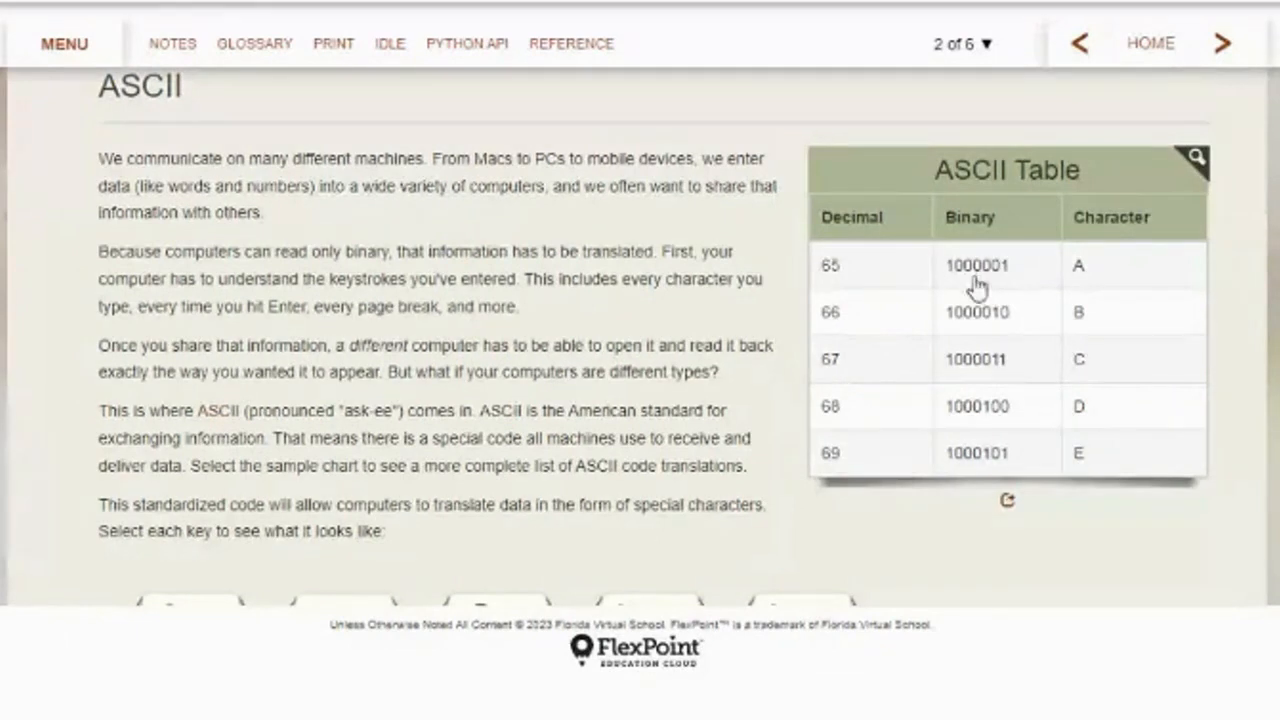
pyautogui.moveTo(955, 288)
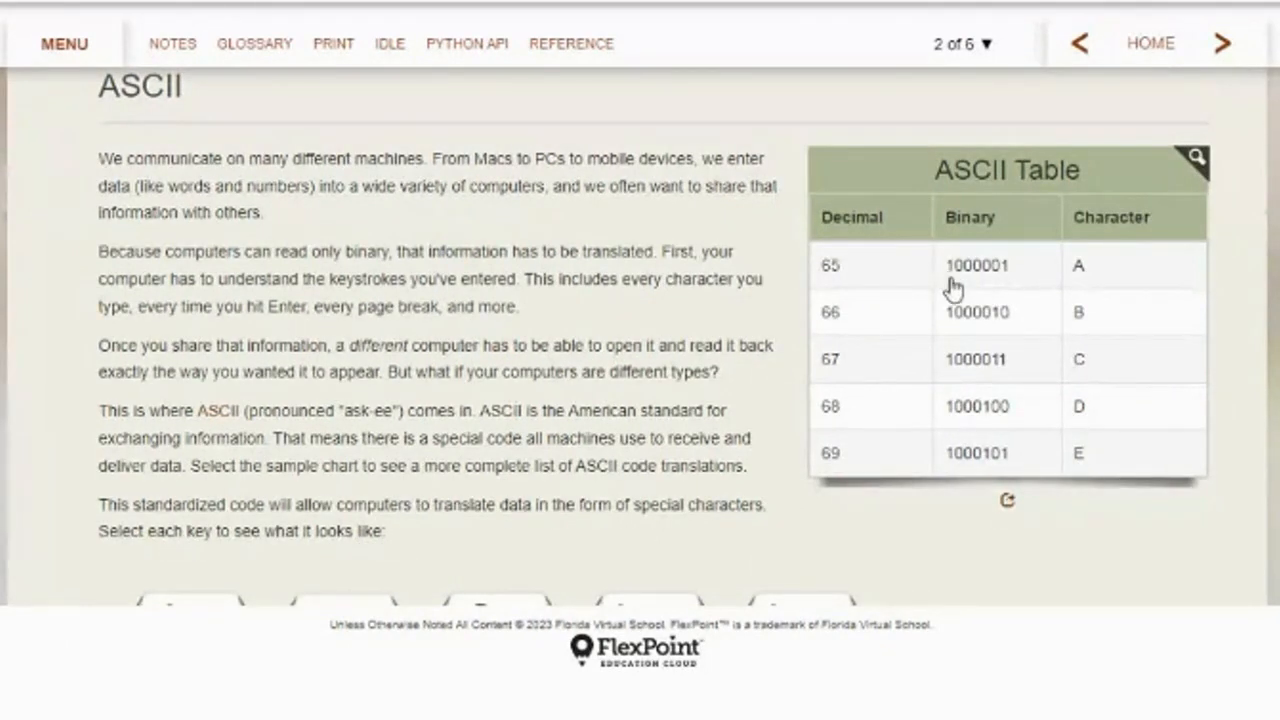
pyautogui.moveTo(1010, 280)
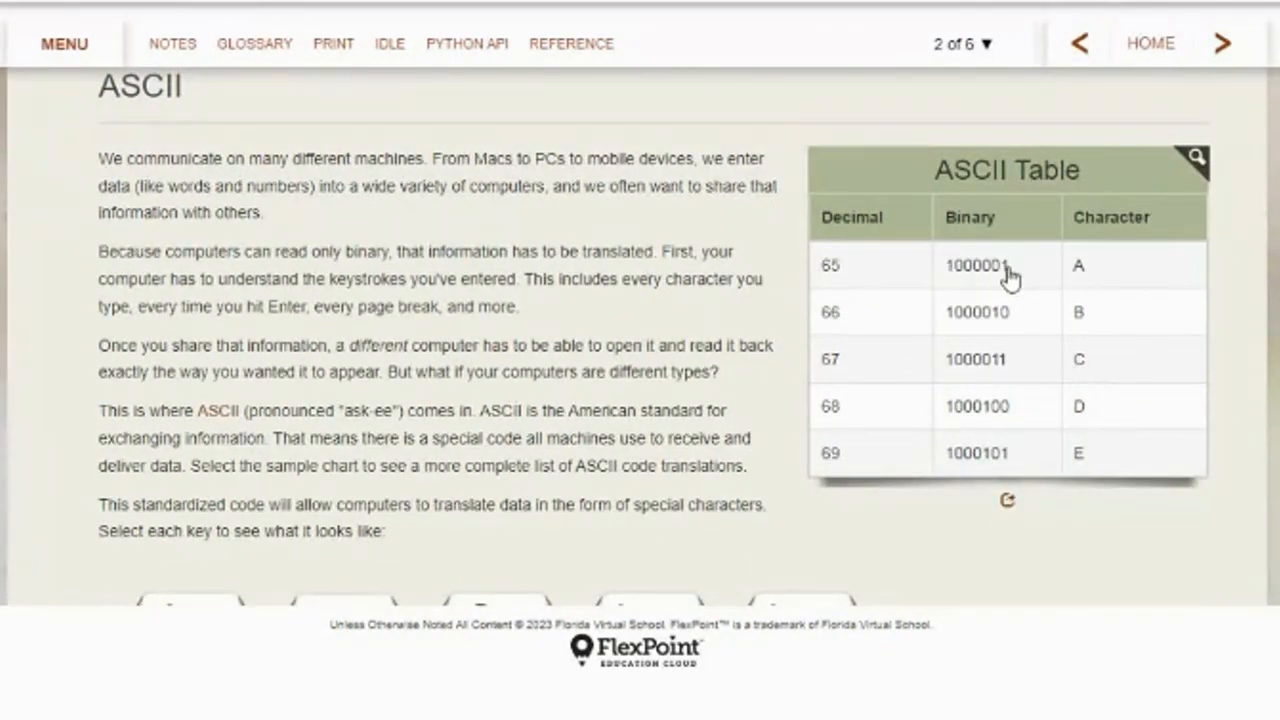
pyautogui.moveTo(1110, 277)
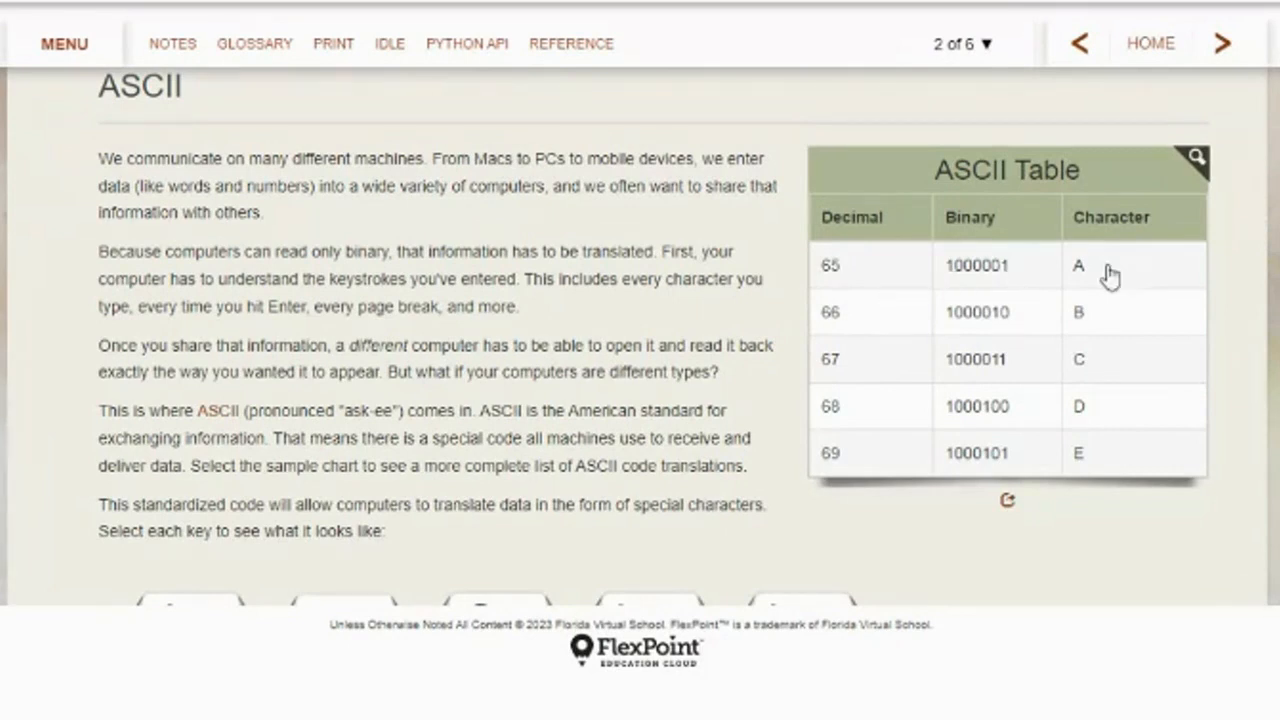
pyautogui.moveTo(1097, 360)
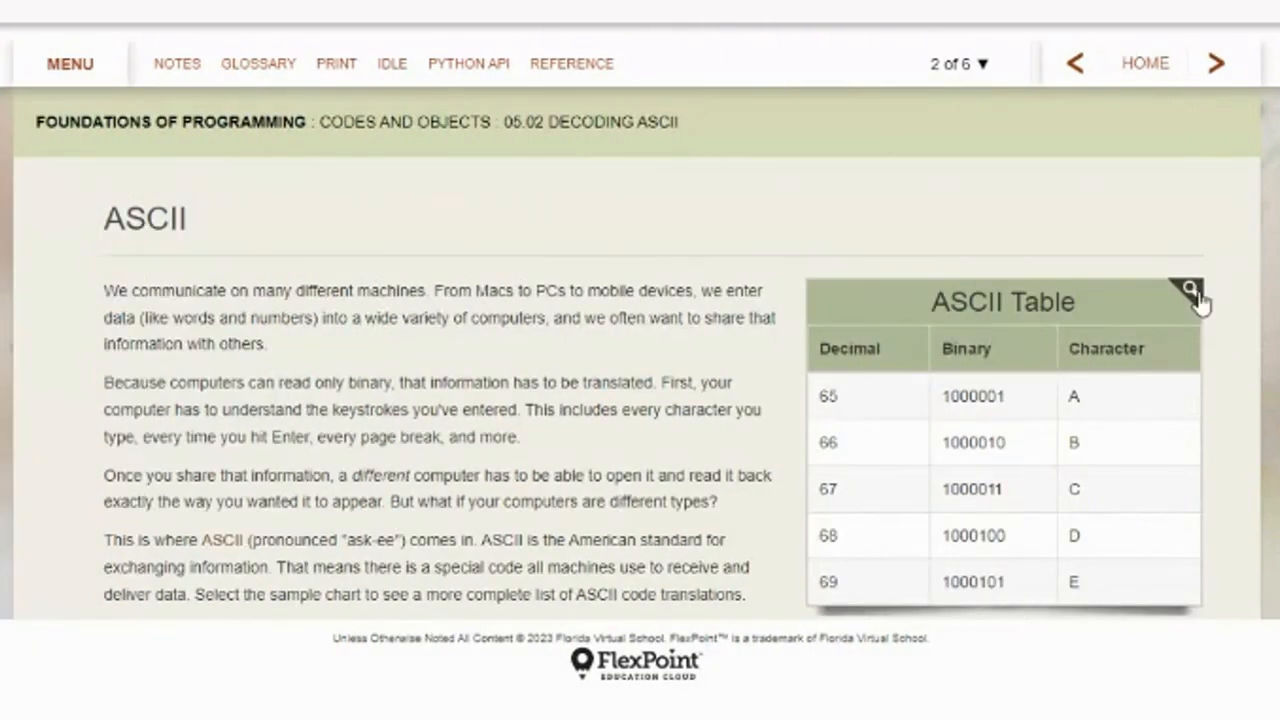
# Open the full ASCII table and scroll through codes 32 to 219
pyautogui.click(1189, 290)
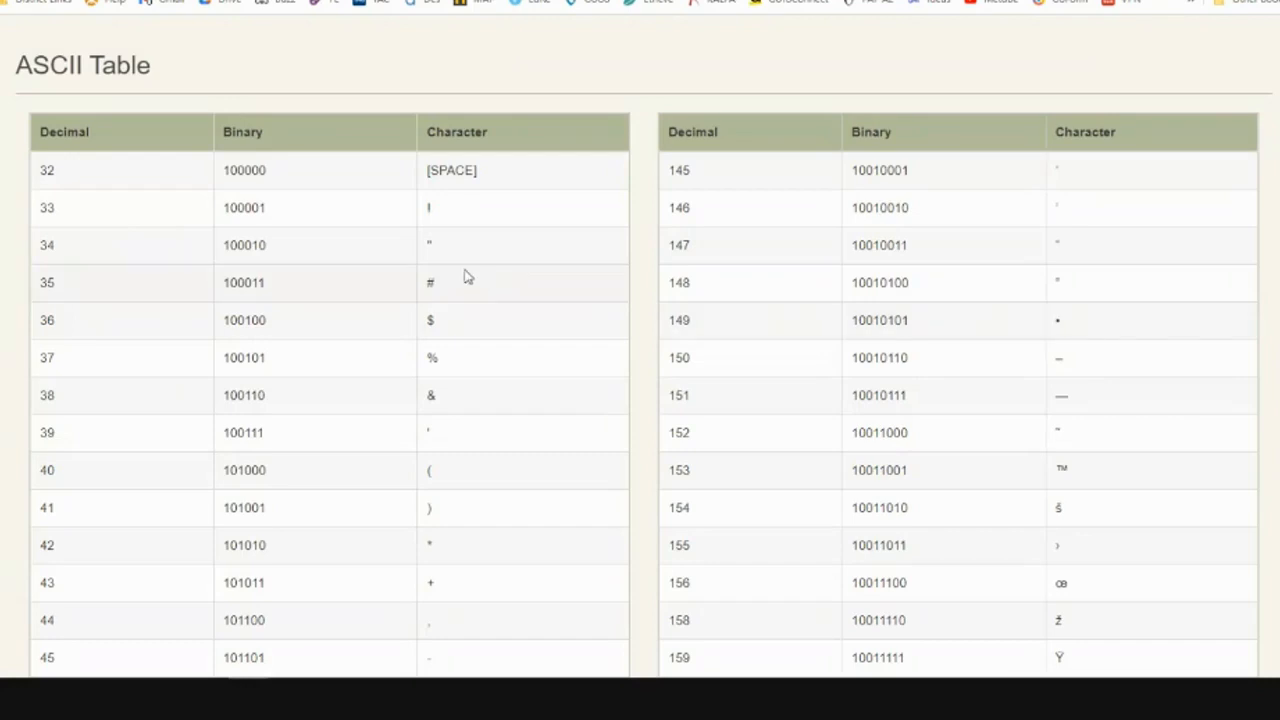
pyautogui.scroll(-3)
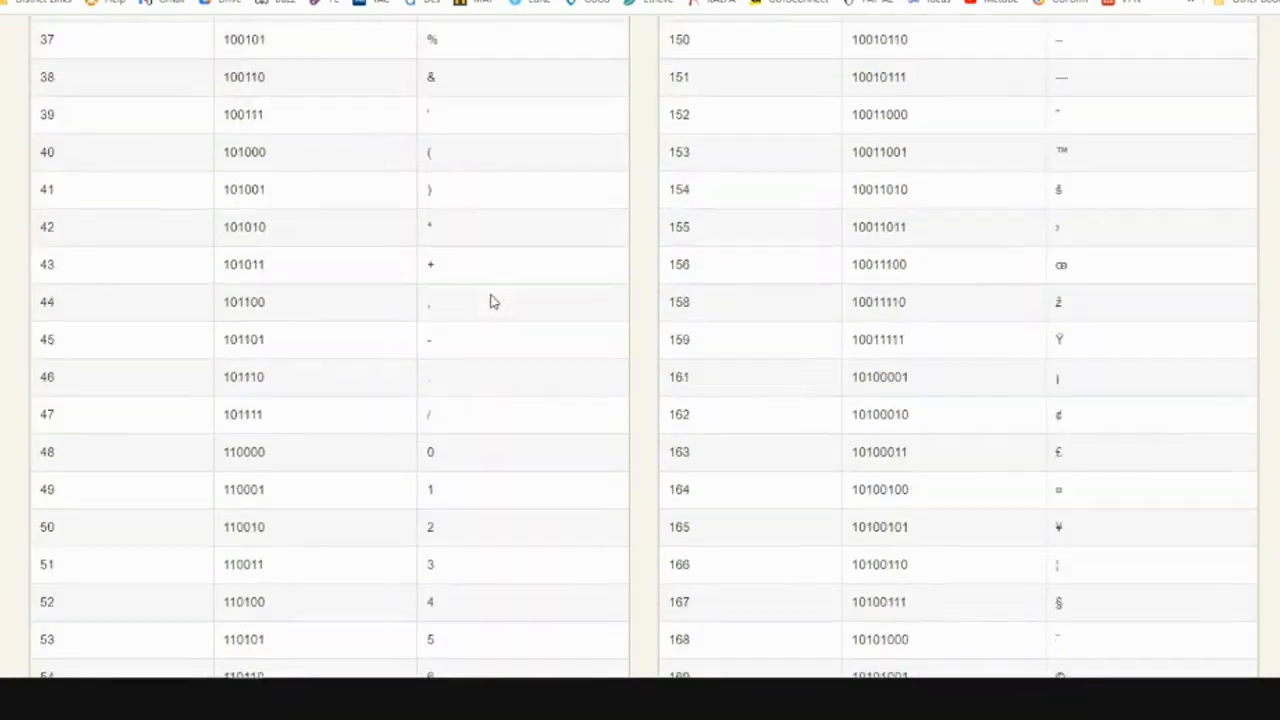
pyautogui.scroll(-3)
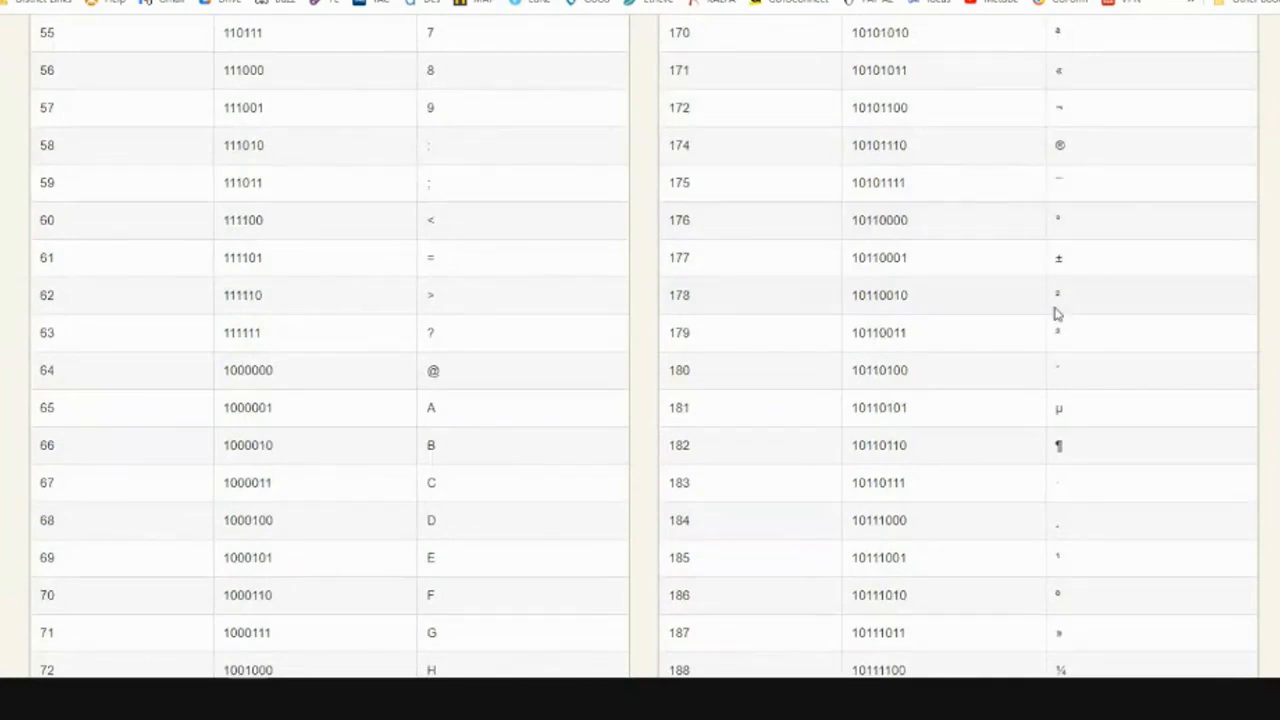
pyautogui.scroll(-3)
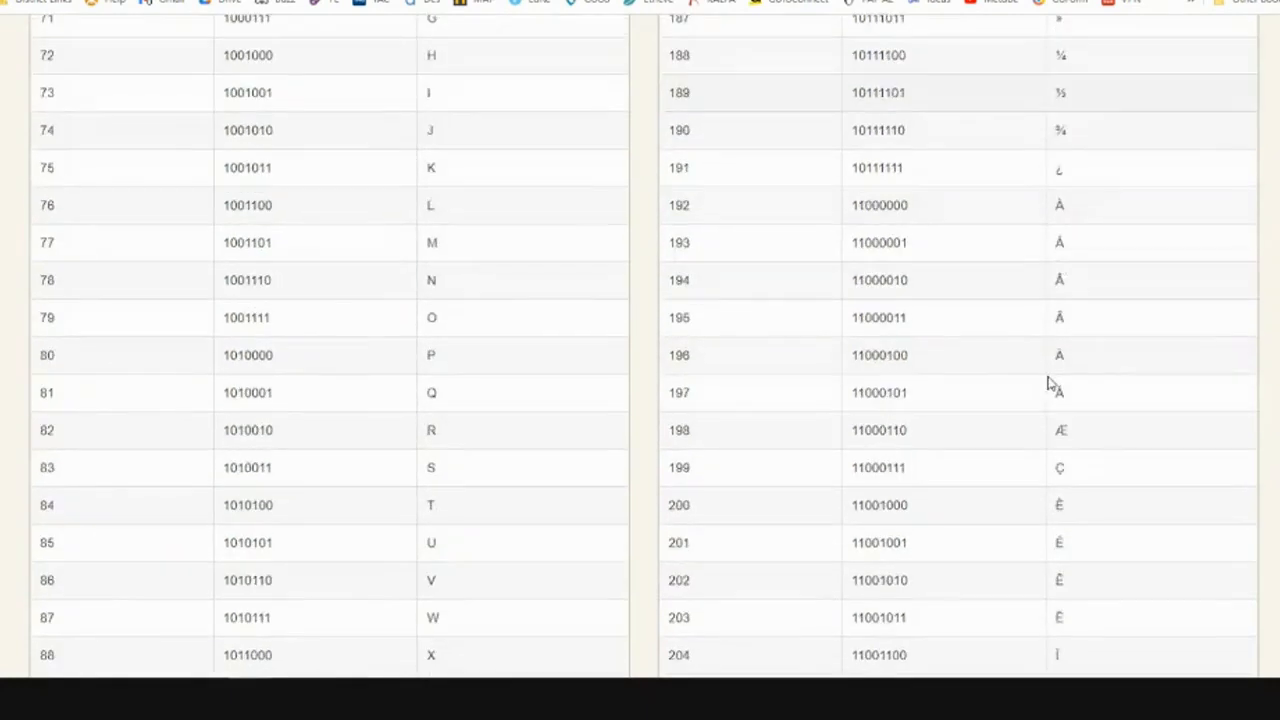
pyautogui.scroll(-3)
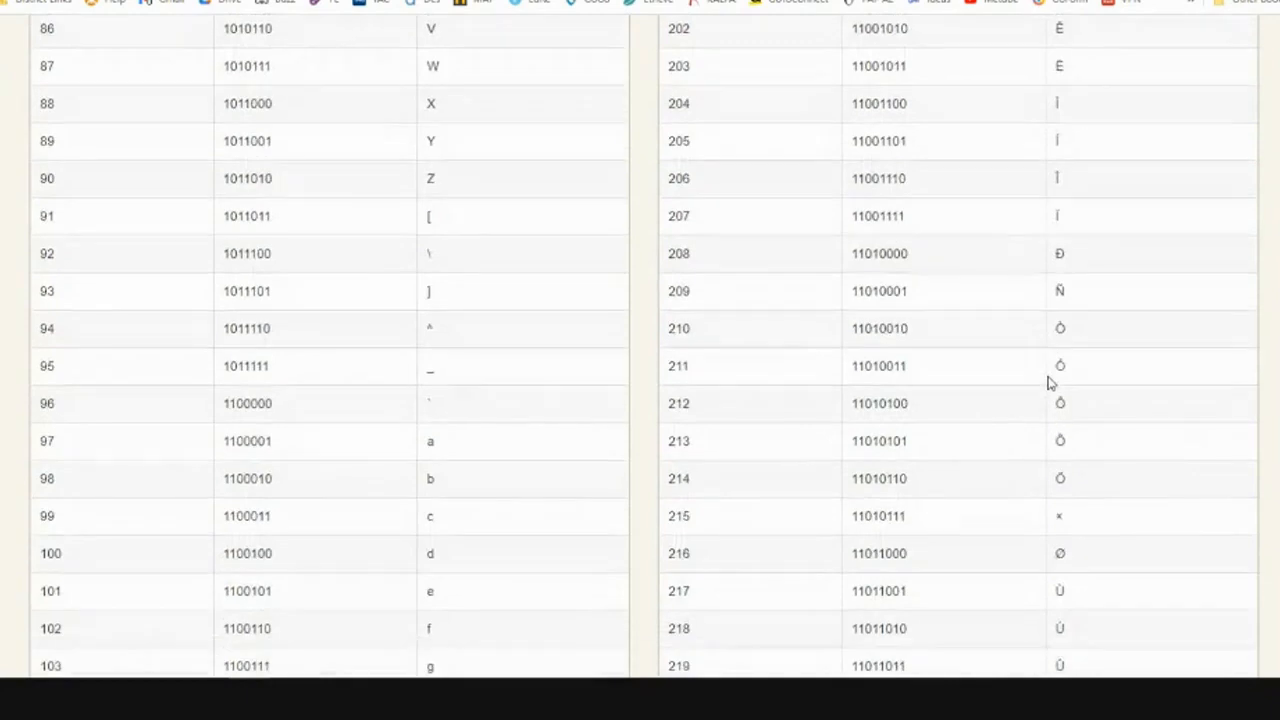
pyautogui.scroll(-3)
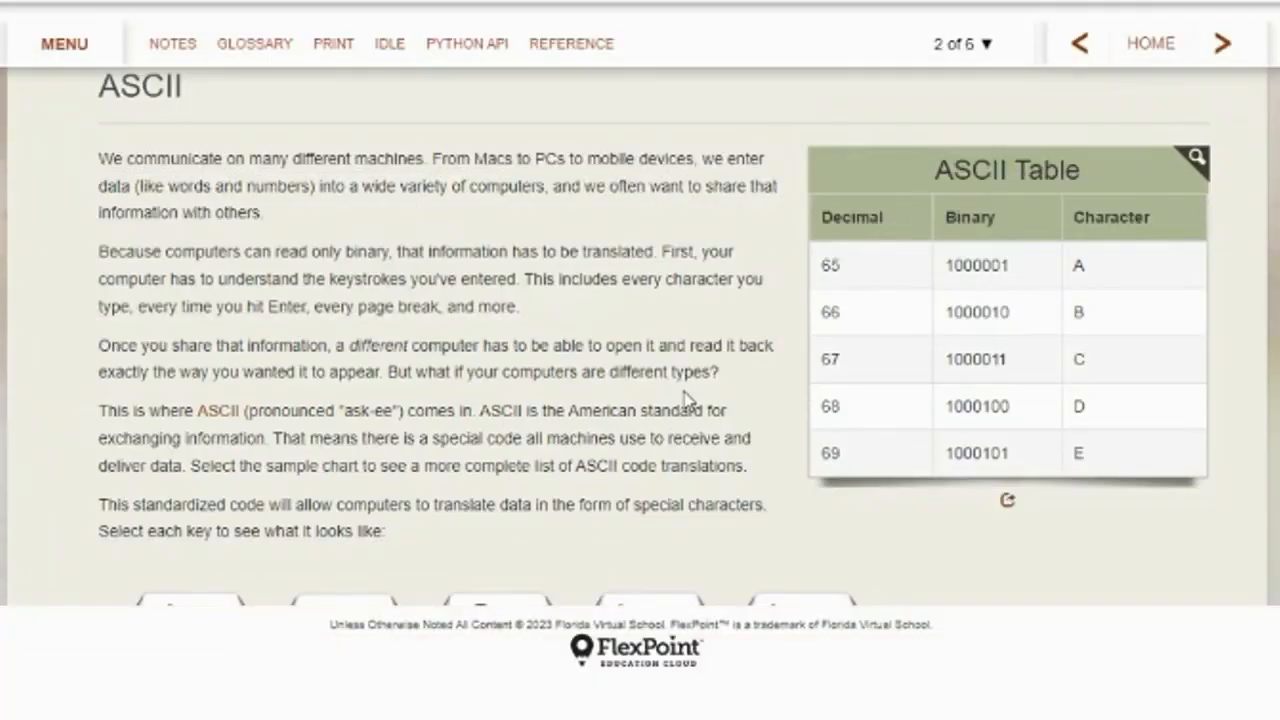
pyautogui.moveTo(670, 180)
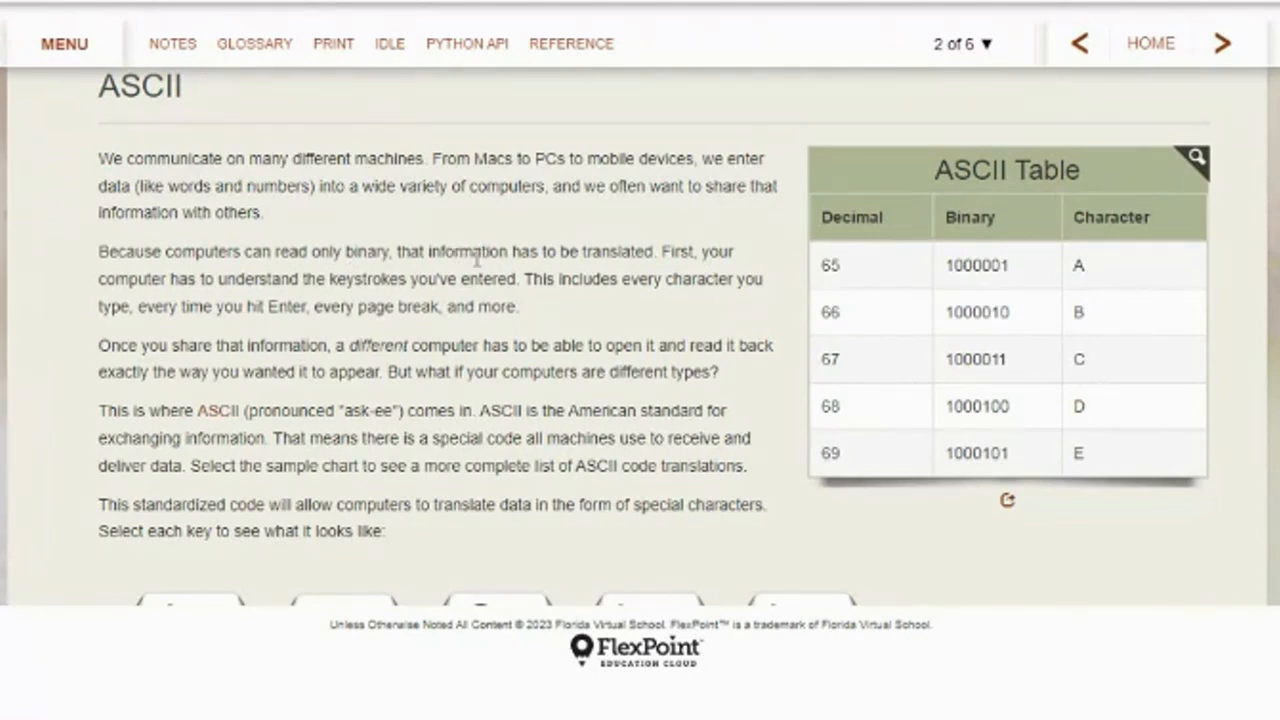
pyautogui.moveTo(363, 330)
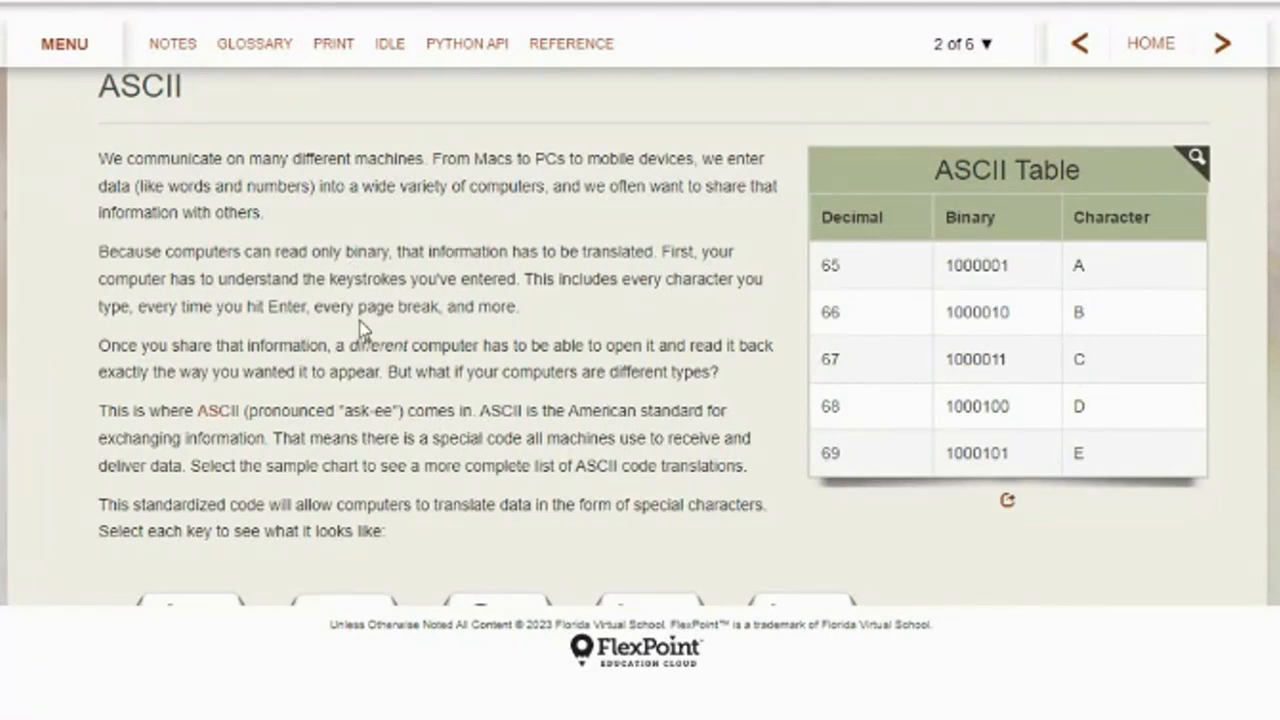
pyautogui.moveTo(385, 330)
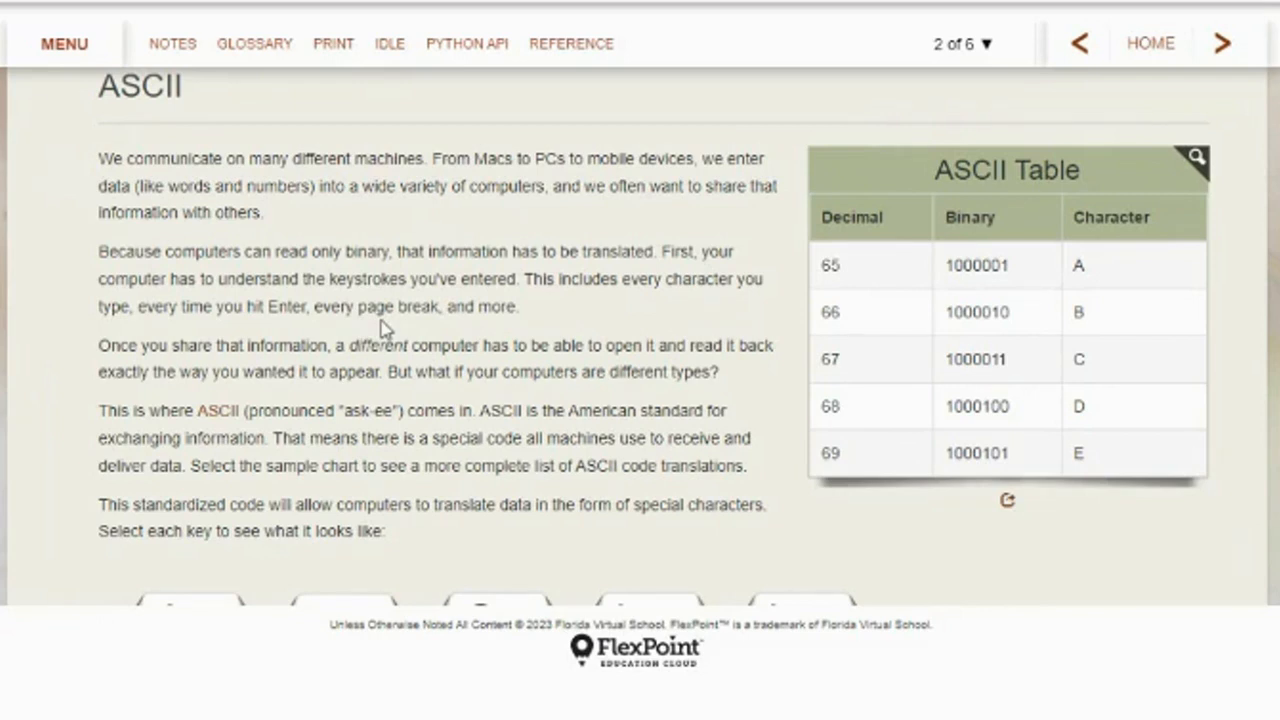
# Highlight 'all machines use' and reveal ASCII codes for the A, C and I keys
pyautogui.scroll(-3)
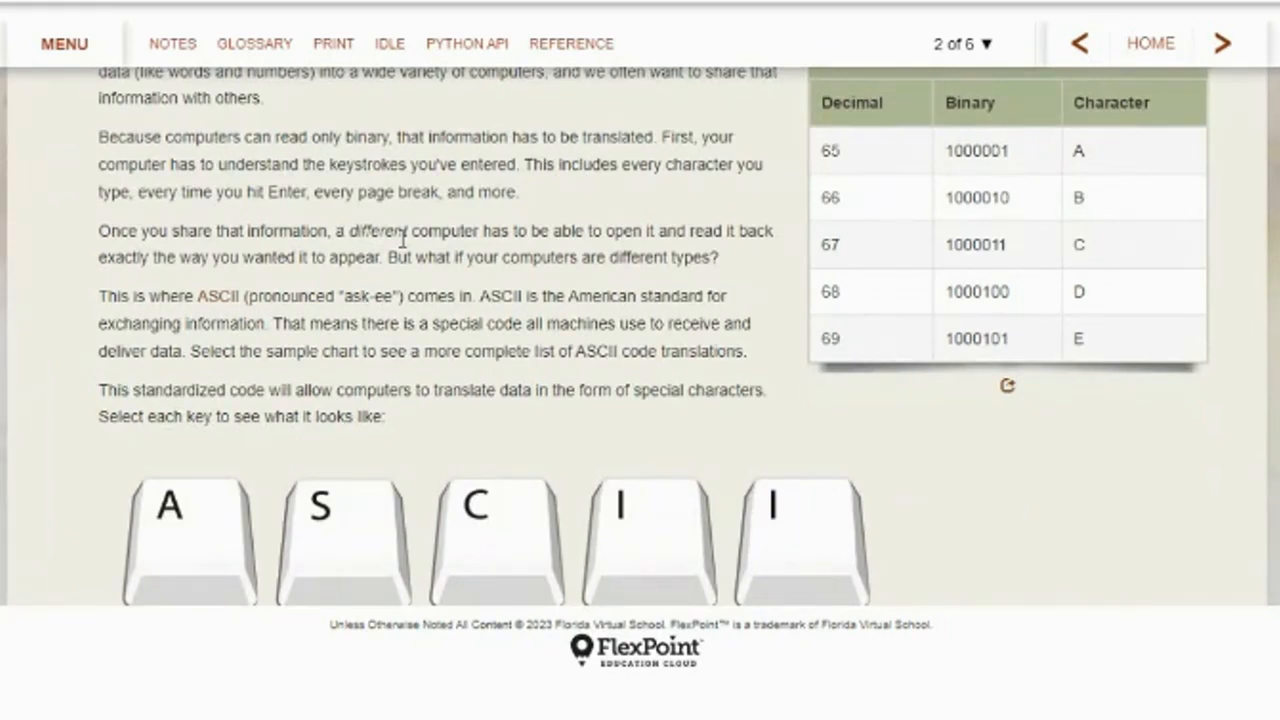
pyautogui.scroll(-3)
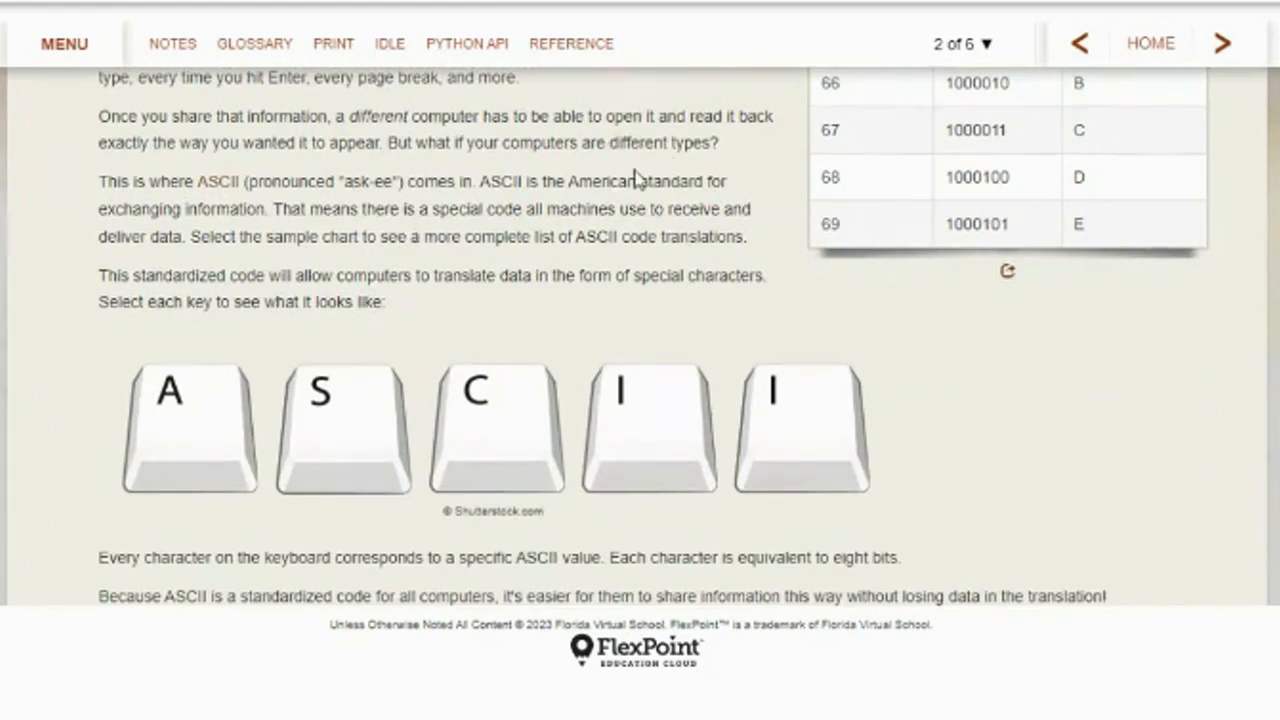
pyautogui.moveTo(595, 185)
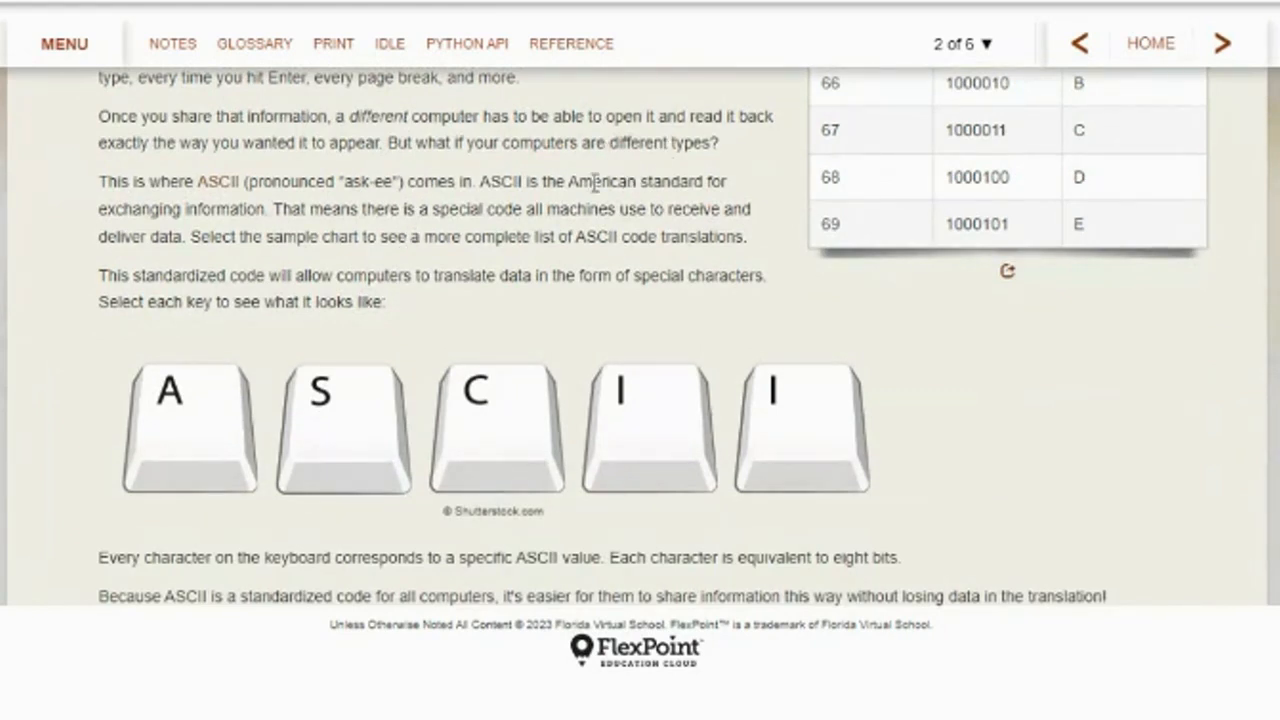
pyautogui.moveTo(217, 182)
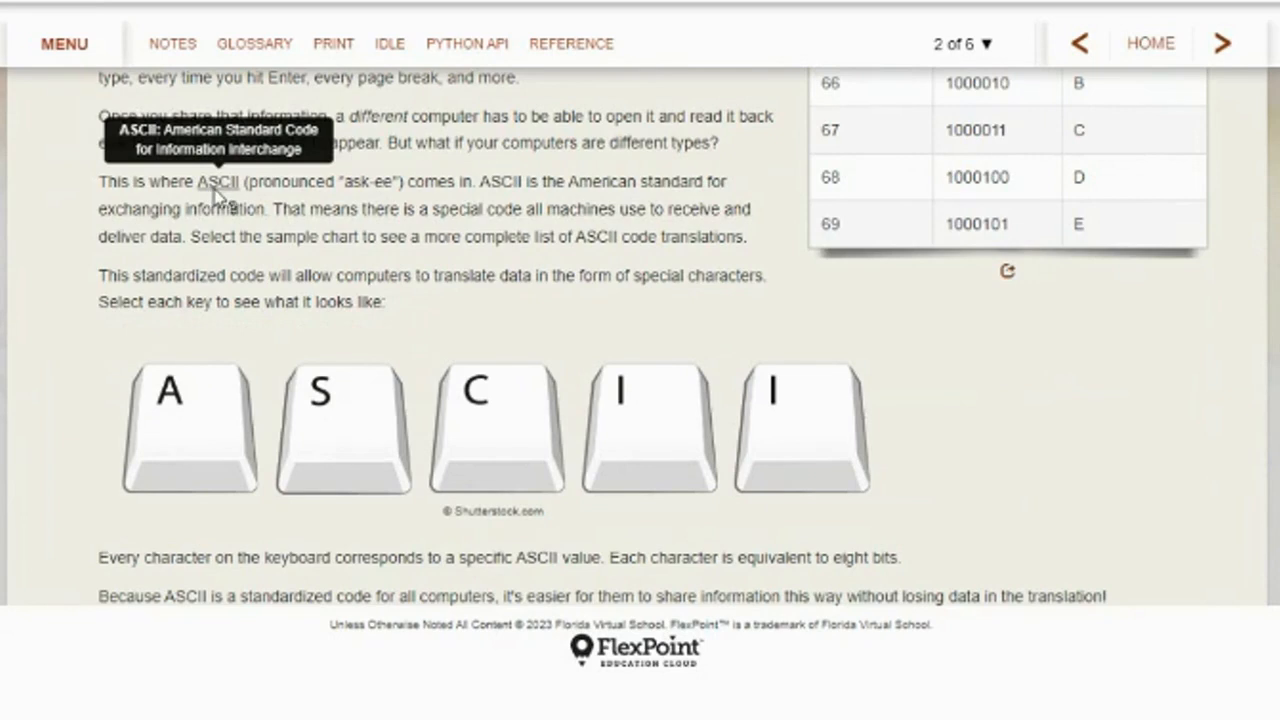
pyautogui.moveTo(535, 215)
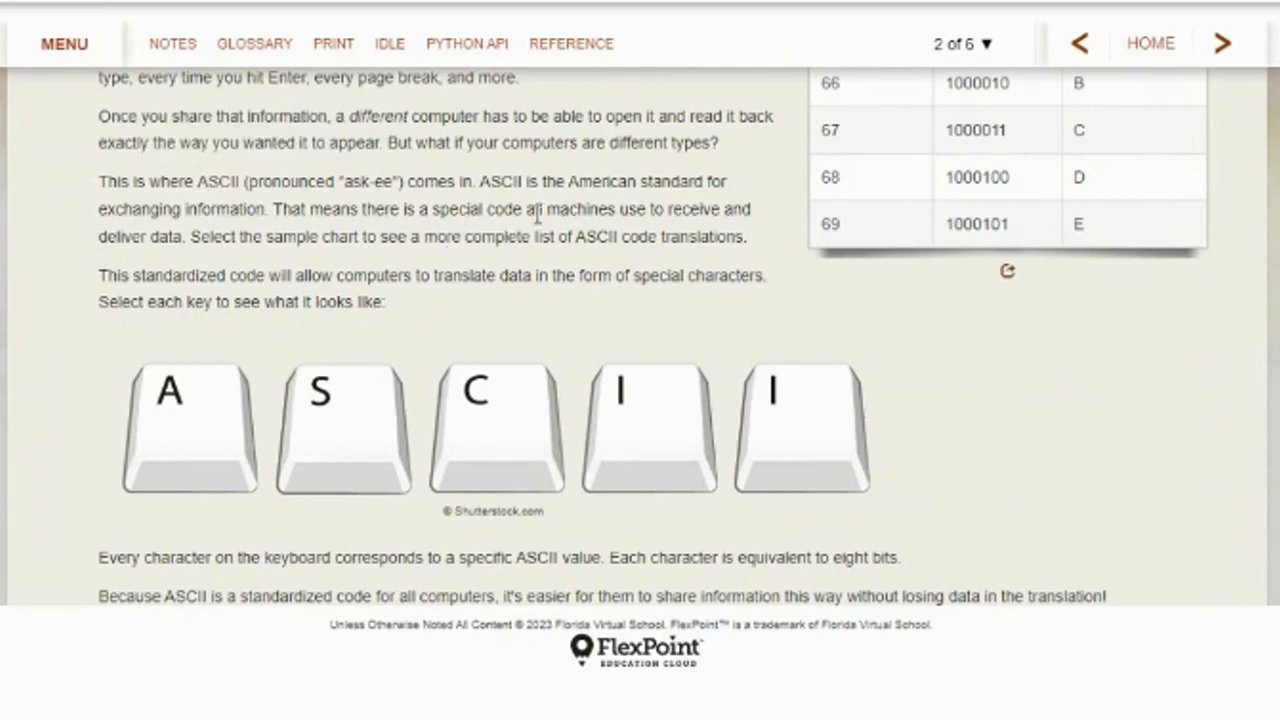
pyautogui.moveTo(523, 209); pyautogui.dragTo(645, 209)
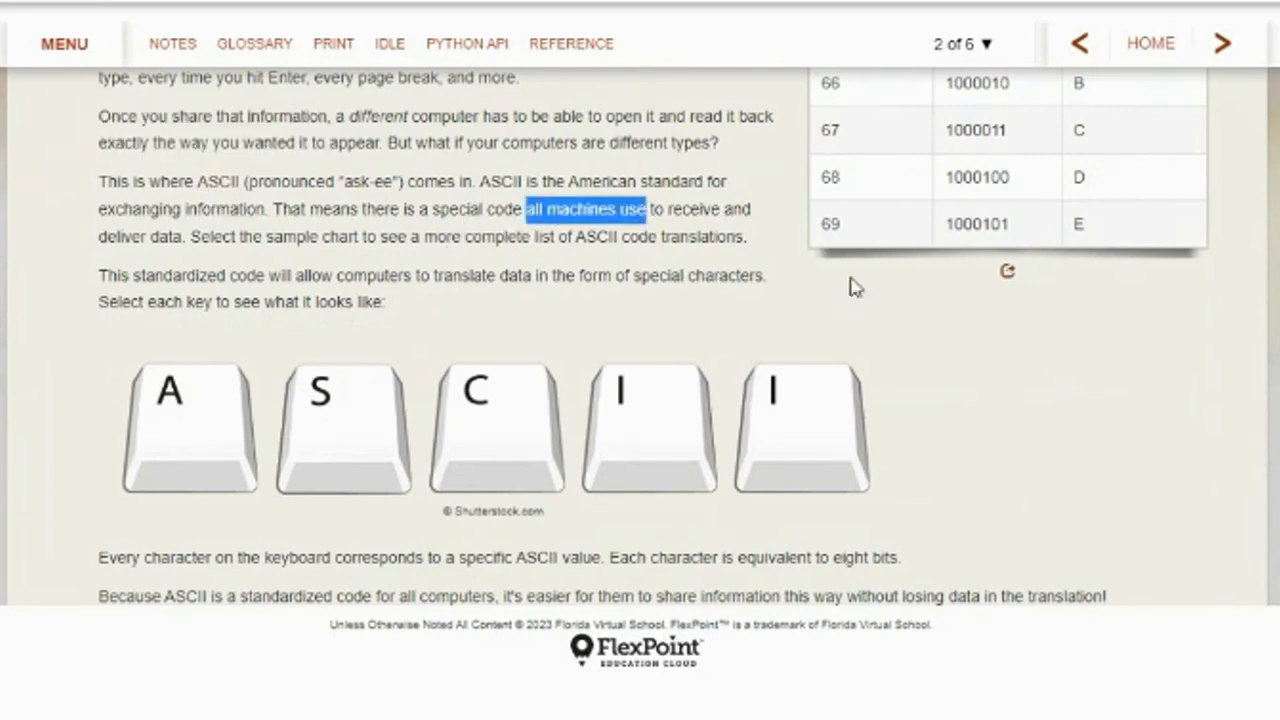
pyautogui.moveTo(958, 330)
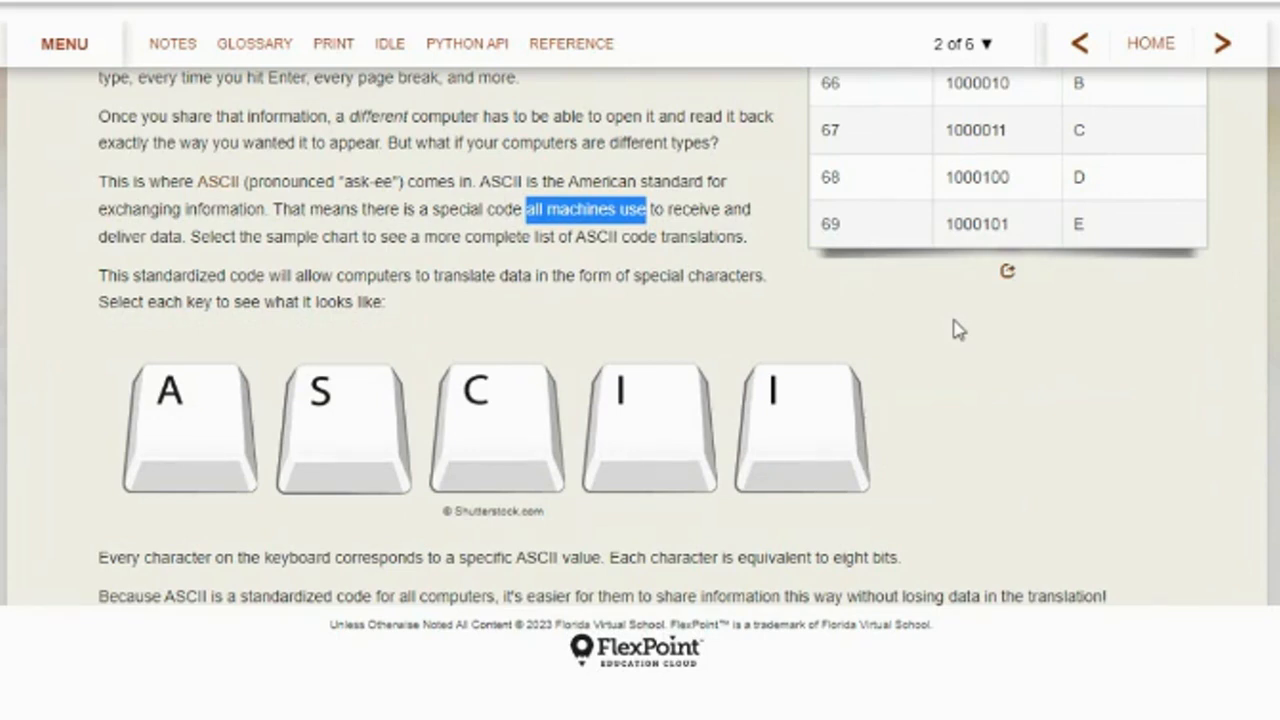
pyautogui.moveTo(190, 425)
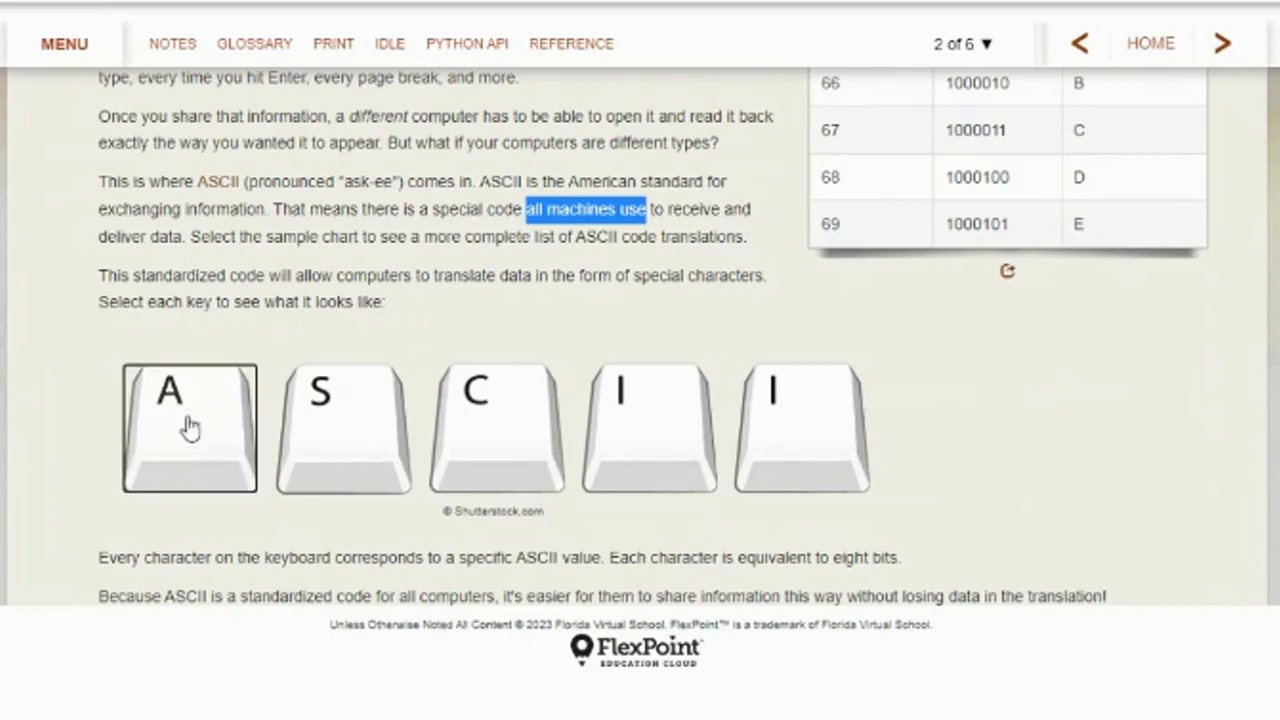
pyautogui.click(189, 428)
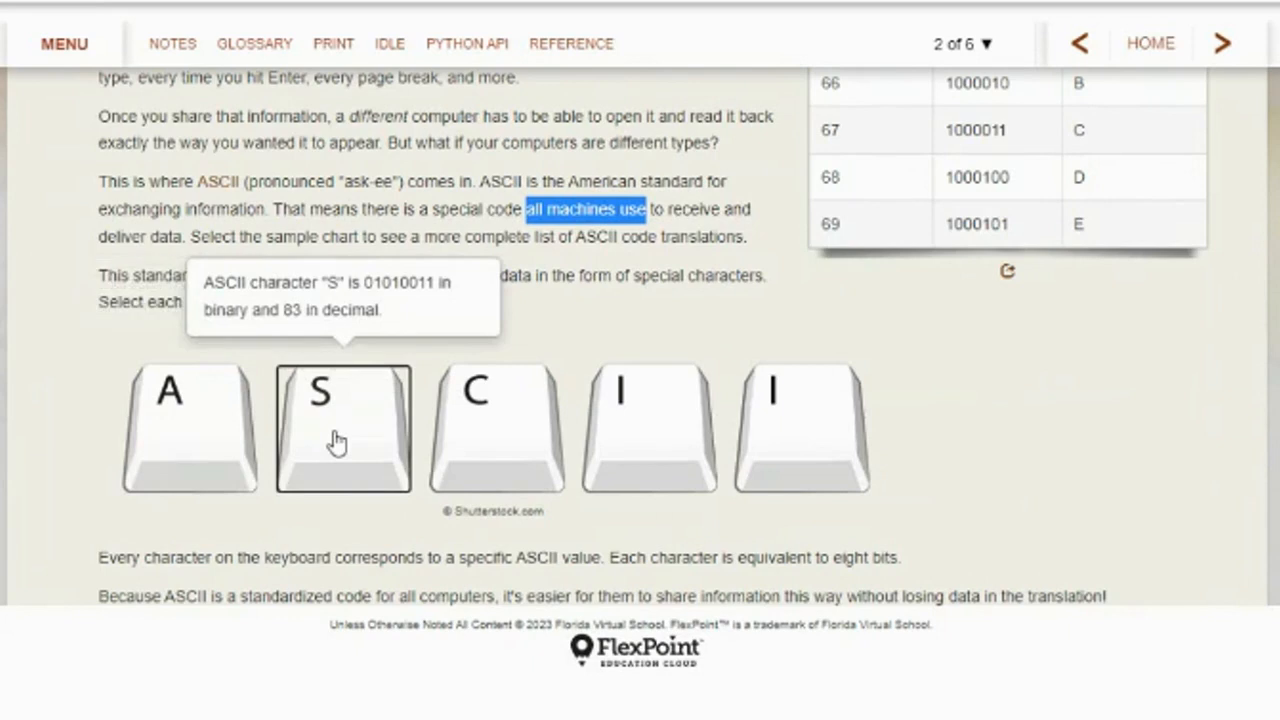
pyautogui.moveTo(417, 315)
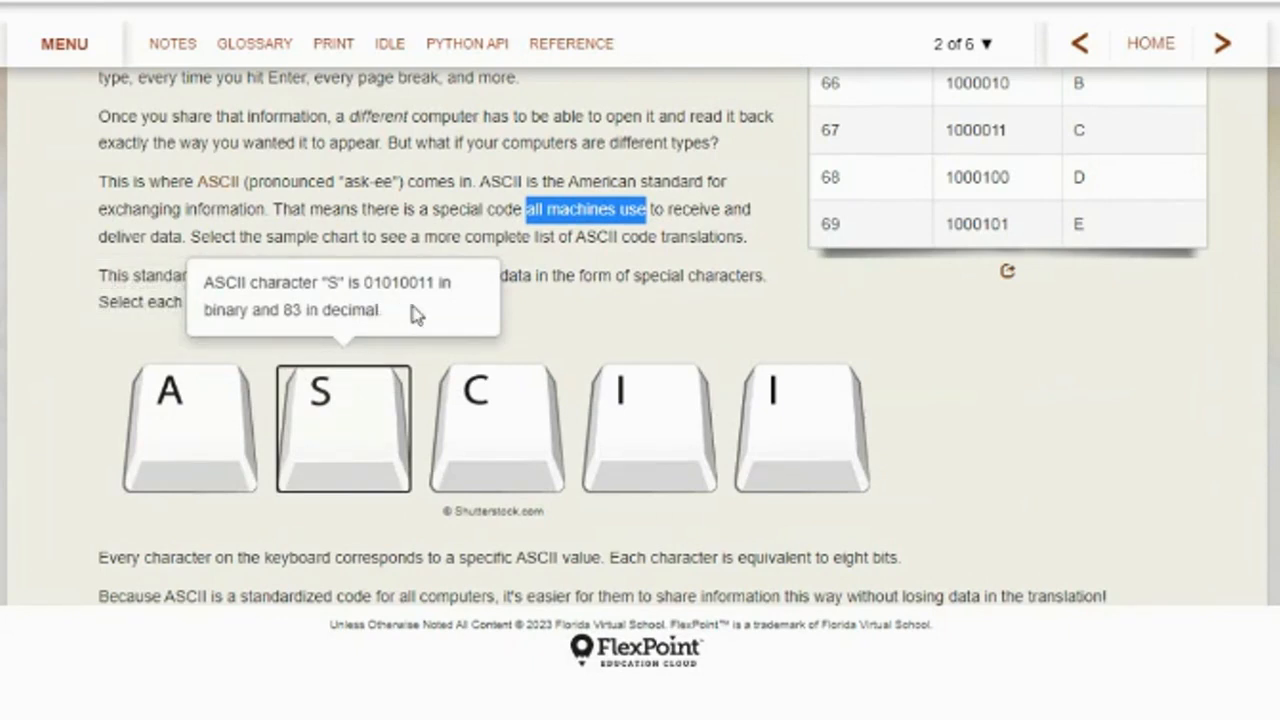
pyautogui.moveTo(300, 333)
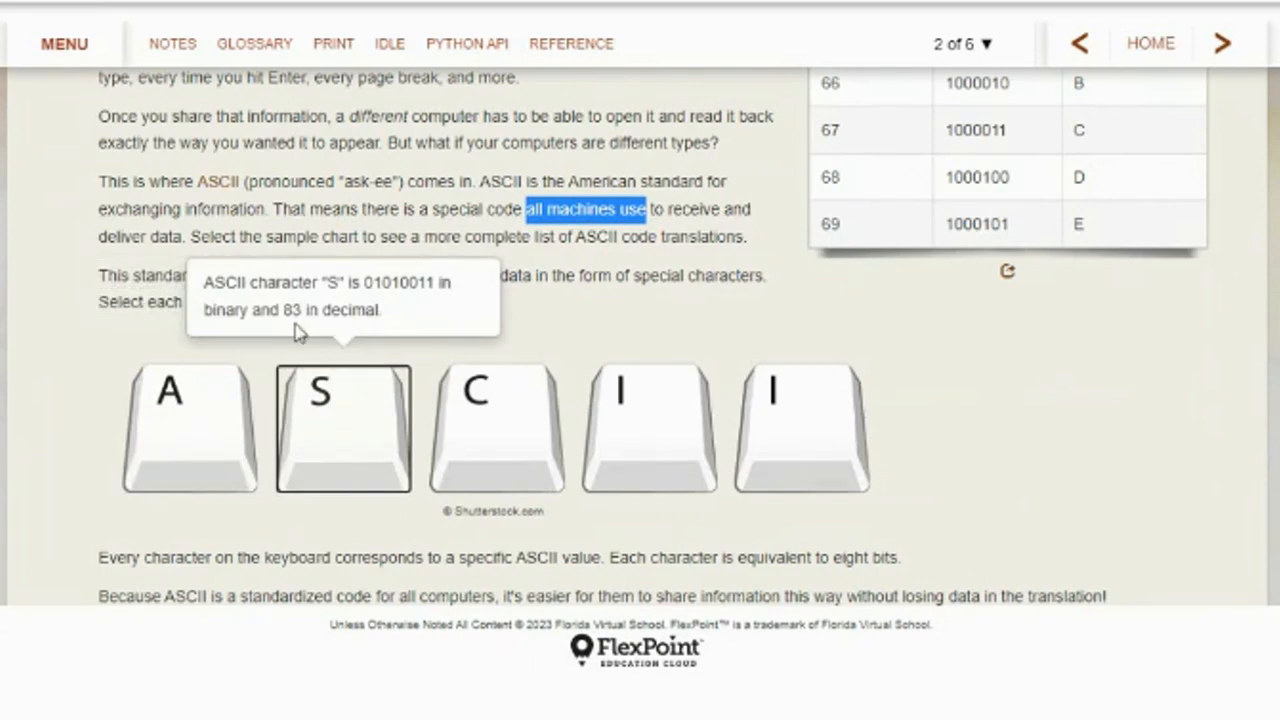
pyautogui.moveTo(468, 443)
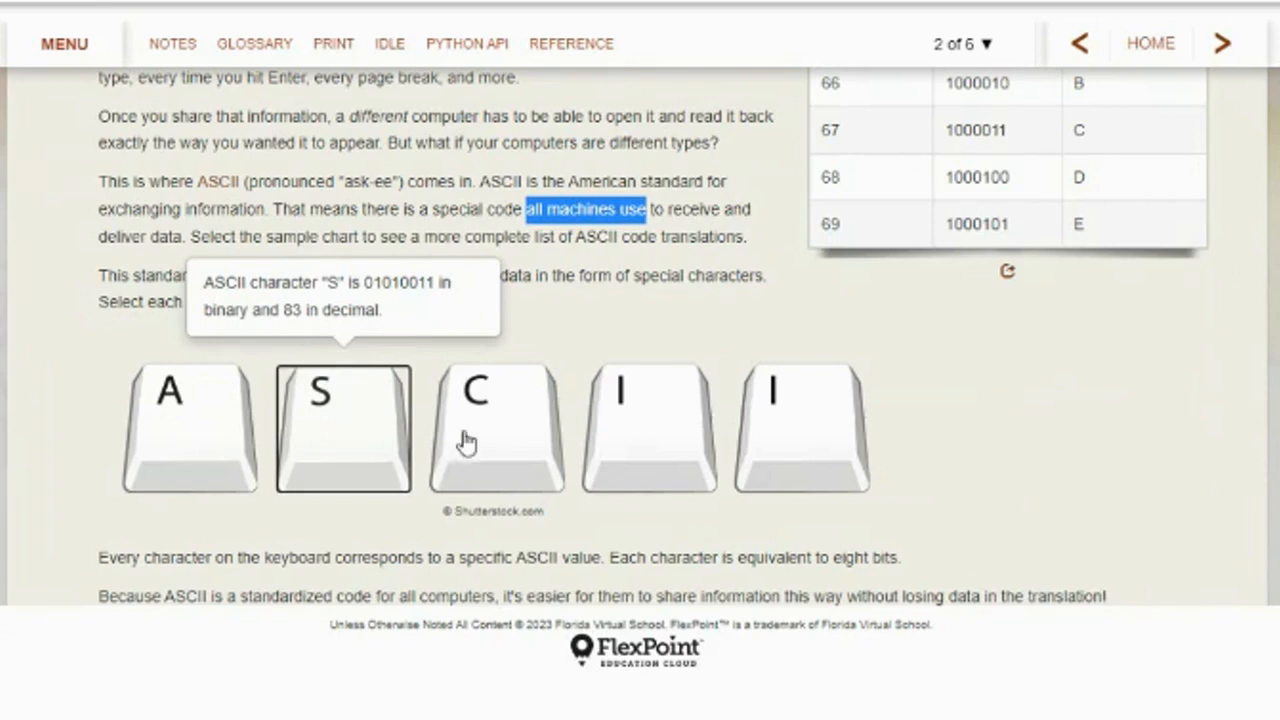
pyautogui.click(496, 428)
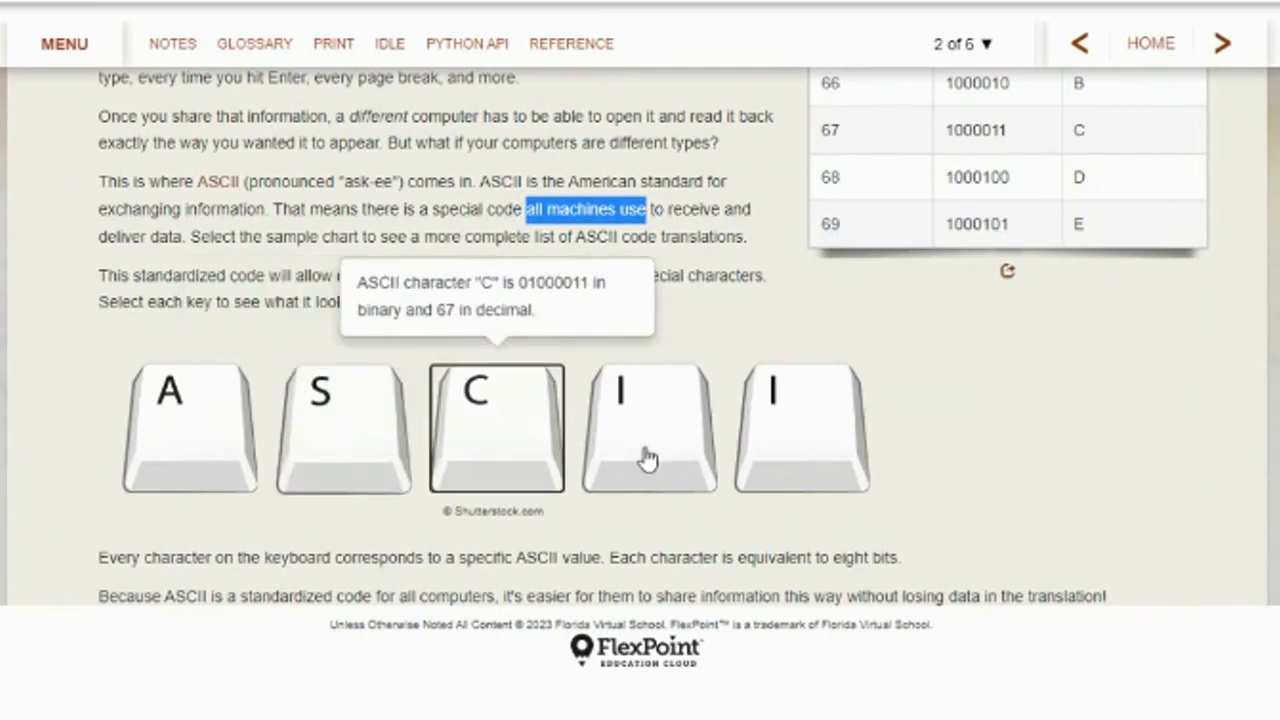
pyautogui.click(649, 428)
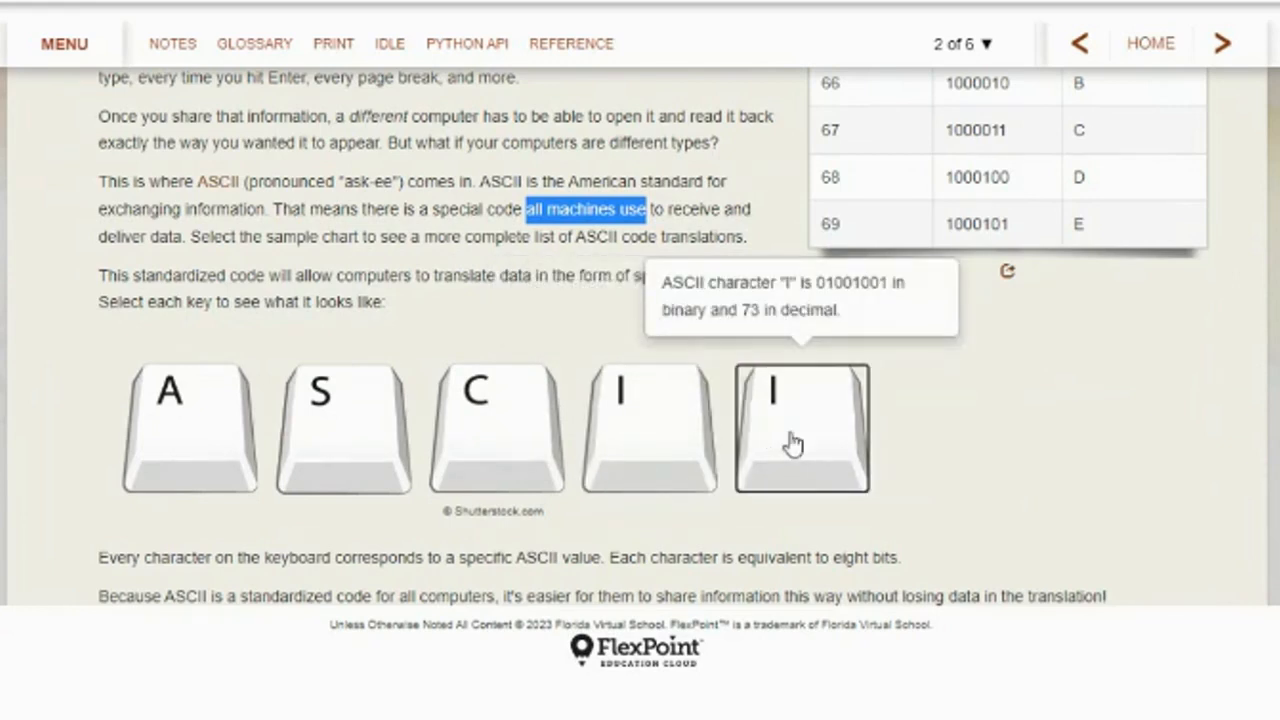
pyautogui.moveTo(927, 438)
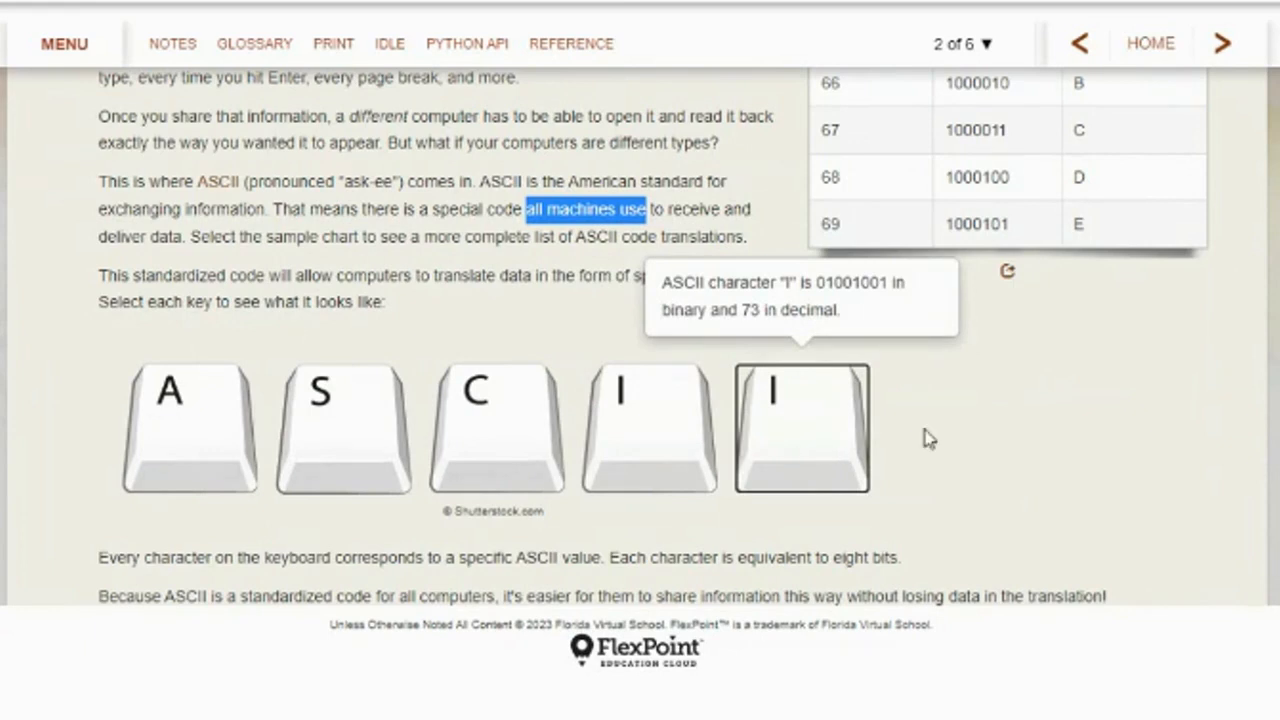
pyautogui.scroll(-3)
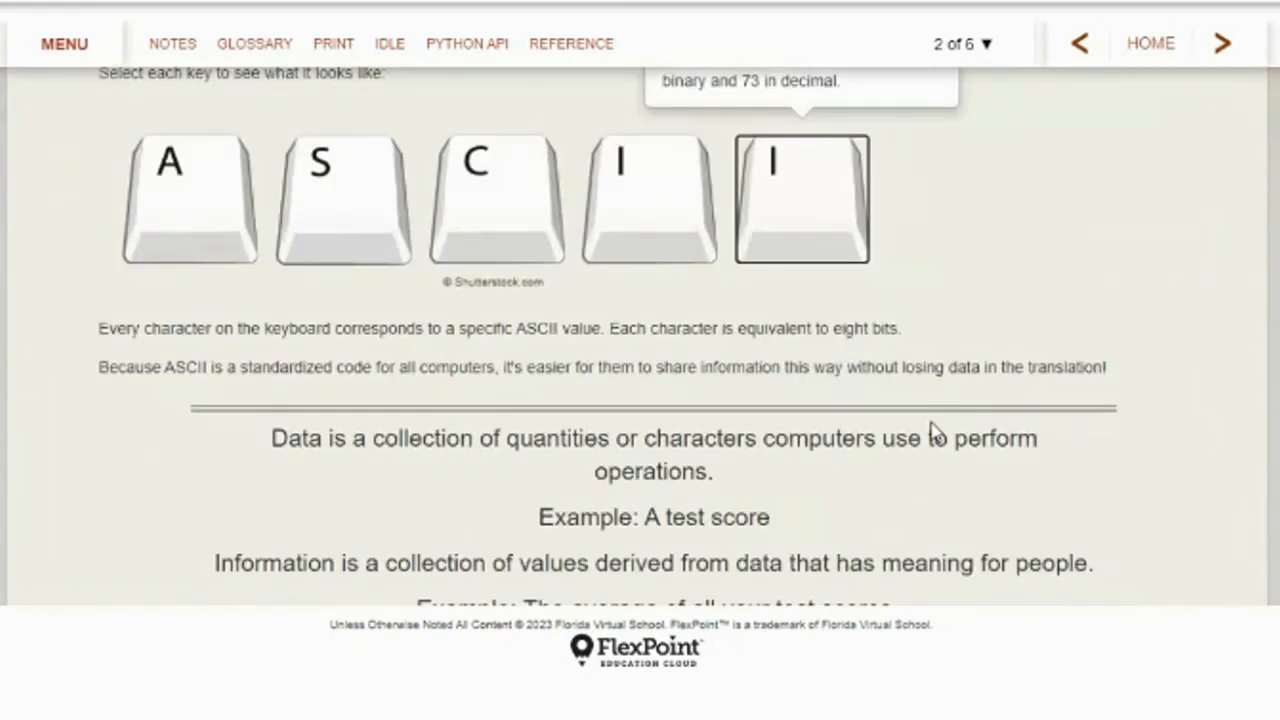
pyautogui.moveTo(318, 352)
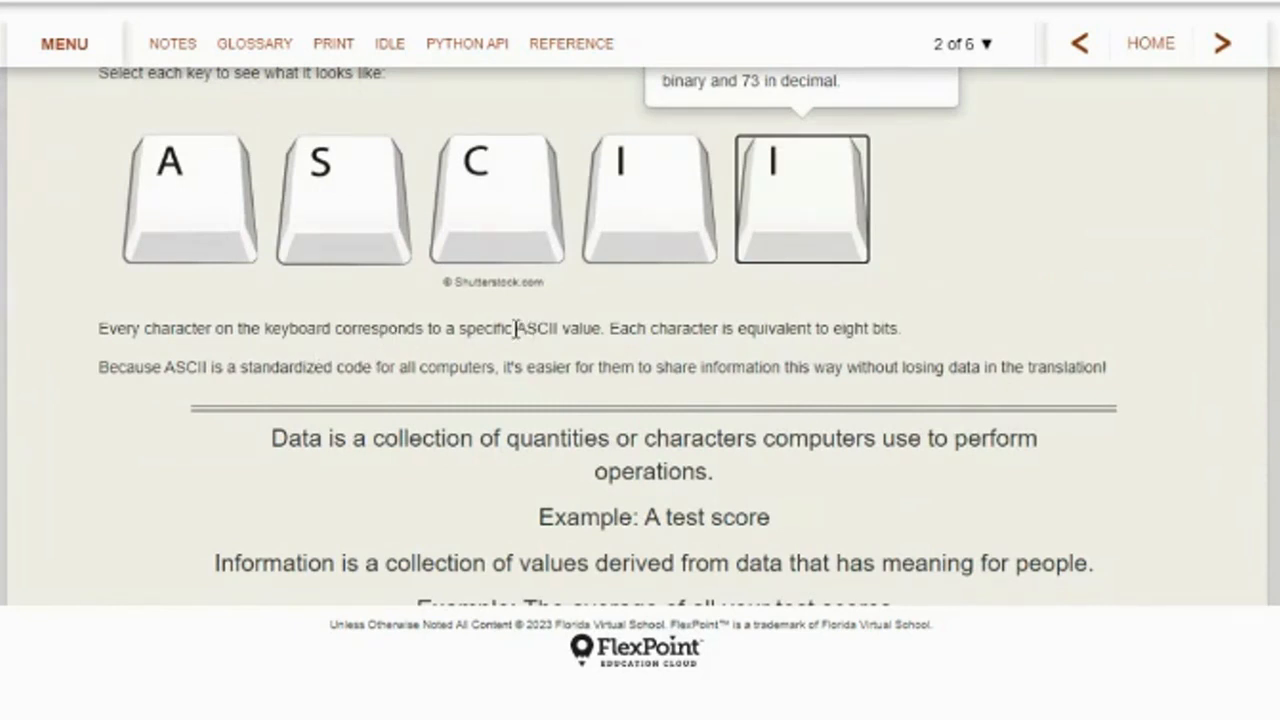
pyautogui.doubleClick(537, 328)
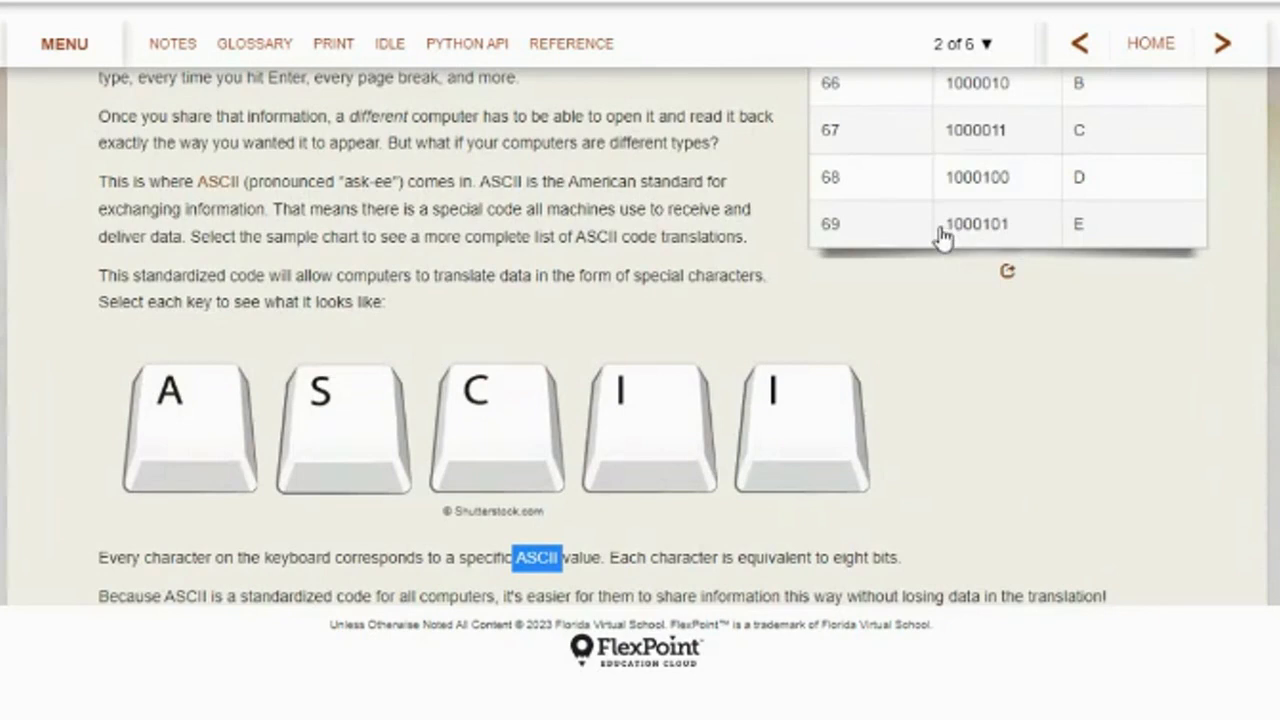
pyautogui.moveTo(967, 373)
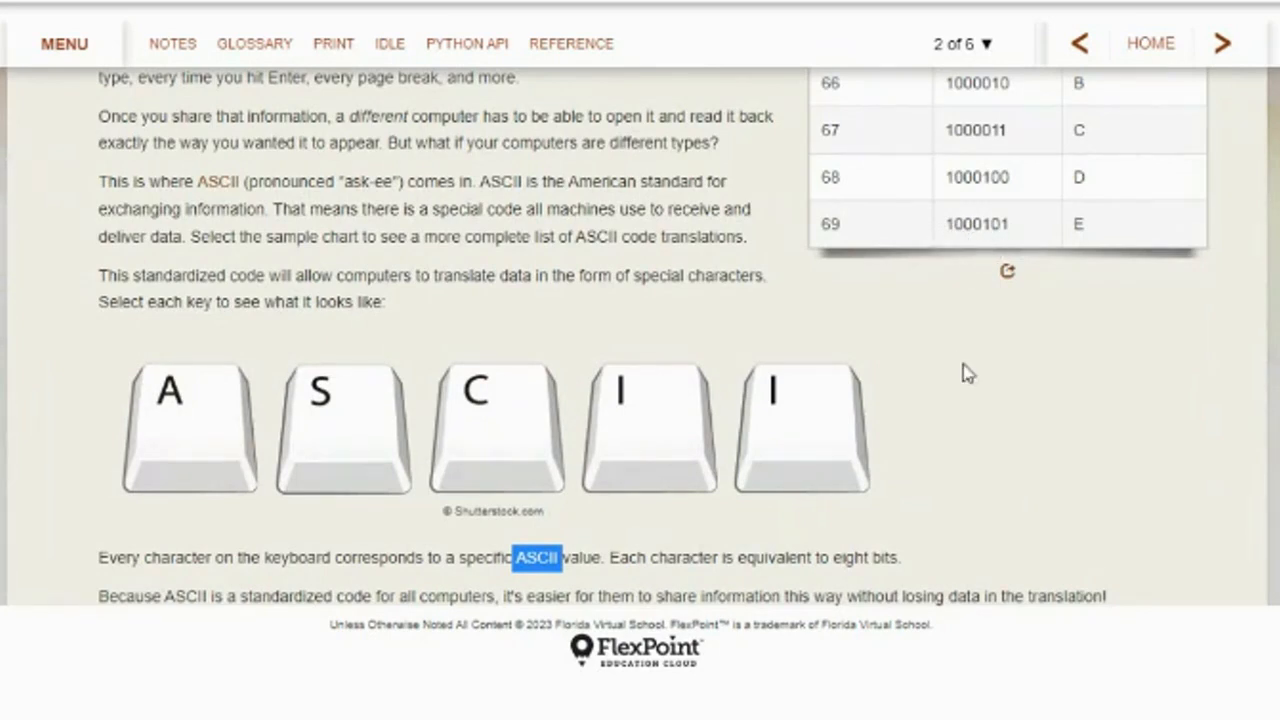
pyautogui.moveTo(1007, 270)
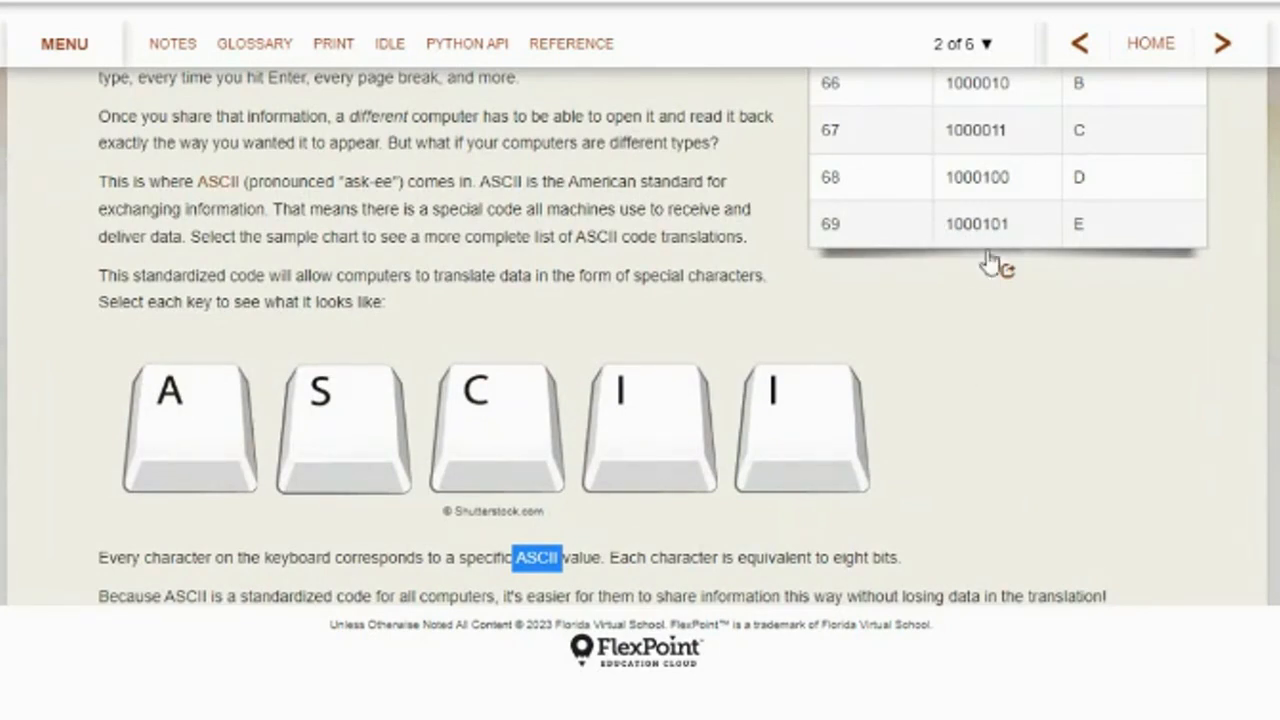
pyautogui.scroll(-3)
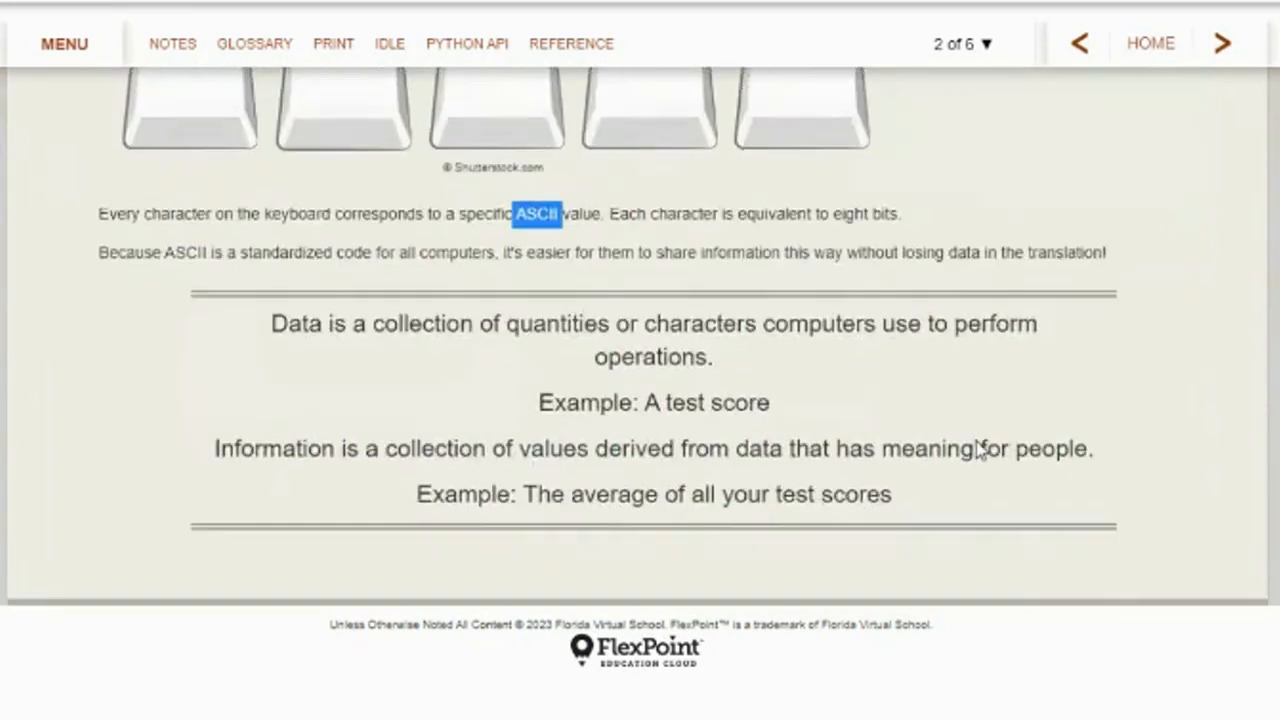
pyautogui.scroll(-3)
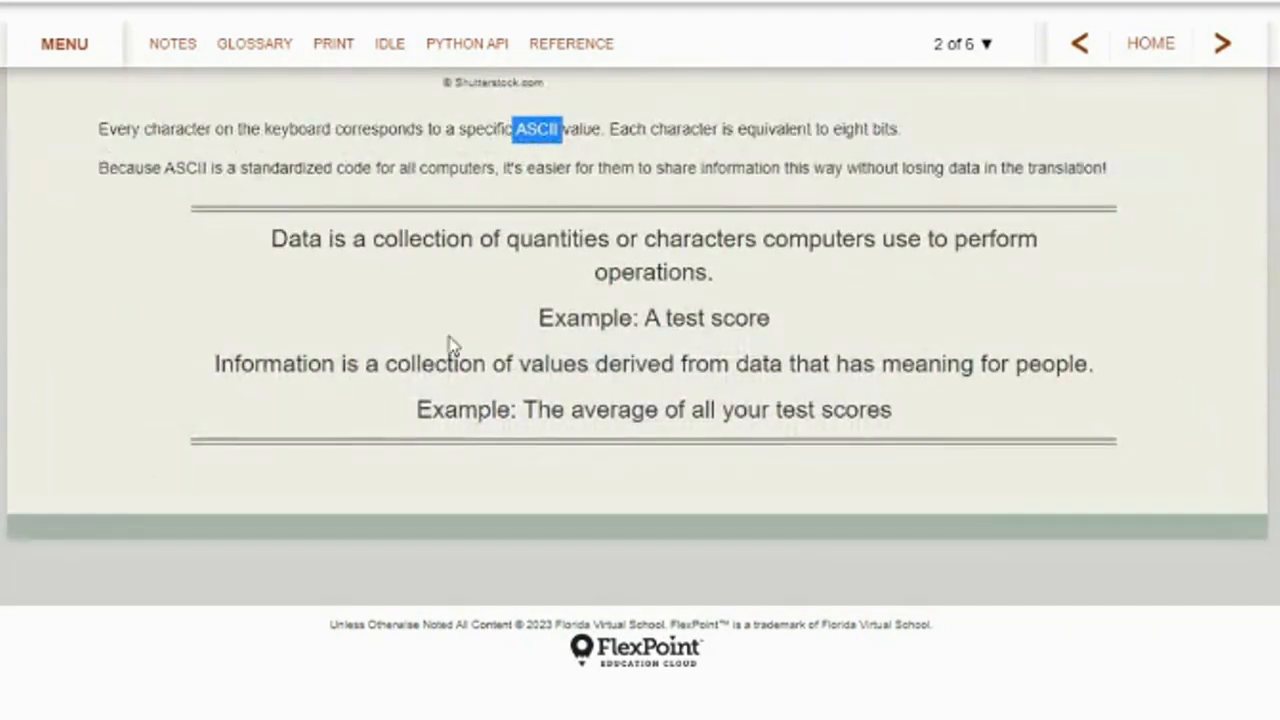
pyautogui.moveTo(248, 388)
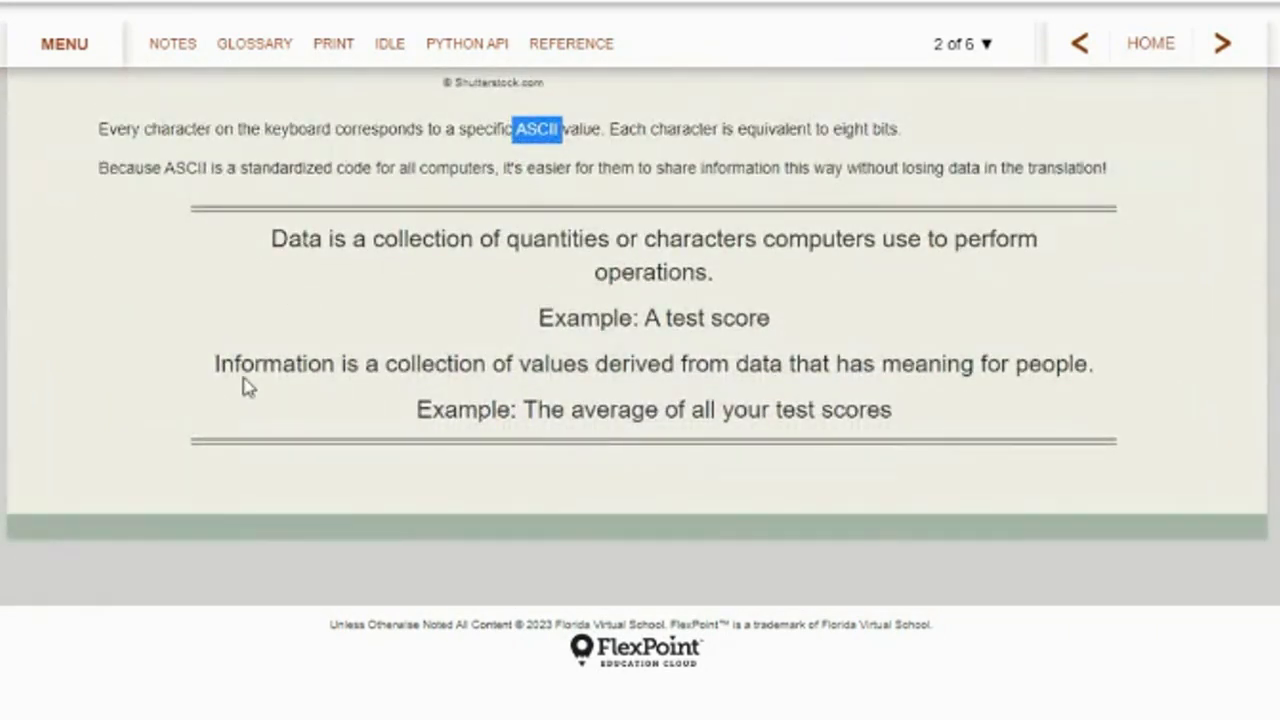
pyautogui.moveTo(293, 228)
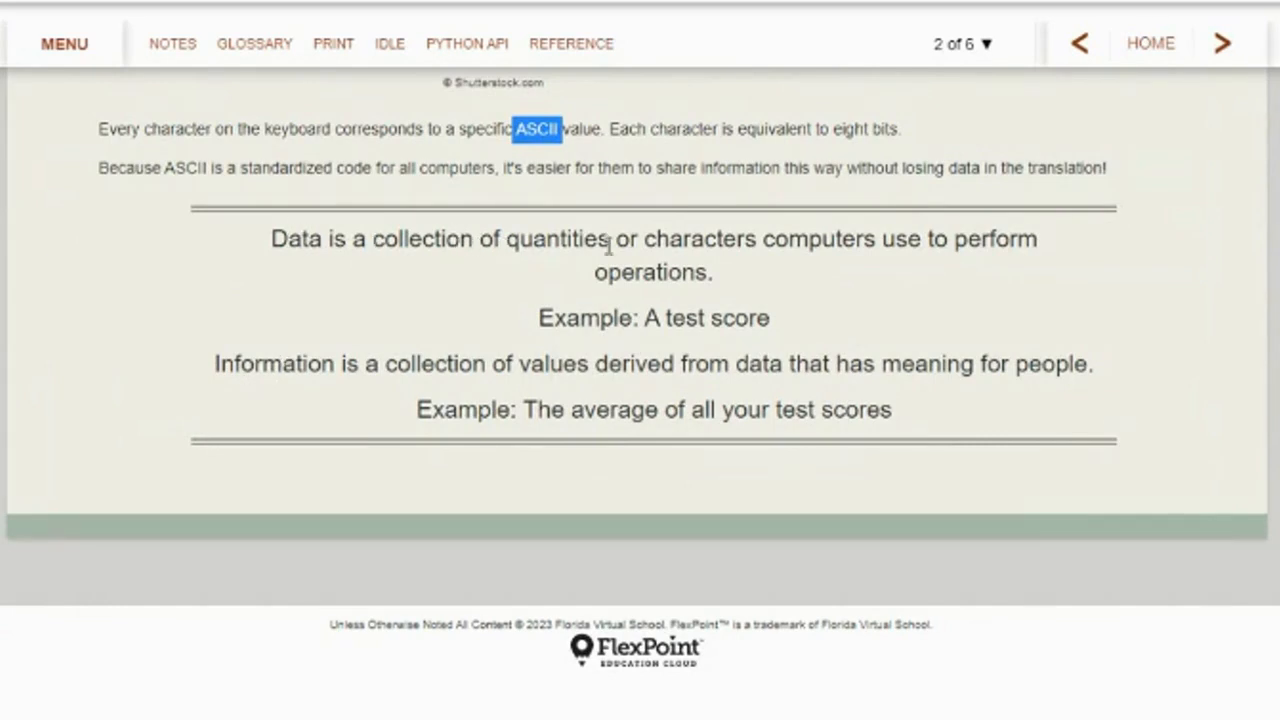
pyautogui.moveTo(1022, 245)
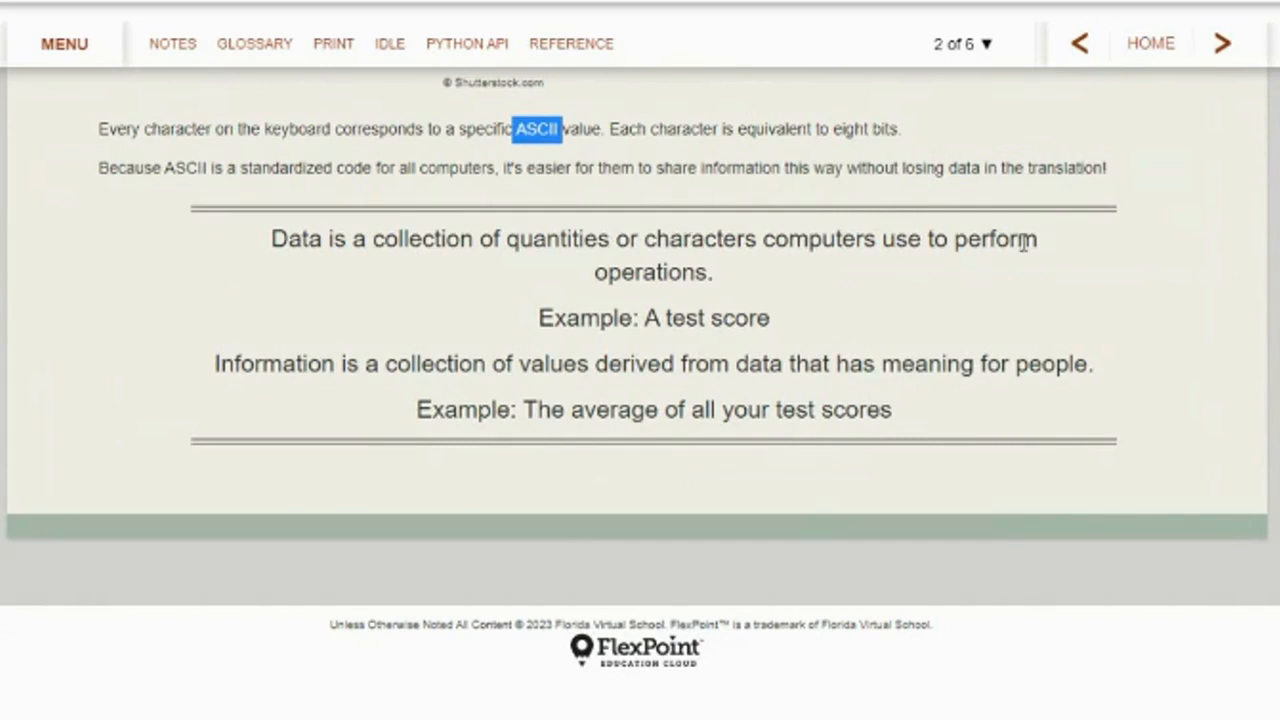
pyautogui.moveTo(648, 318)
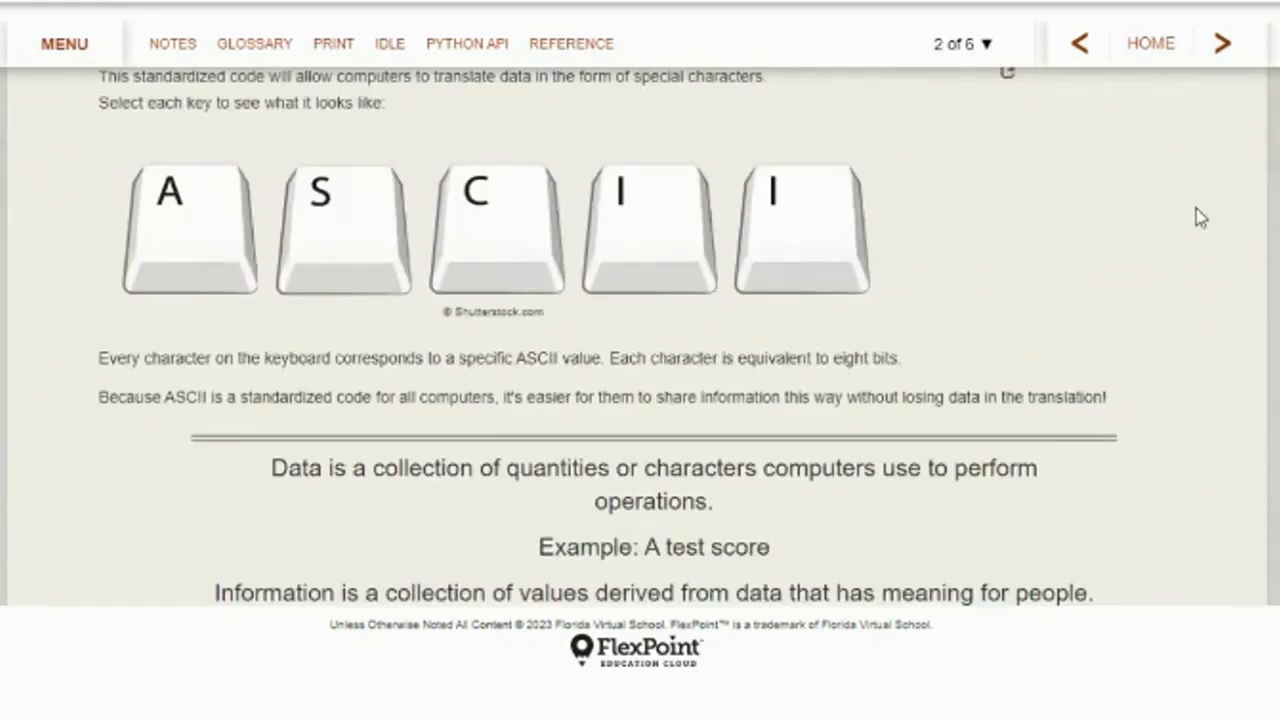
# Go to Unicode page 3 of 6 and highlight the number 256
pyautogui.click(1222, 43)
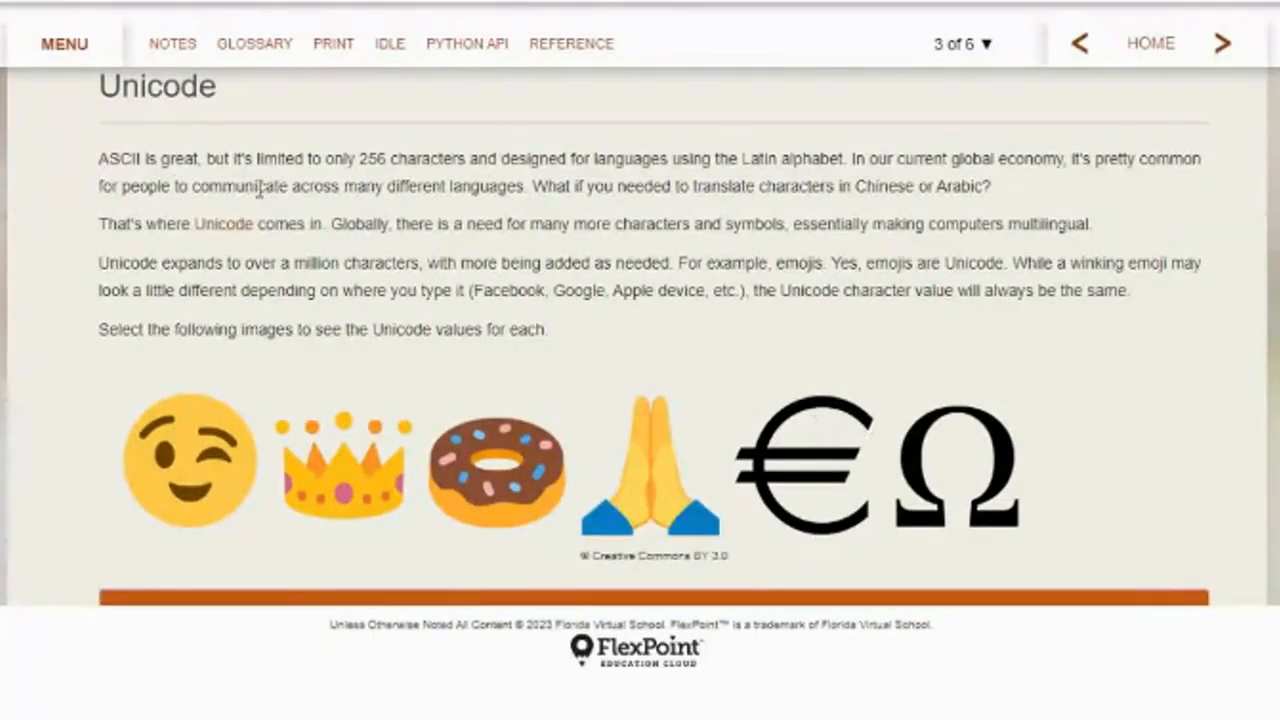
pyautogui.doubleClick(371, 159)
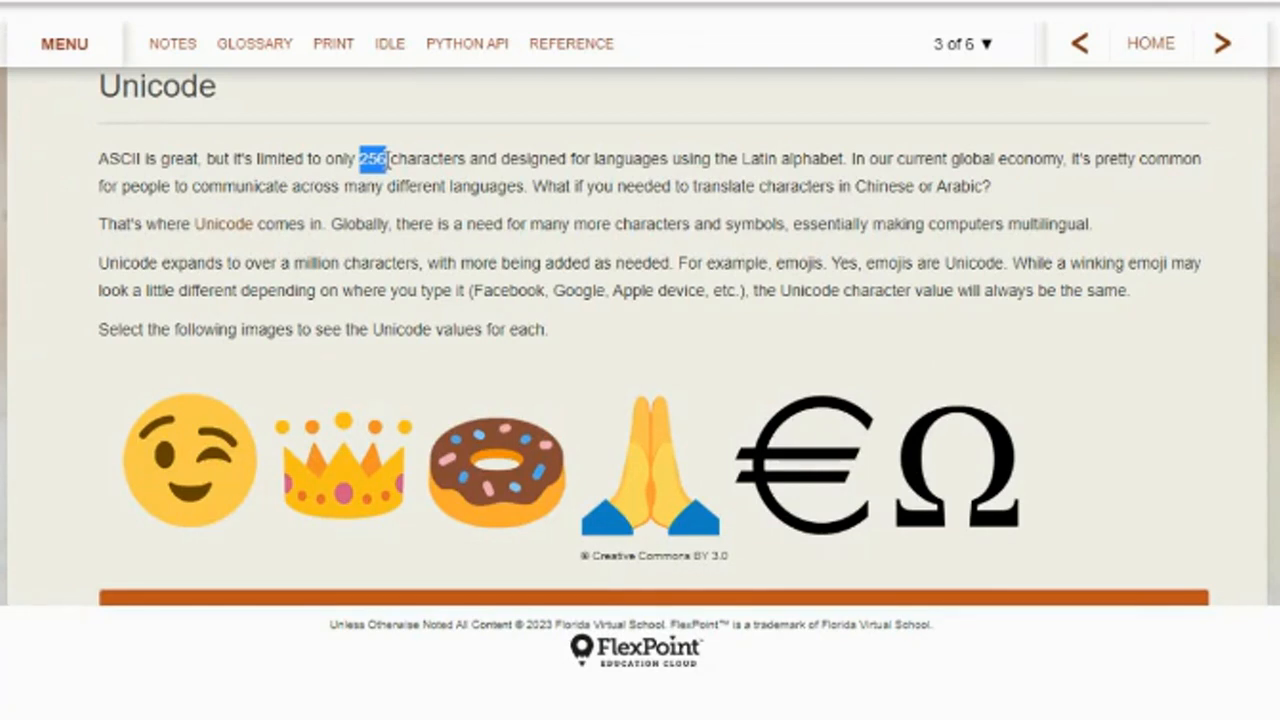
pyautogui.moveTo(738, 160)
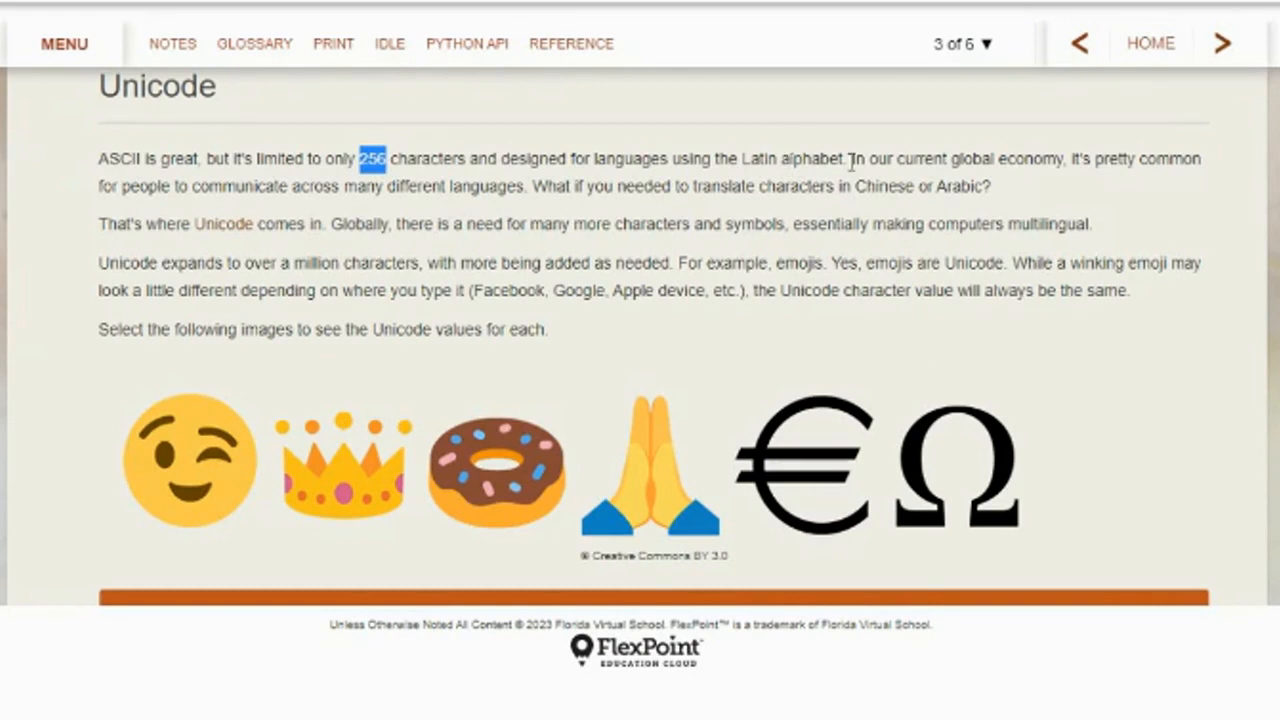
pyautogui.moveTo(528, 210)
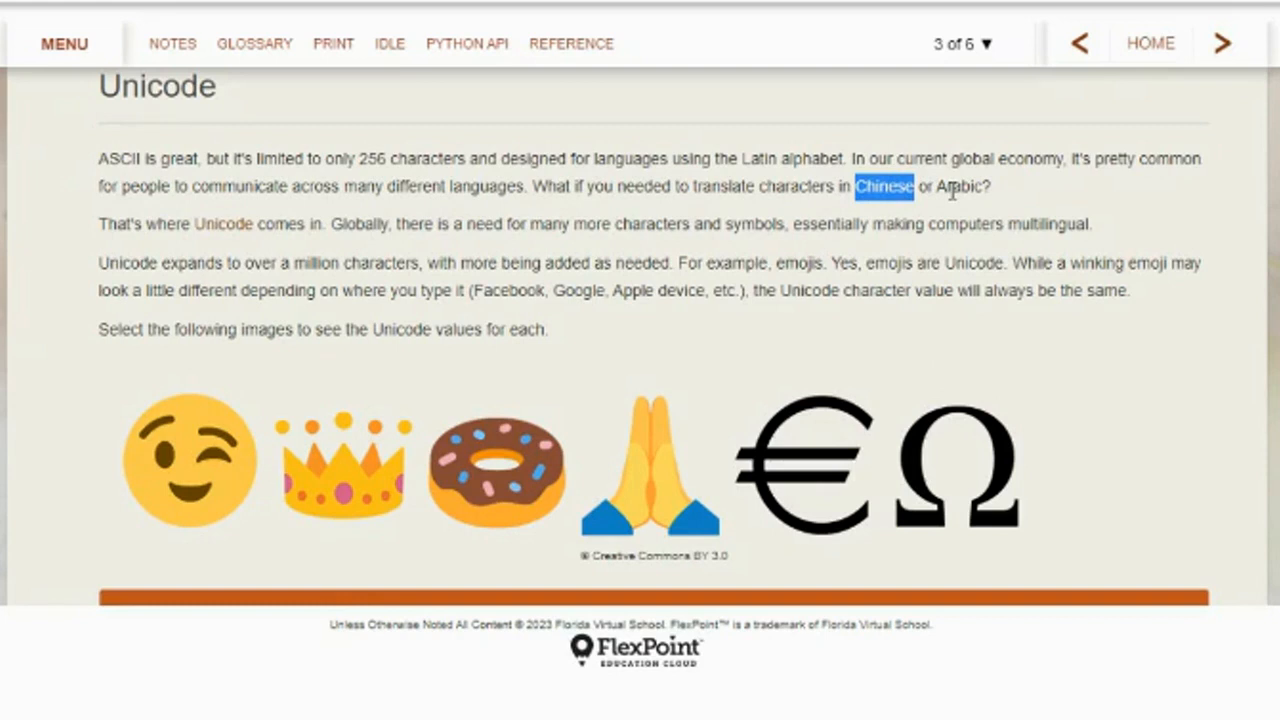
pyautogui.moveTo(655, 315)
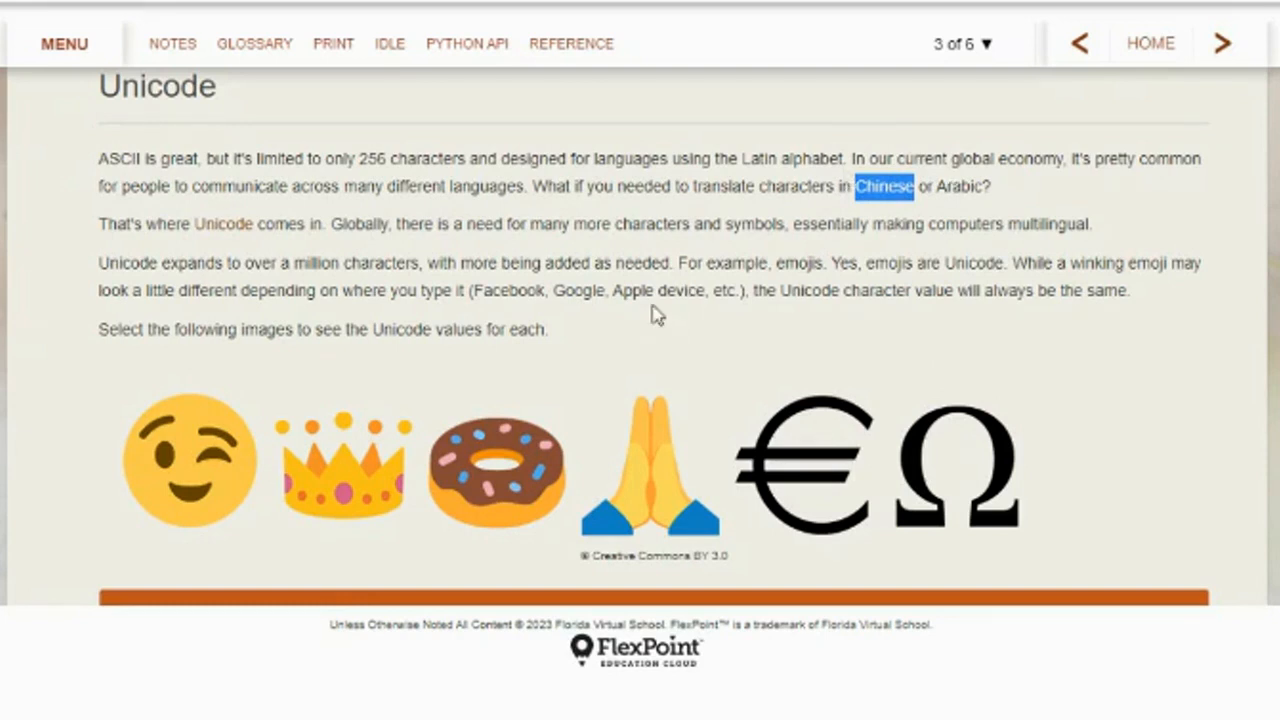
pyautogui.moveTo(222, 224)
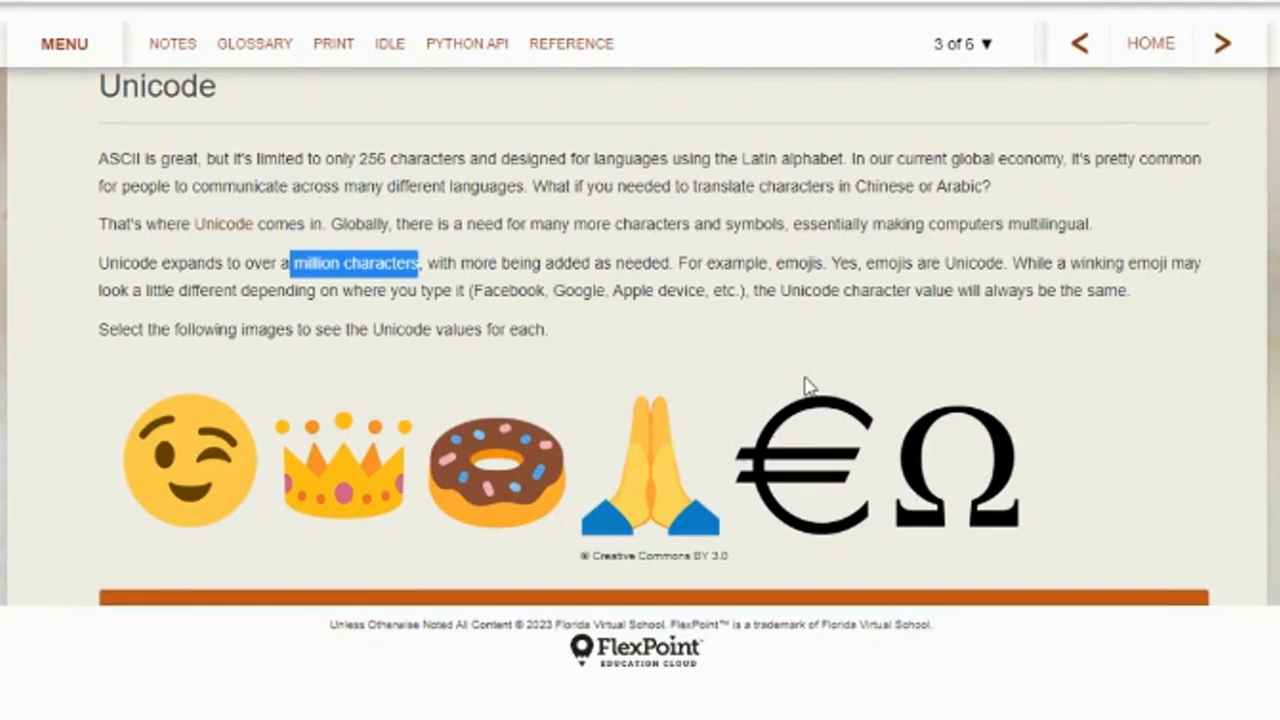
pyautogui.moveTo(310, 320)
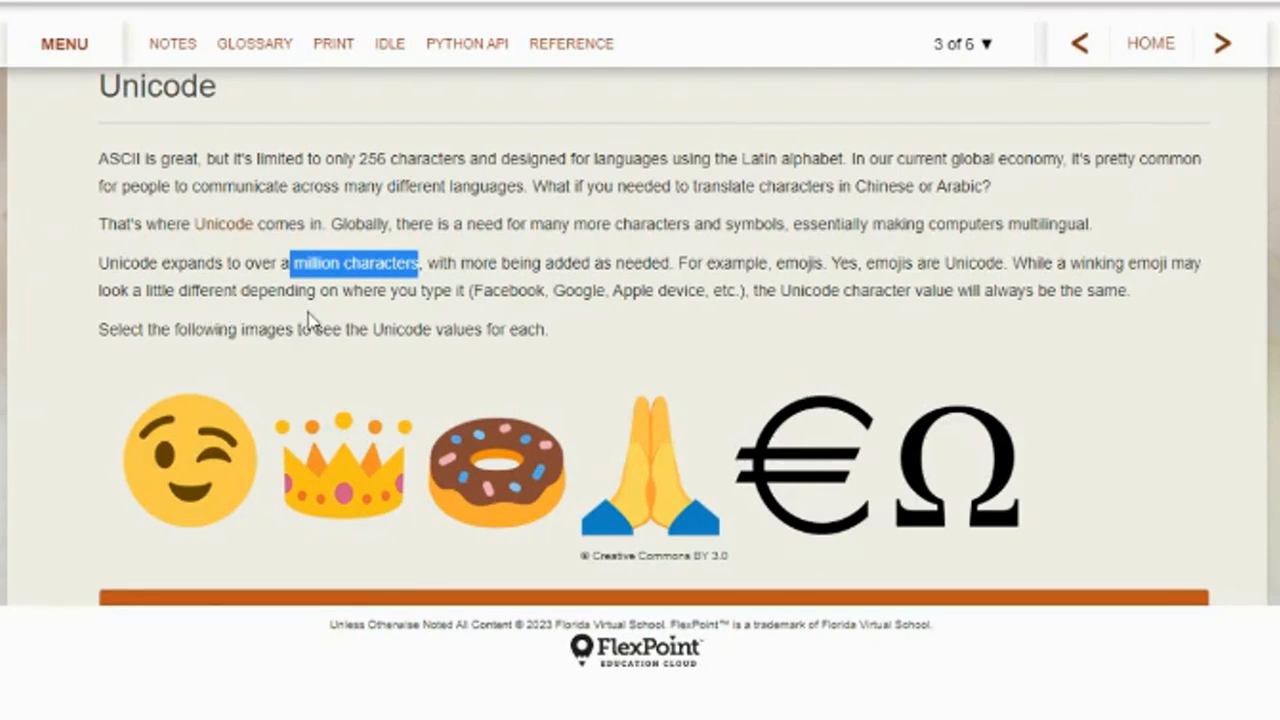
# Show Unicode values for the winking face, donut and Euro symbol (20AC)
pyautogui.click(189, 461)
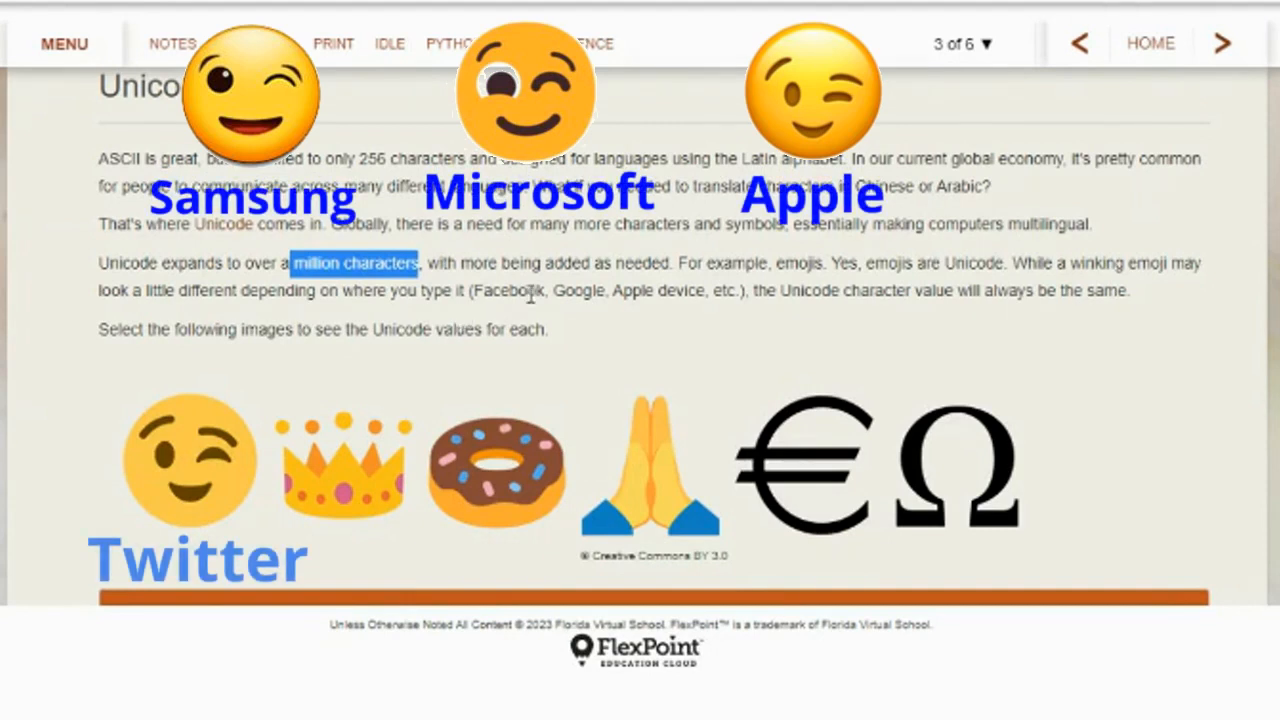
pyautogui.moveTo(730, 300)
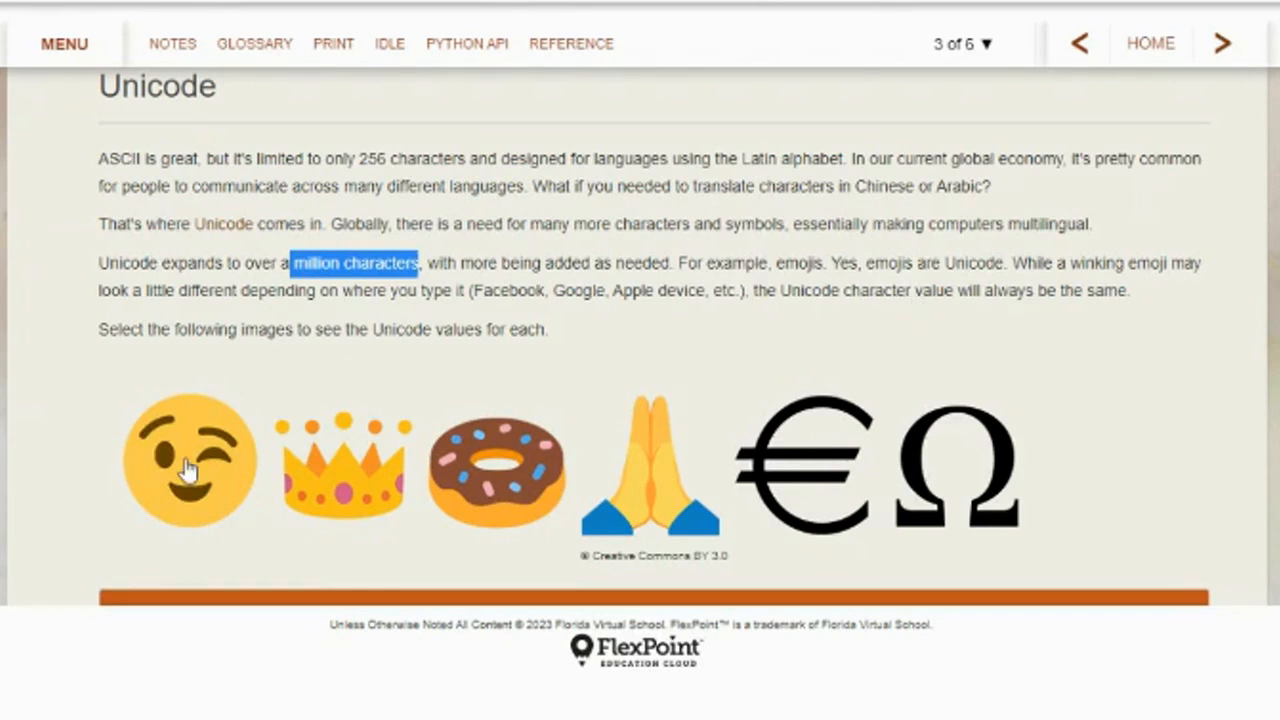
pyautogui.click(190, 465)
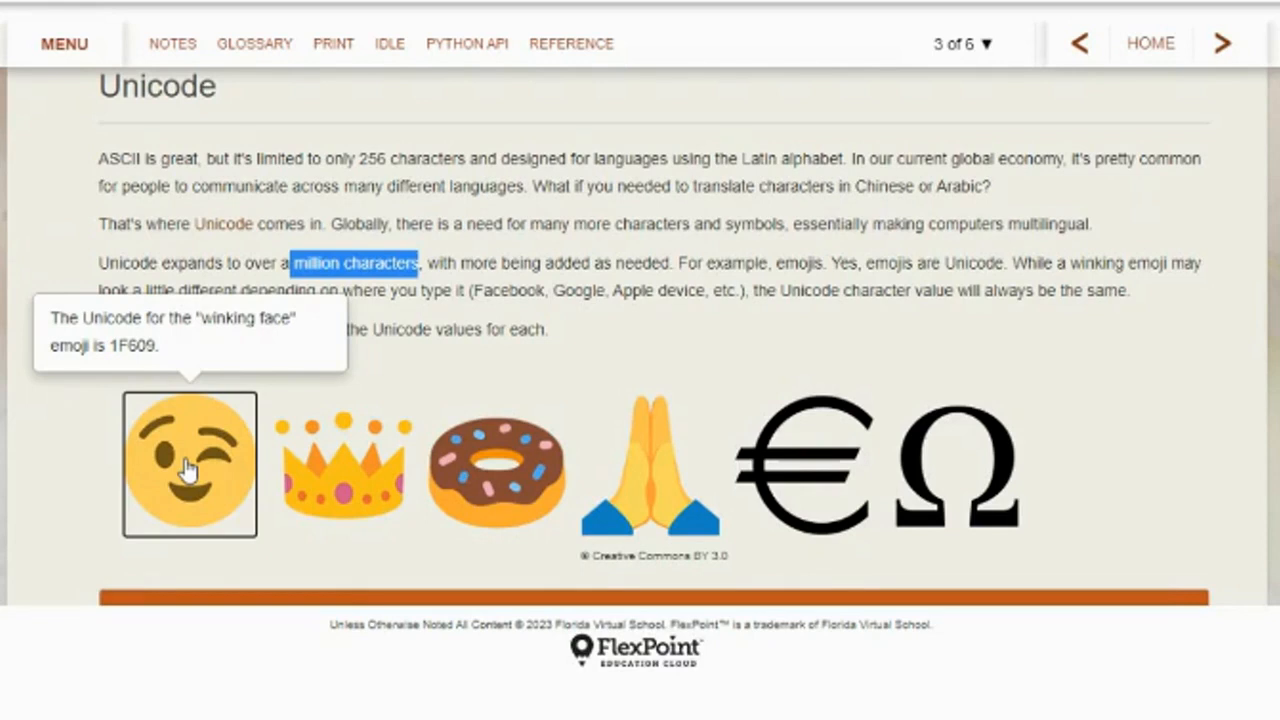
pyautogui.moveTo(350, 492)
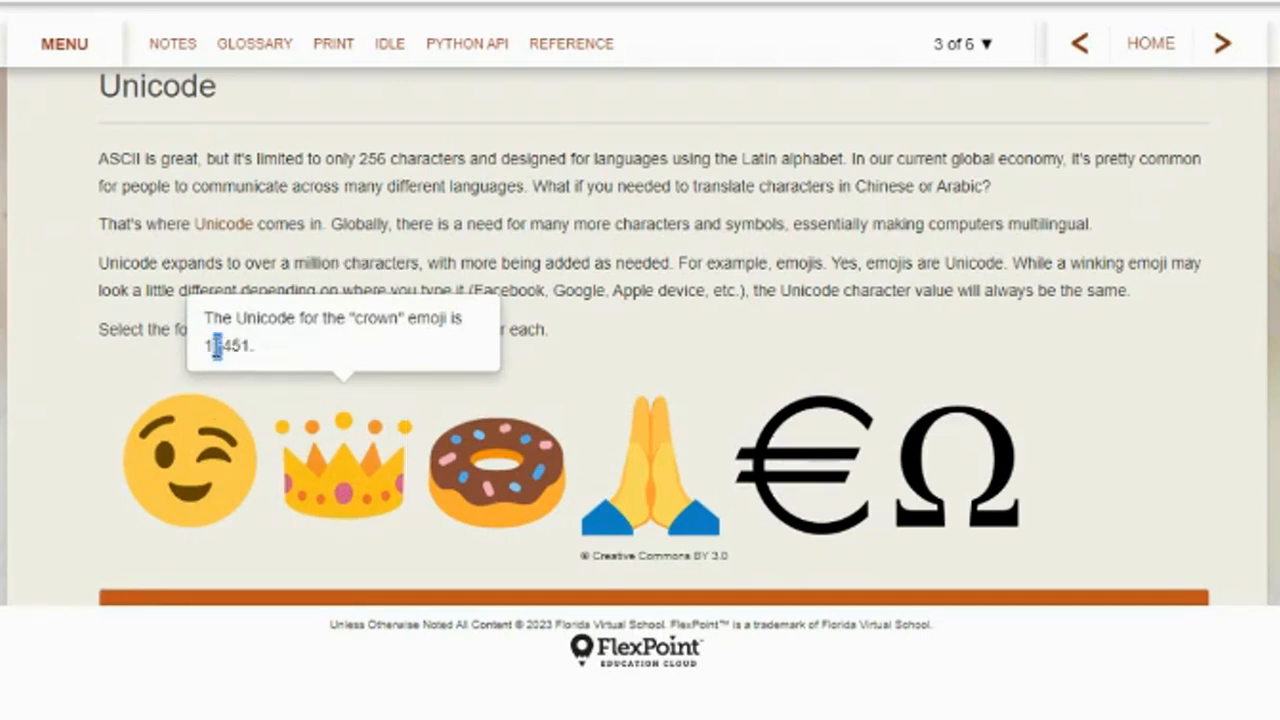
pyautogui.moveTo(282, 453)
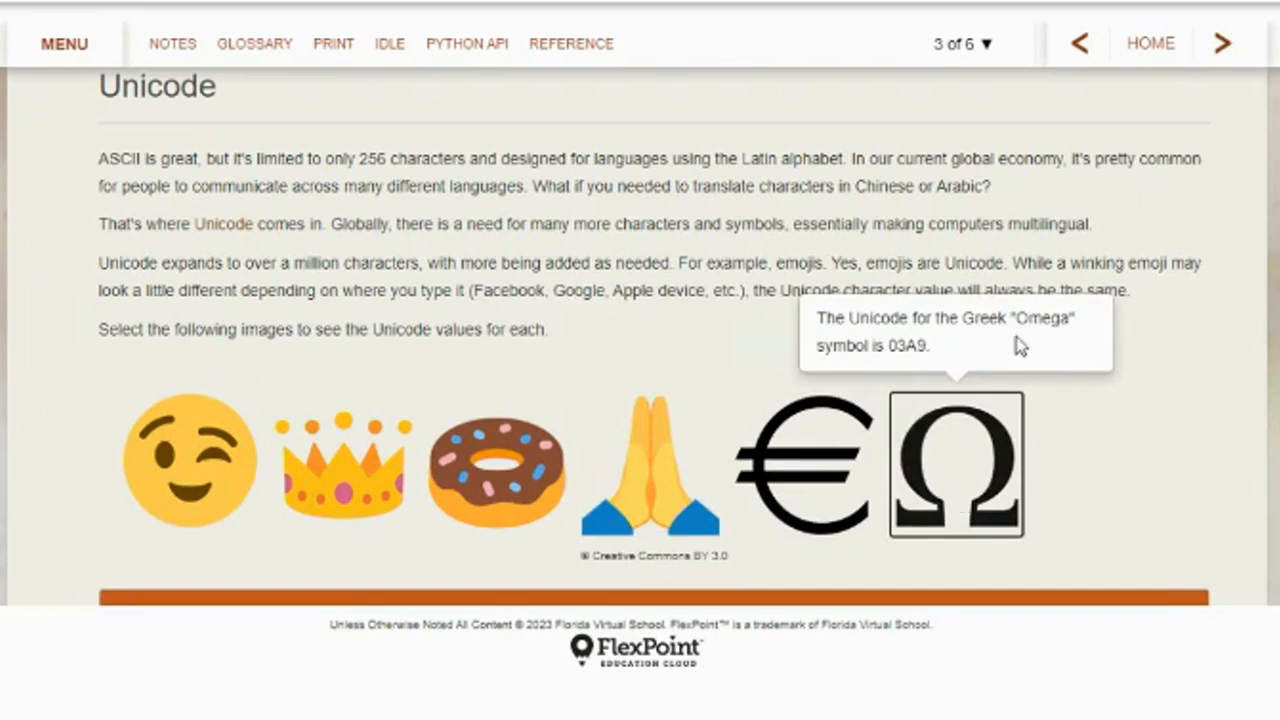
pyautogui.moveTo(923, 368)
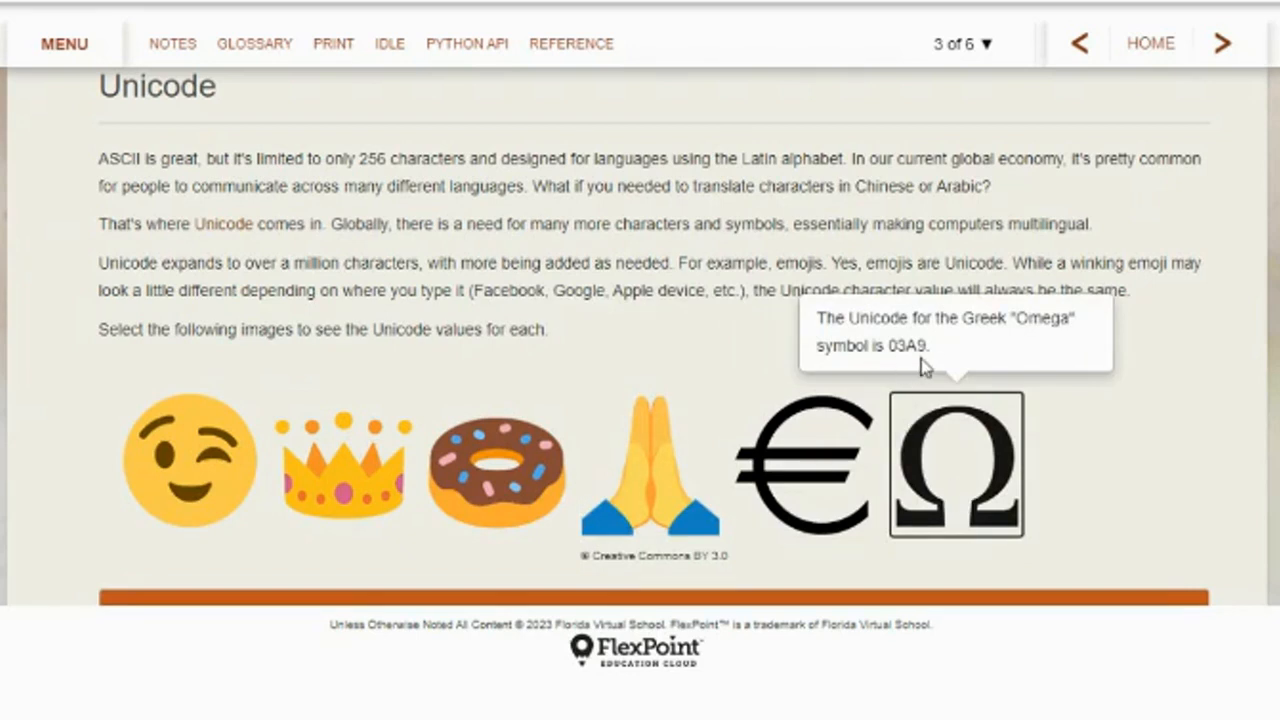
pyautogui.click(497, 465)
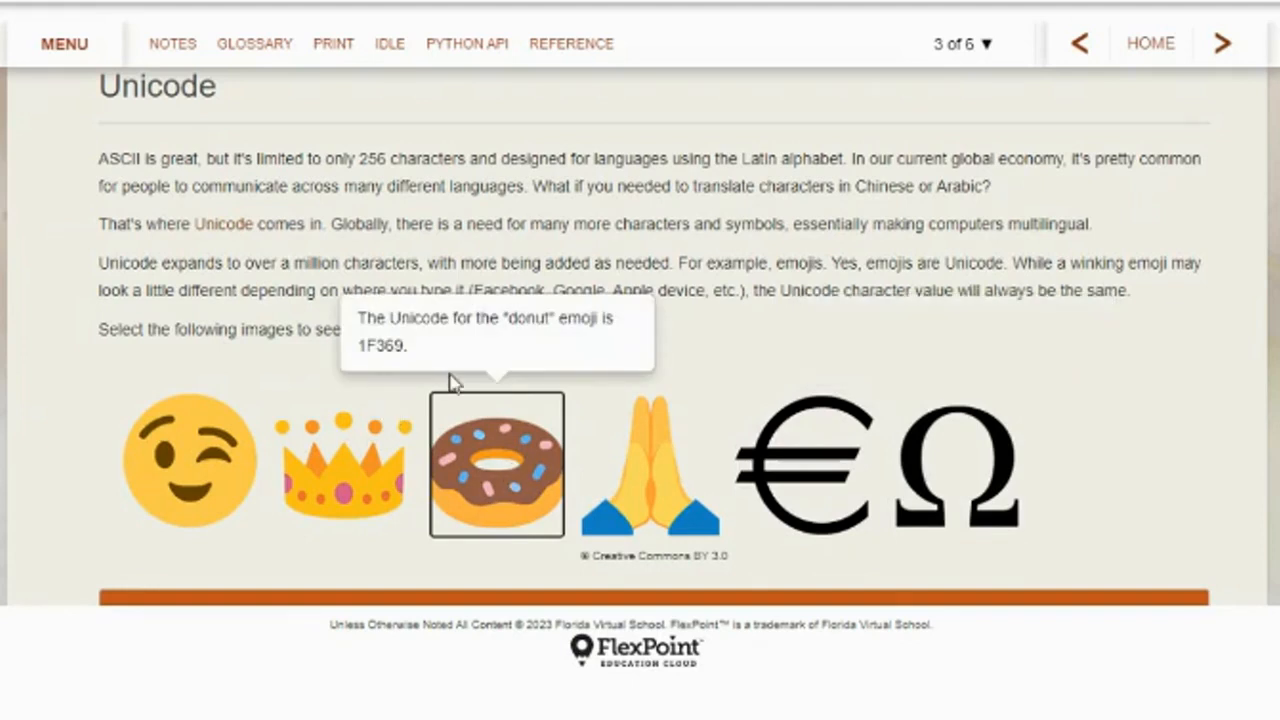
pyautogui.click(803, 464)
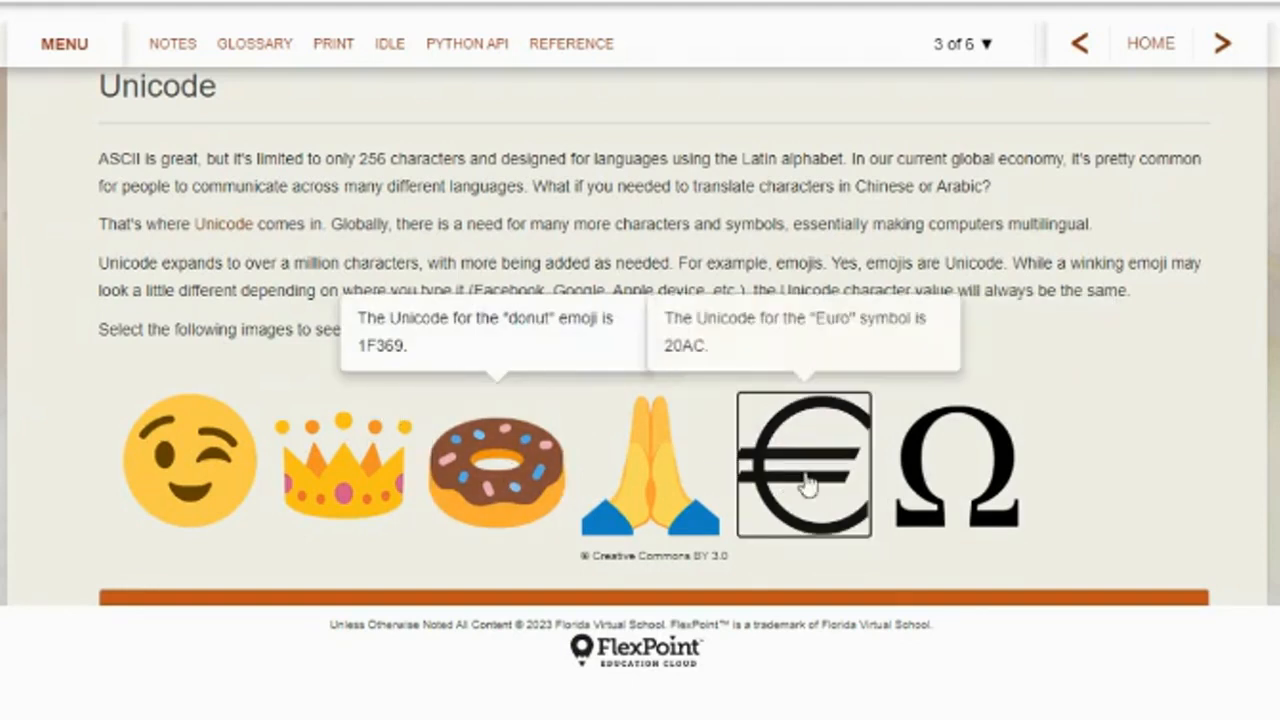
pyautogui.moveTo(803, 485)
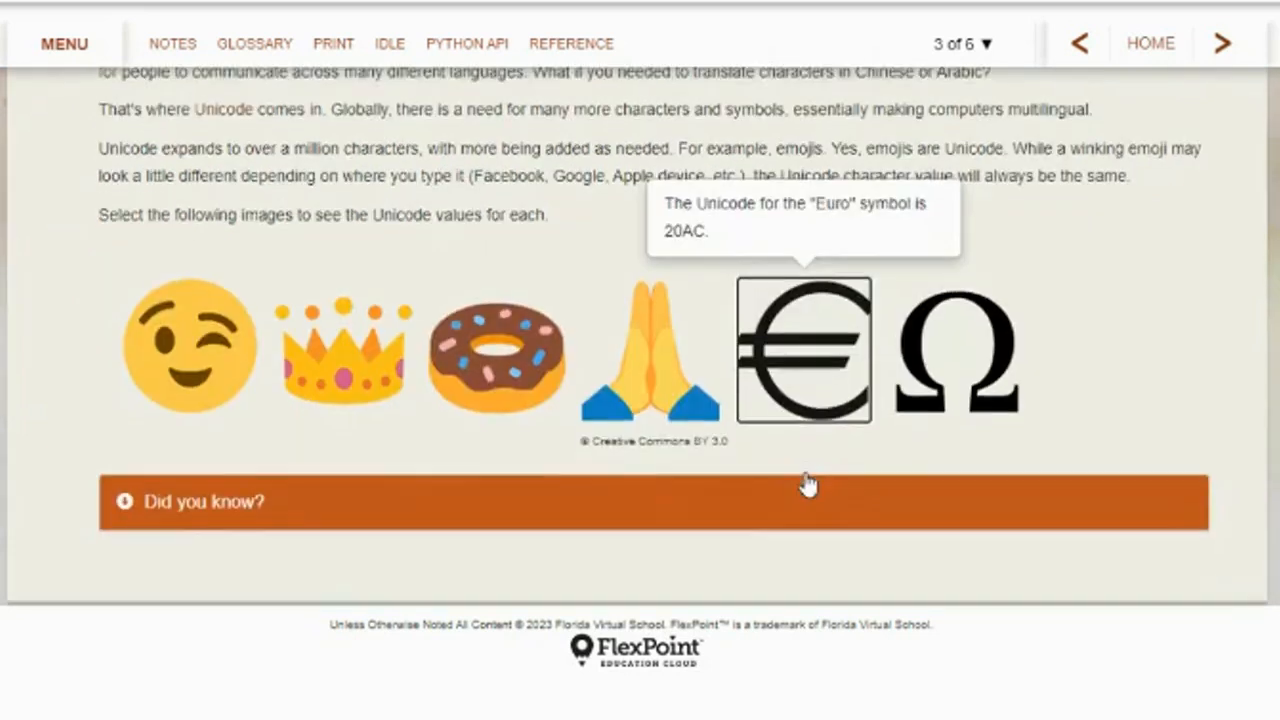
# Scroll to the Did you know? box and highlight the word CAPTCHA
pyautogui.scroll(-3)
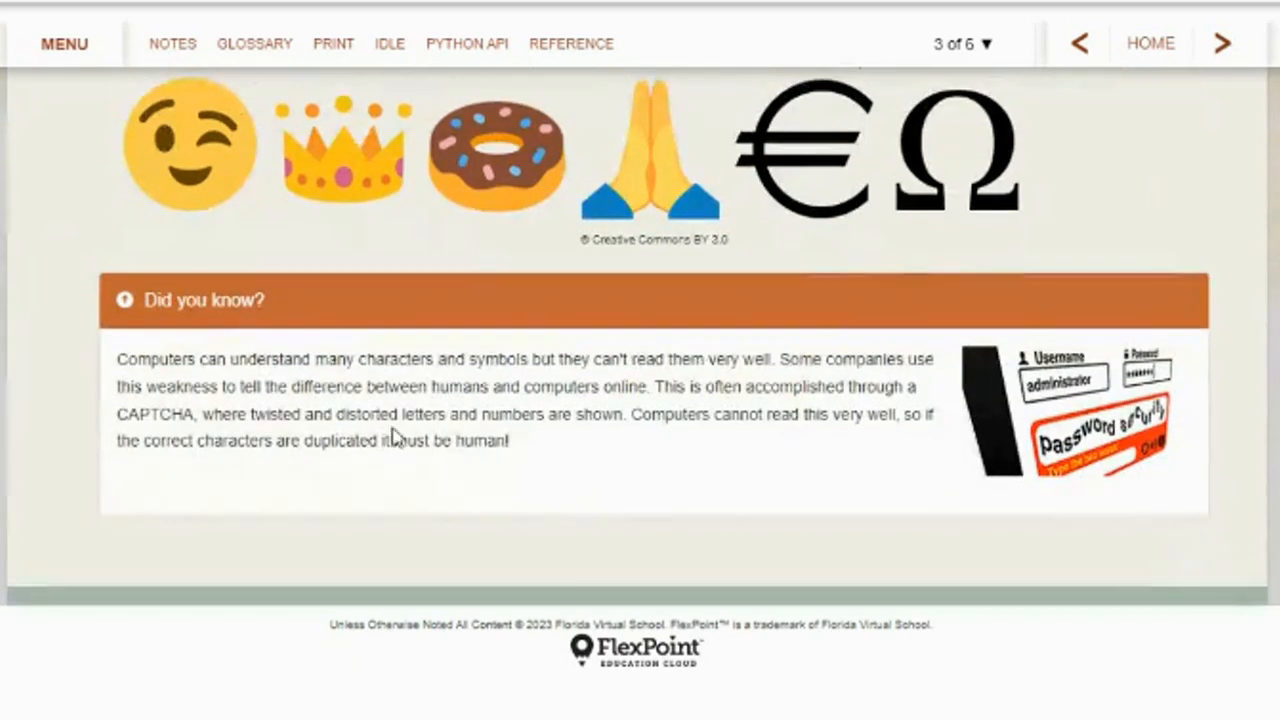
pyautogui.moveTo(710, 352)
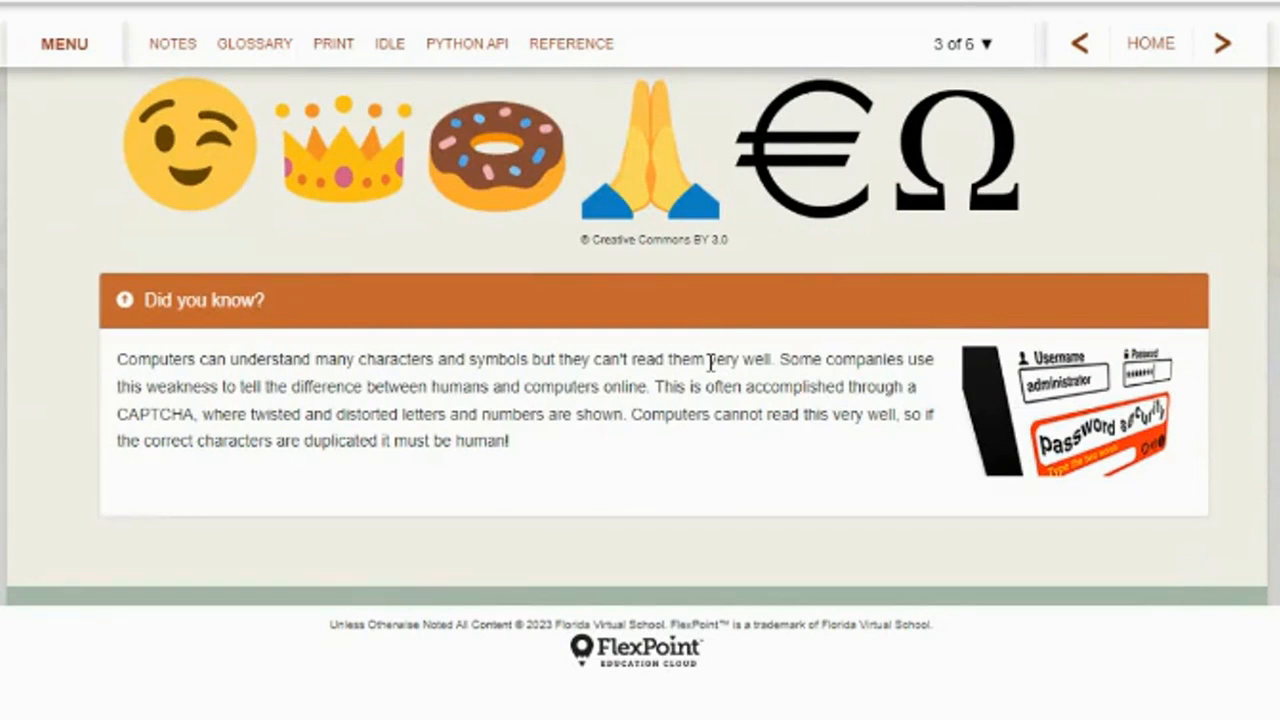
pyautogui.moveTo(220, 410)
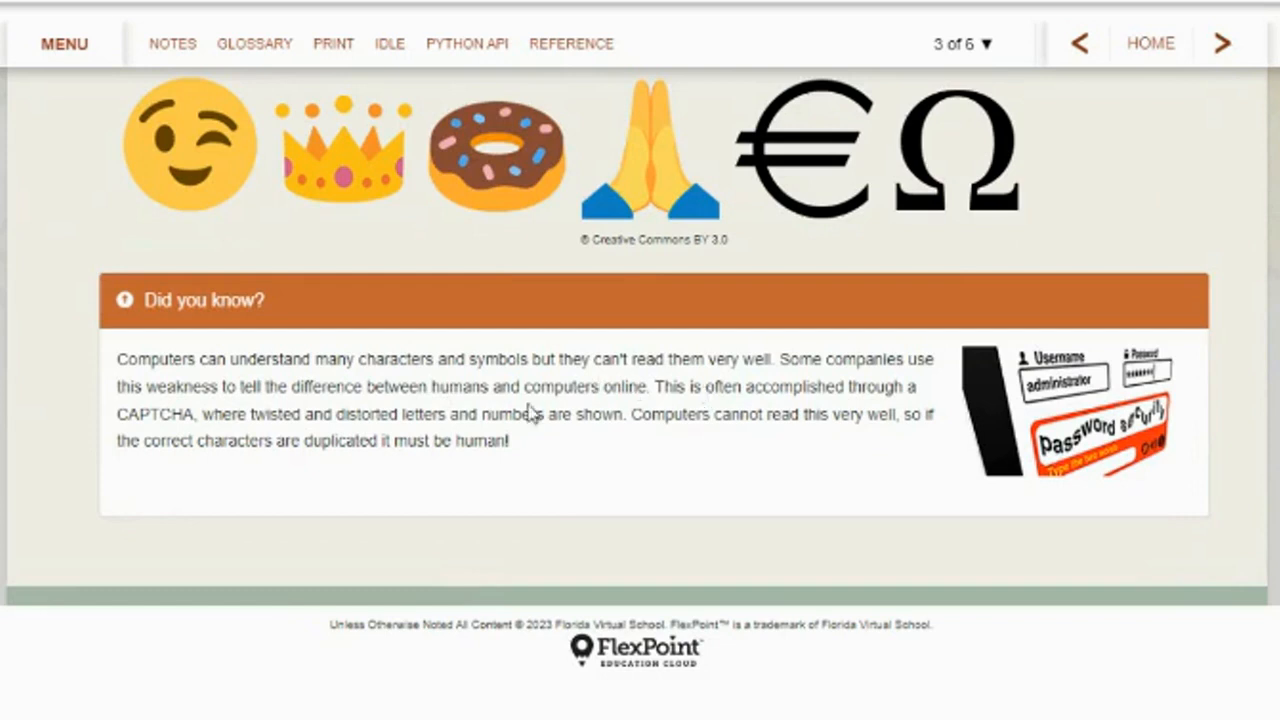
pyautogui.moveTo(1140, 425)
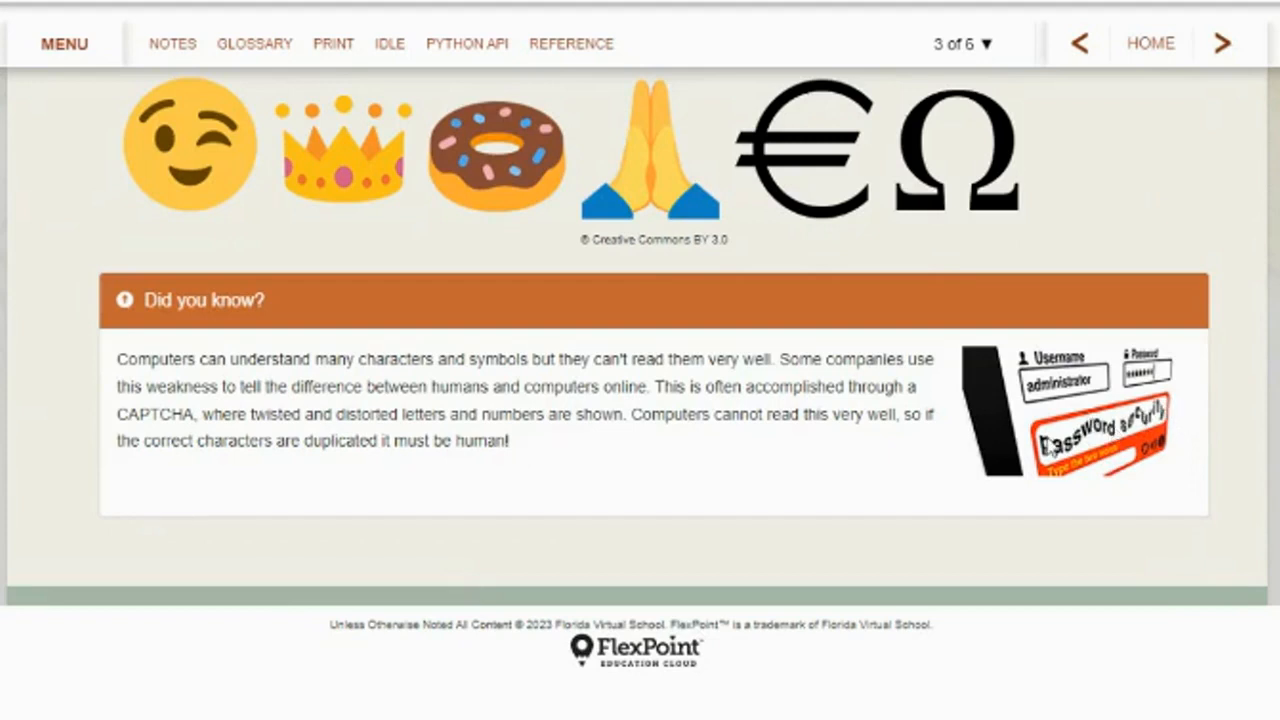
pyautogui.moveTo(1181, 420)
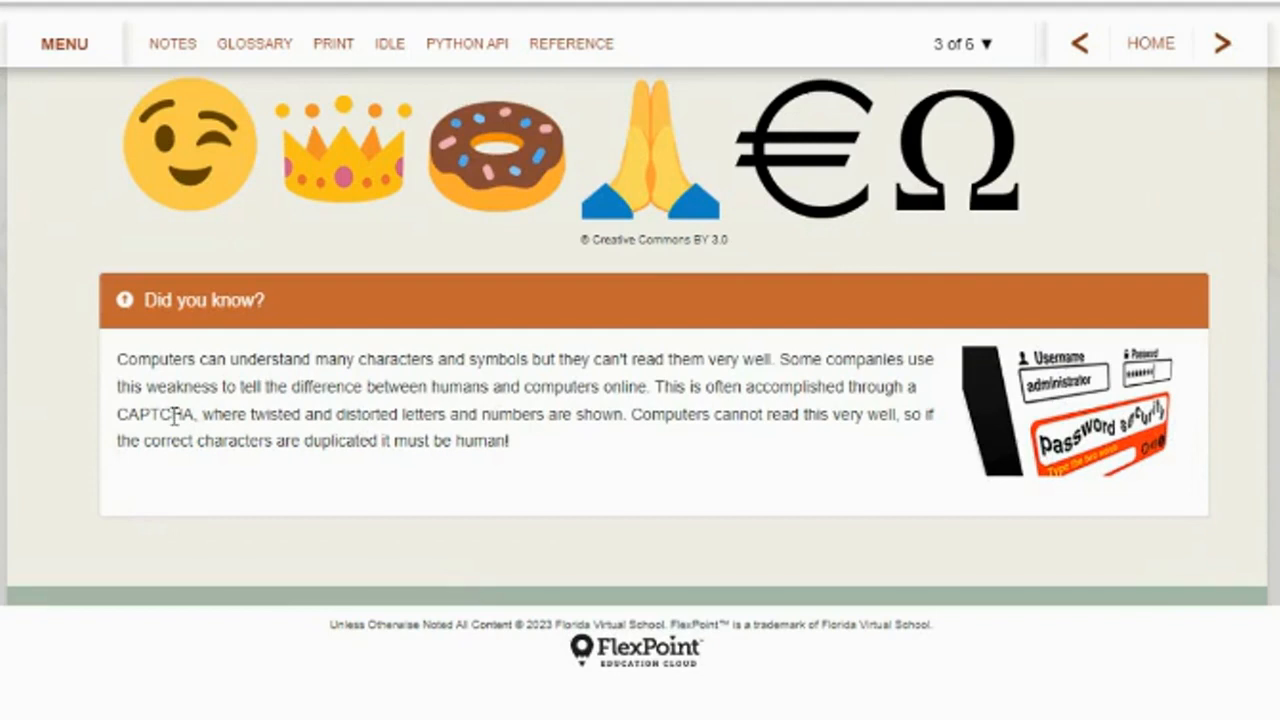
pyautogui.doubleClick(152, 415)
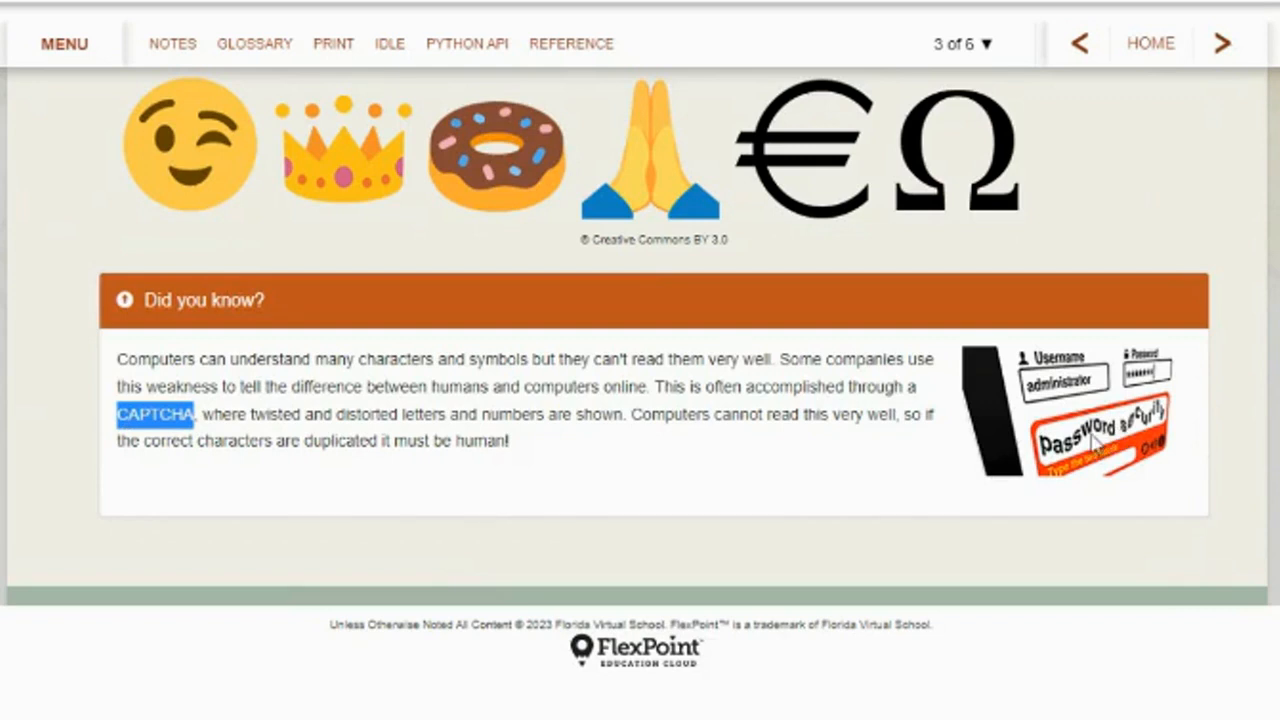
pyautogui.moveTo(1090, 458)
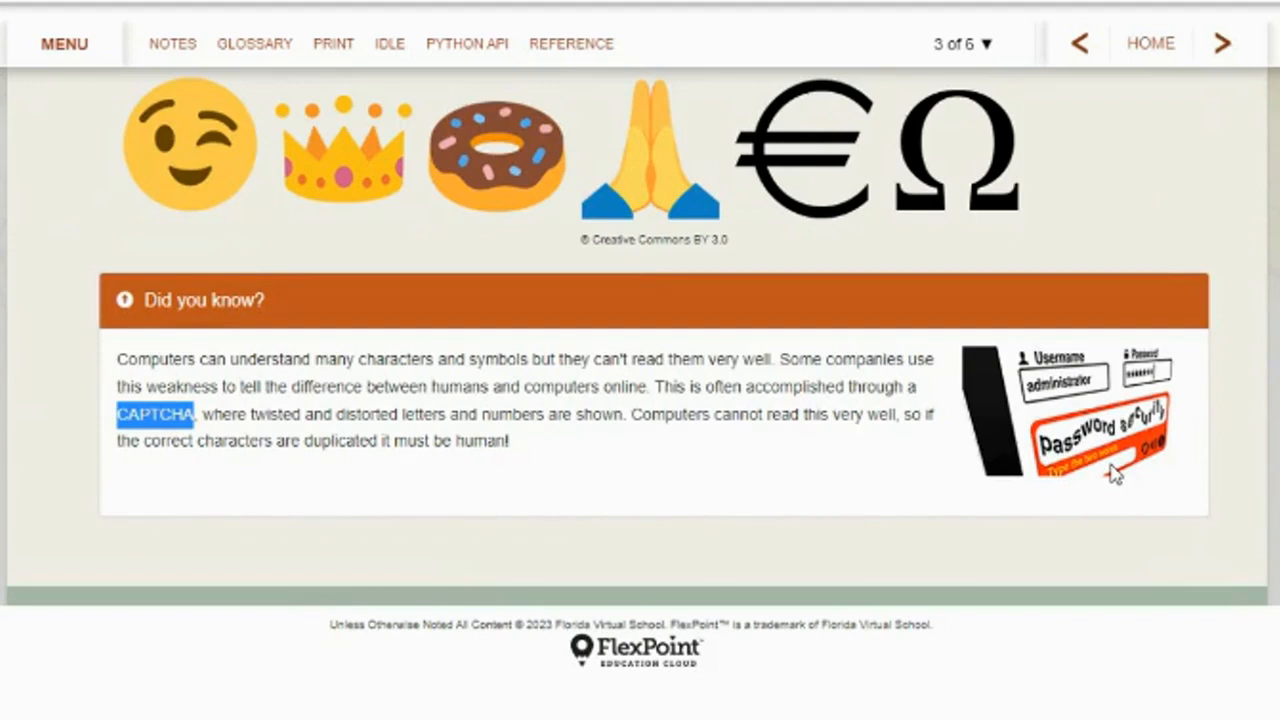
pyautogui.moveTo(1113, 480)
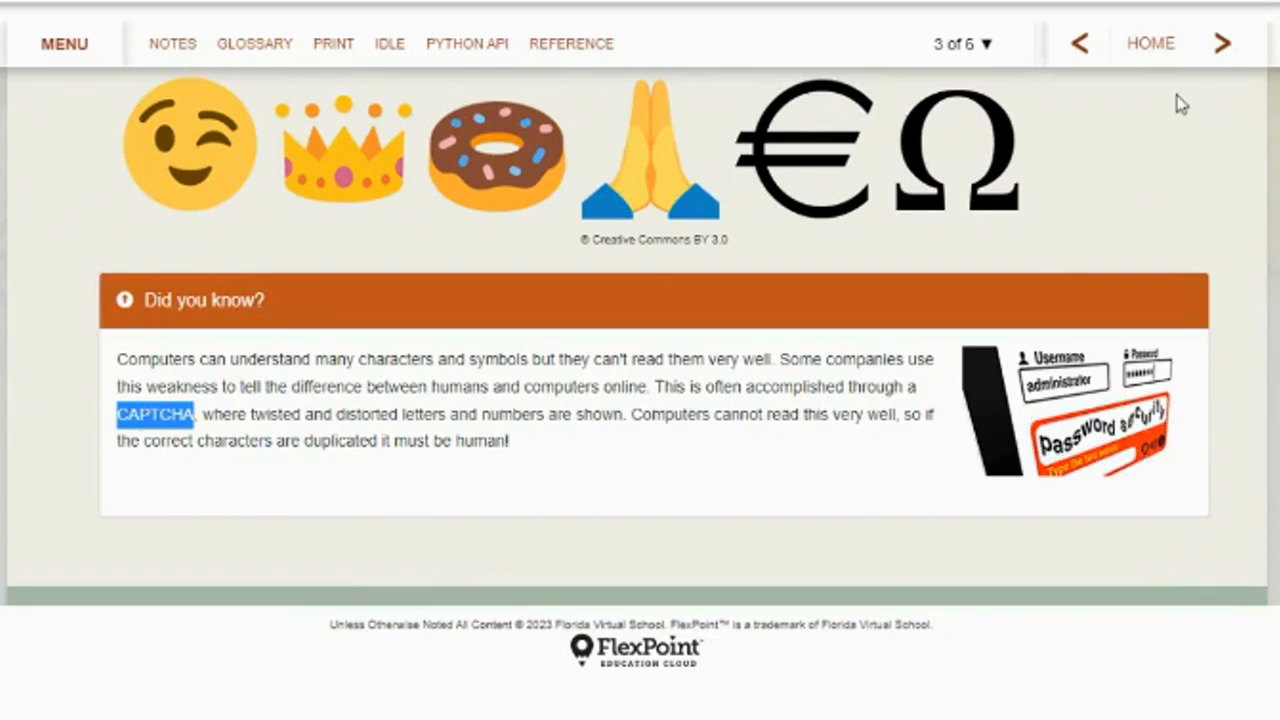
pyautogui.moveTo(1222, 43)
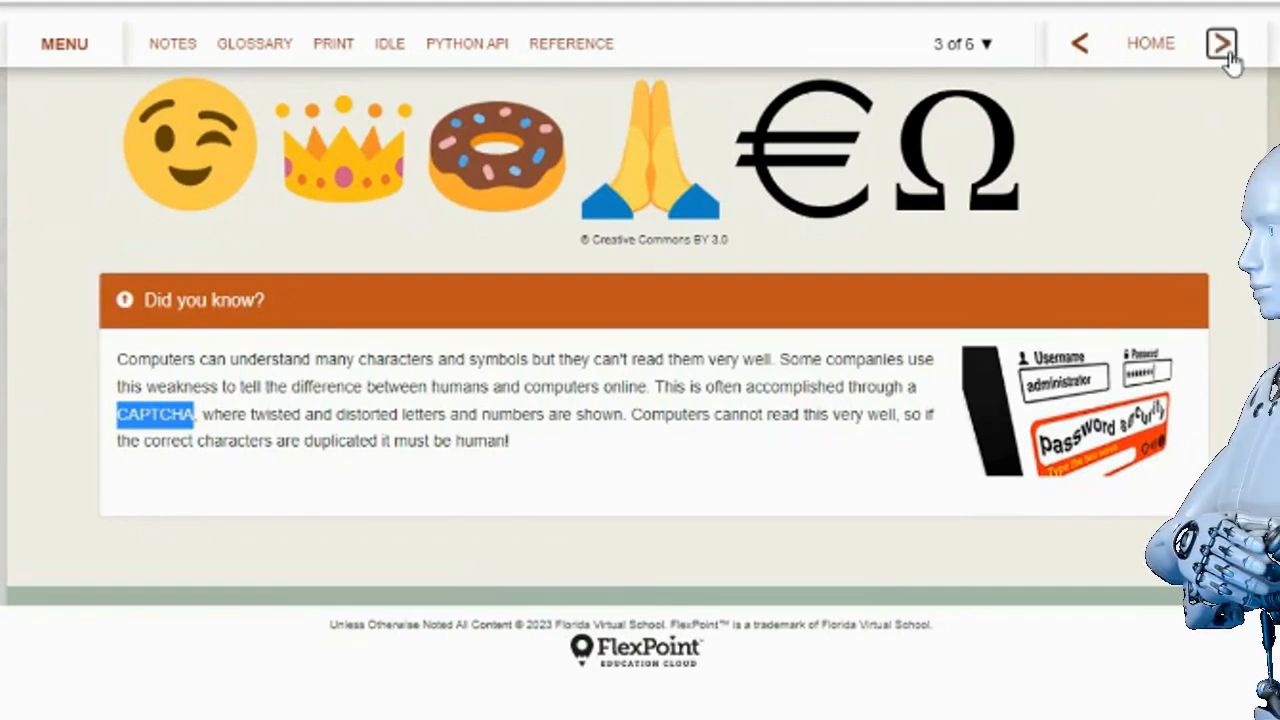
# On Encoding and Decoding page 4 of 6, highlight 'code' and 'human-readable'
pyautogui.click(1221, 43)
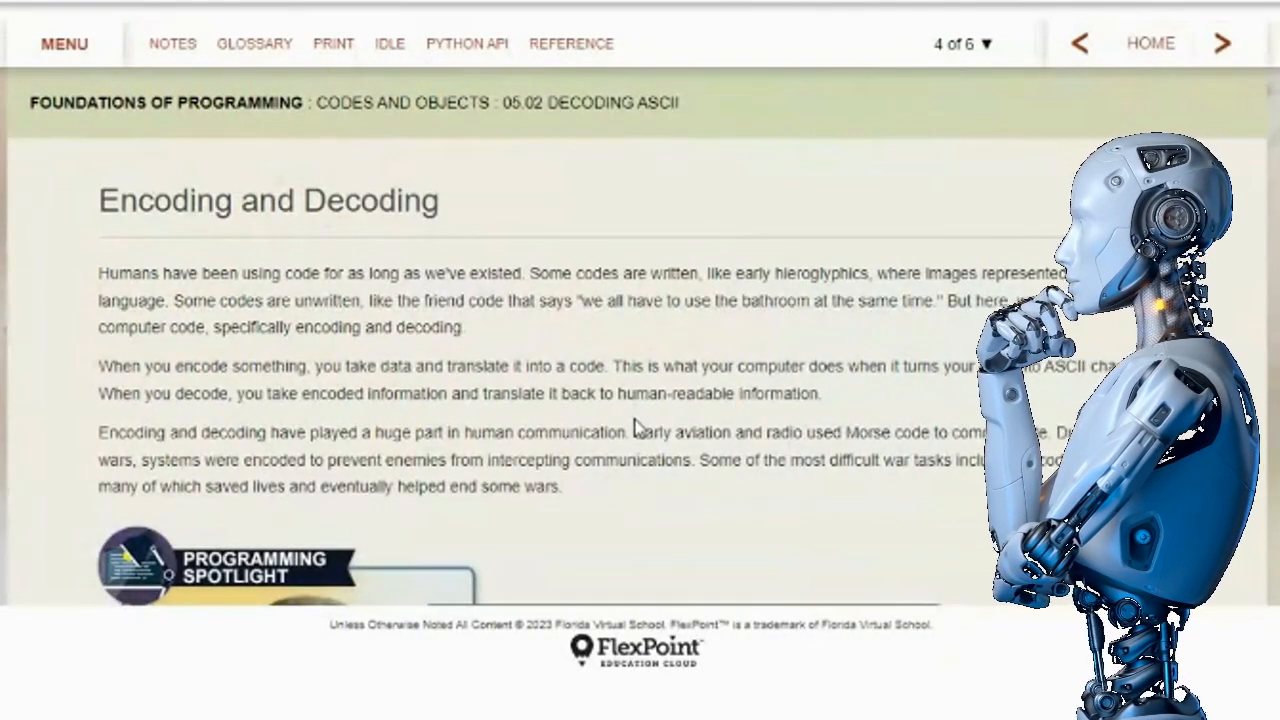
pyautogui.scroll(-3)
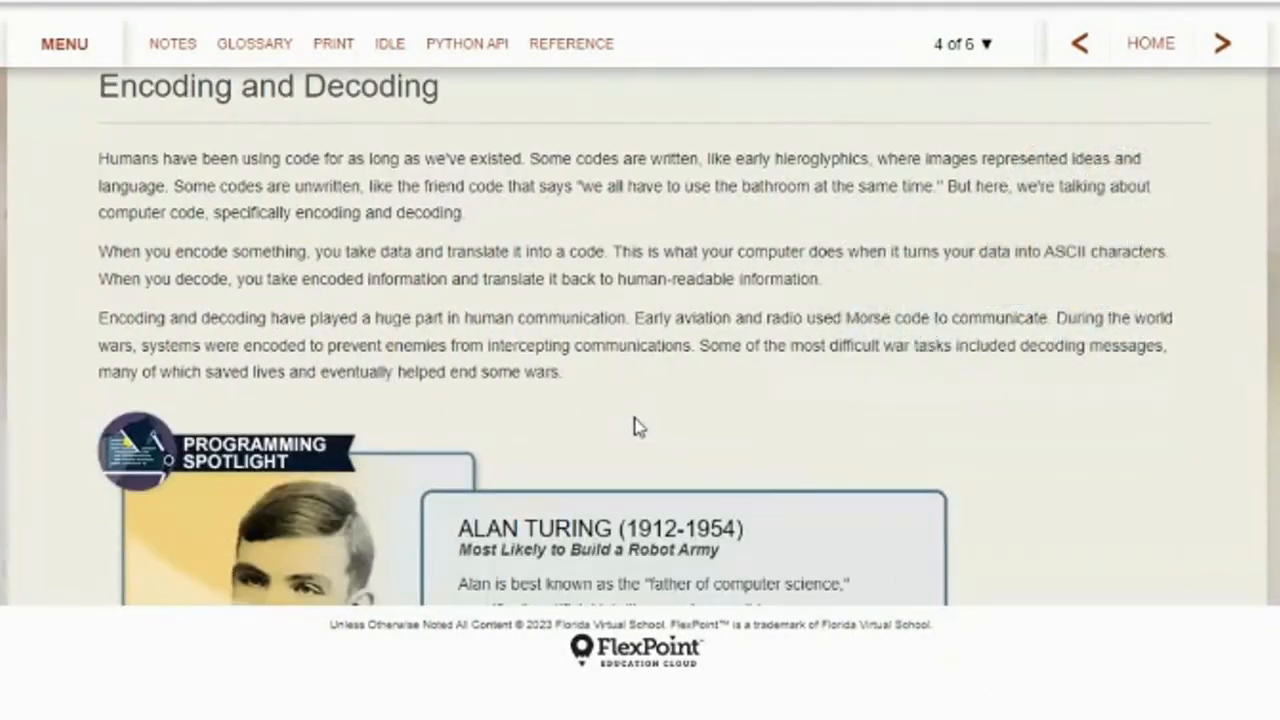
pyautogui.moveTo(350, 186)
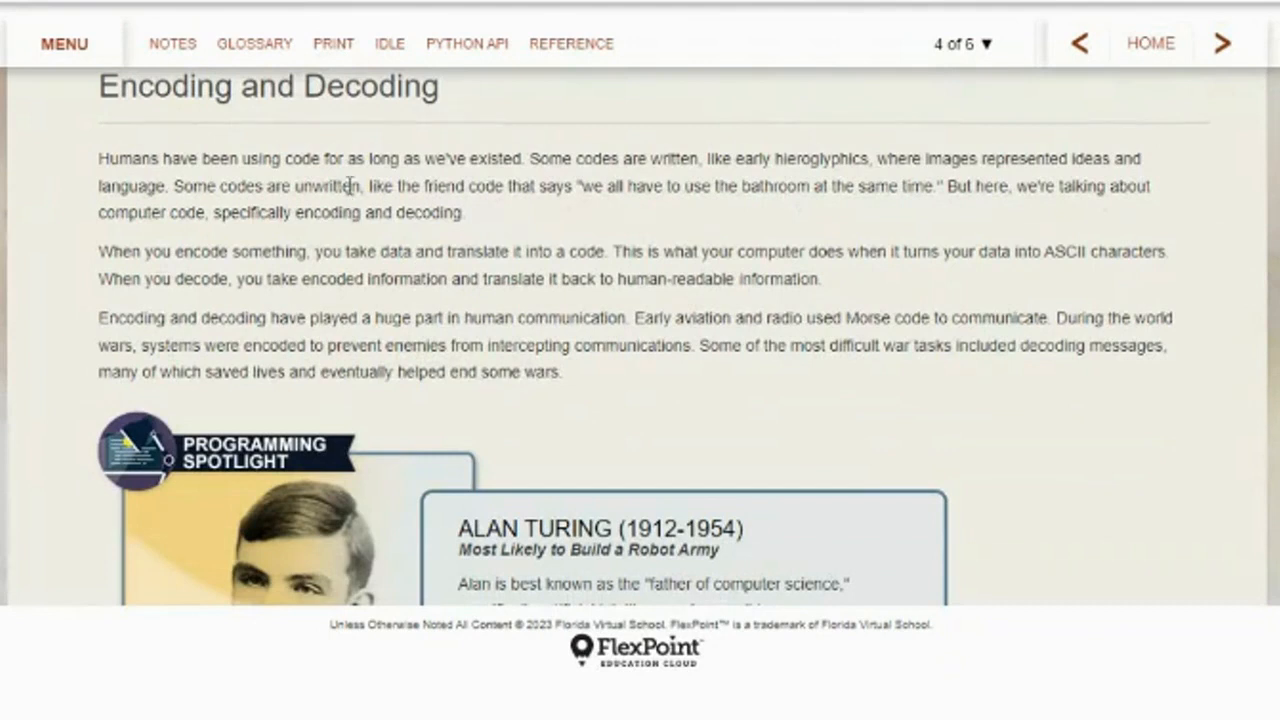
pyautogui.moveTo(467, 205)
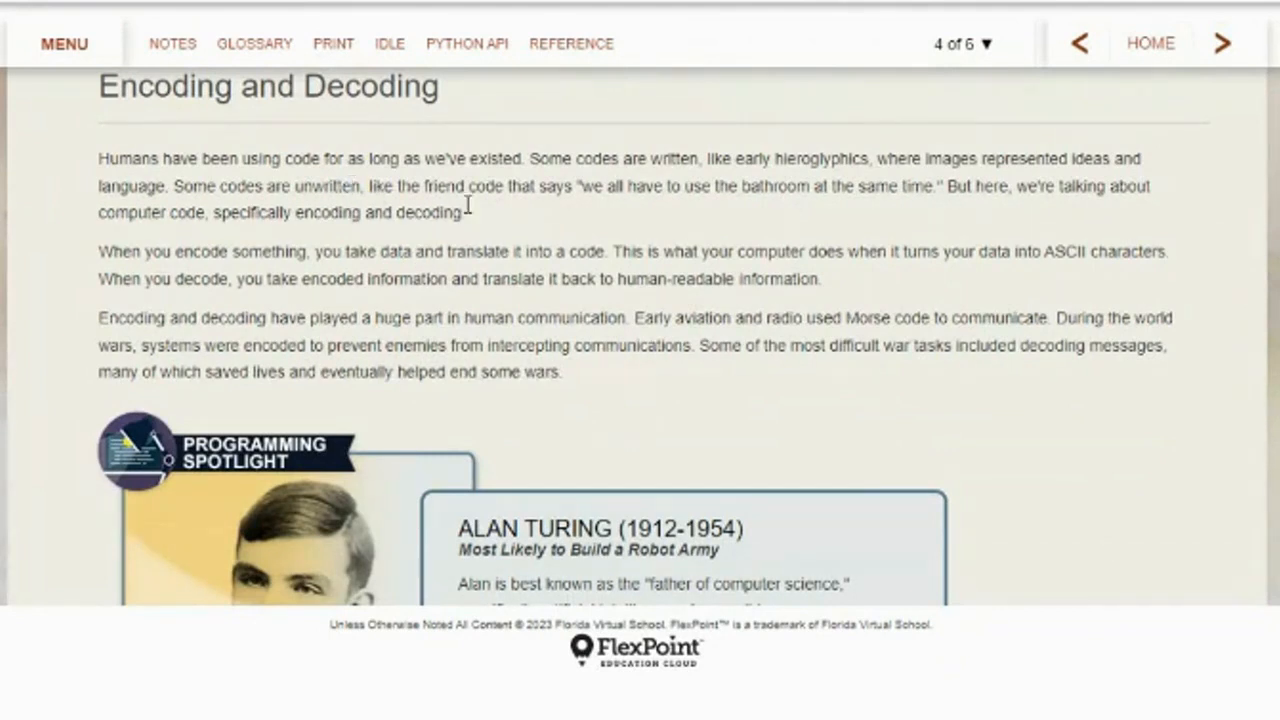
pyautogui.moveTo(847, 178)
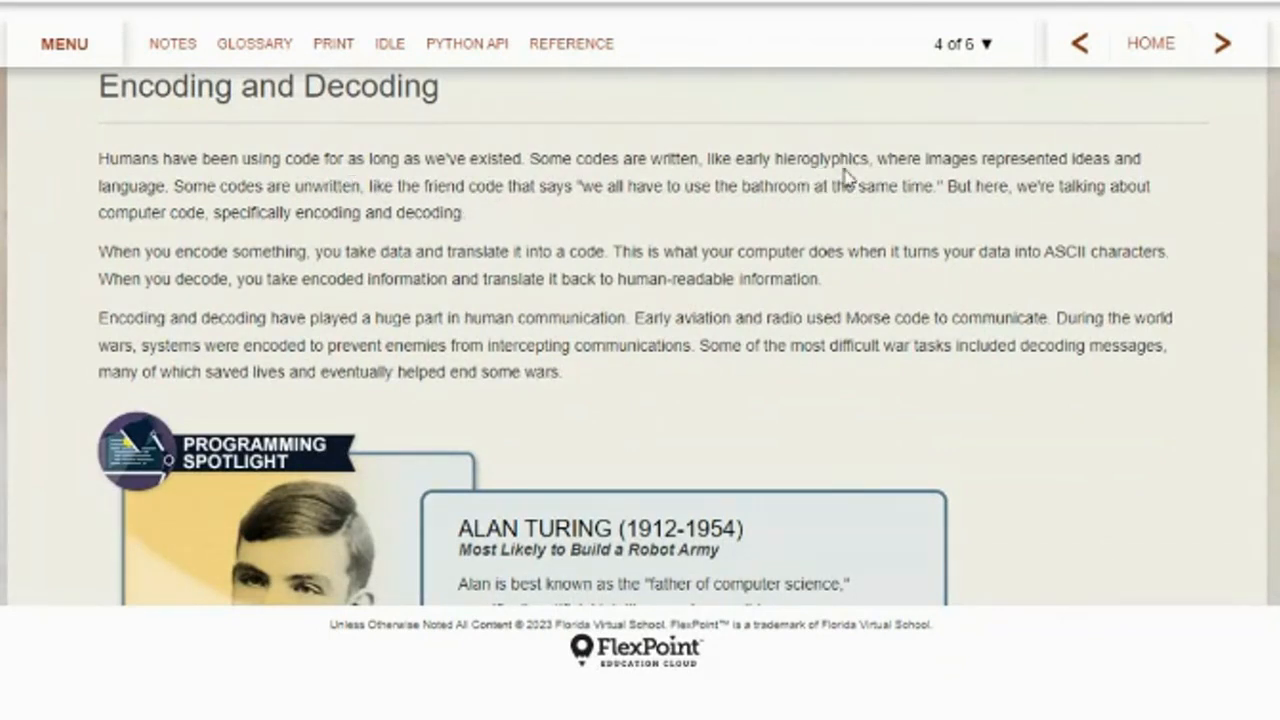
pyautogui.moveTo(849, 167)
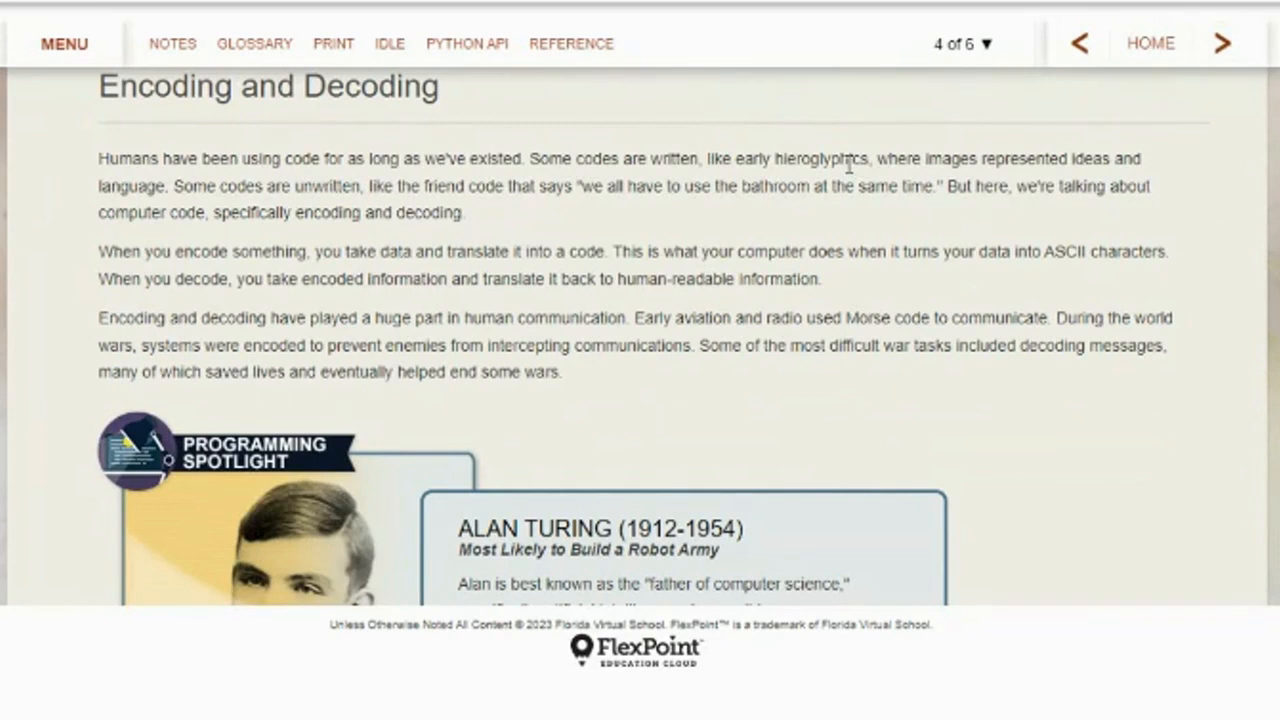
pyautogui.moveTo(765, 303)
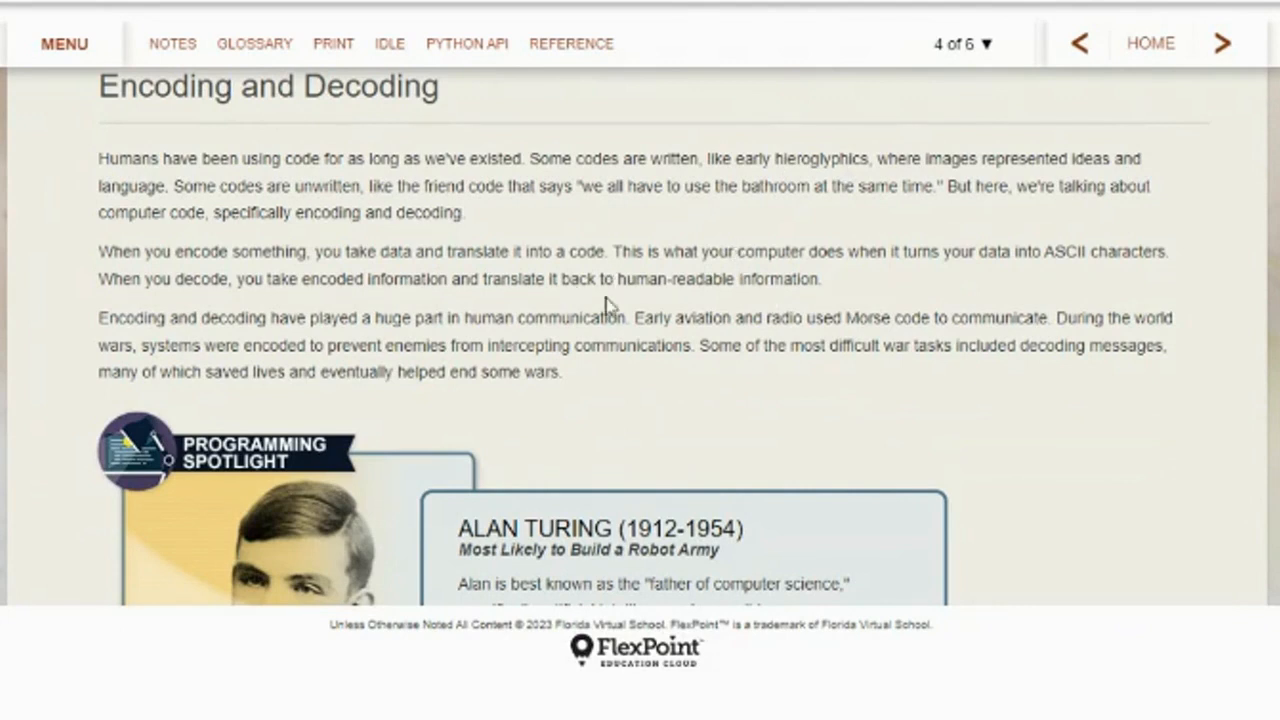
pyautogui.moveTo(695, 315)
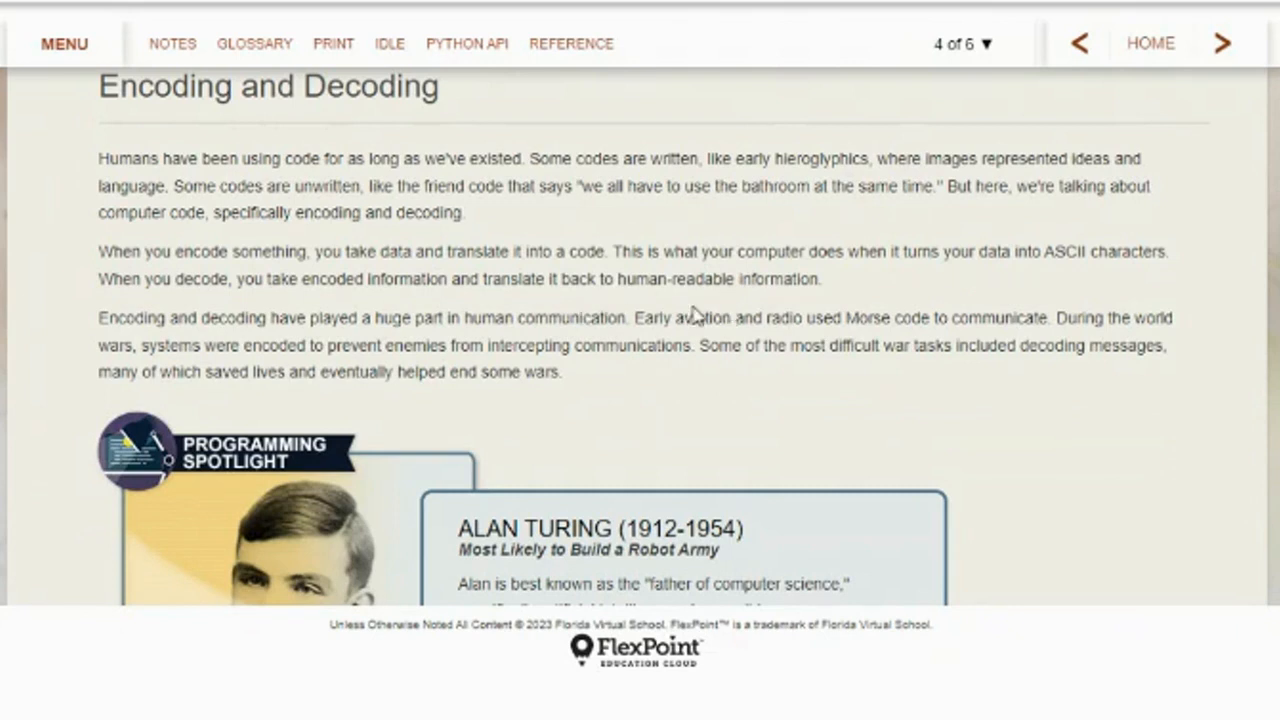
pyautogui.moveTo(908, 245)
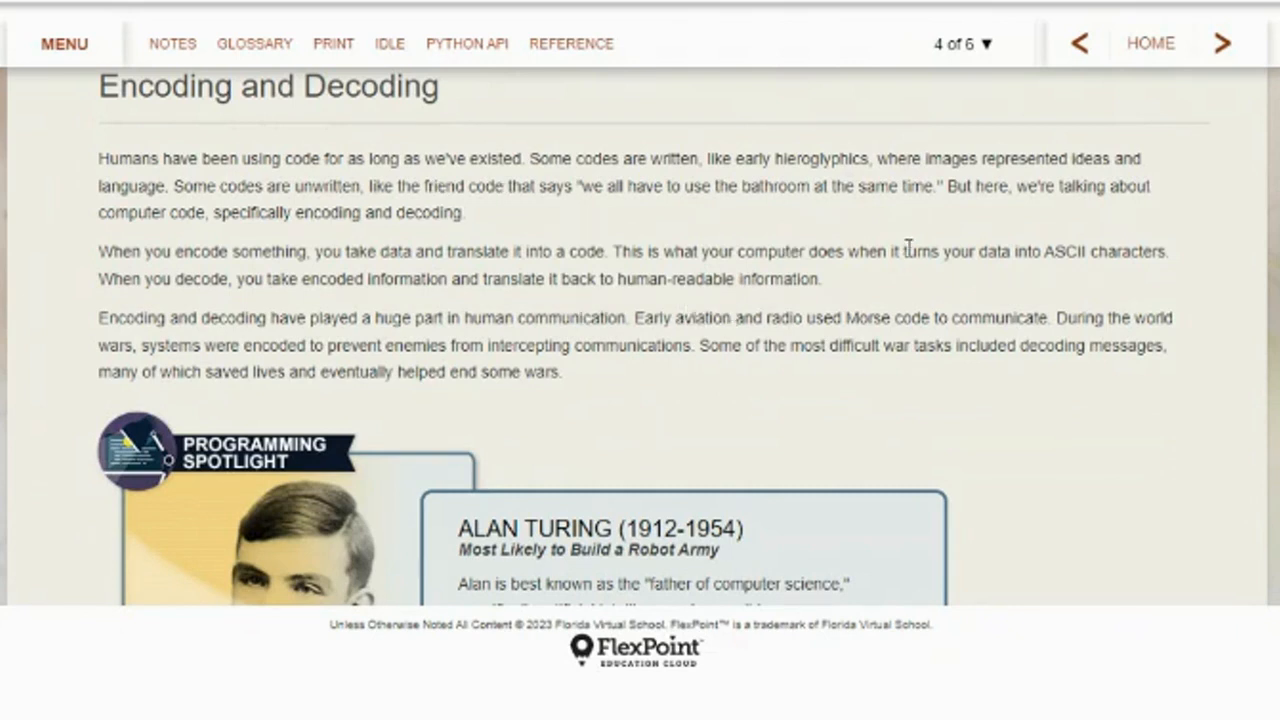
pyautogui.moveTo(352, 250)
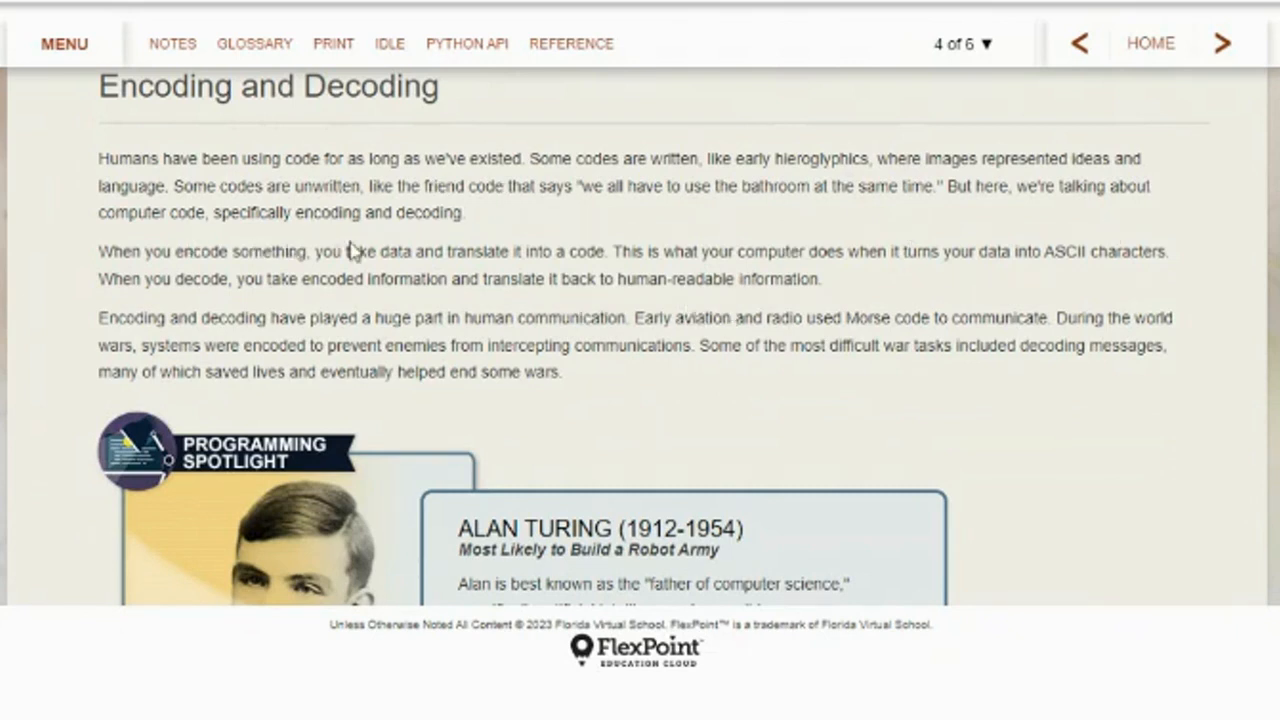
pyautogui.moveTo(422, 283)
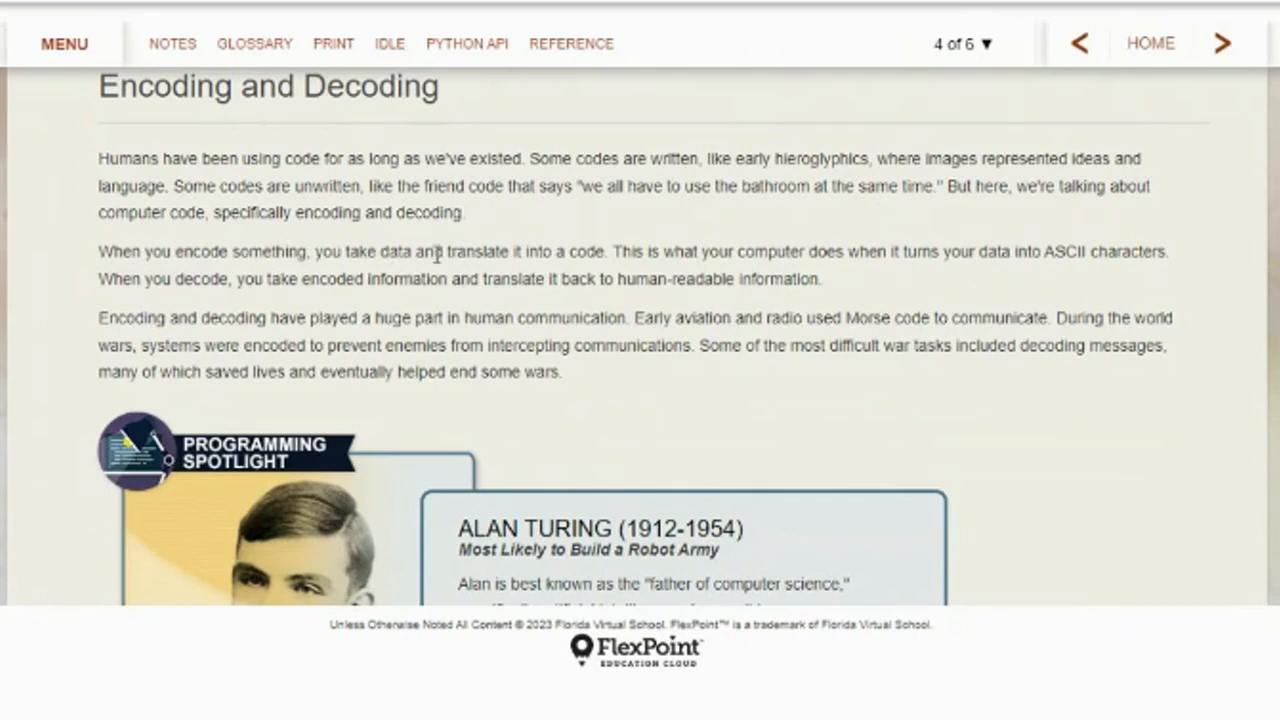
pyautogui.doubleClick(586, 251)
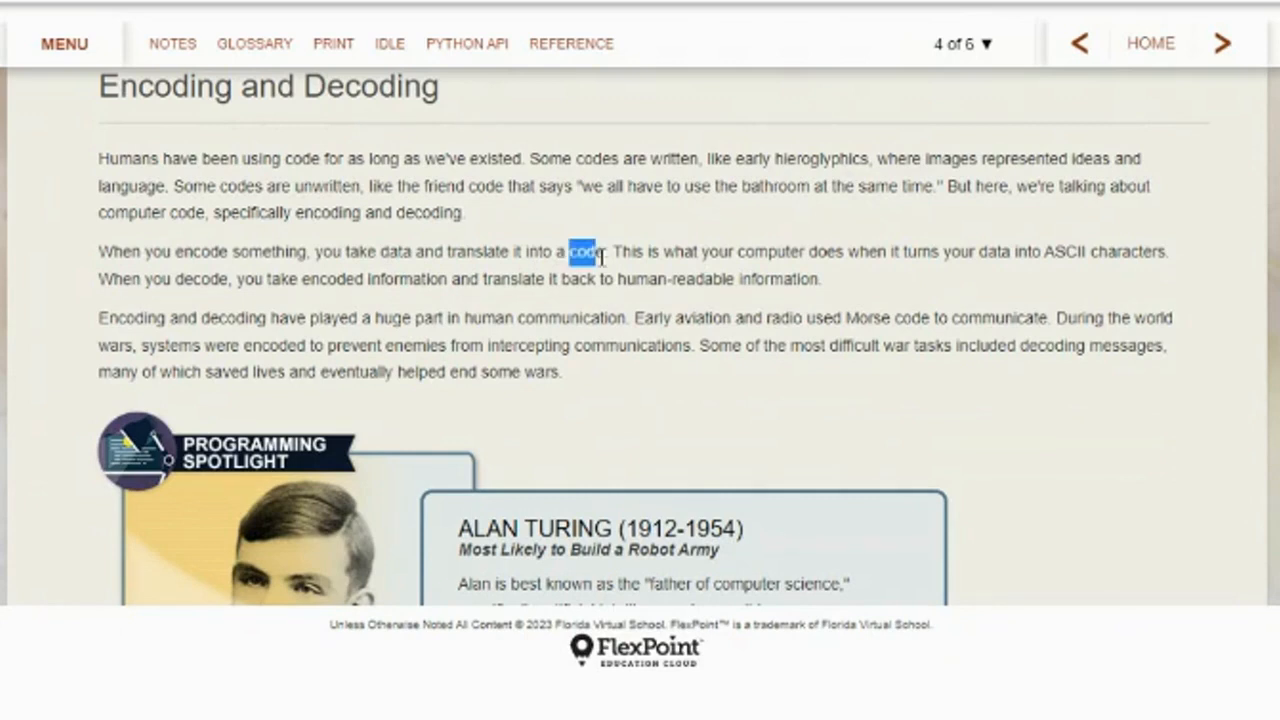
pyautogui.moveTo(160, 275)
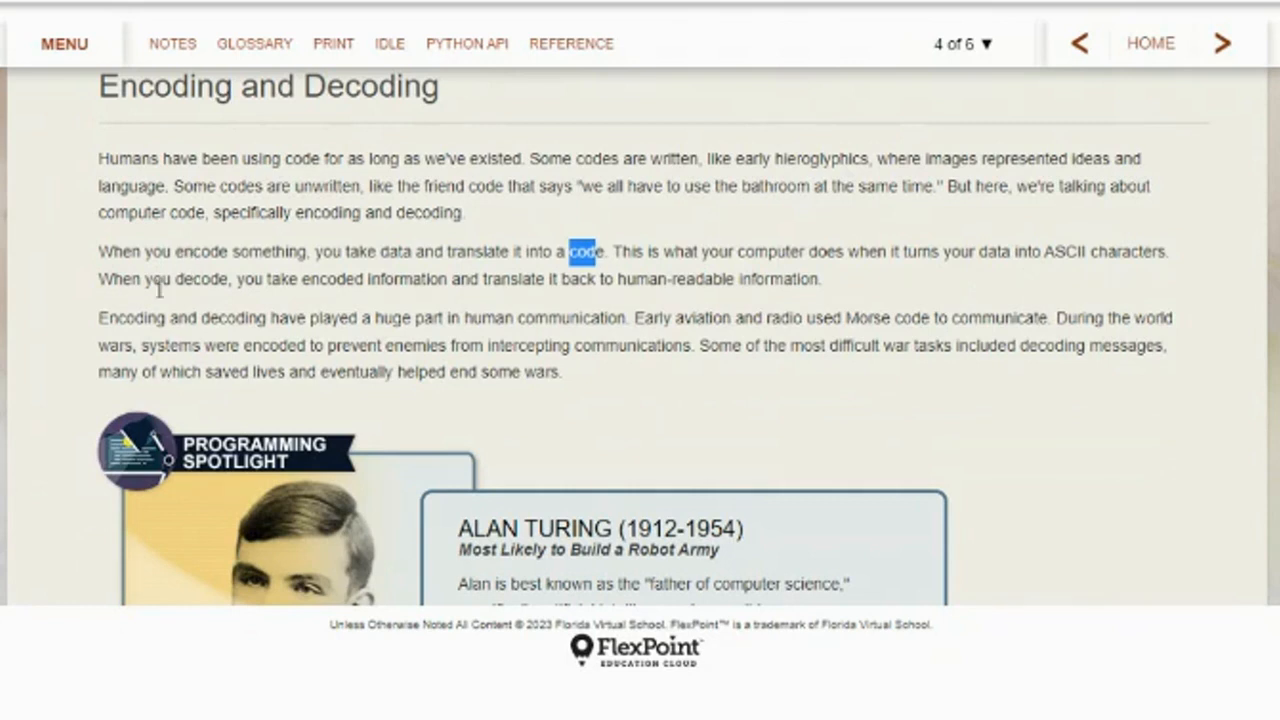
pyautogui.doubleClick(641, 279)
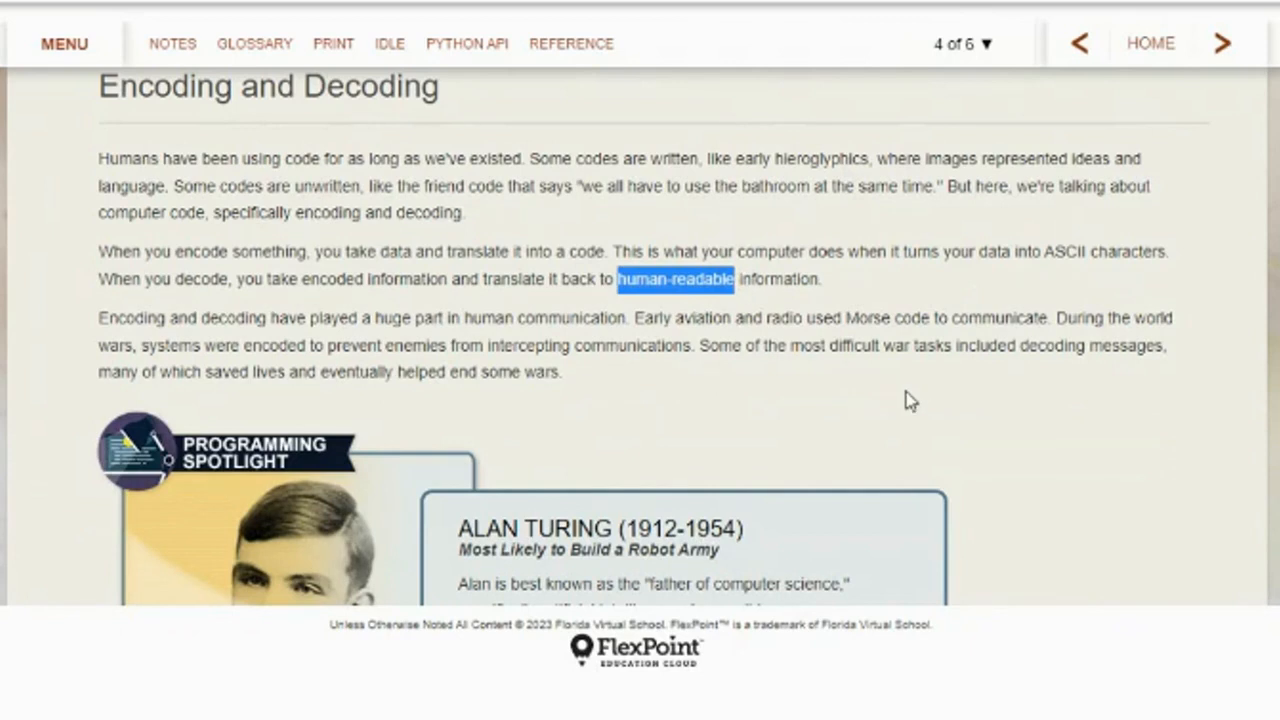
pyautogui.scroll(-3)
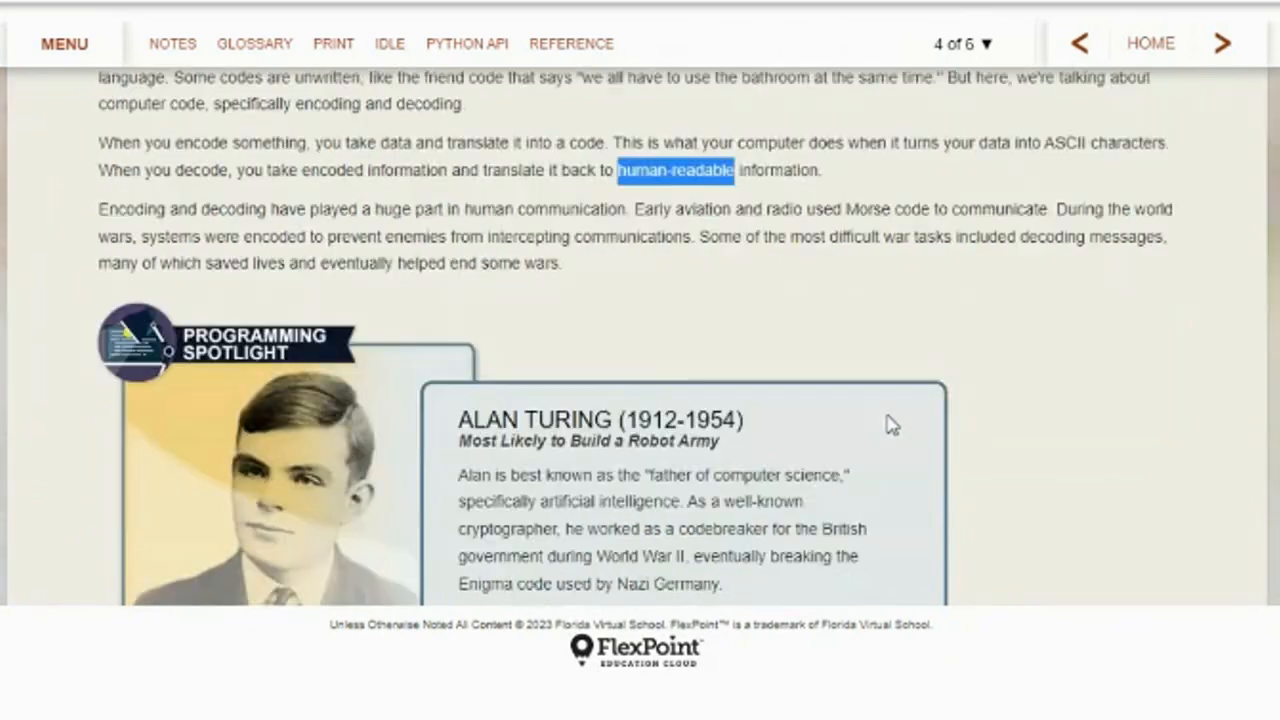
# Scroll past the Alan Turing spotlight to the ASCII keyboard activity instructions
pyautogui.scroll(-3)
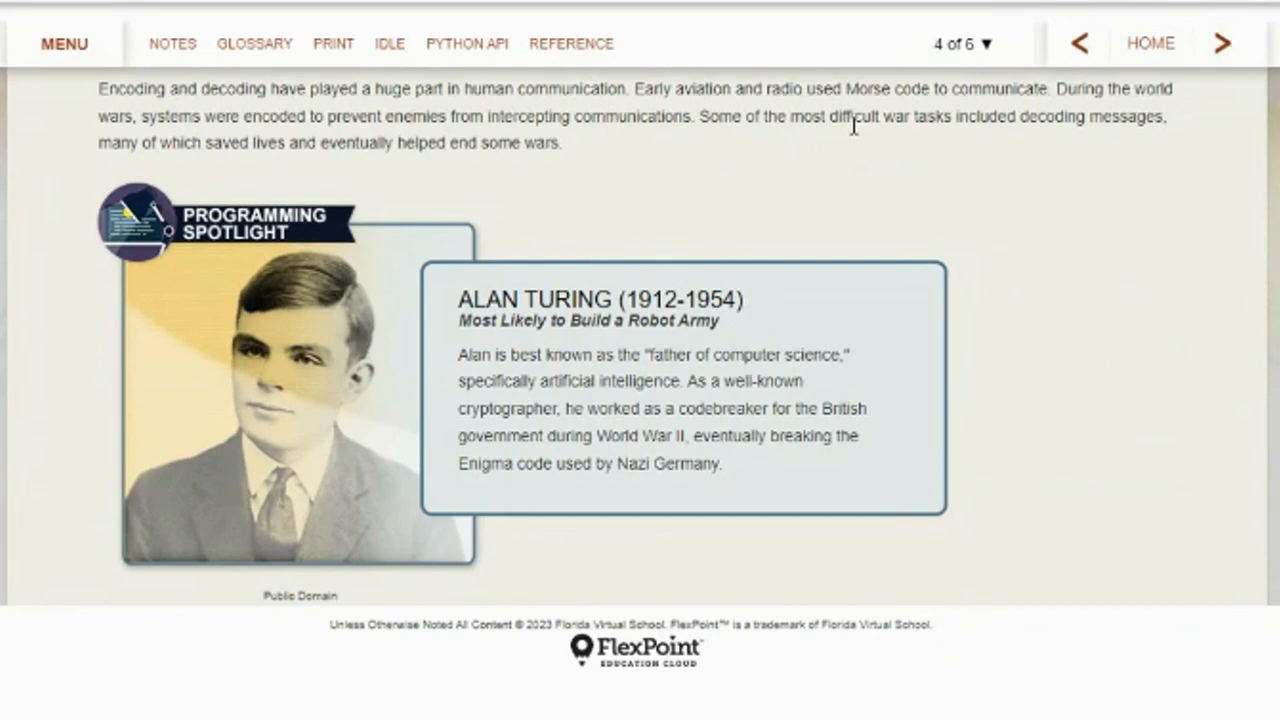
pyautogui.moveTo(780, 148)
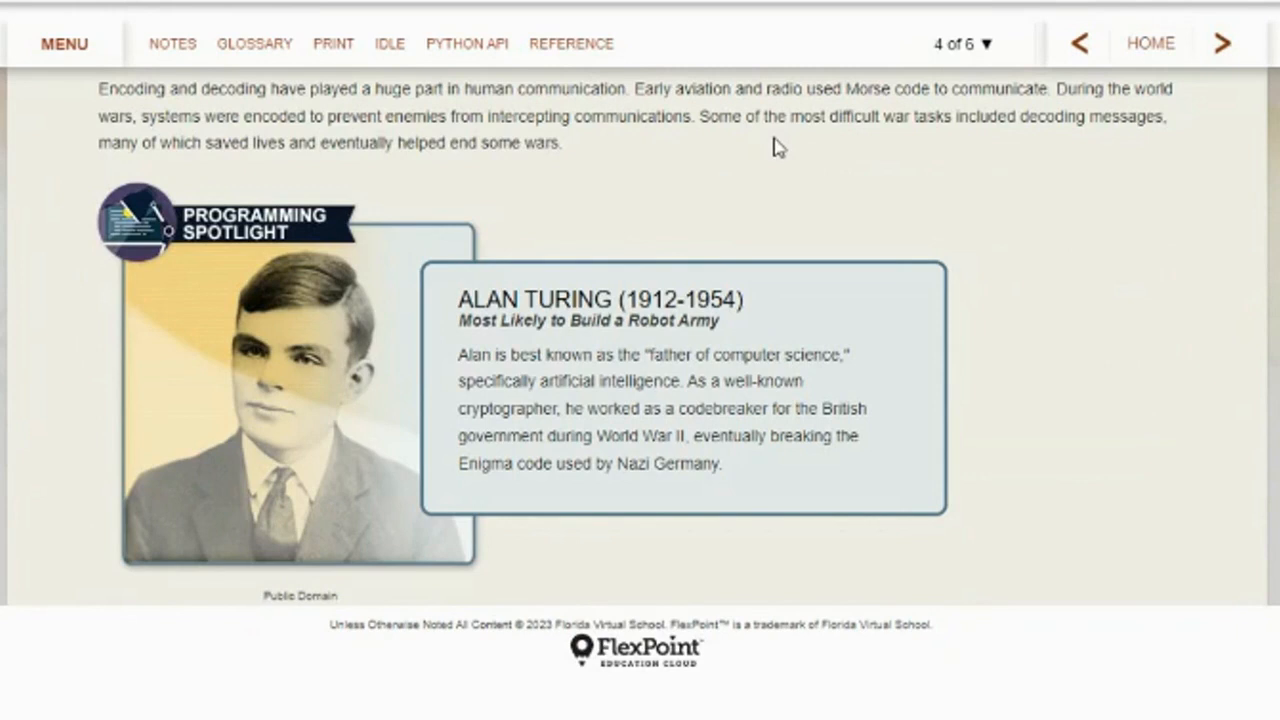
pyautogui.moveTo(570, 148)
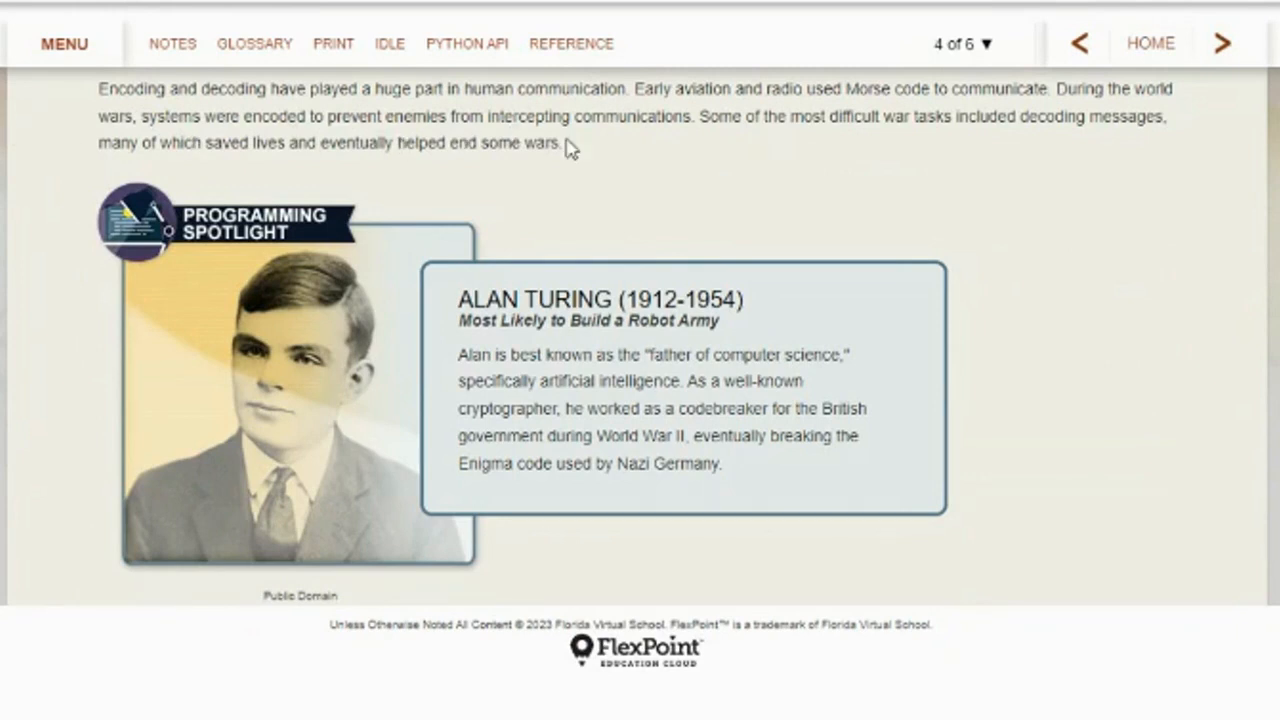
pyautogui.moveTo(752, 190)
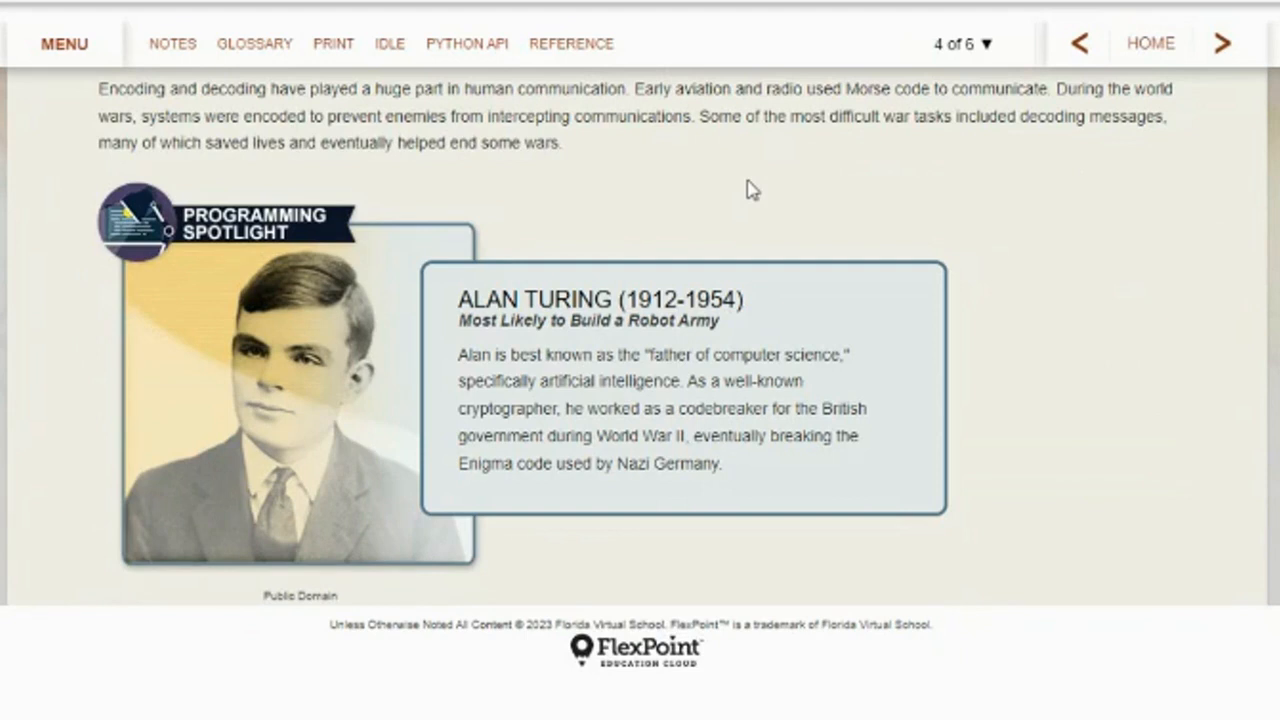
pyautogui.moveTo(545, 387)
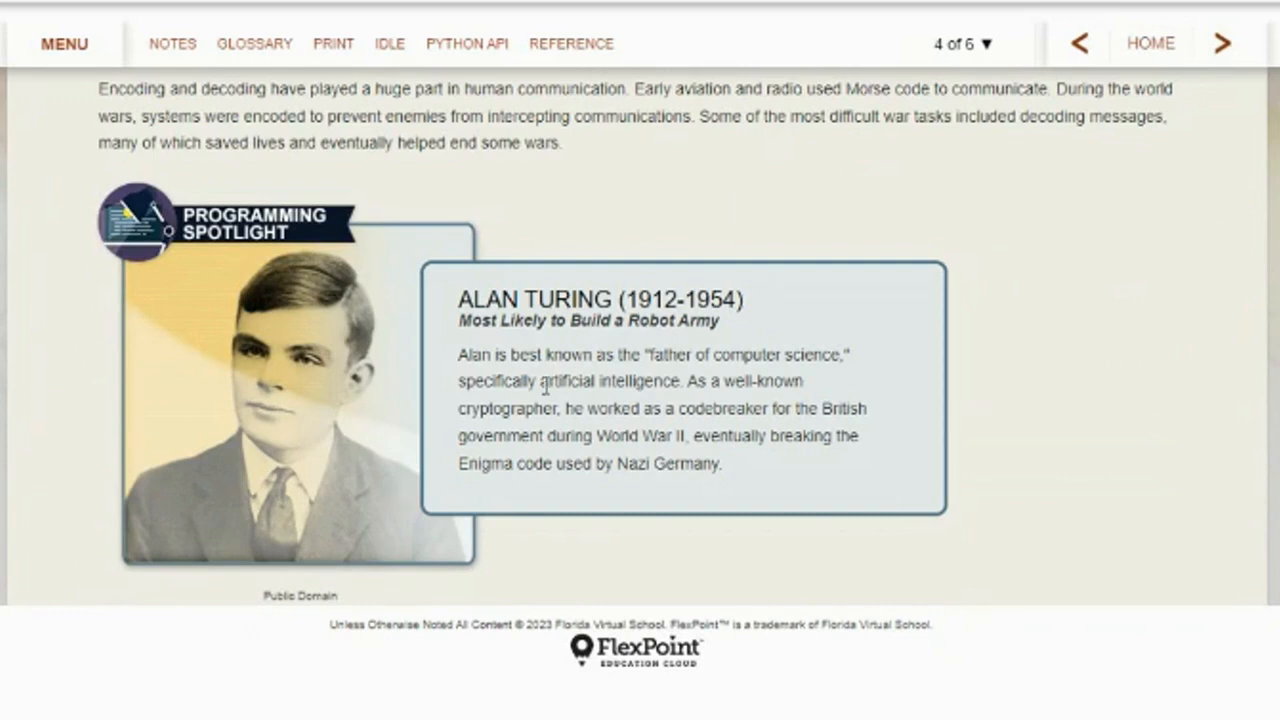
pyautogui.moveTo(760, 377)
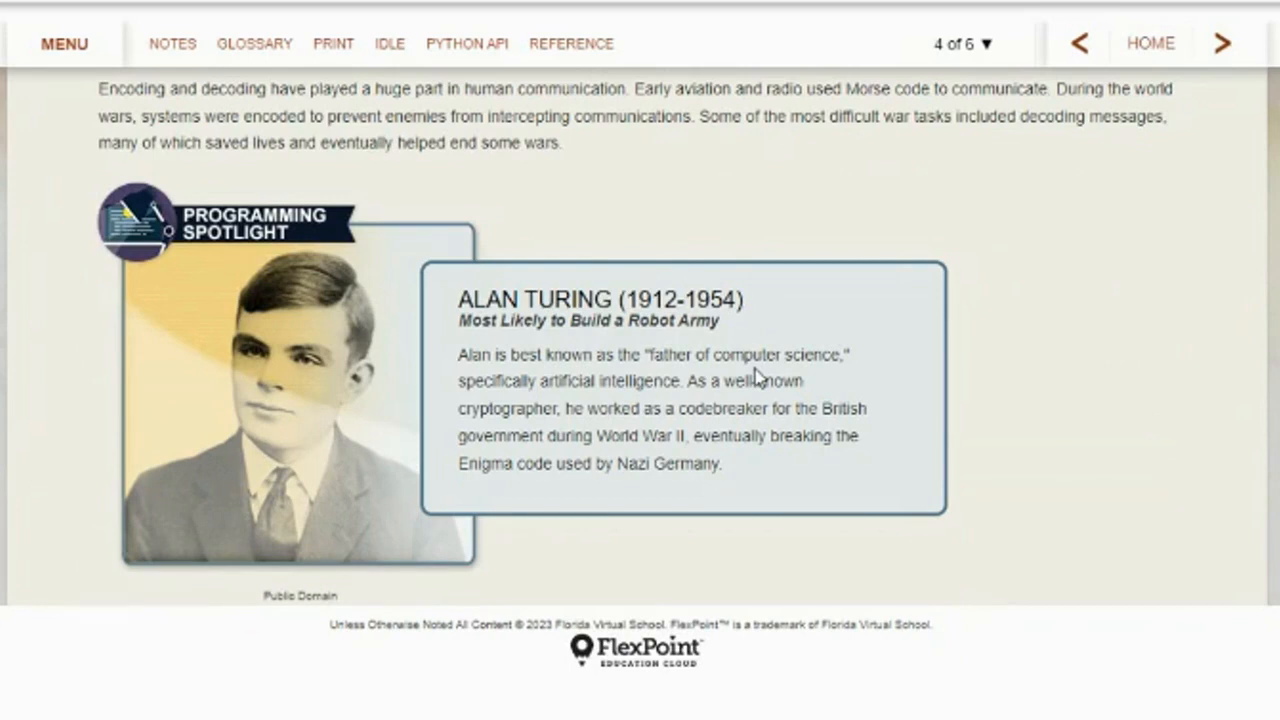
pyautogui.moveTo(799, 376)
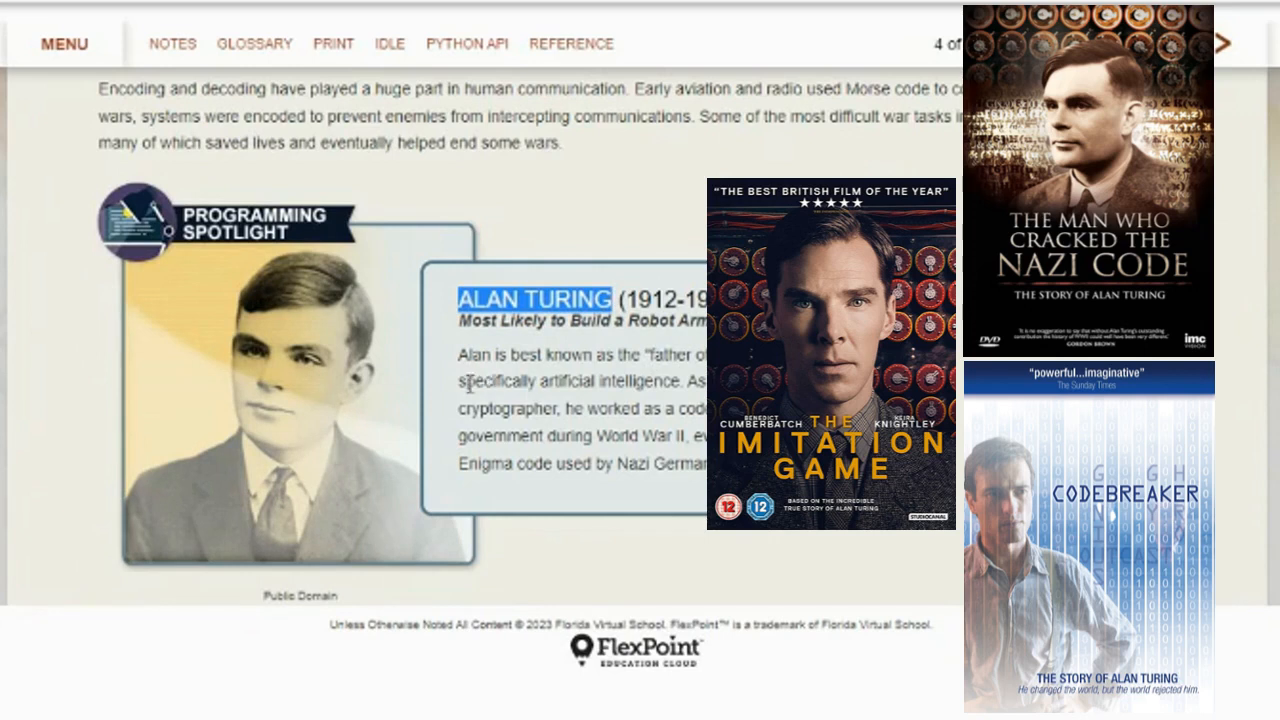
pyautogui.moveTo(555, 417)
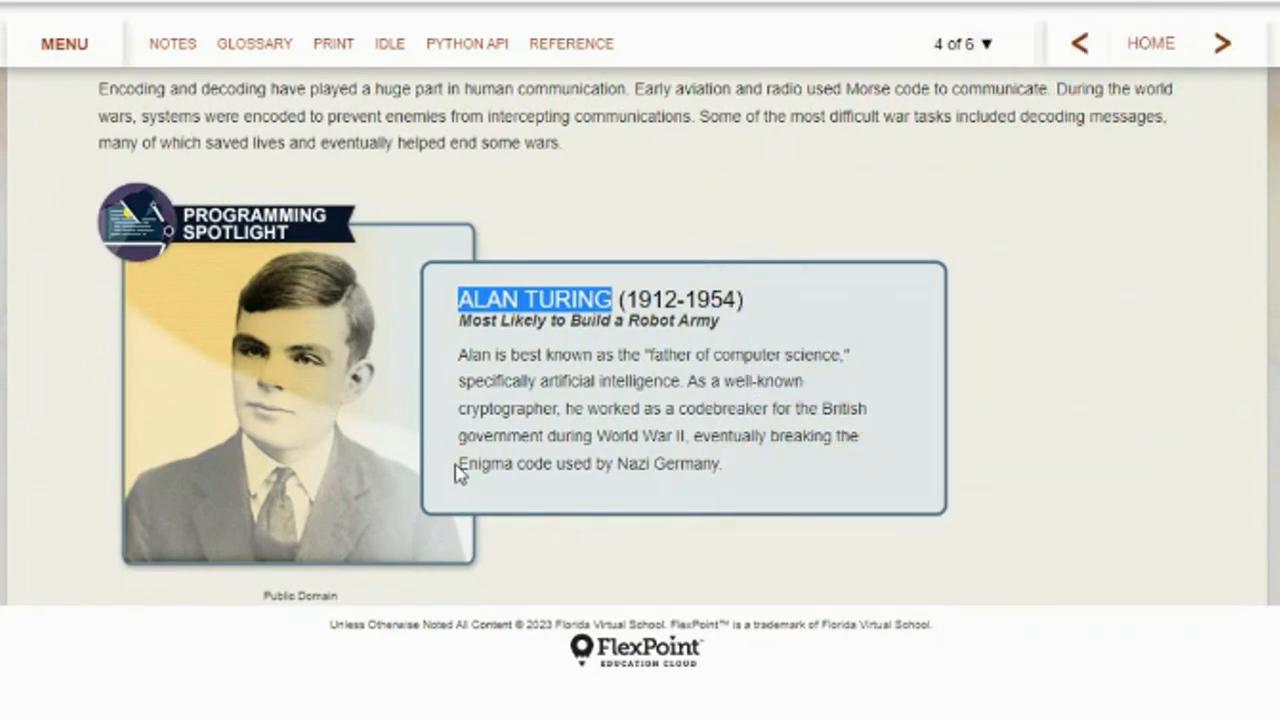
pyautogui.moveTo(782, 480)
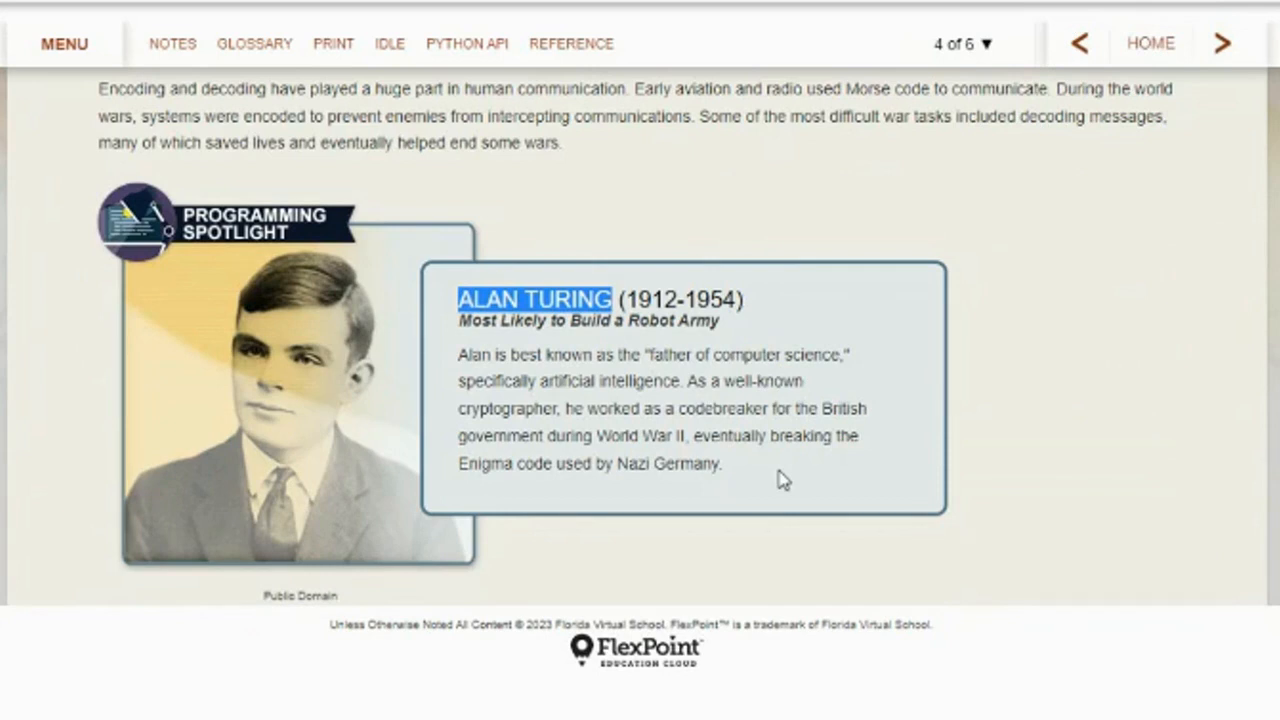
pyautogui.scroll(-3)
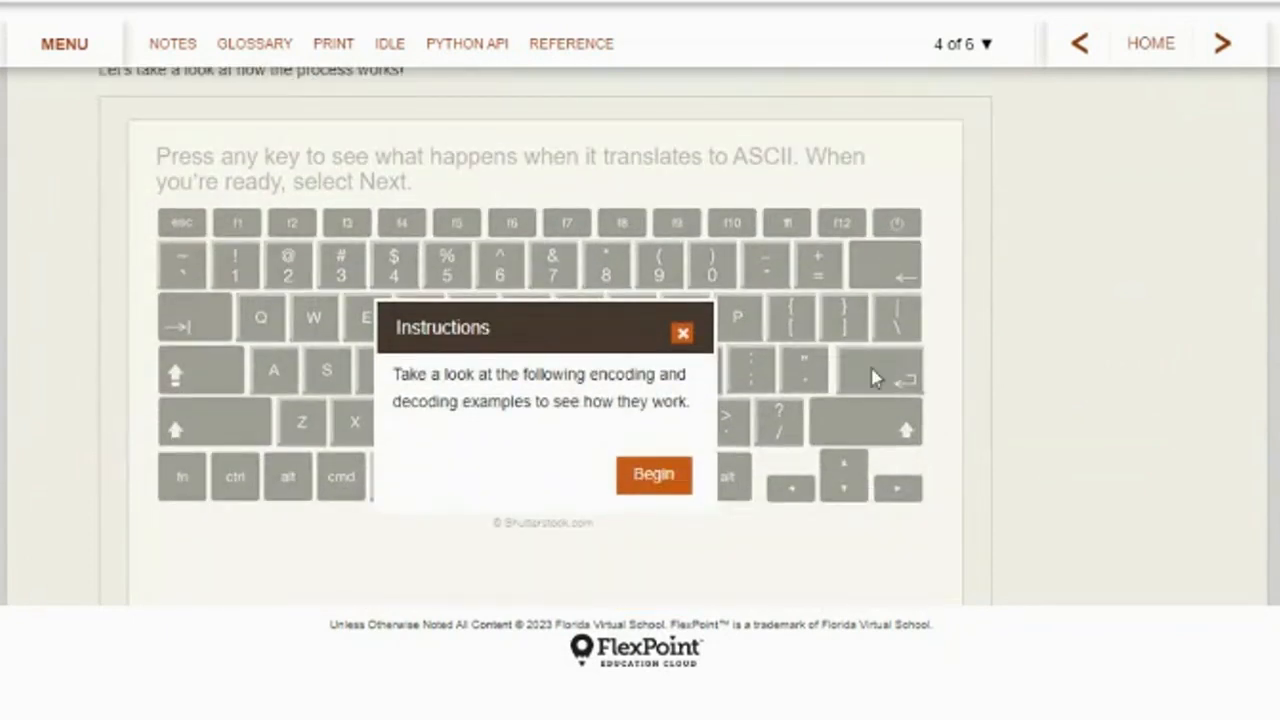
# Dismiss the instructions and reveal ASCII codes for C and two other keyboard keys
pyautogui.click(653, 474)
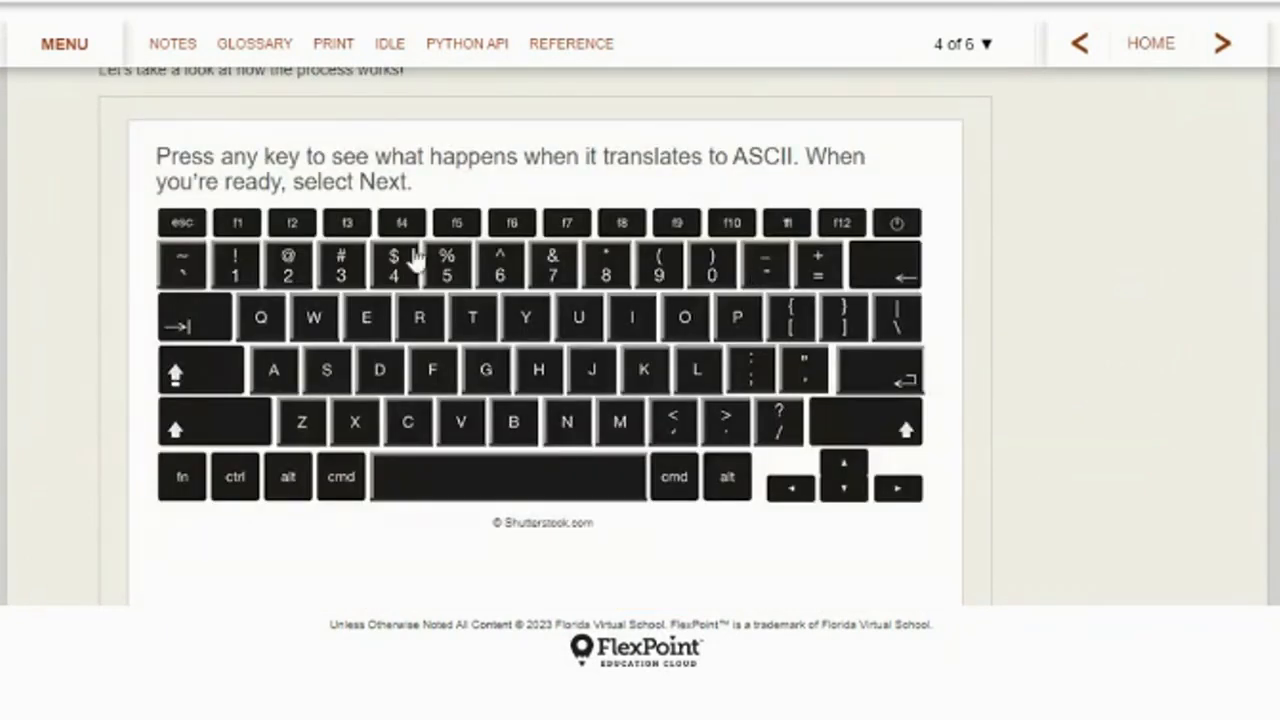
pyautogui.moveTo(515, 322)
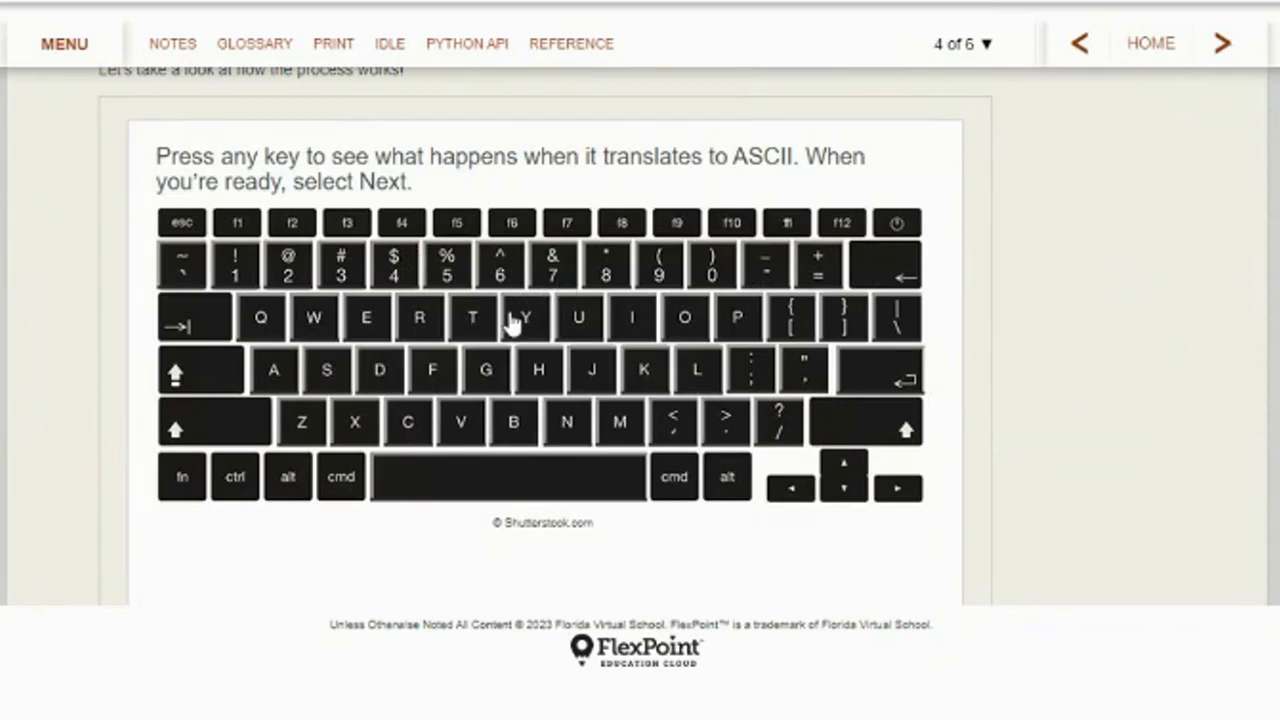
pyautogui.moveTo(520, 333)
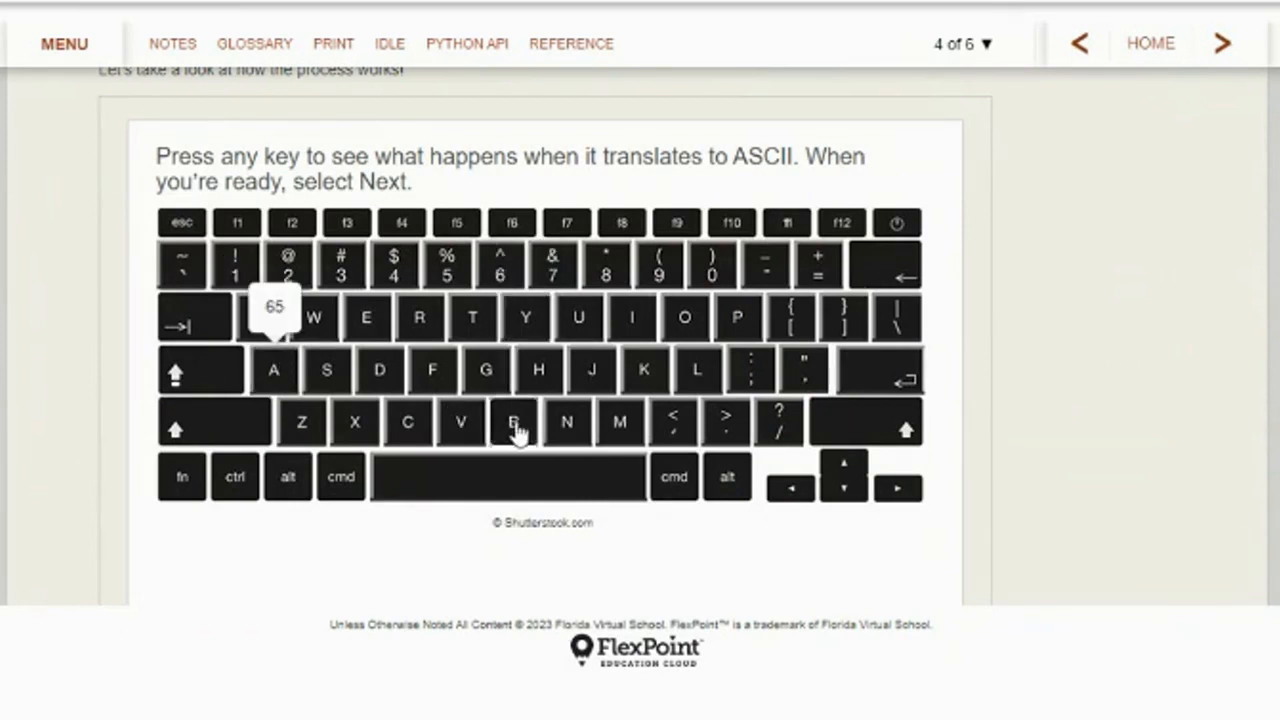
pyautogui.click(408, 421)
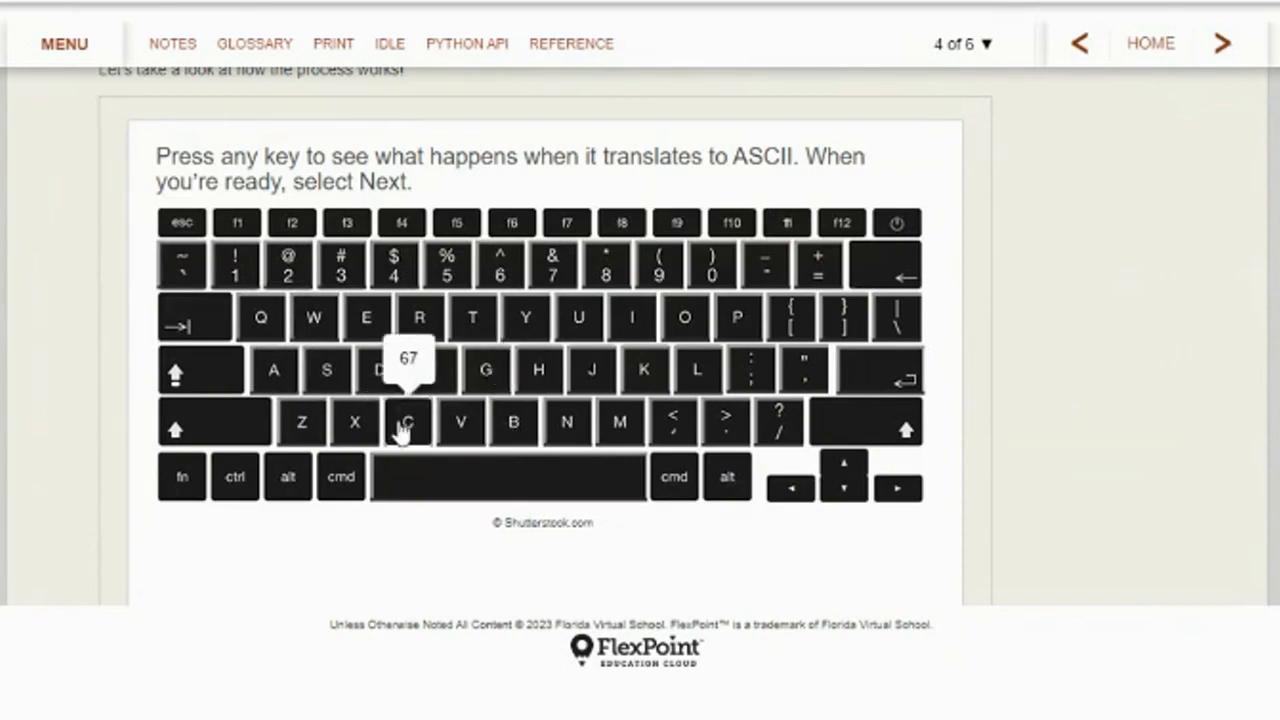
pyautogui.click(288, 265)
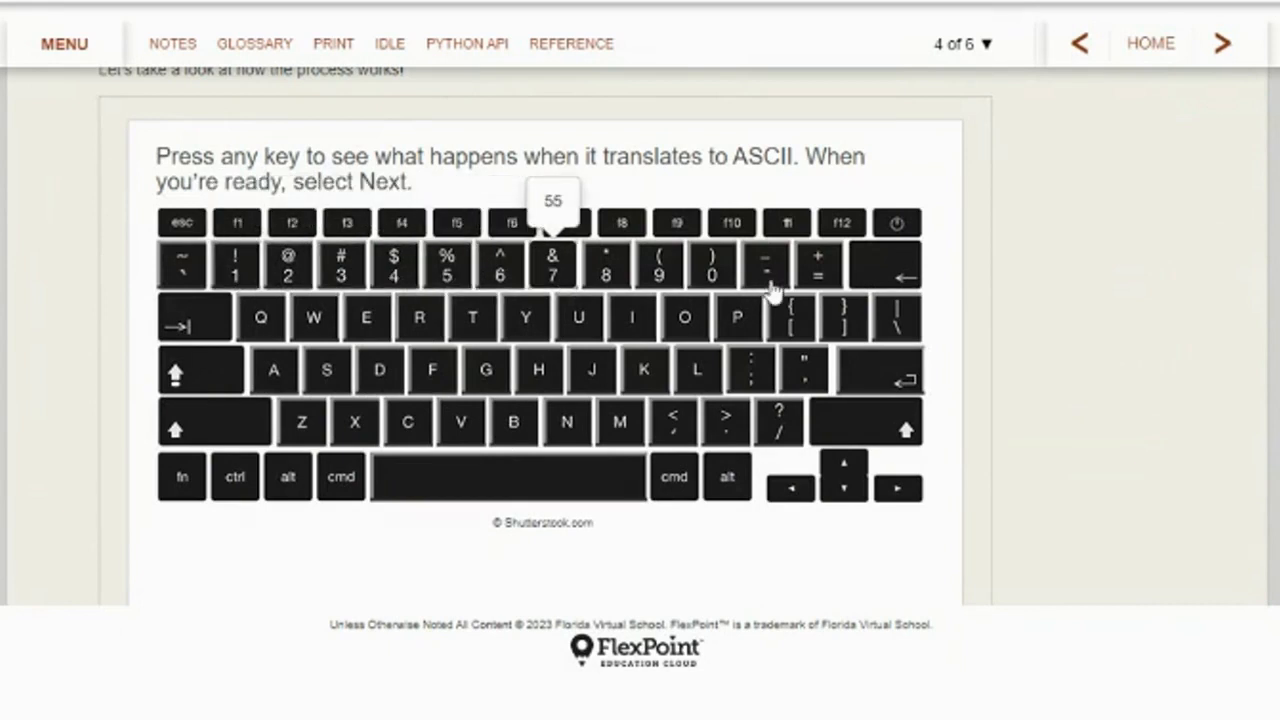
pyautogui.click(818, 265)
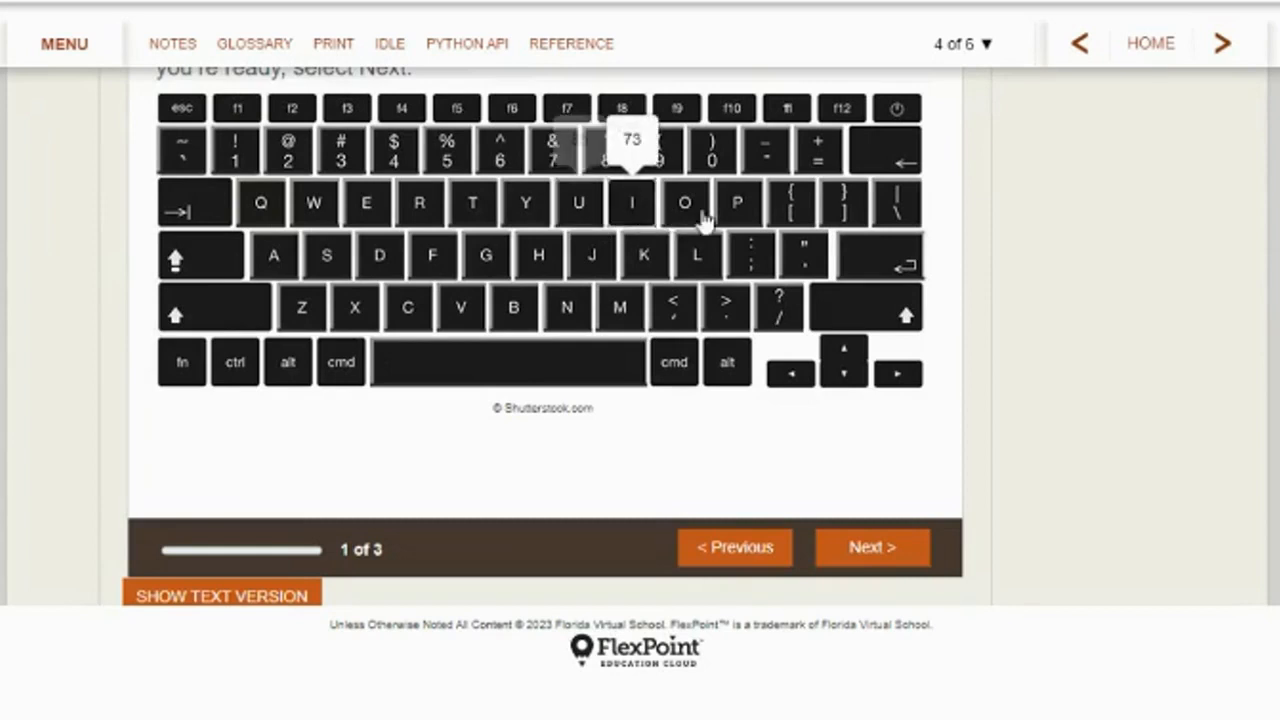
pyautogui.moveTo(643, 255)
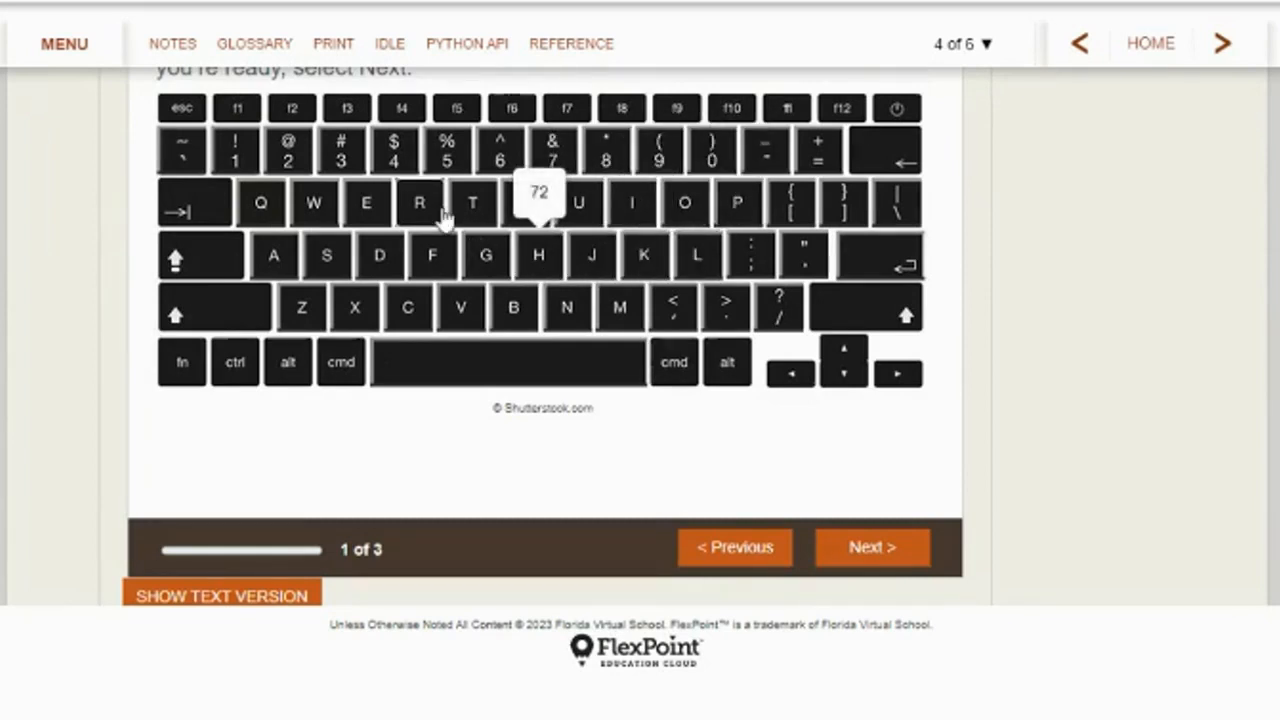
pyautogui.moveTo(527, 207)
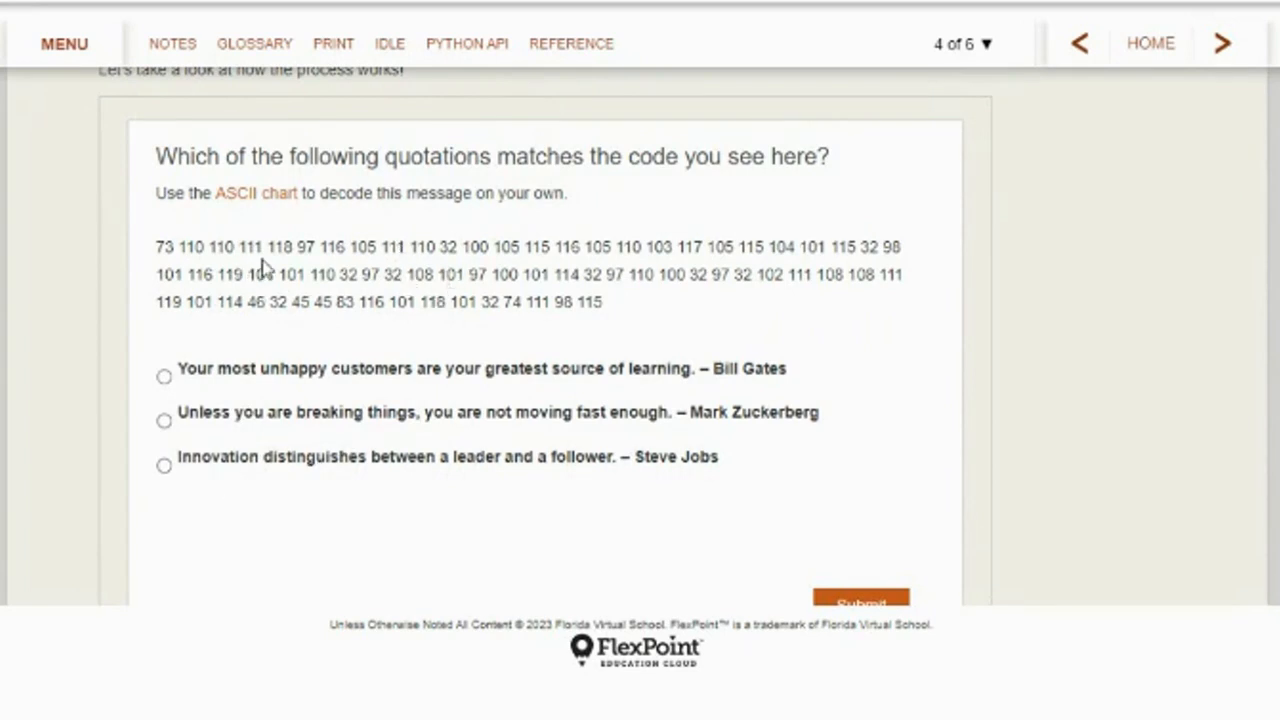
pyautogui.moveTo(400, 473)
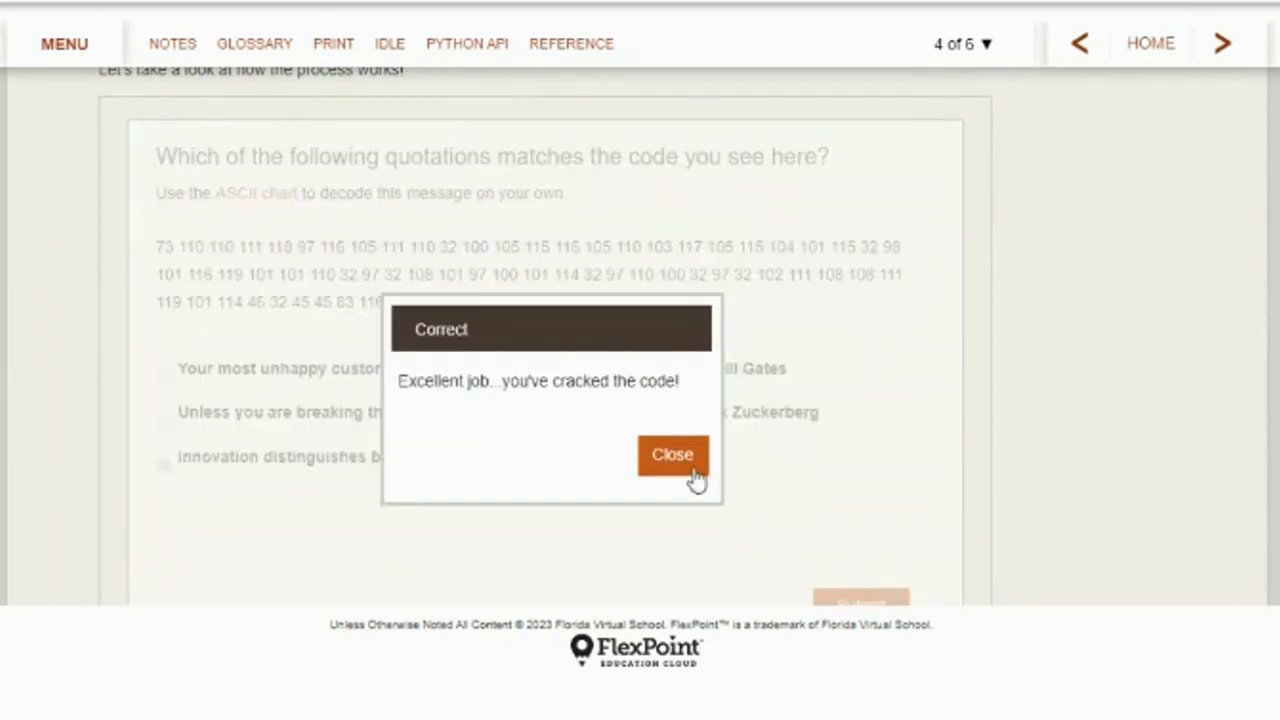
# Dismiss the 'Correct' feedback on the innovation quotation quiz and scroll down
pyautogui.click(672, 455)
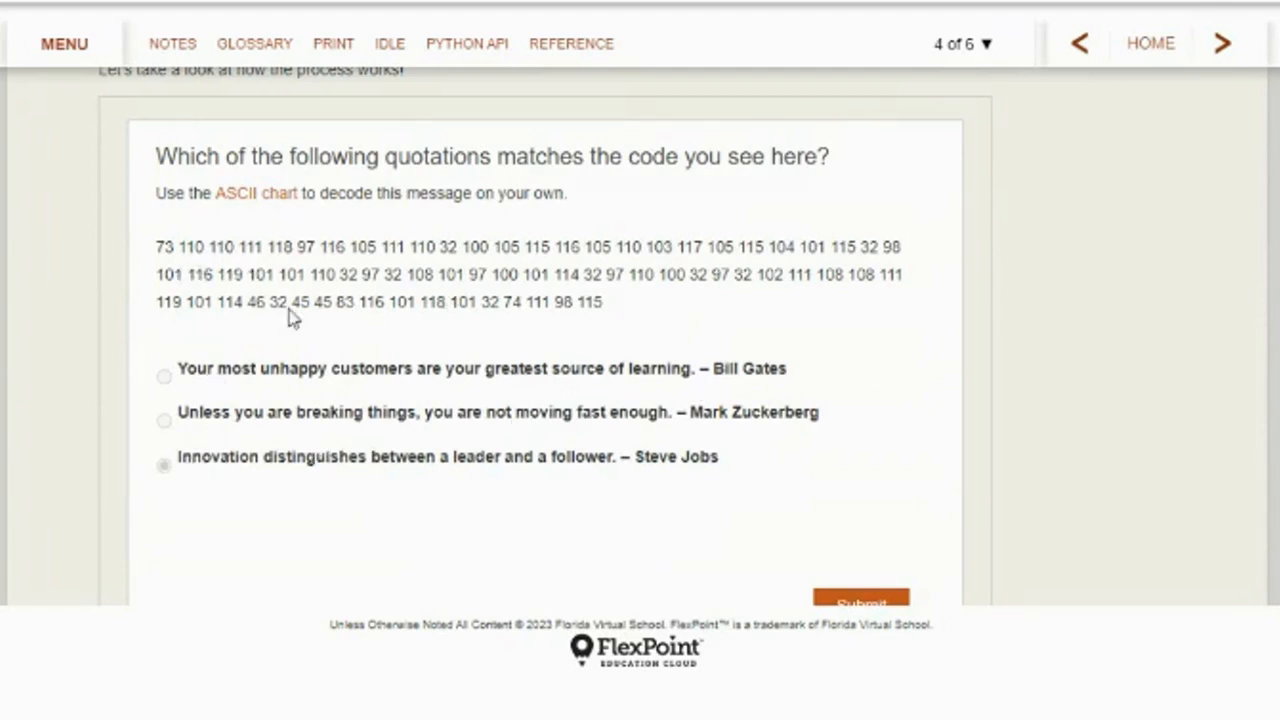
pyautogui.scroll(-3)
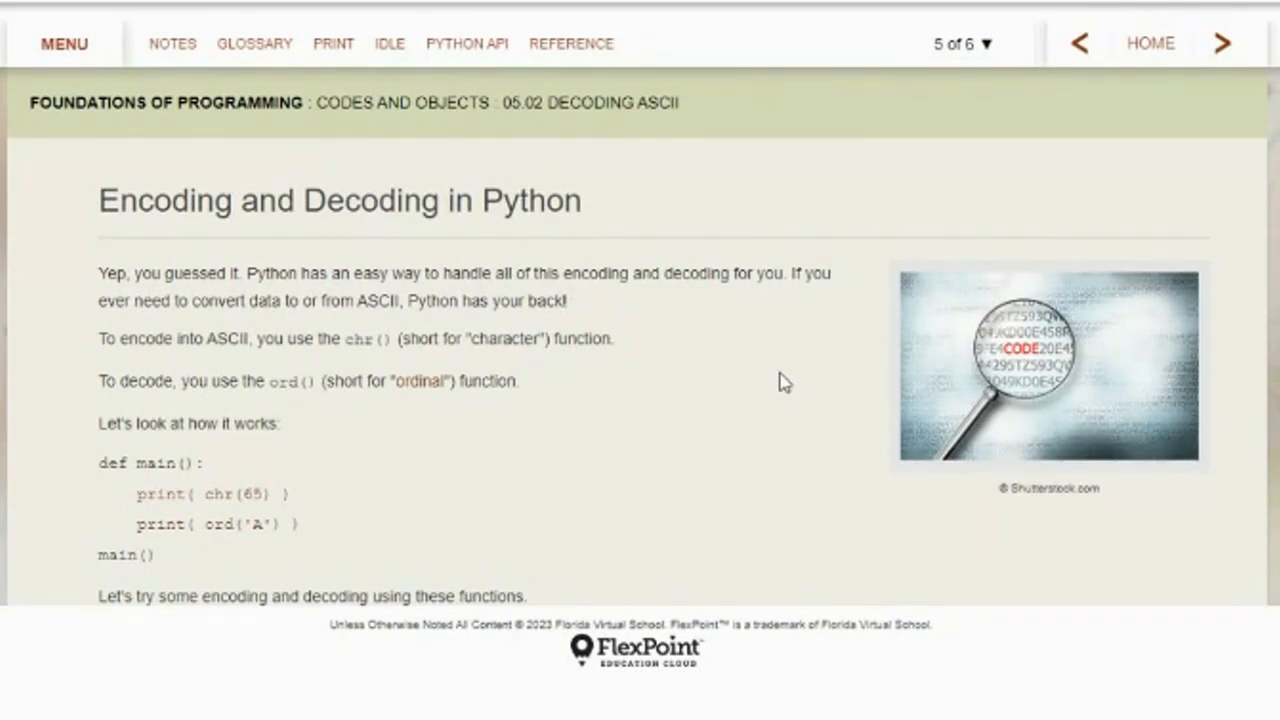
pyautogui.moveTo(587, 471)
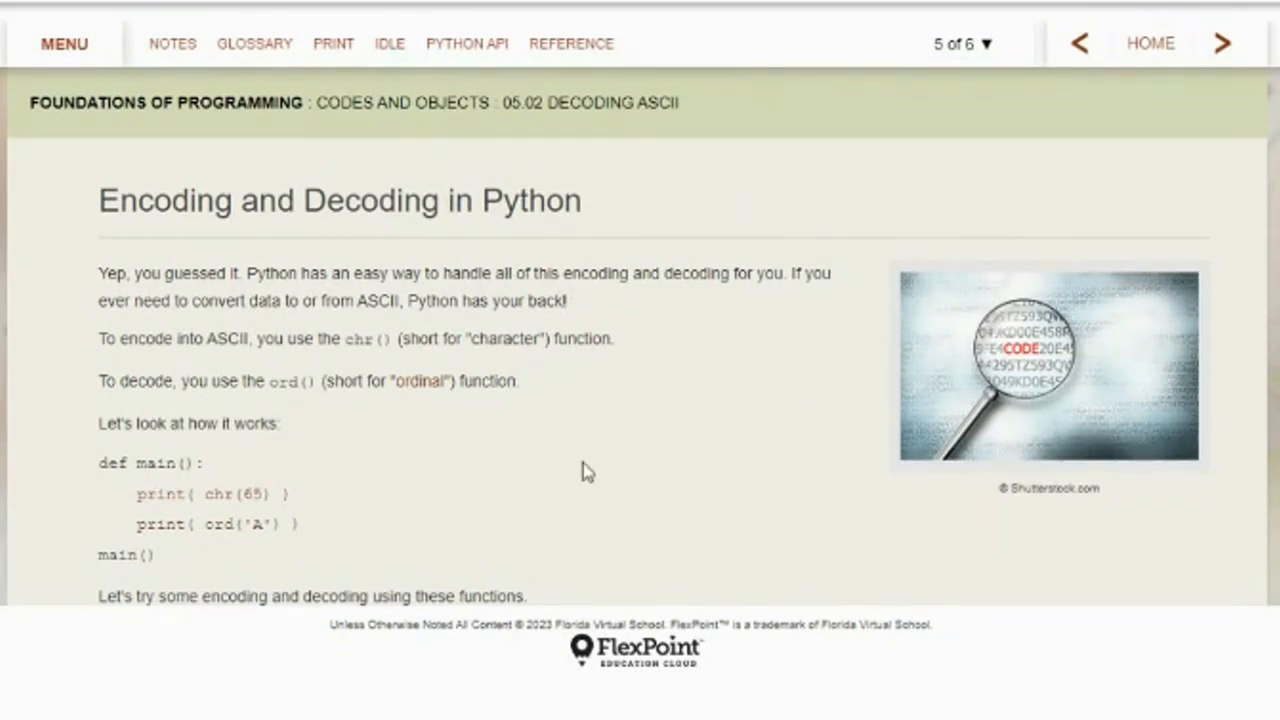
# Scroll through page 5, highlighting chr() while reading the chr() and ord() explanation
pyautogui.scroll(-3)
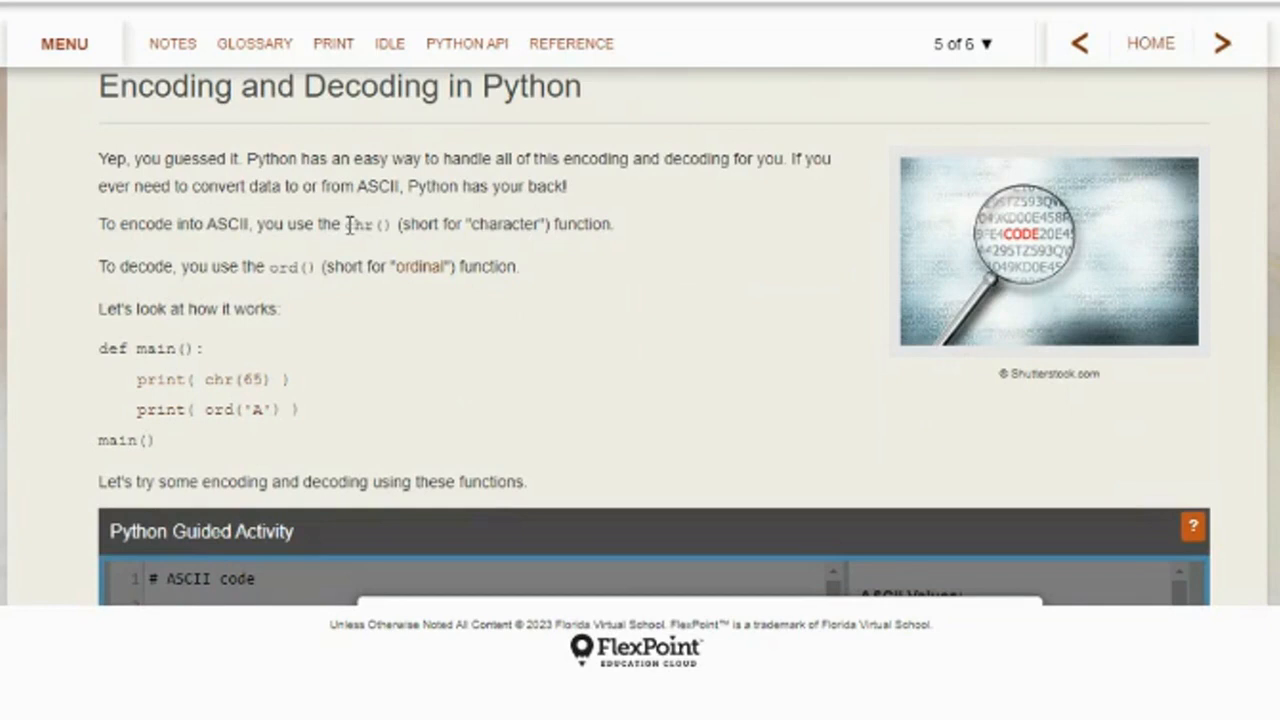
pyautogui.doubleClick(368, 224)
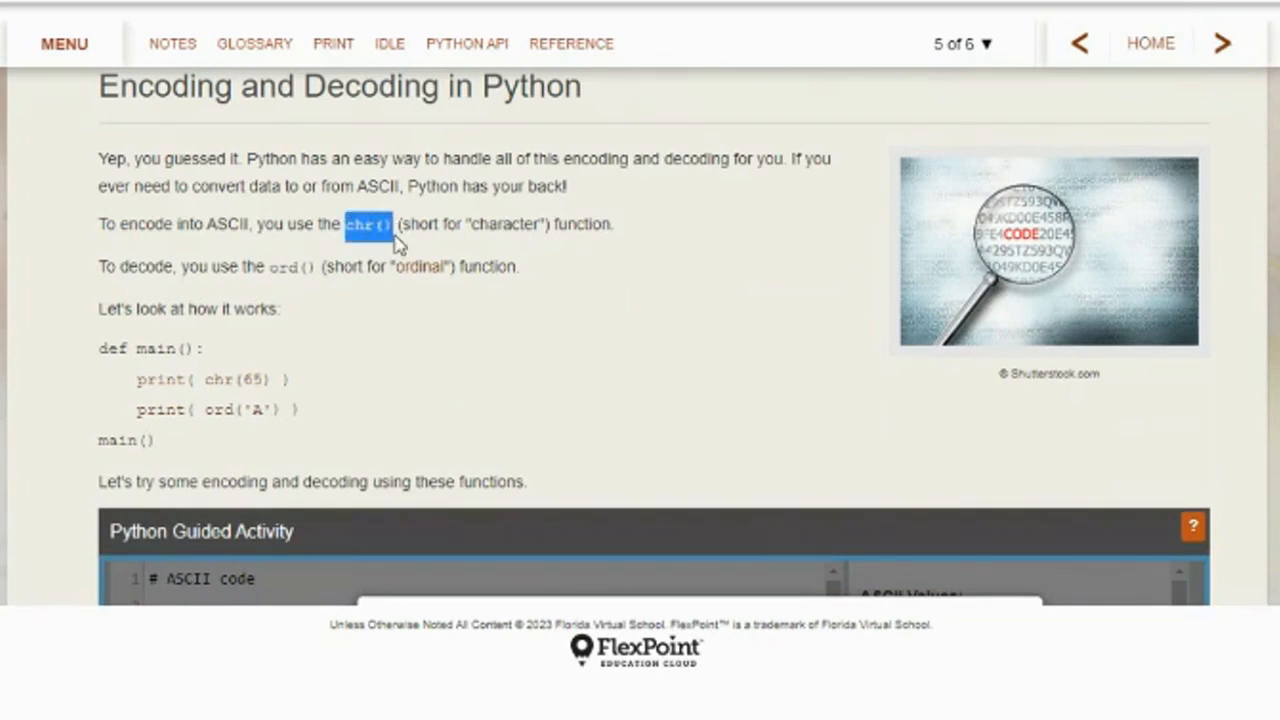
pyautogui.moveTo(876, 366)
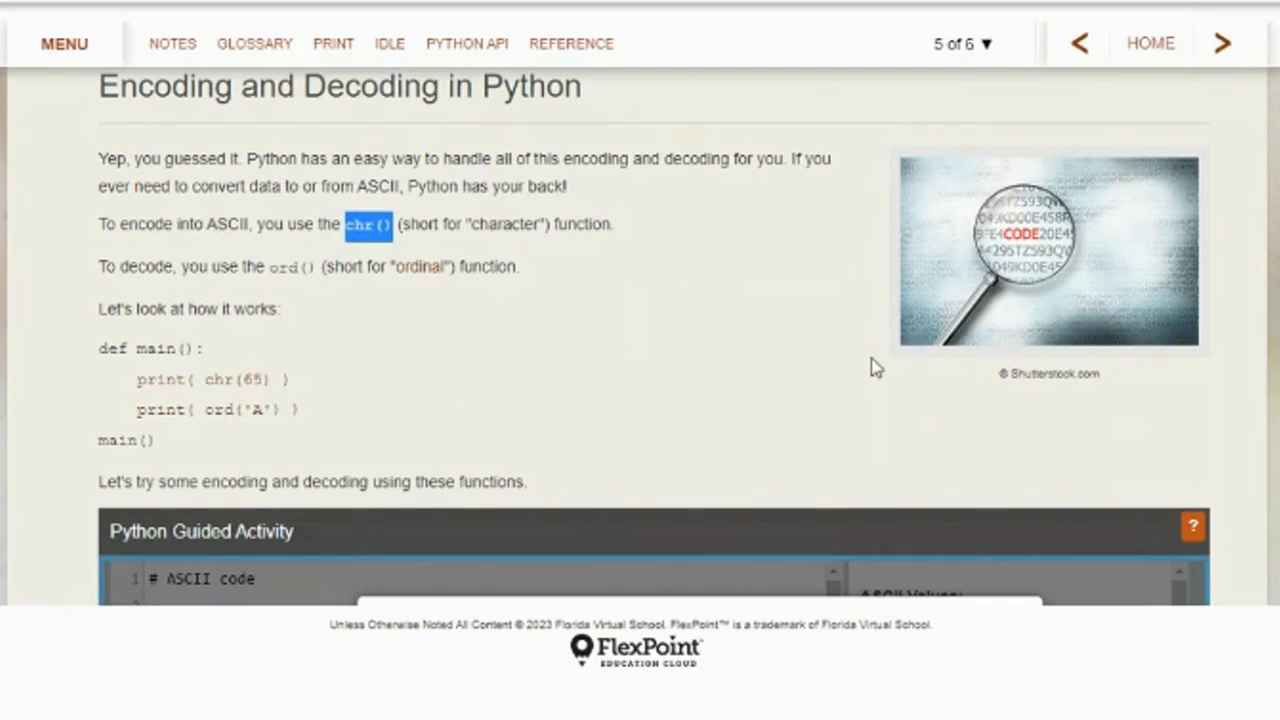
pyautogui.moveTo(277, 278)
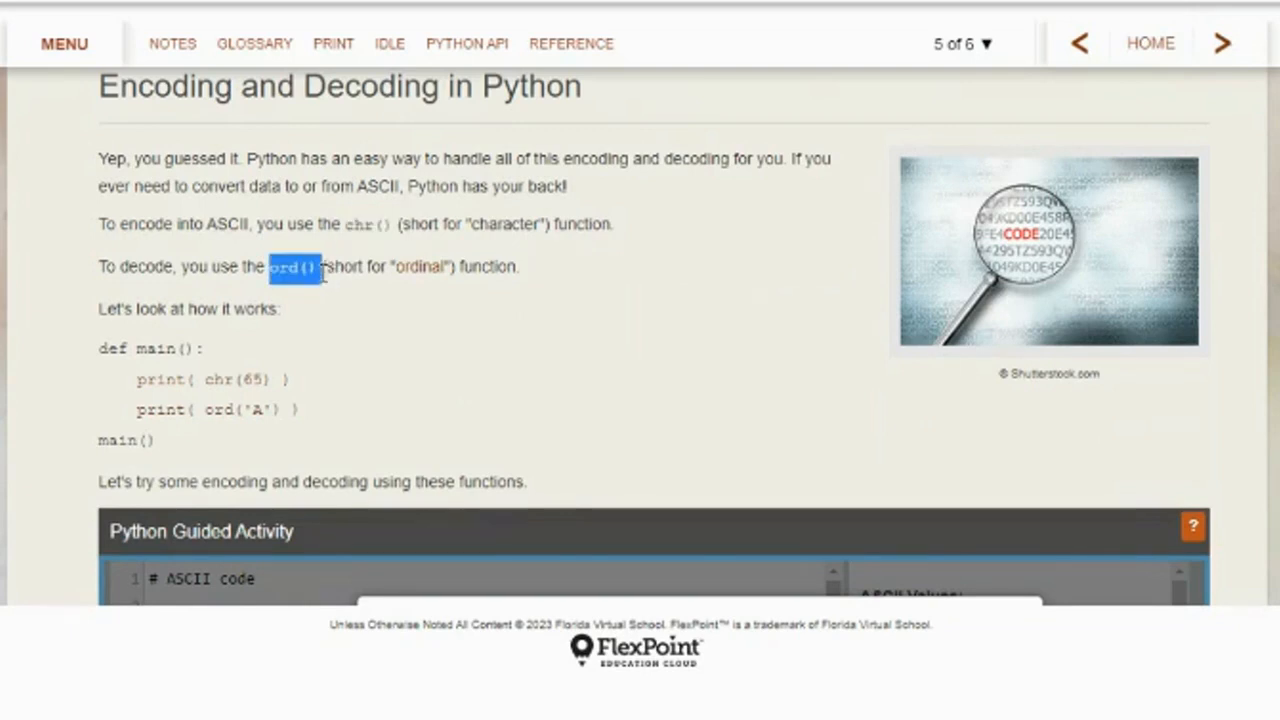
pyautogui.moveTo(420, 267)
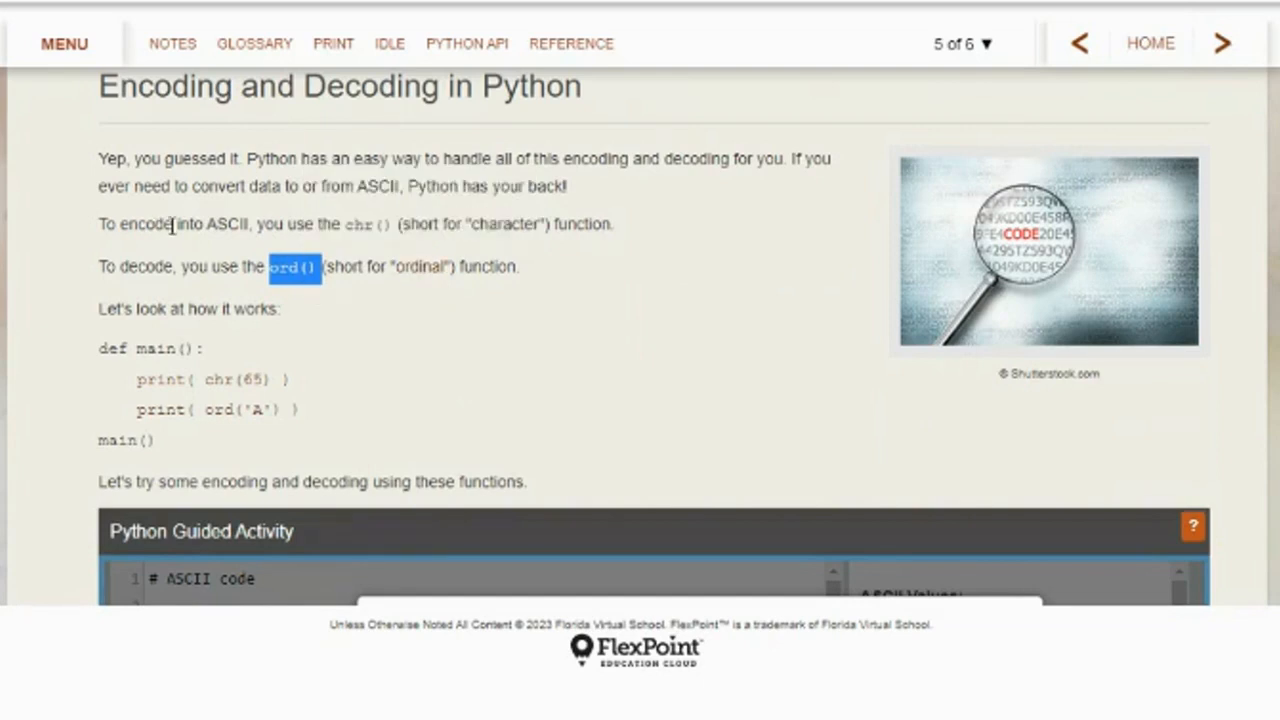
pyautogui.moveTo(360, 225)
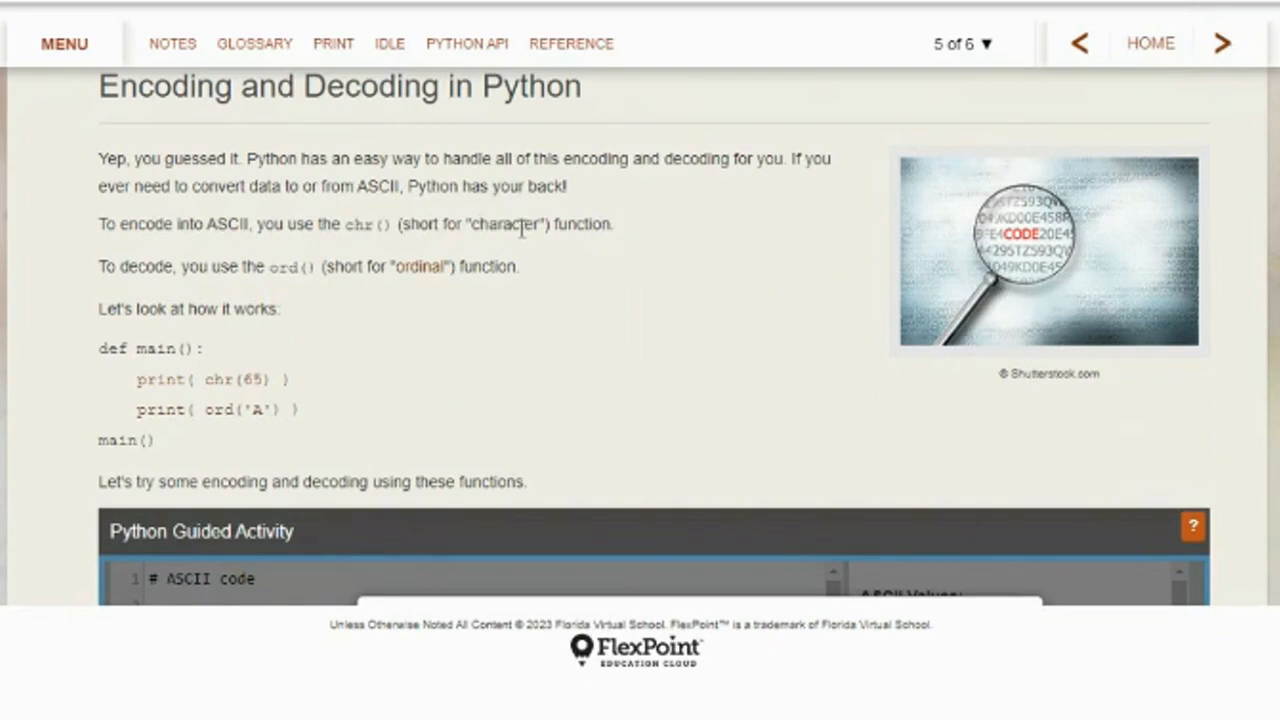
pyautogui.moveTo(338, 292)
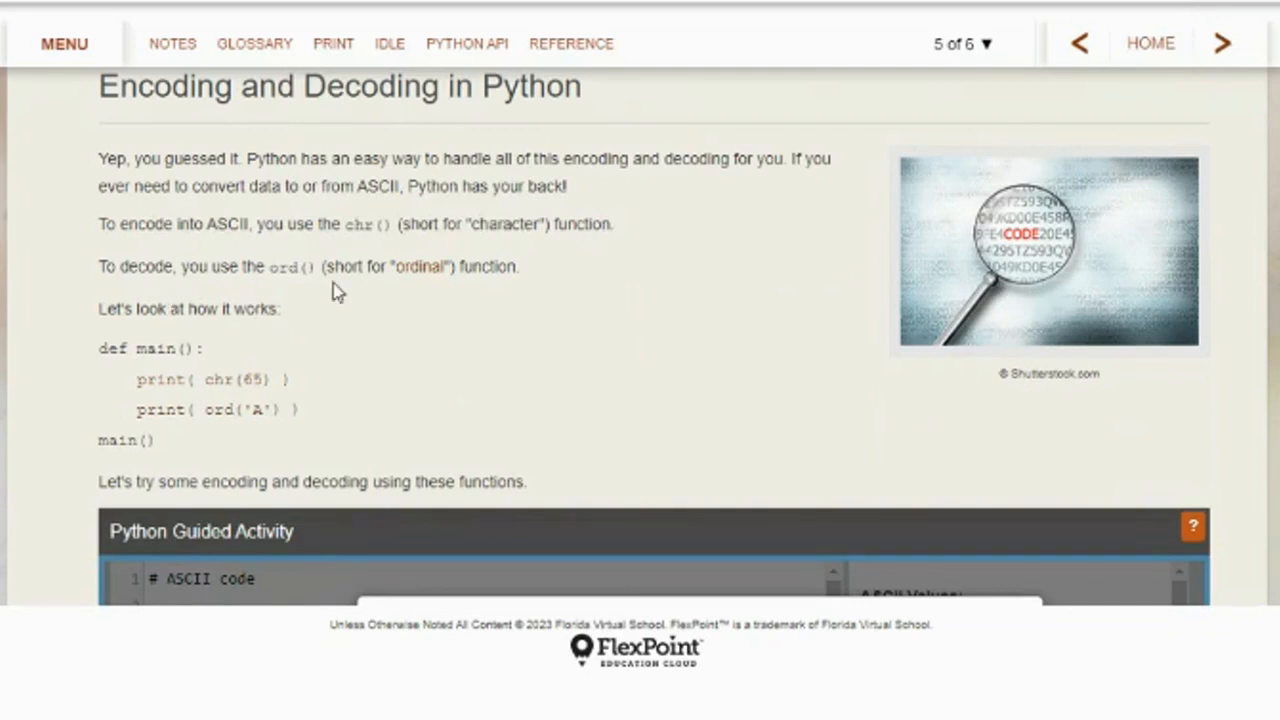
pyautogui.scroll(-3)
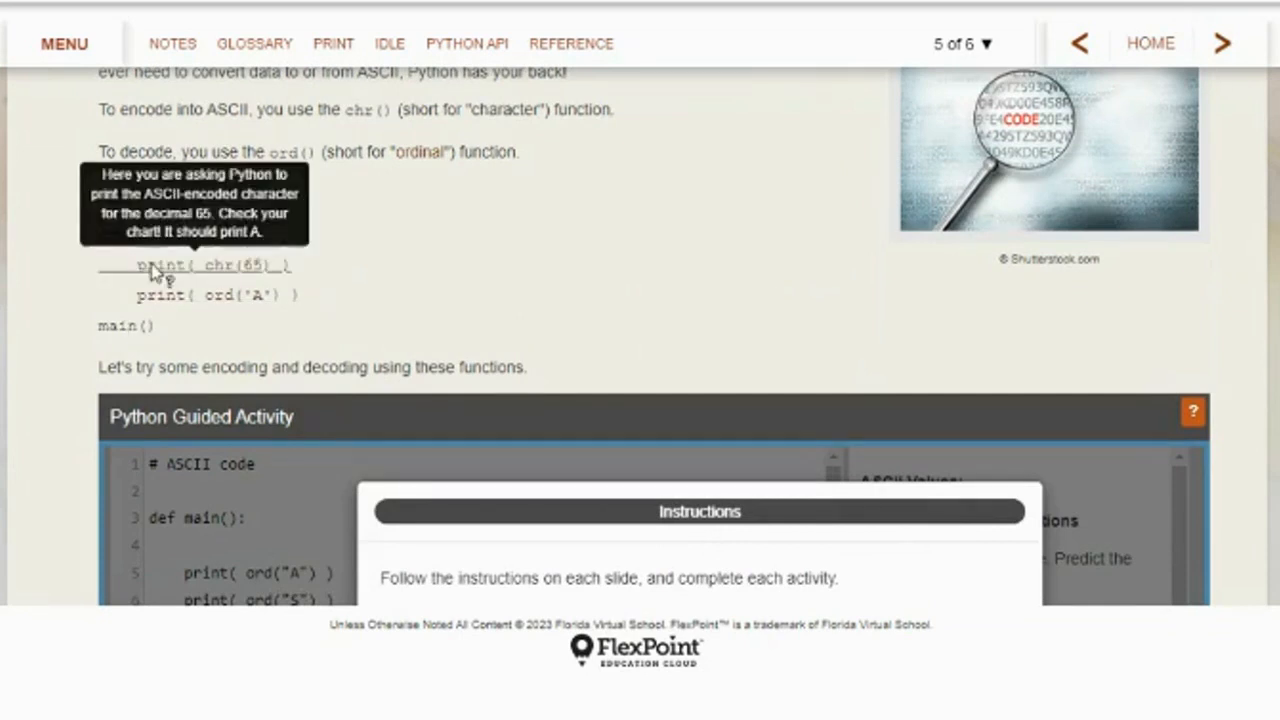
pyautogui.moveTo(260, 213)
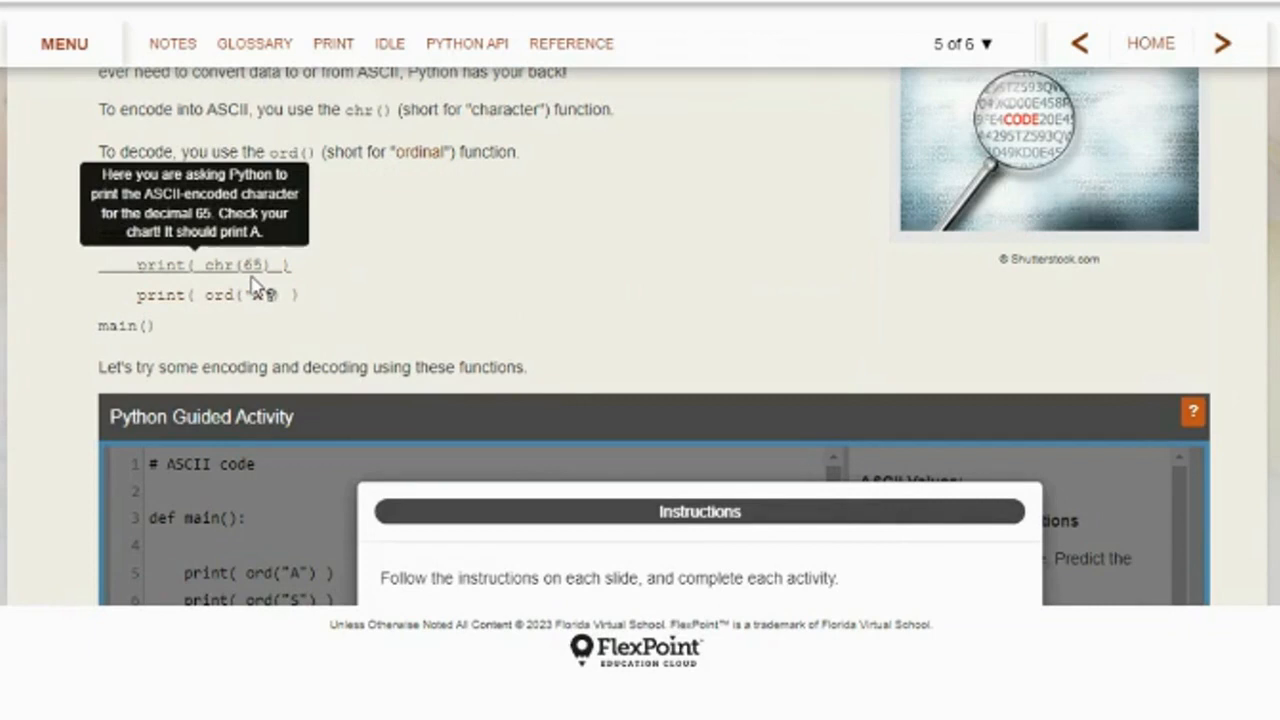
pyautogui.moveTo(195, 316)
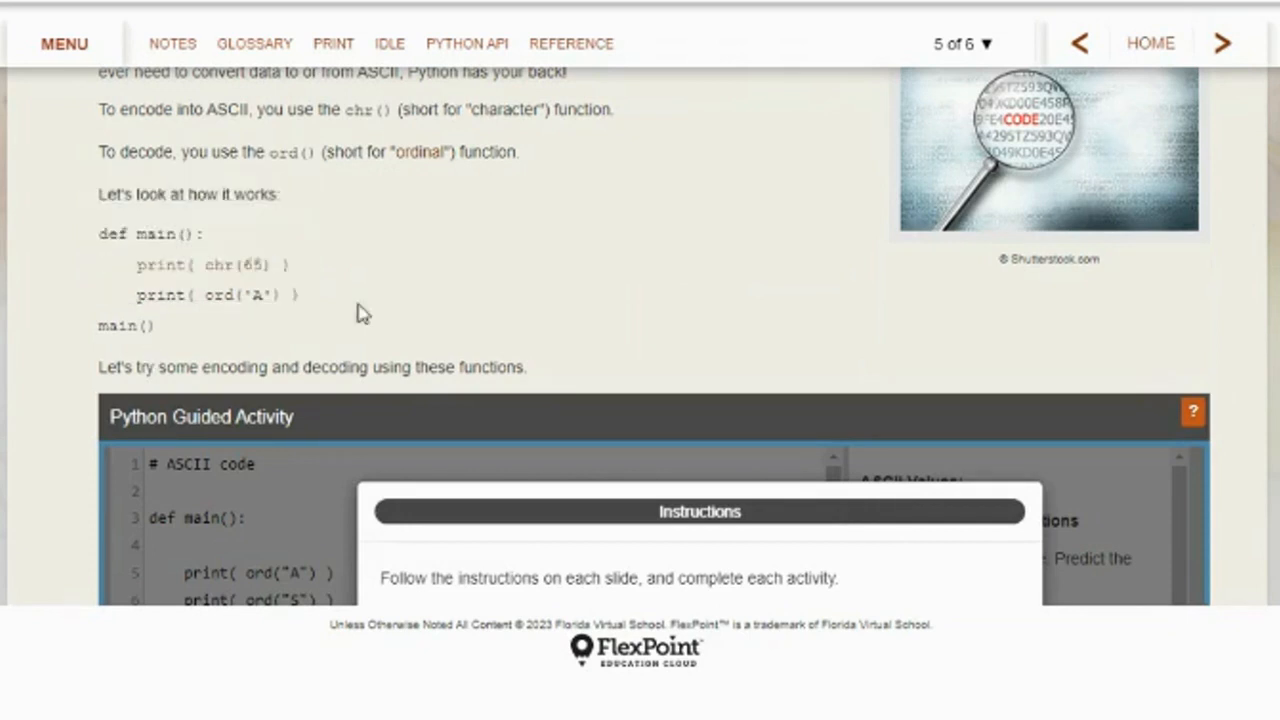
pyautogui.moveTo(260, 295)
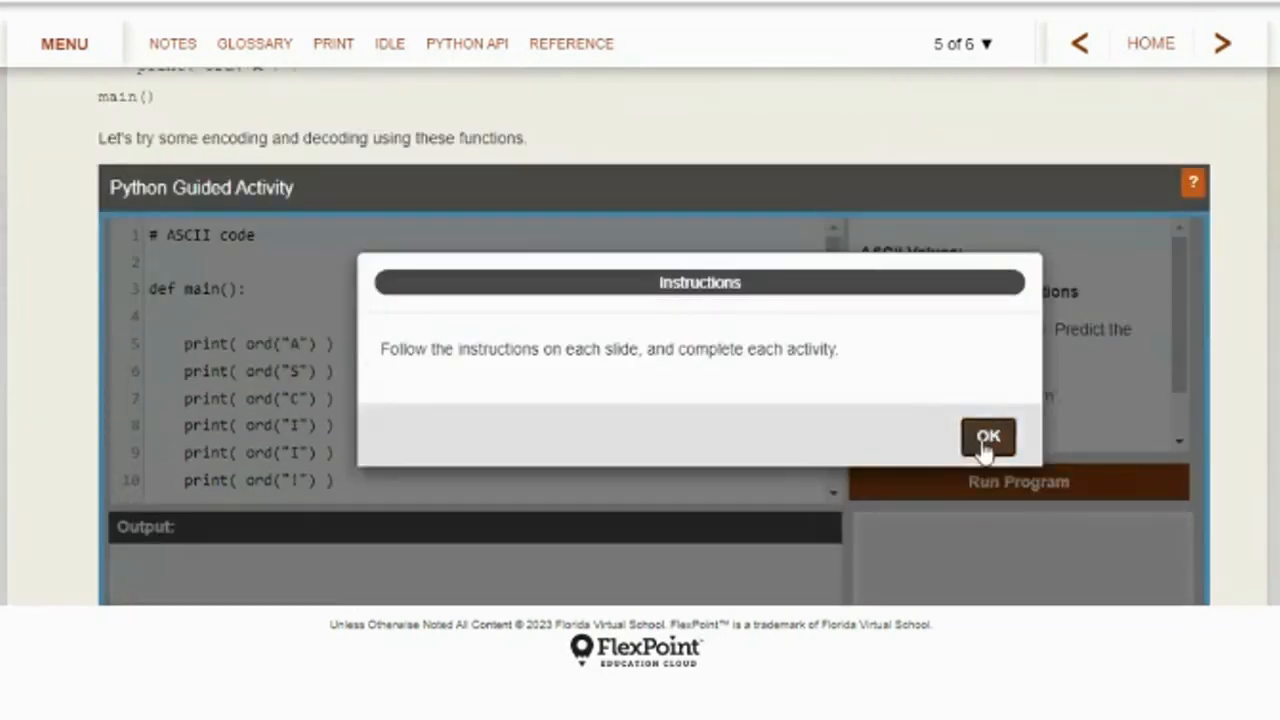
# Run the chr/ord example so Output prints 65, 83, 67, 73, 73, 33 and ASCII!
pyautogui.click(987, 437)
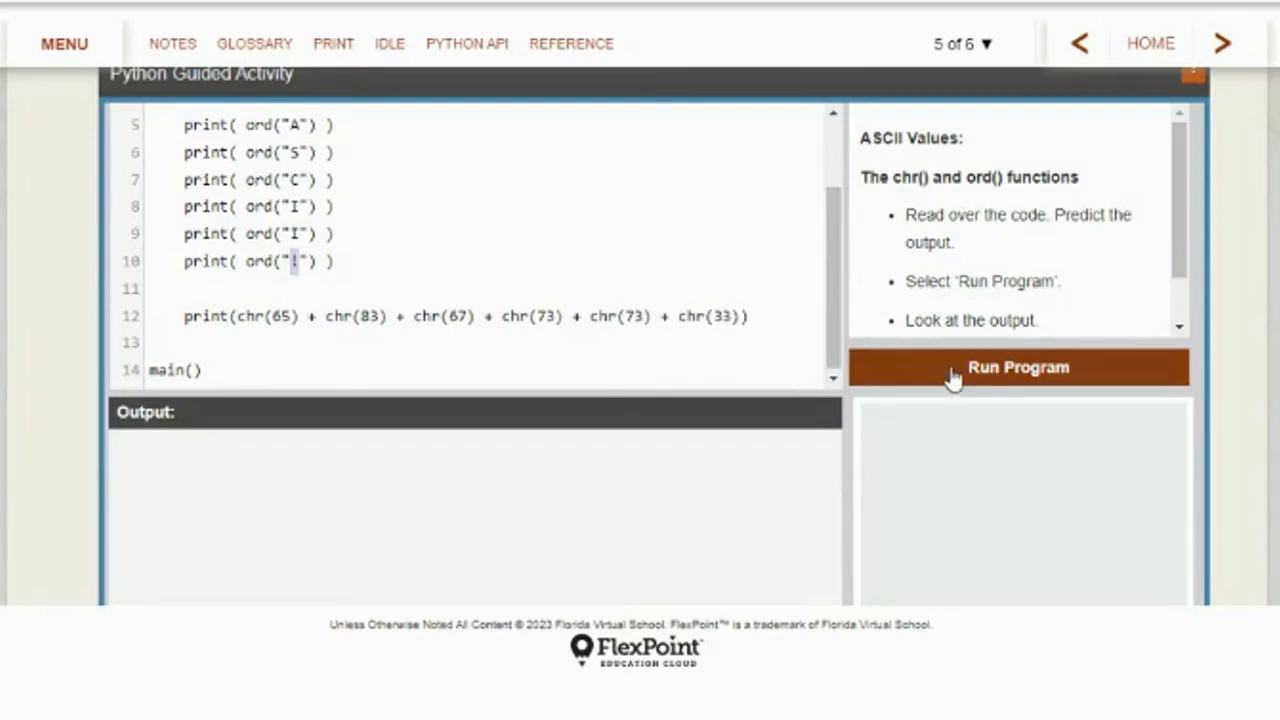
pyautogui.click(1018, 367)
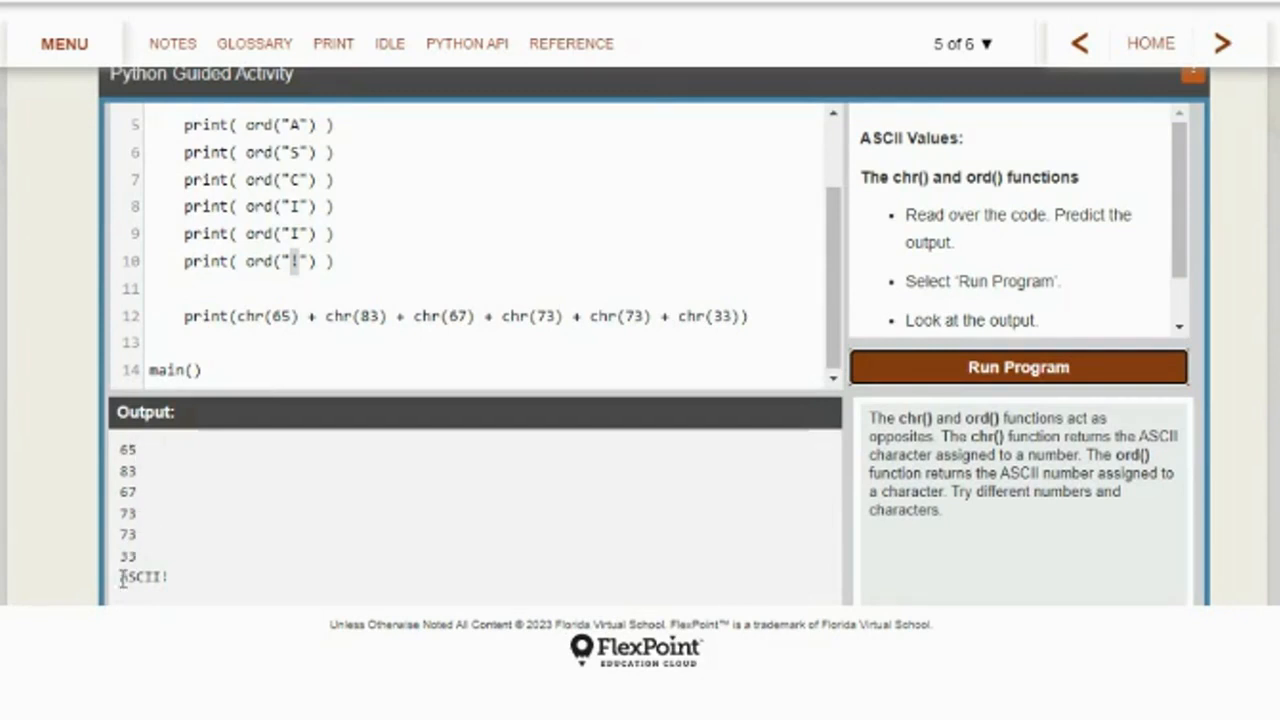
pyautogui.doubleClick(142, 577)
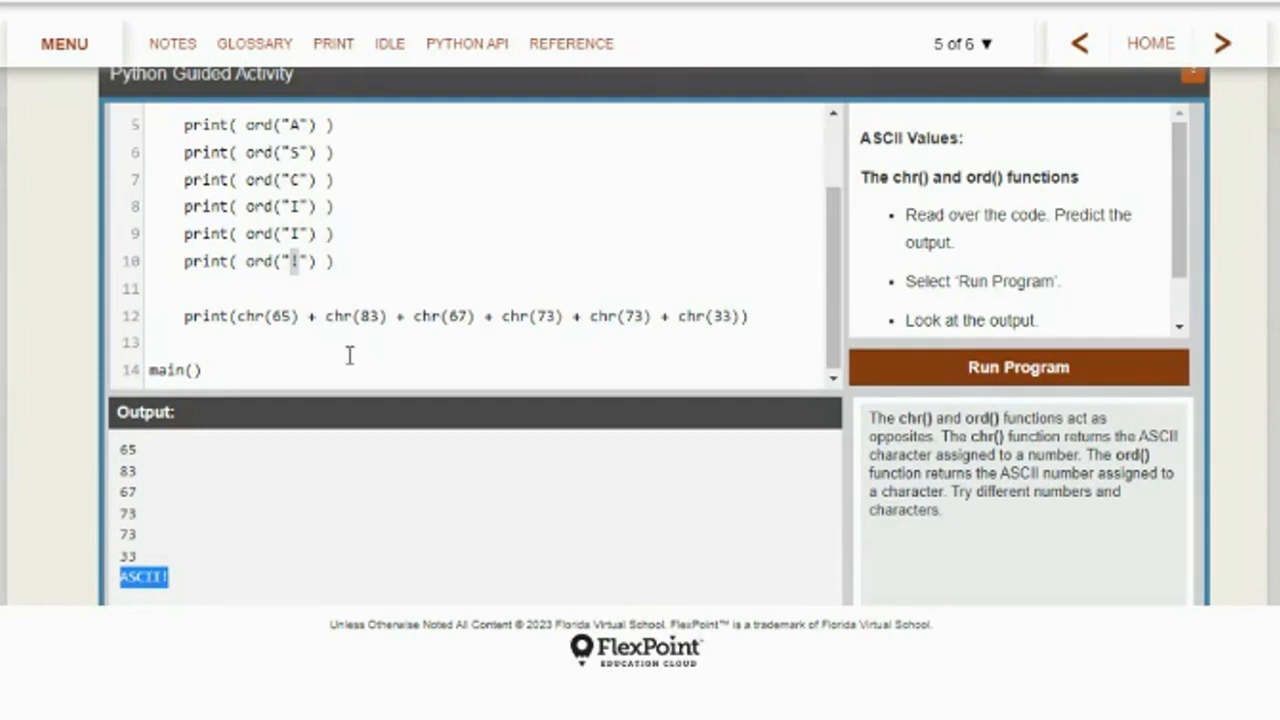
pyautogui.moveTo(273, 173)
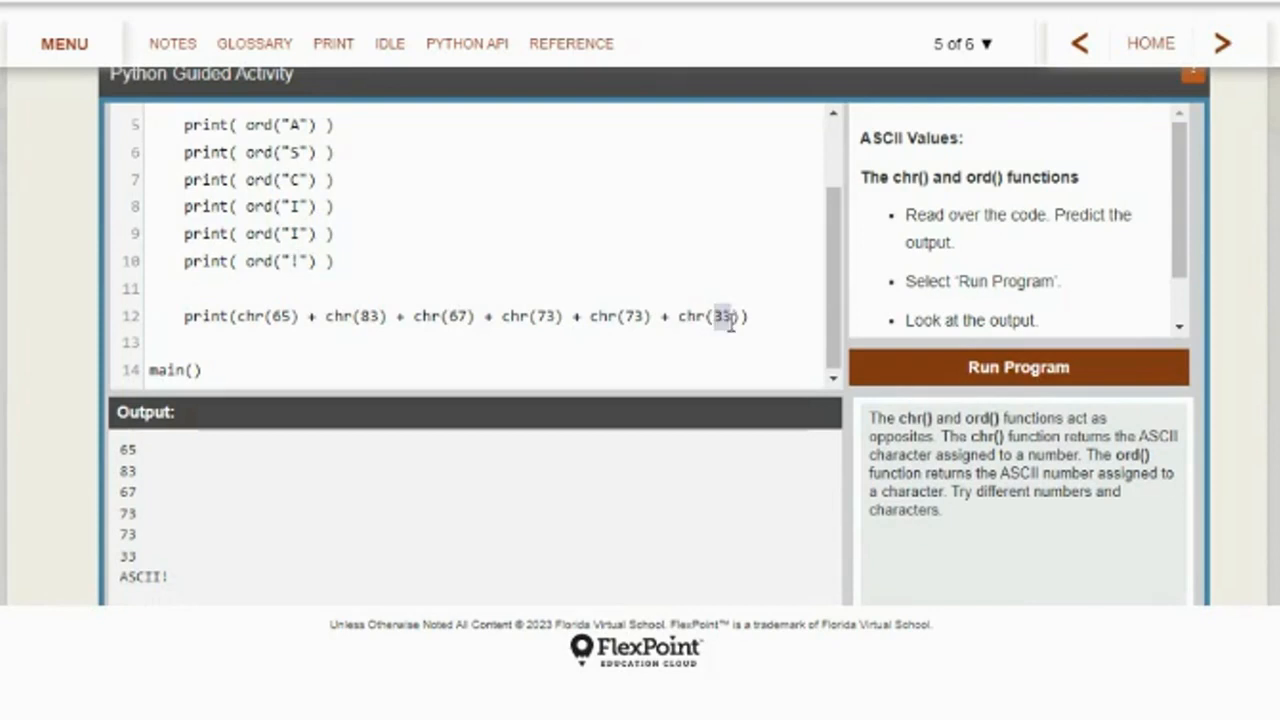
pyautogui.moveTo(145, 458)
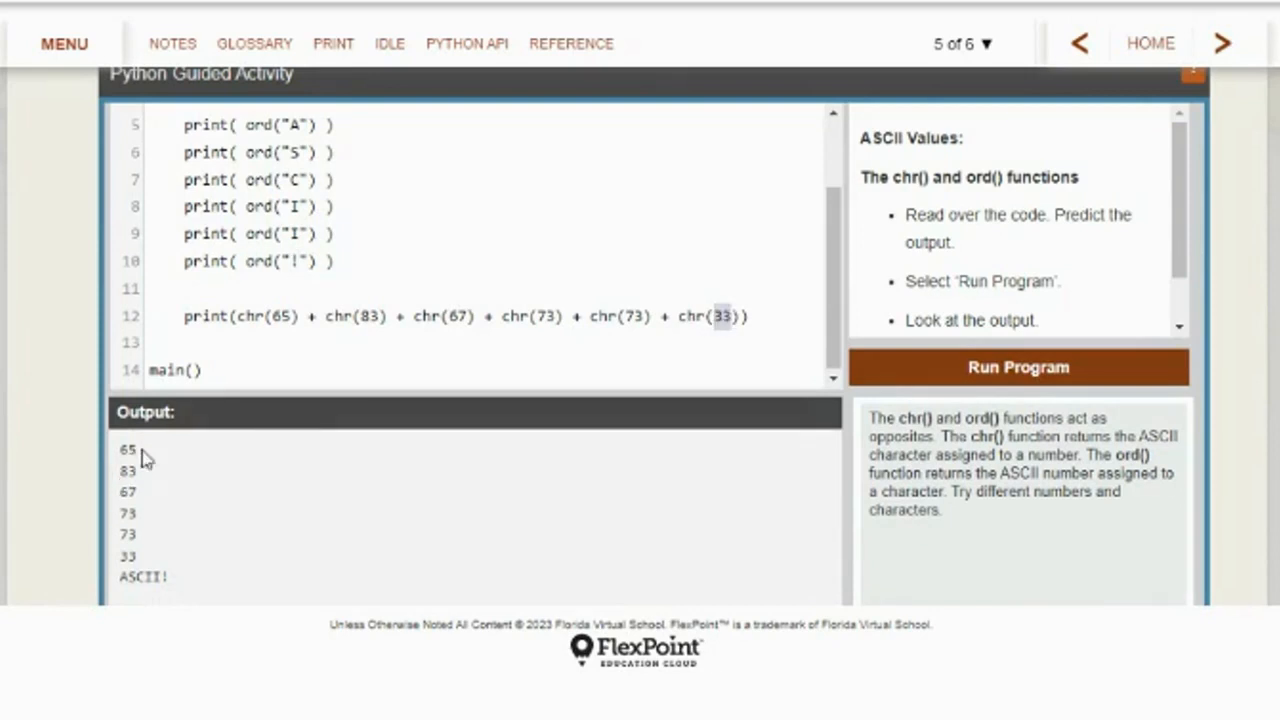
pyautogui.moveTo(910, 515)
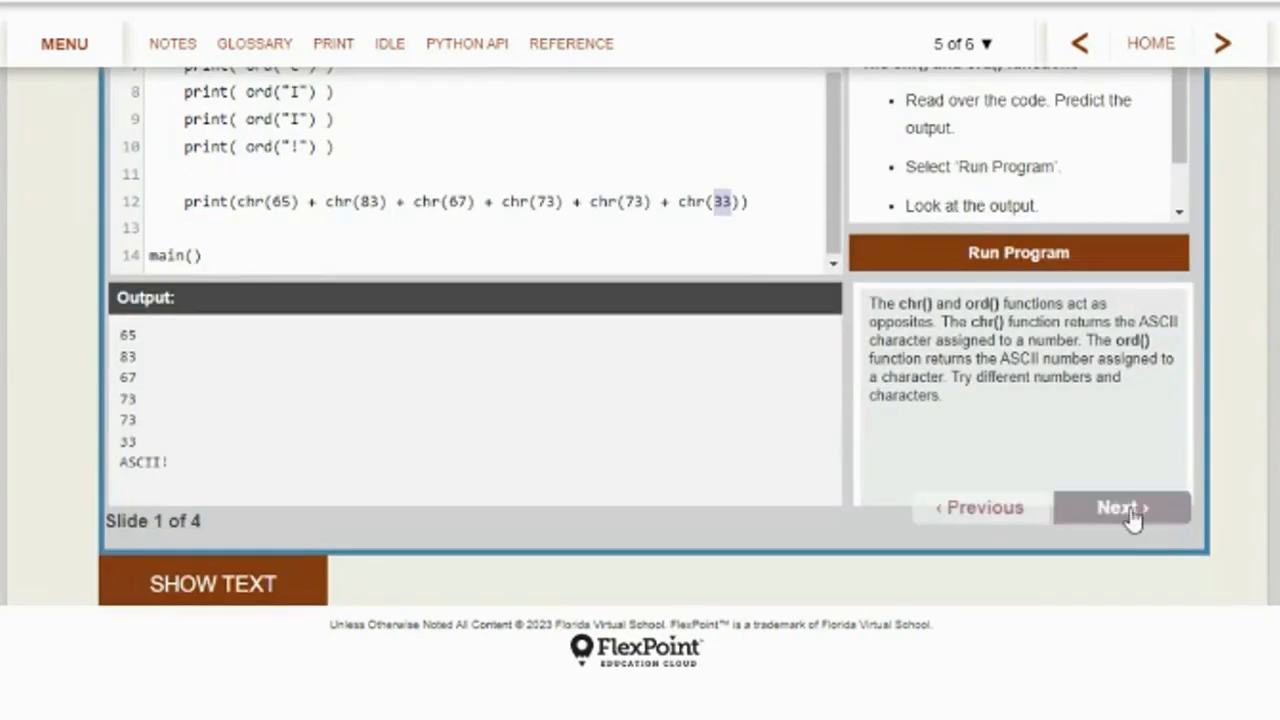
pyautogui.click(1122, 507)
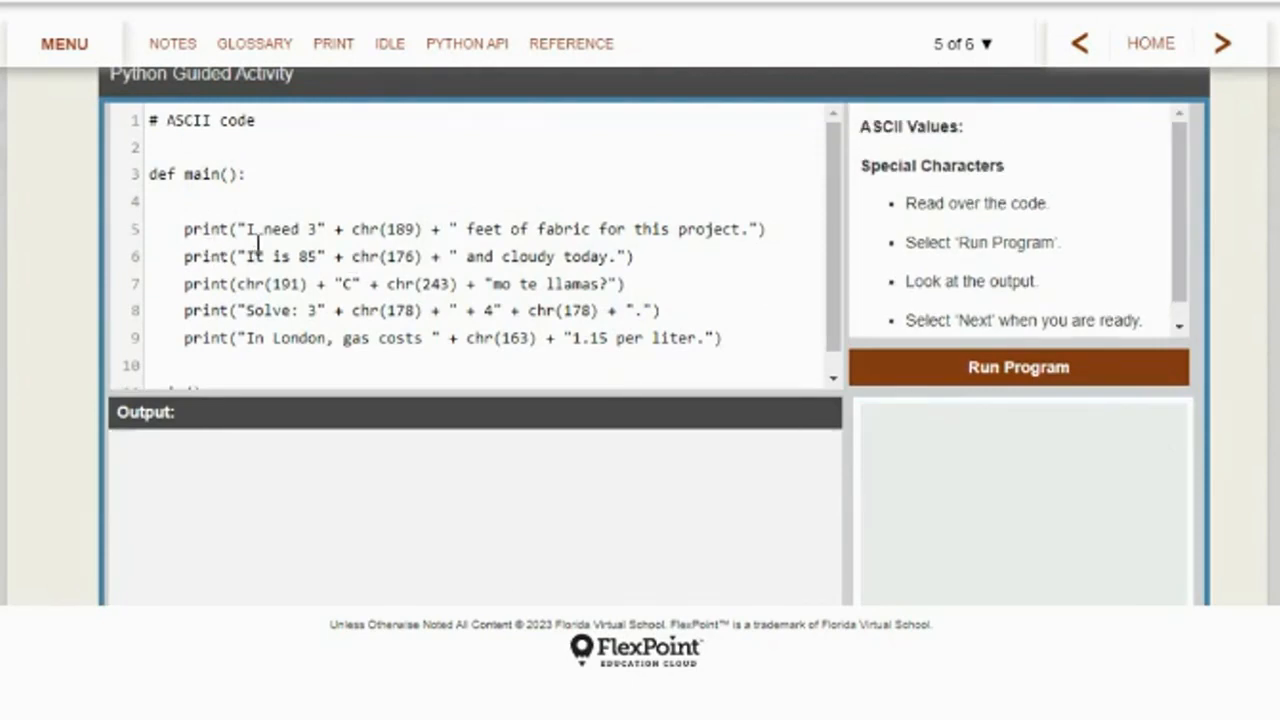
# Run the Special Characters program, printing 3½, 85°, ¿Cómo te llamas?, 3² + 4², £1.15
pyautogui.moveTo(248, 228); pyautogui.dragTo(315, 228)
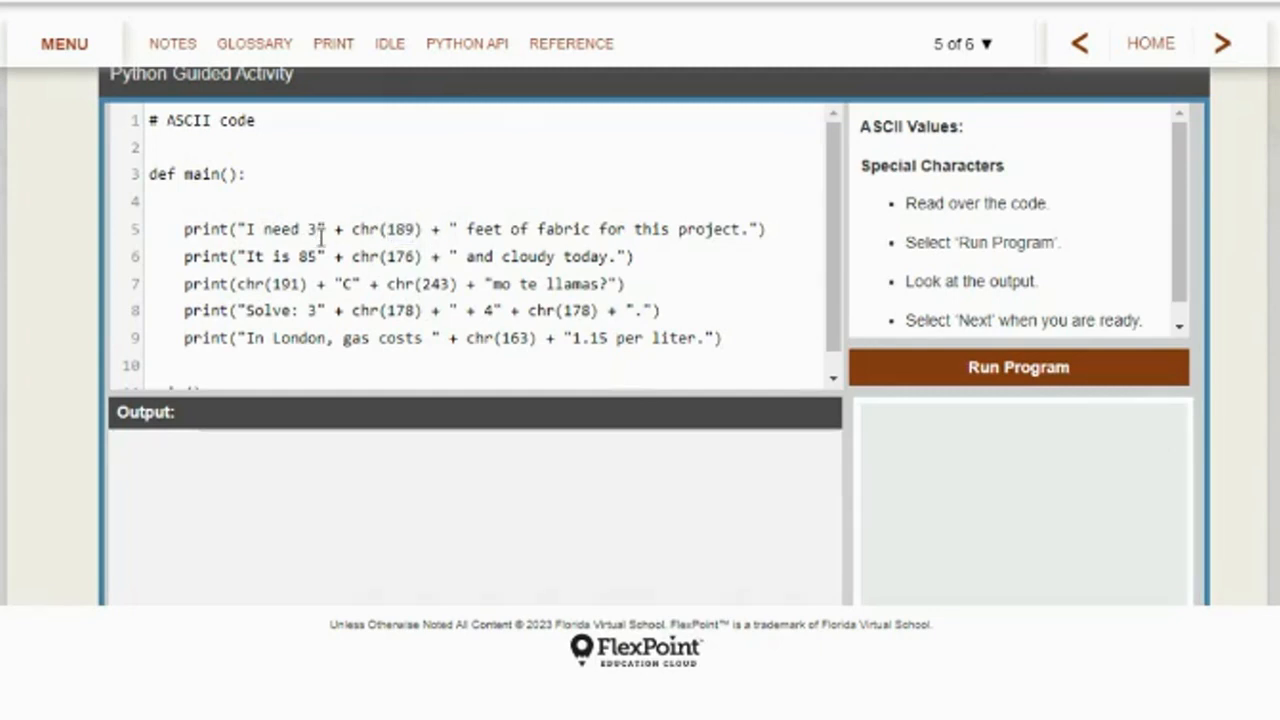
pyautogui.doubleClick(484, 229)
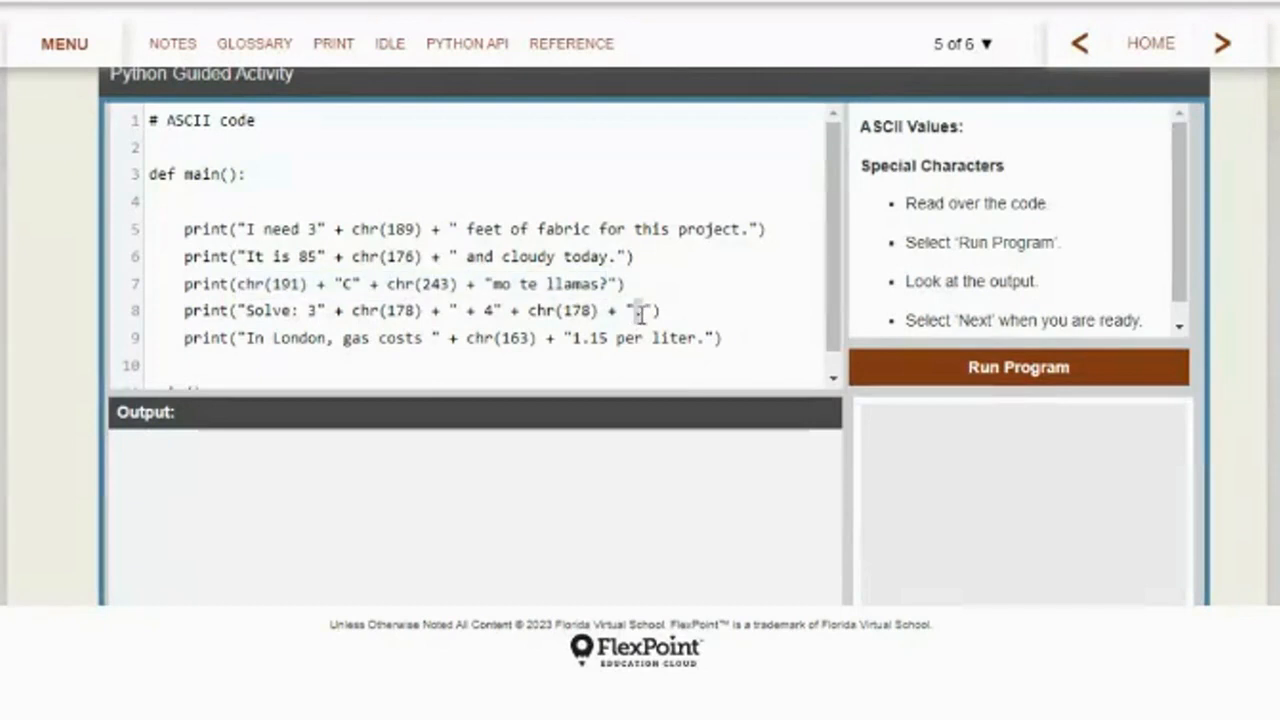
pyautogui.moveTo(456, 347)
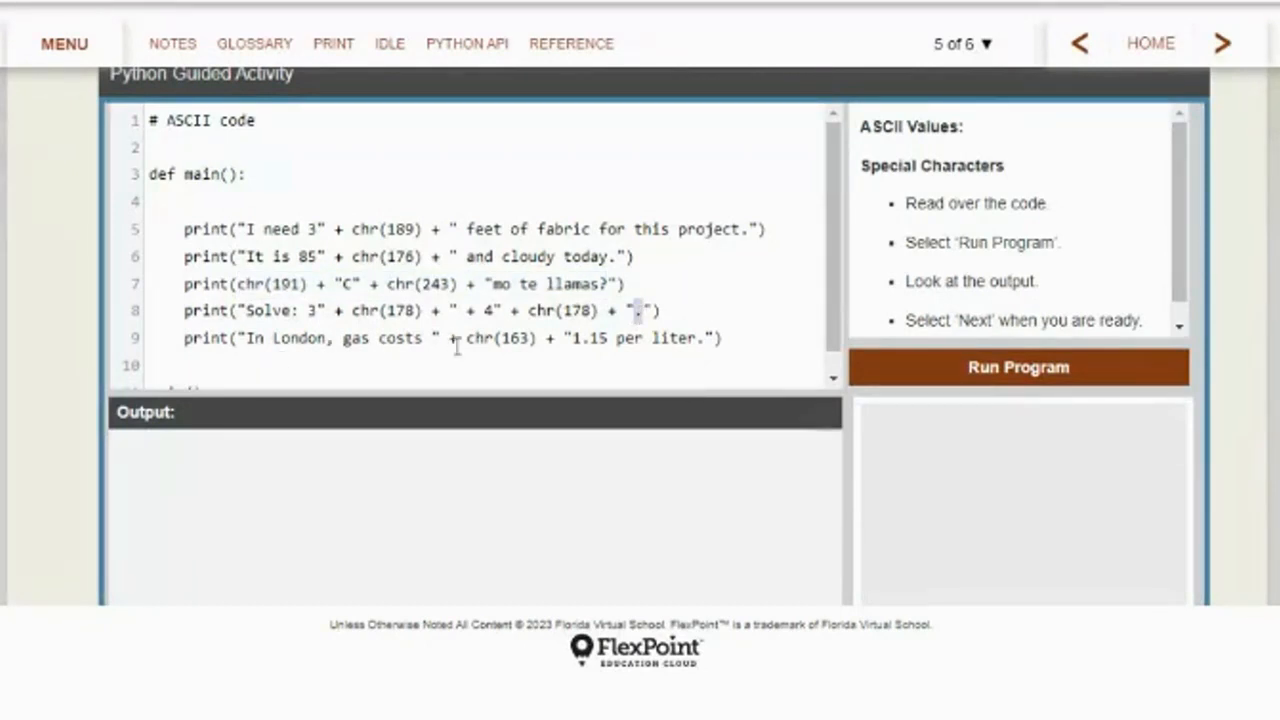
pyautogui.doubleClick(500, 338)
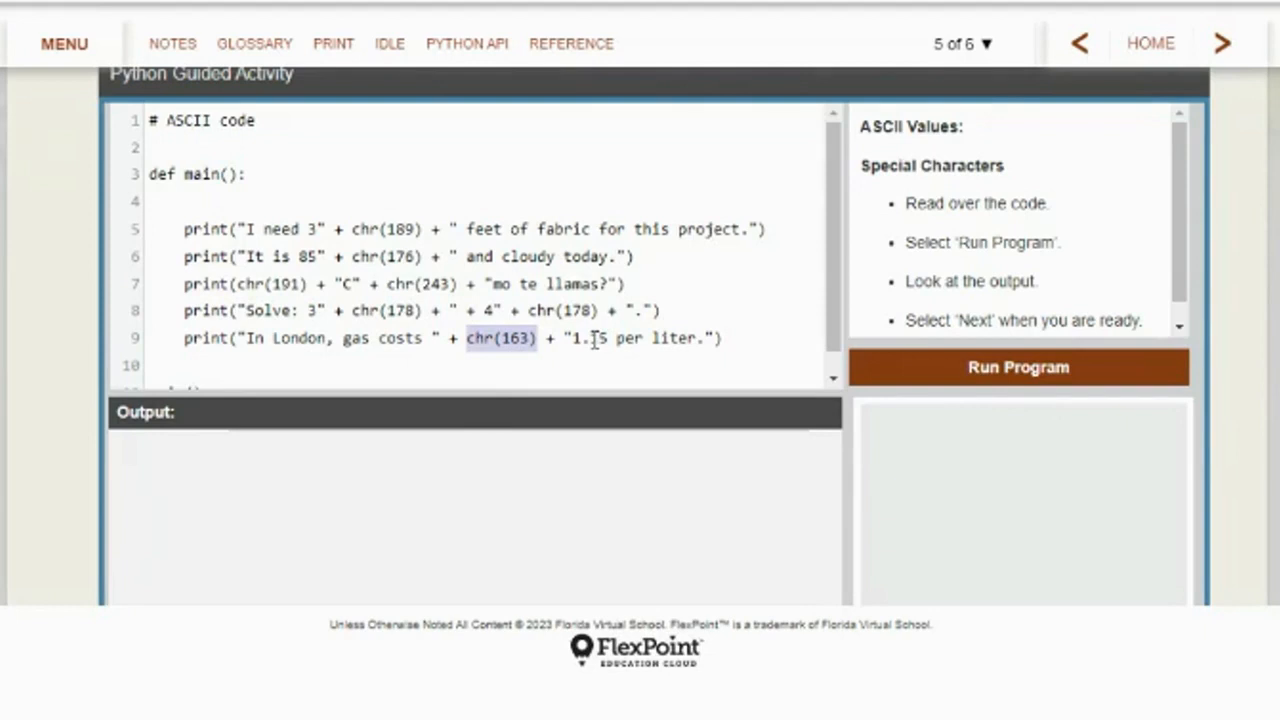
pyautogui.scroll(-3)
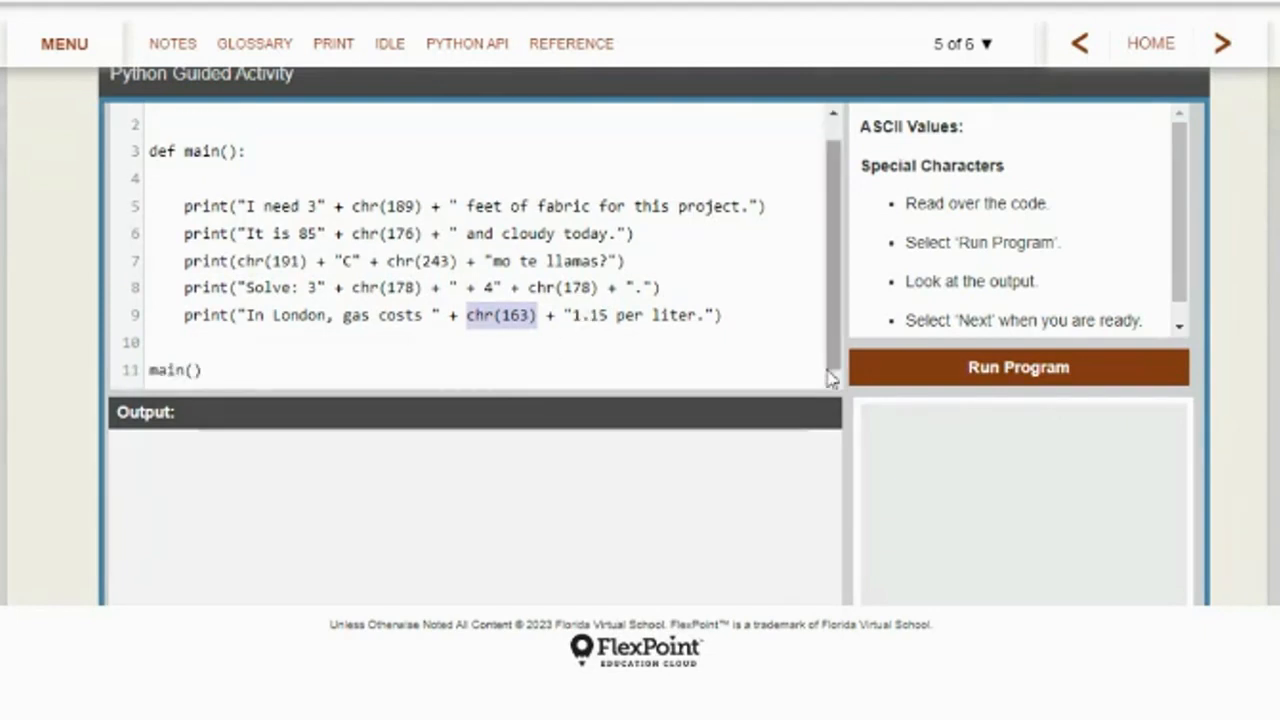
pyautogui.click(1018, 367)
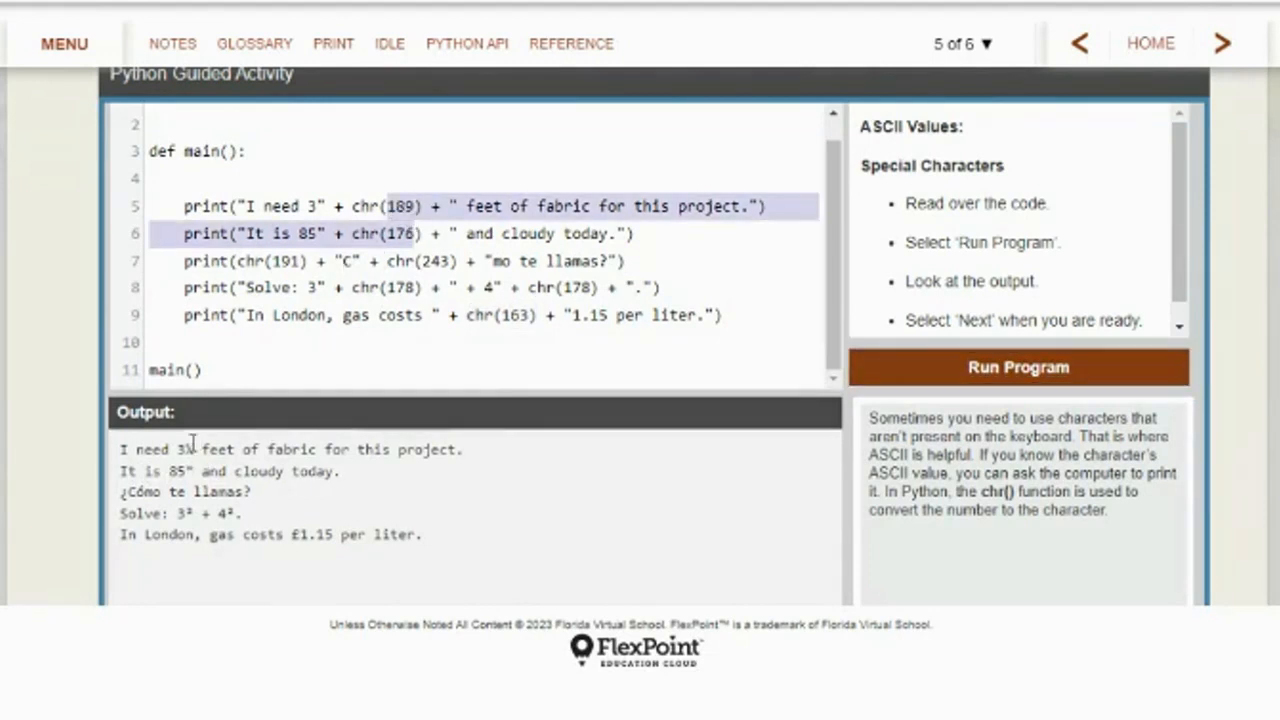
pyautogui.moveTo(430, 490)
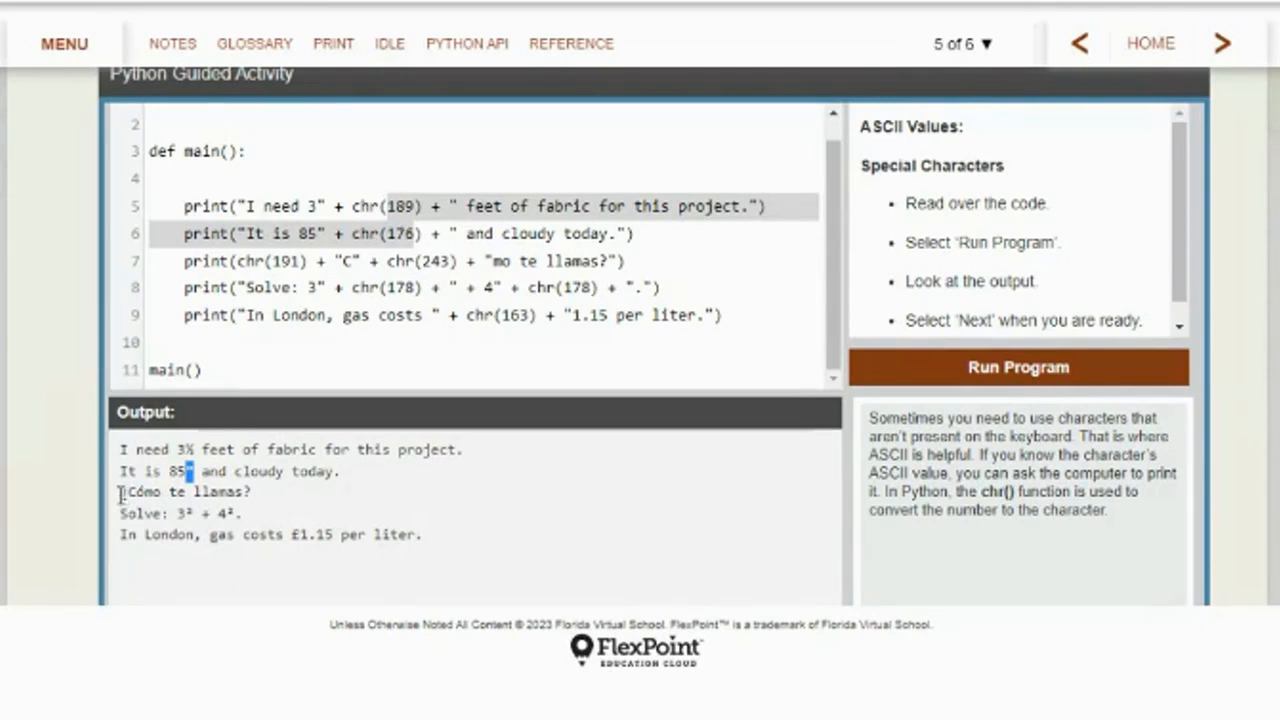
pyautogui.moveTo(500, 508)
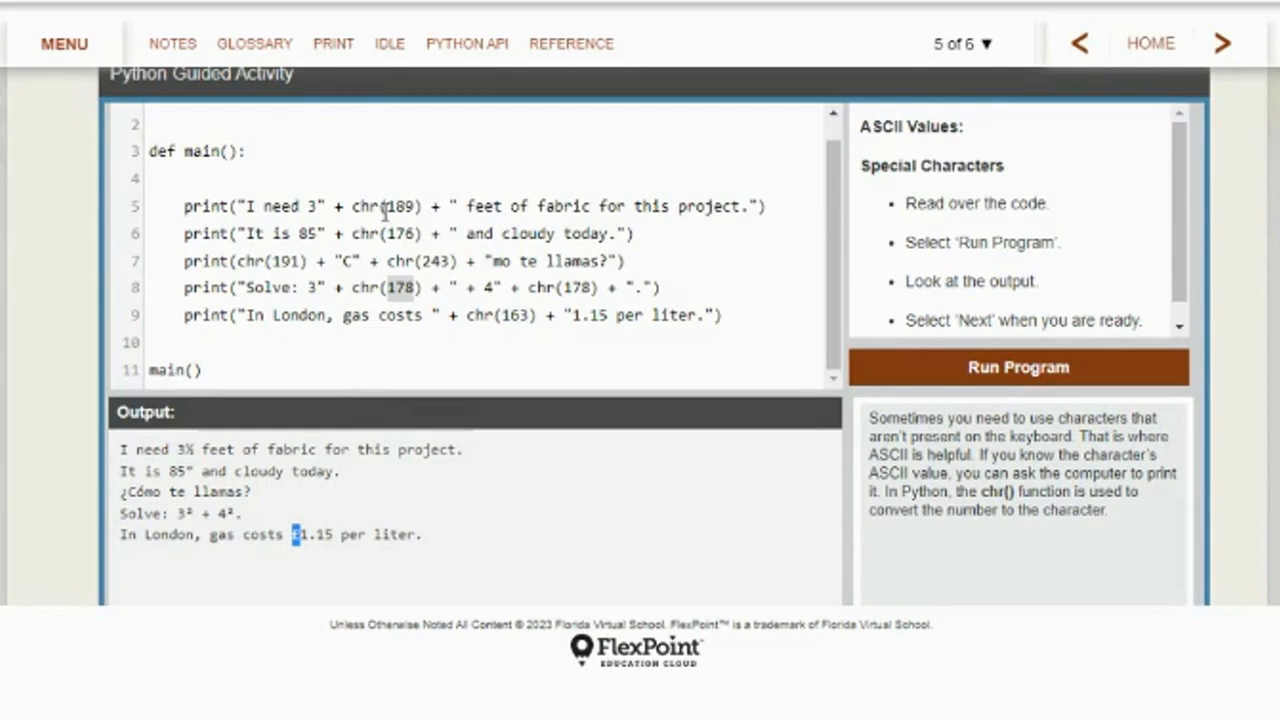
pyautogui.scroll(-3)
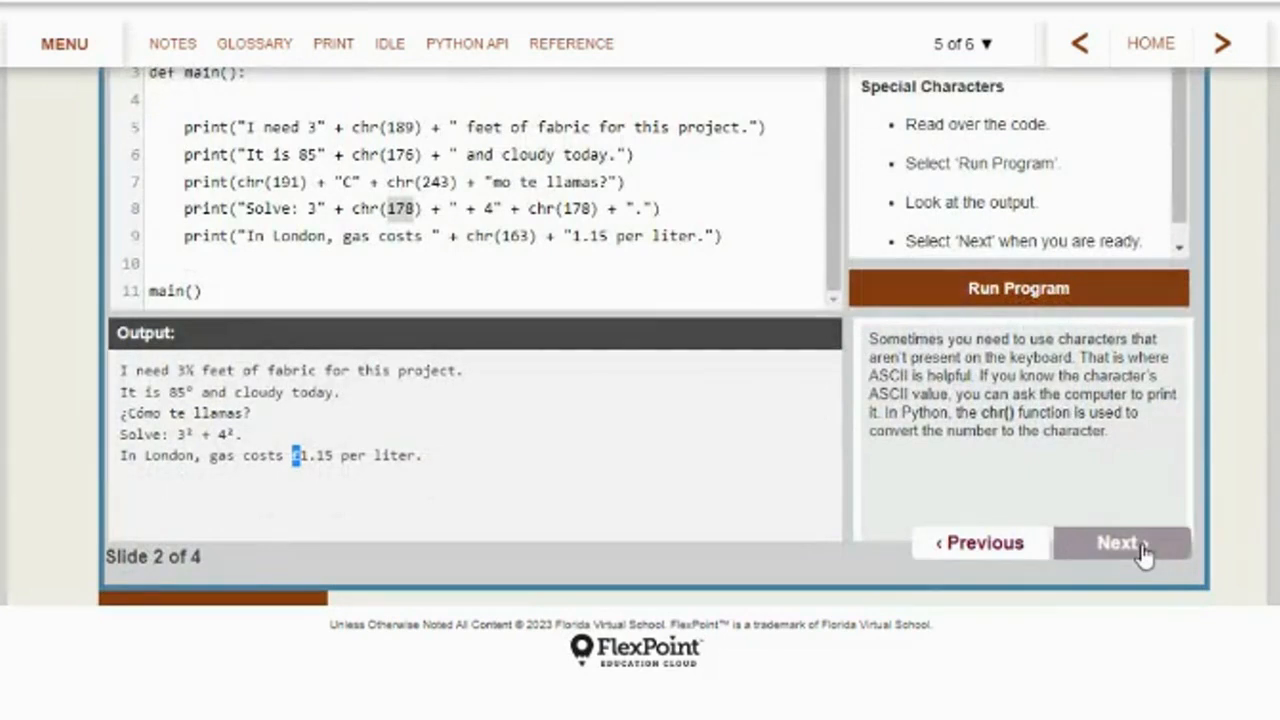
pyautogui.click(1120, 542)
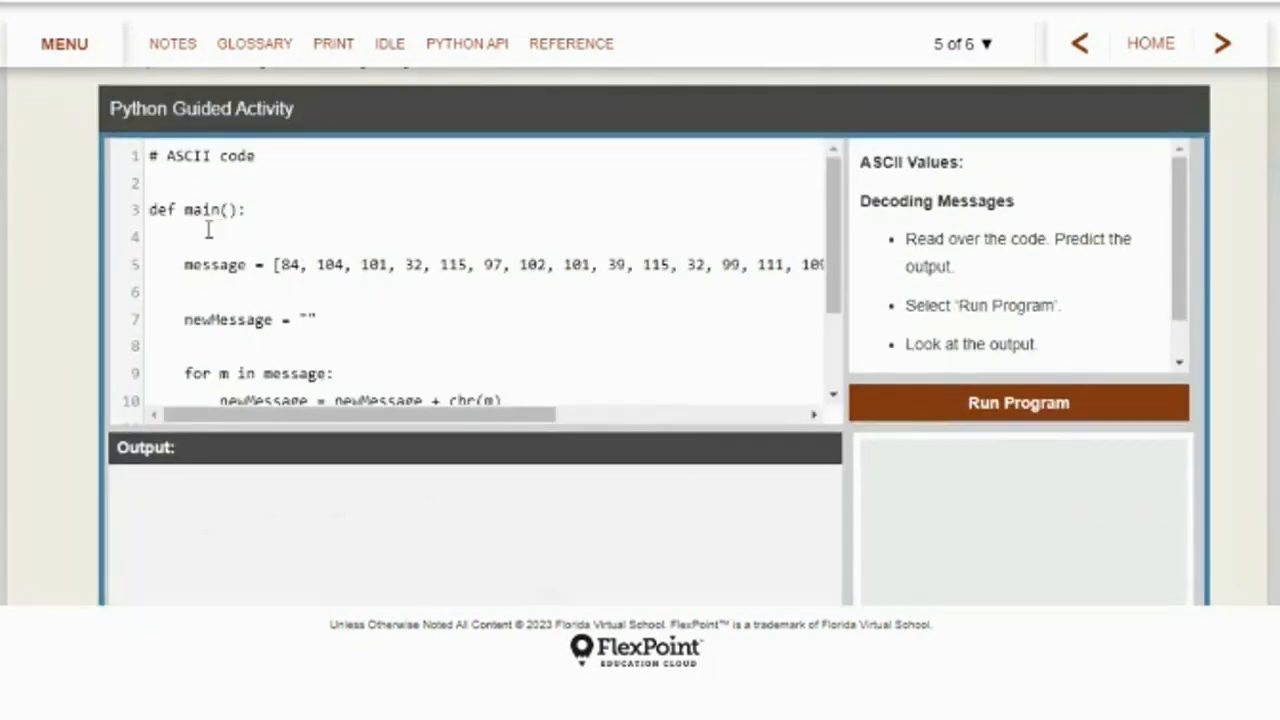
# Run the Decoding Messages program, printing 'The safe's combo is 9524.', and highlight newMessage
pyautogui.moveTo(280, 265); pyautogui.dragTo(580, 265)
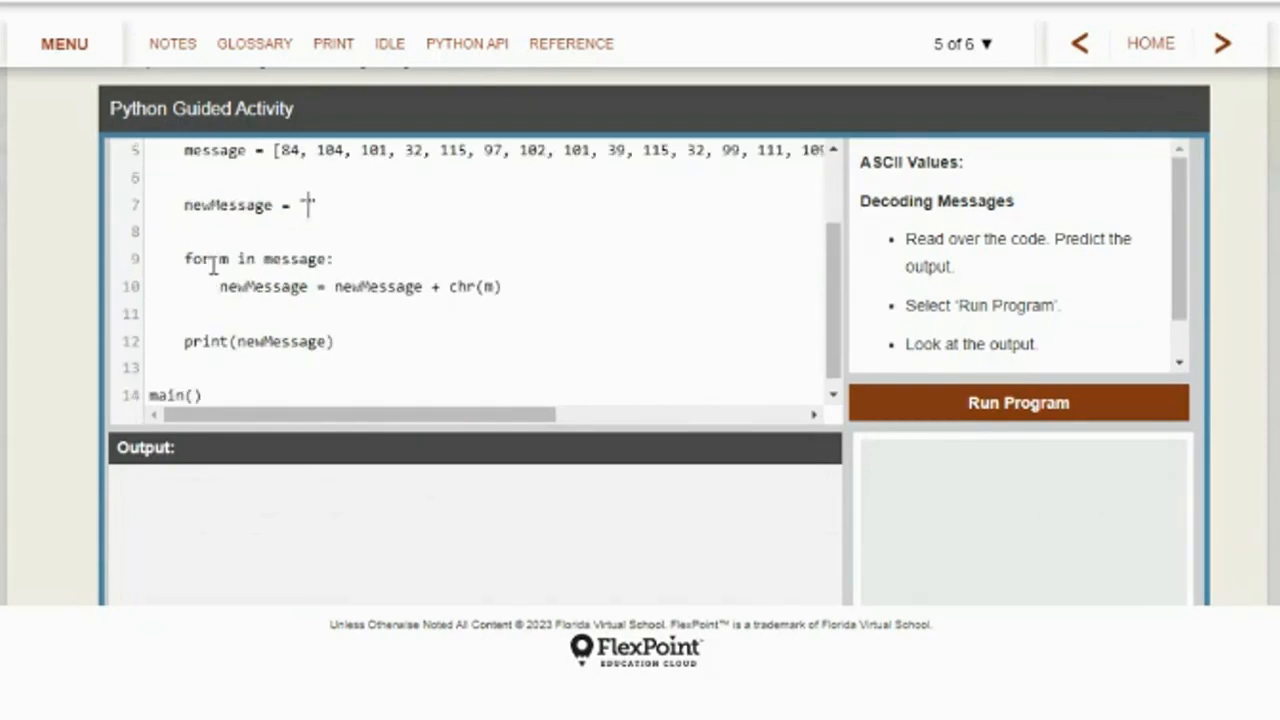
pyautogui.moveTo(298, 259)
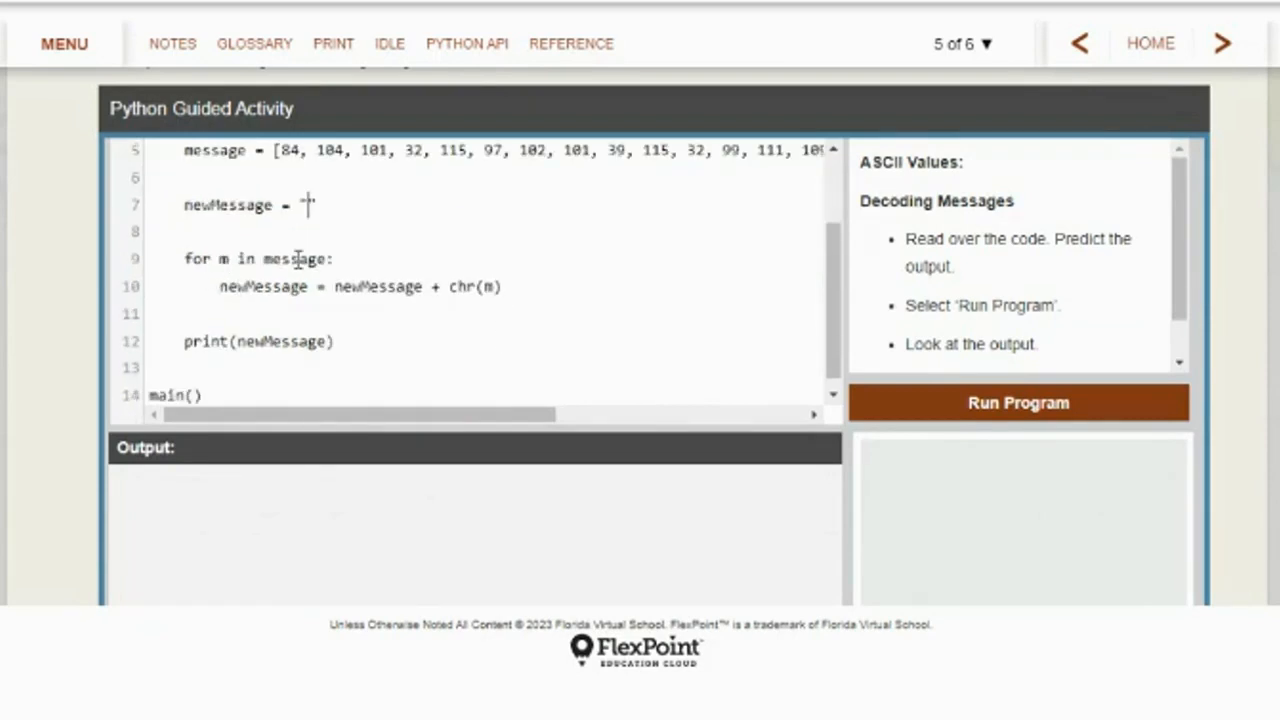
pyautogui.moveTo(265, 293)
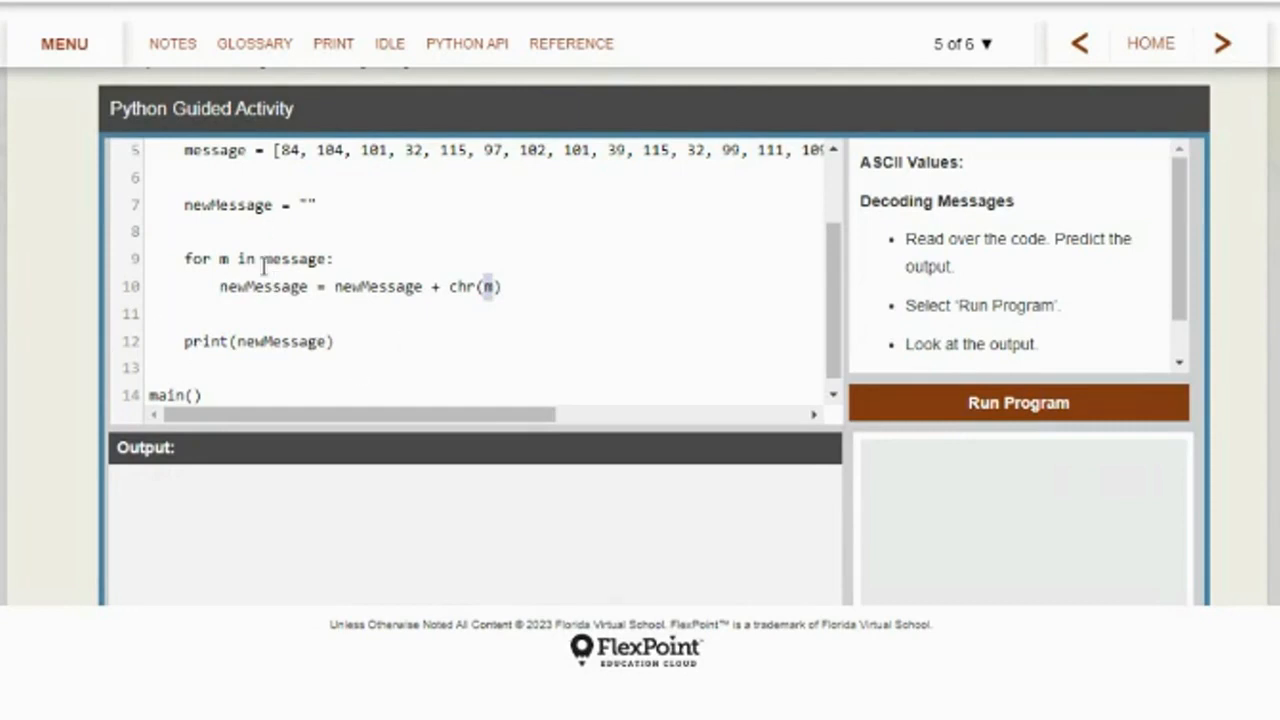
pyautogui.moveTo(639, 166)
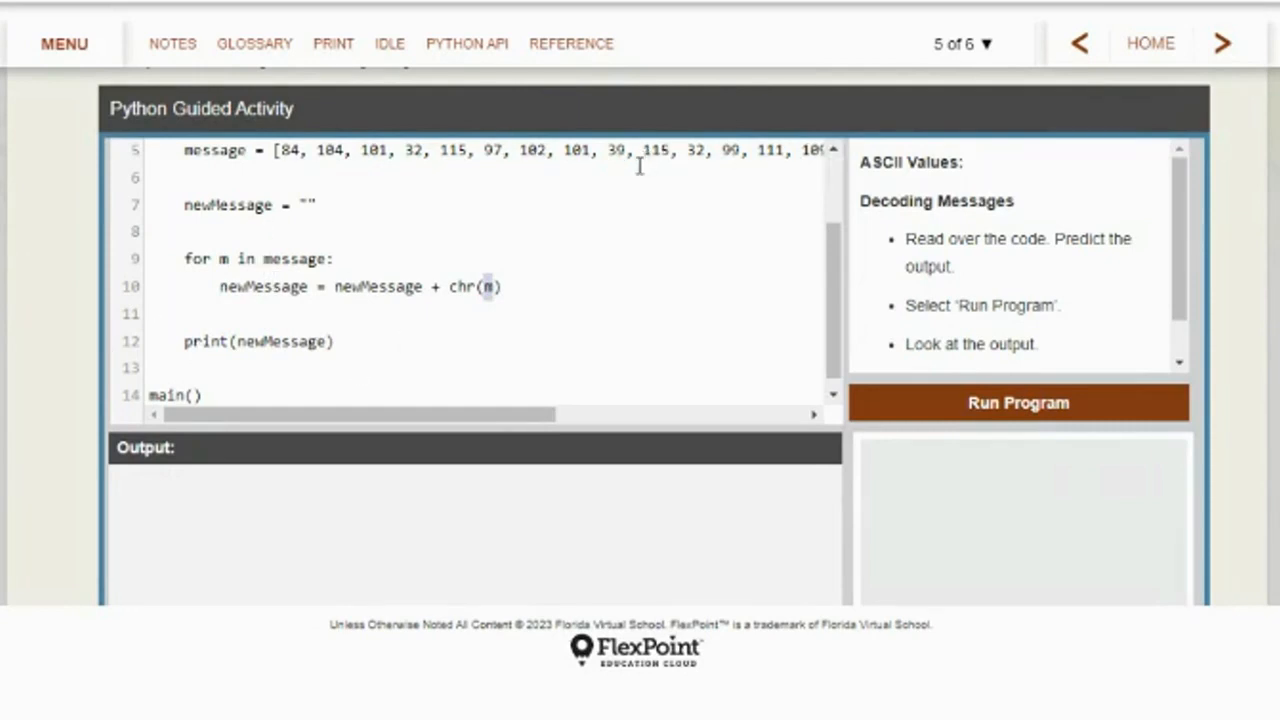
pyautogui.moveTo(356, 310)
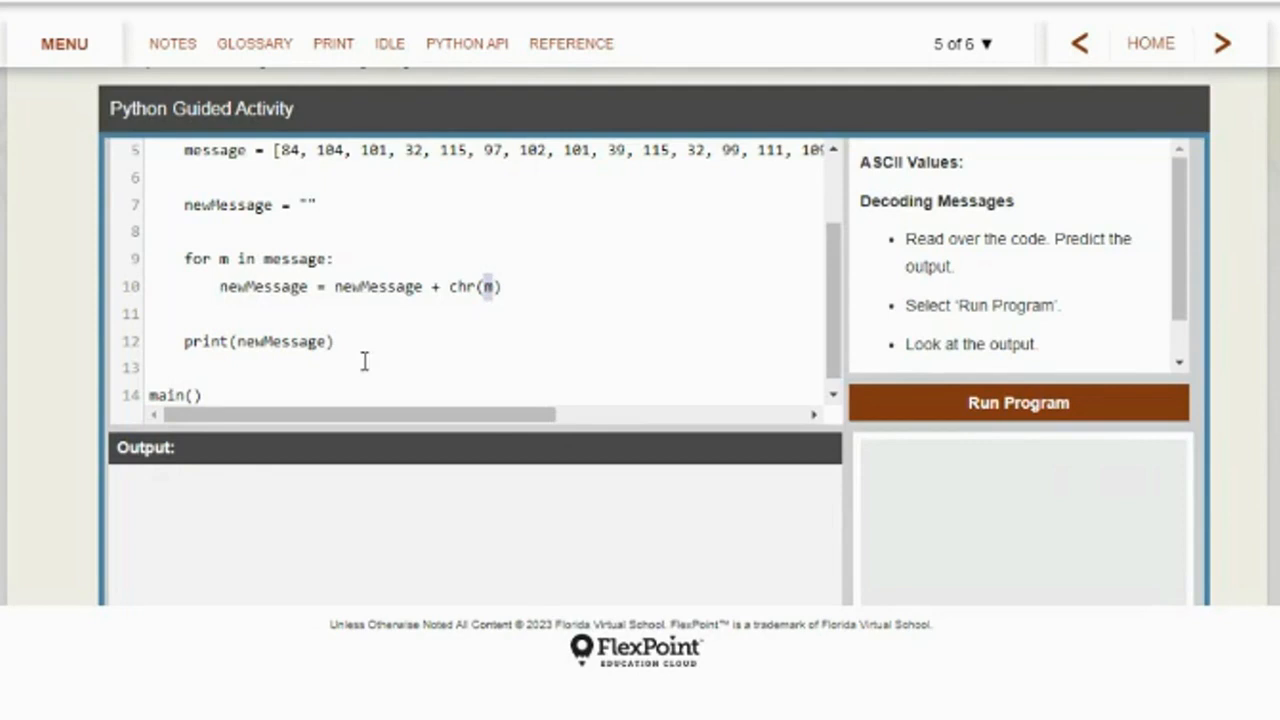
pyautogui.click(1018, 402)
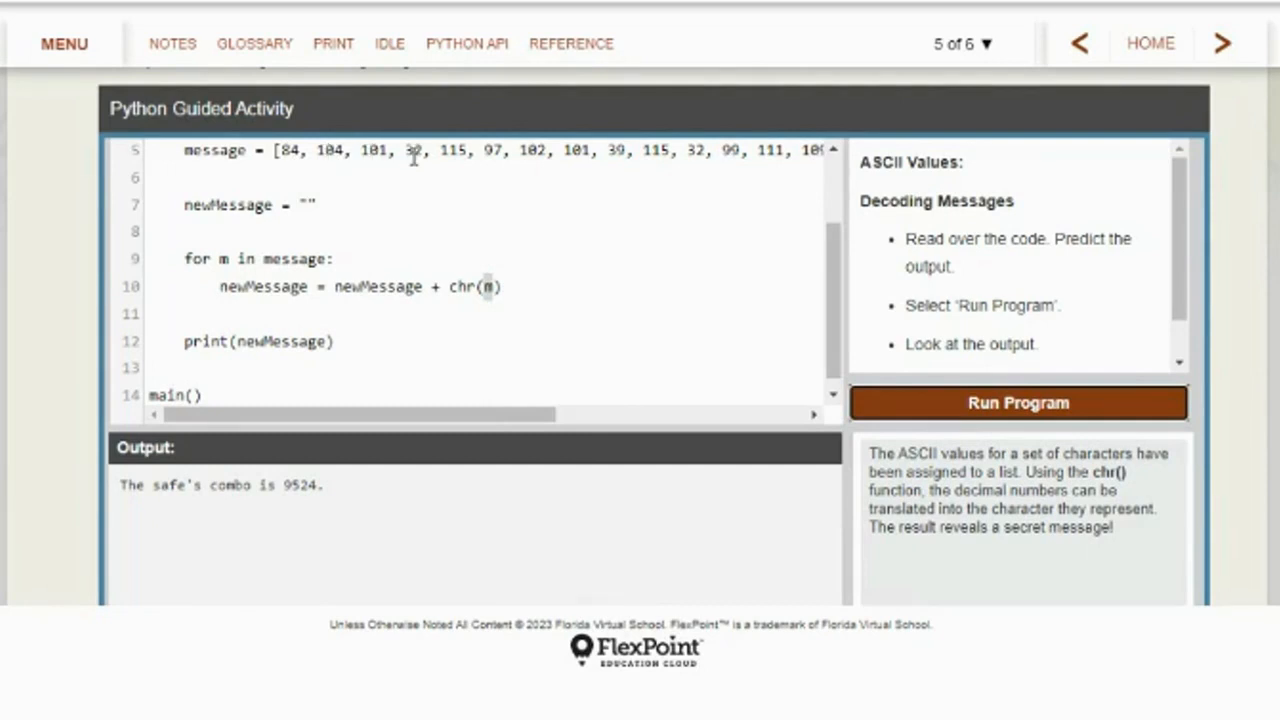
pyautogui.moveTo(594, 172)
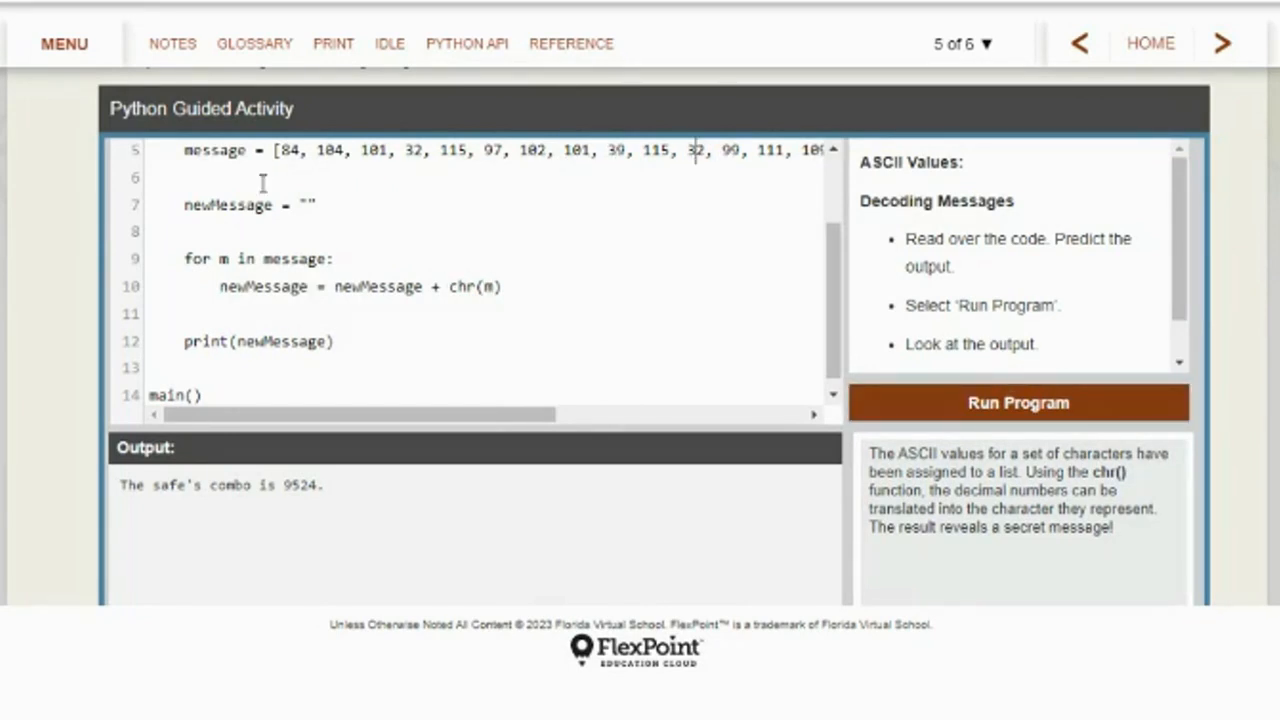
pyautogui.moveTo(597, 236)
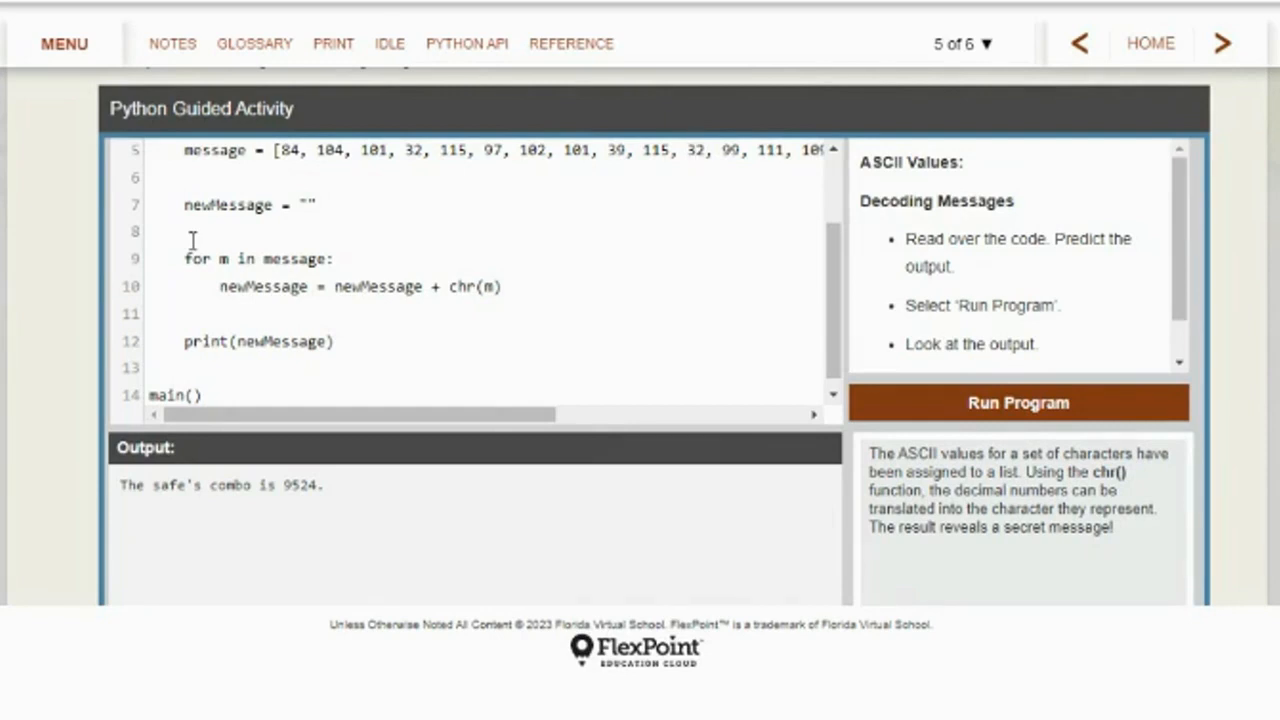
pyautogui.doubleClick(227, 205)
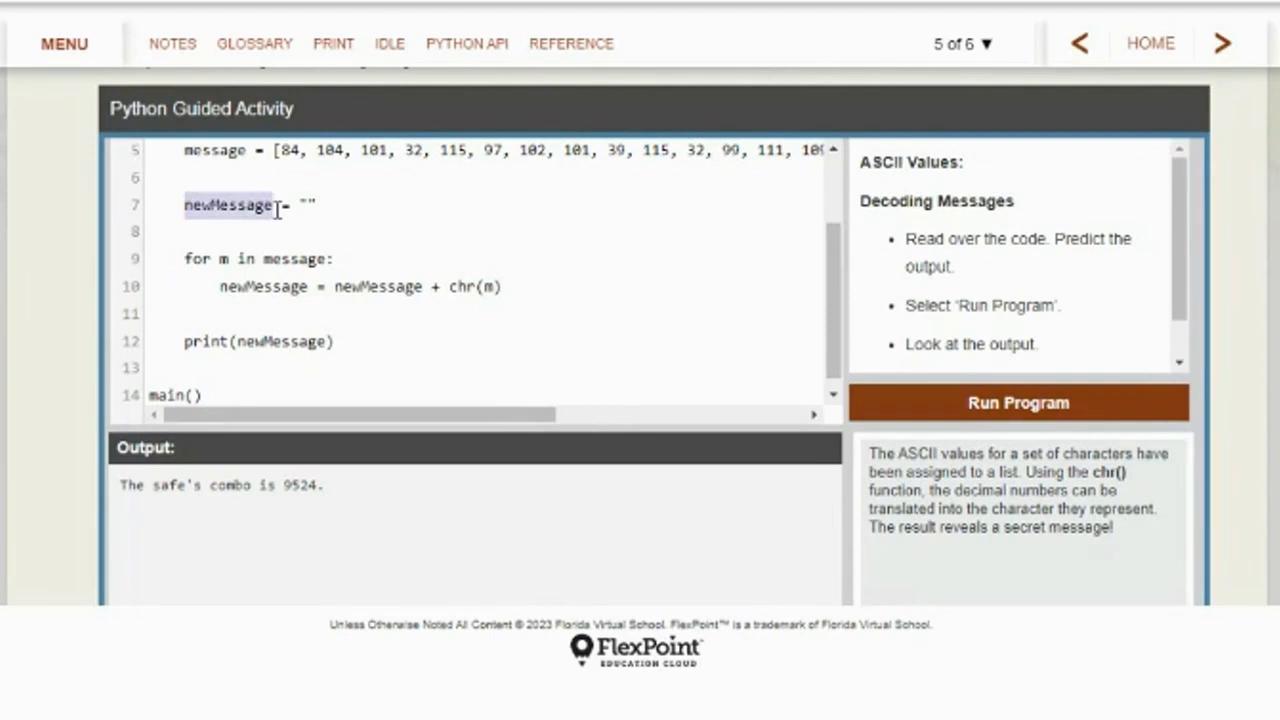
pyautogui.doubleClick(278, 342)
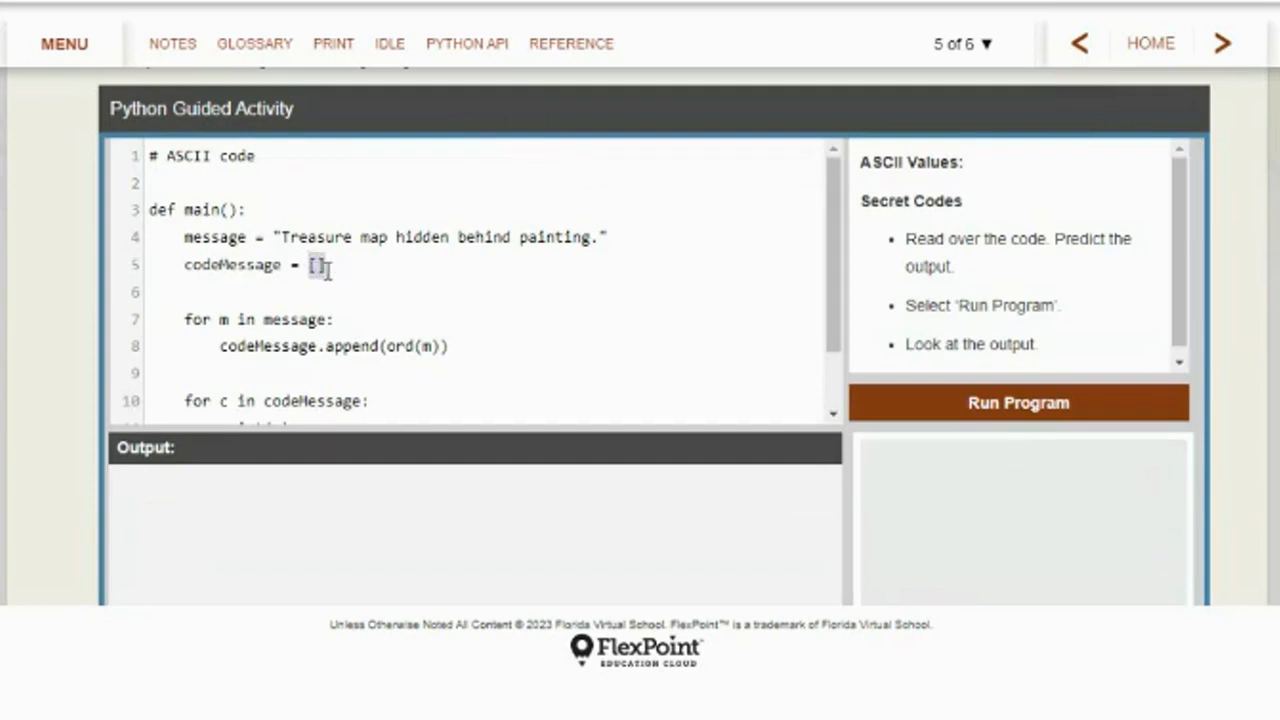
pyautogui.moveTo(737, 287)
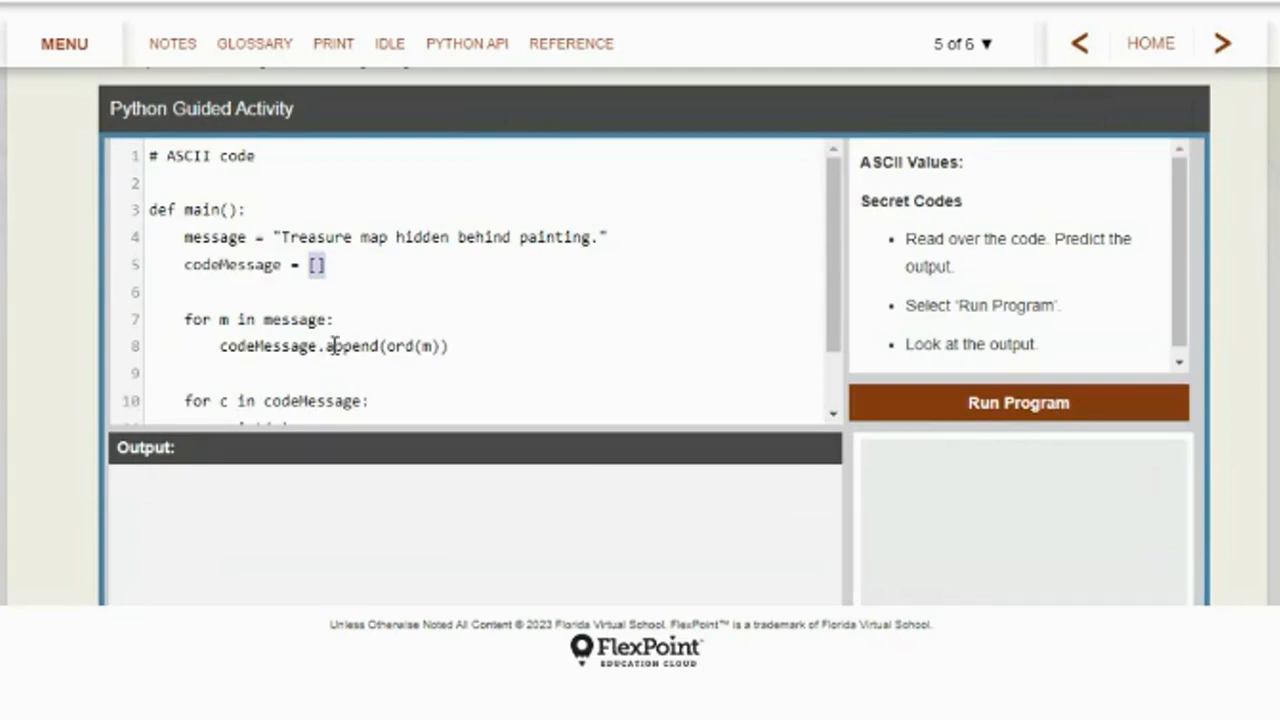
# Highlight ord and message in the Secret Codes loop code
pyautogui.doubleClick(348, 346)
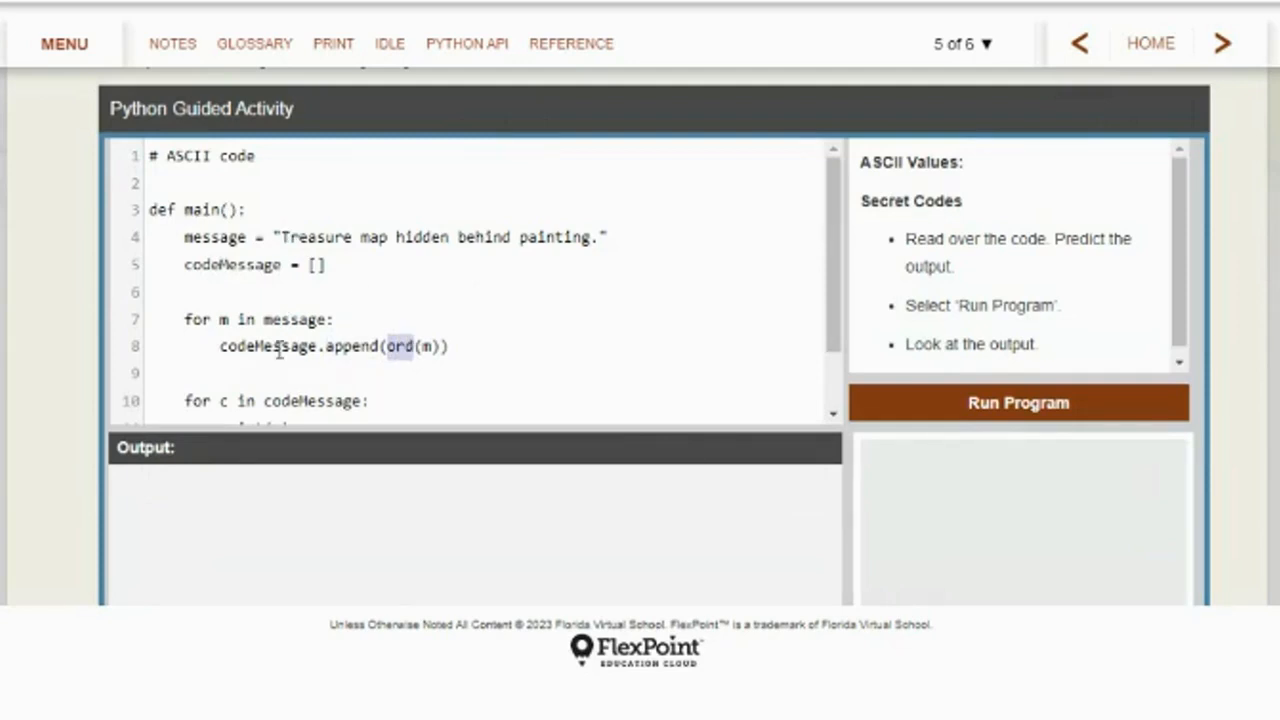
pyautogui.doubleClick(295, 319)
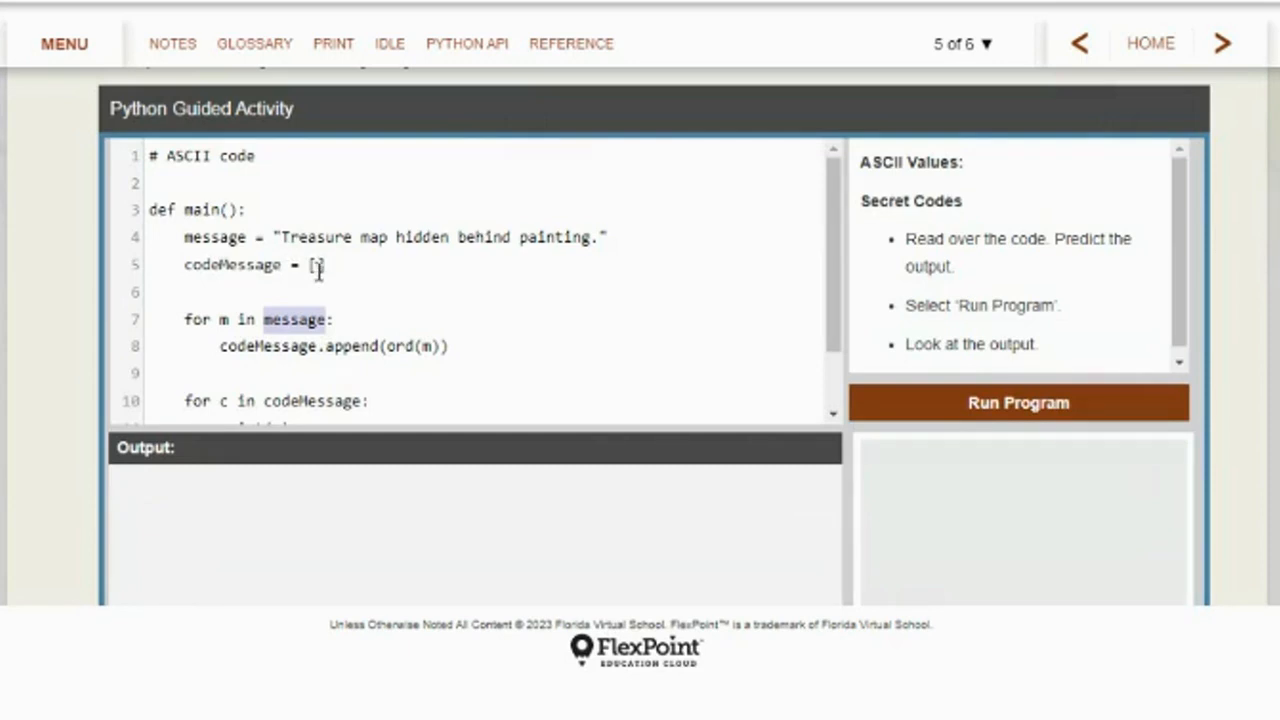
pyautogui.scroll(-3)
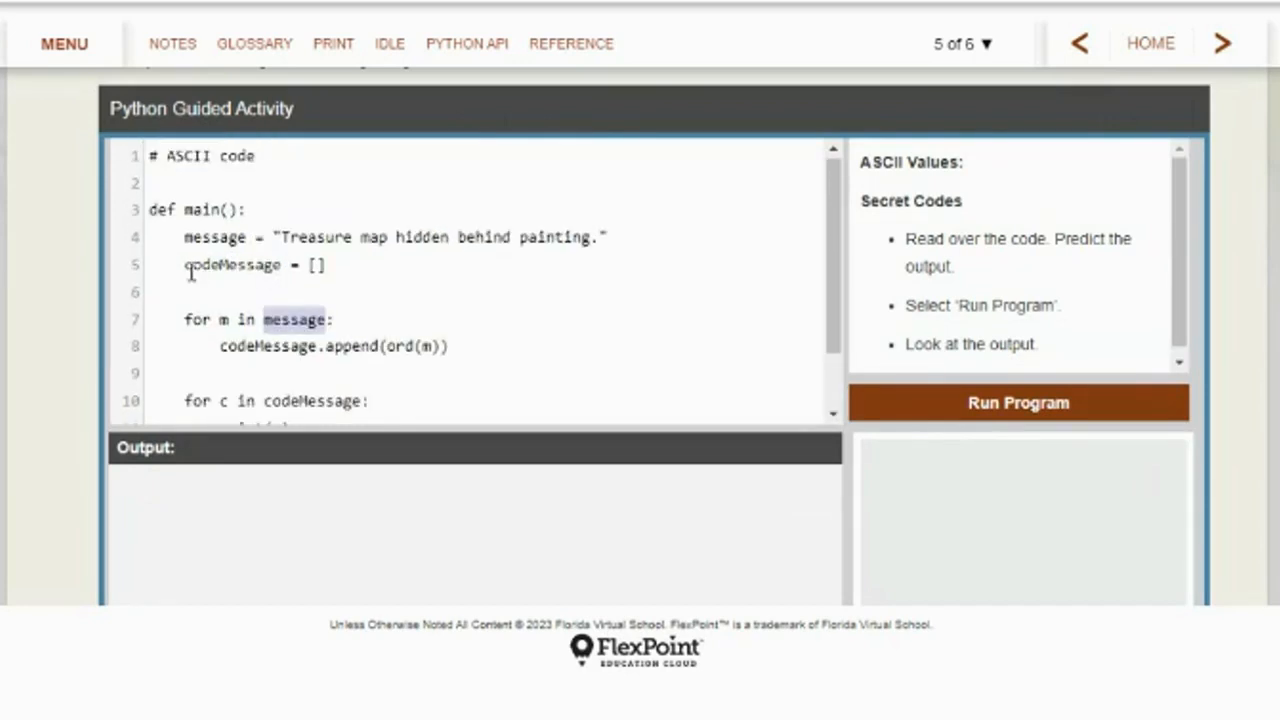
pyautogui.scroll(-3)
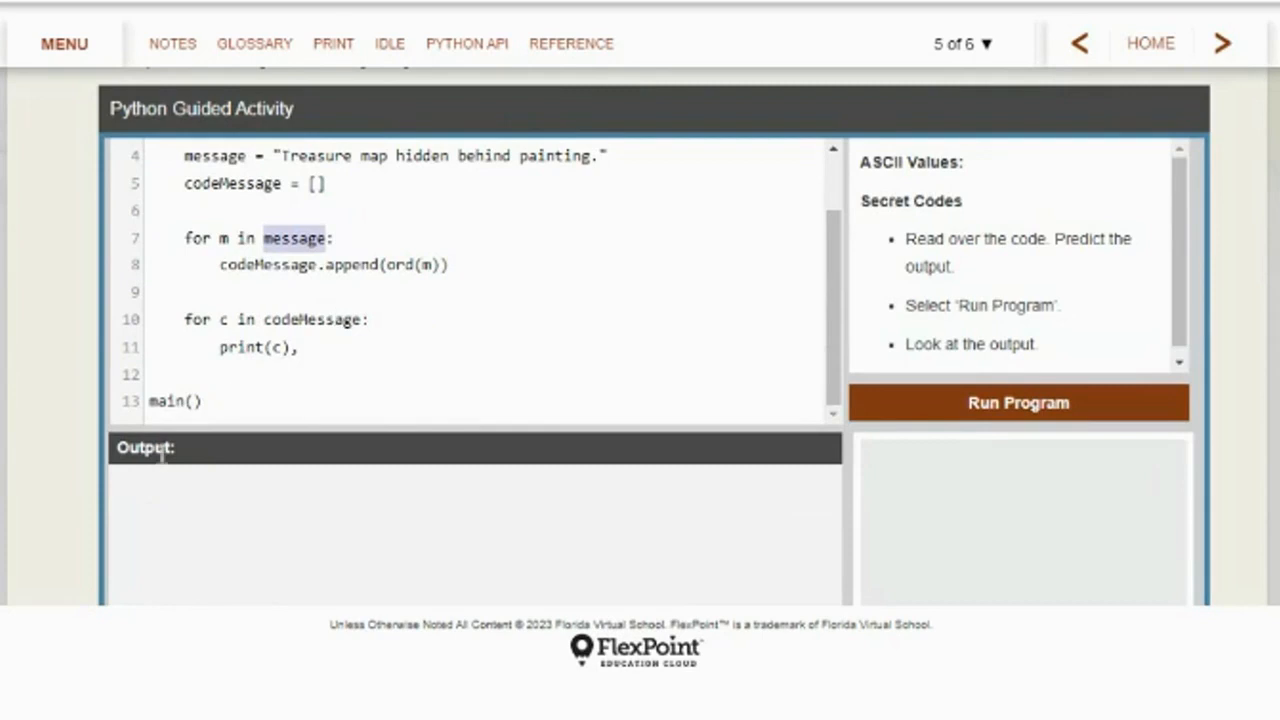
# Run the program and select the treasure-map sentence's ASCII number output
pyautogui.click(1018, 402)
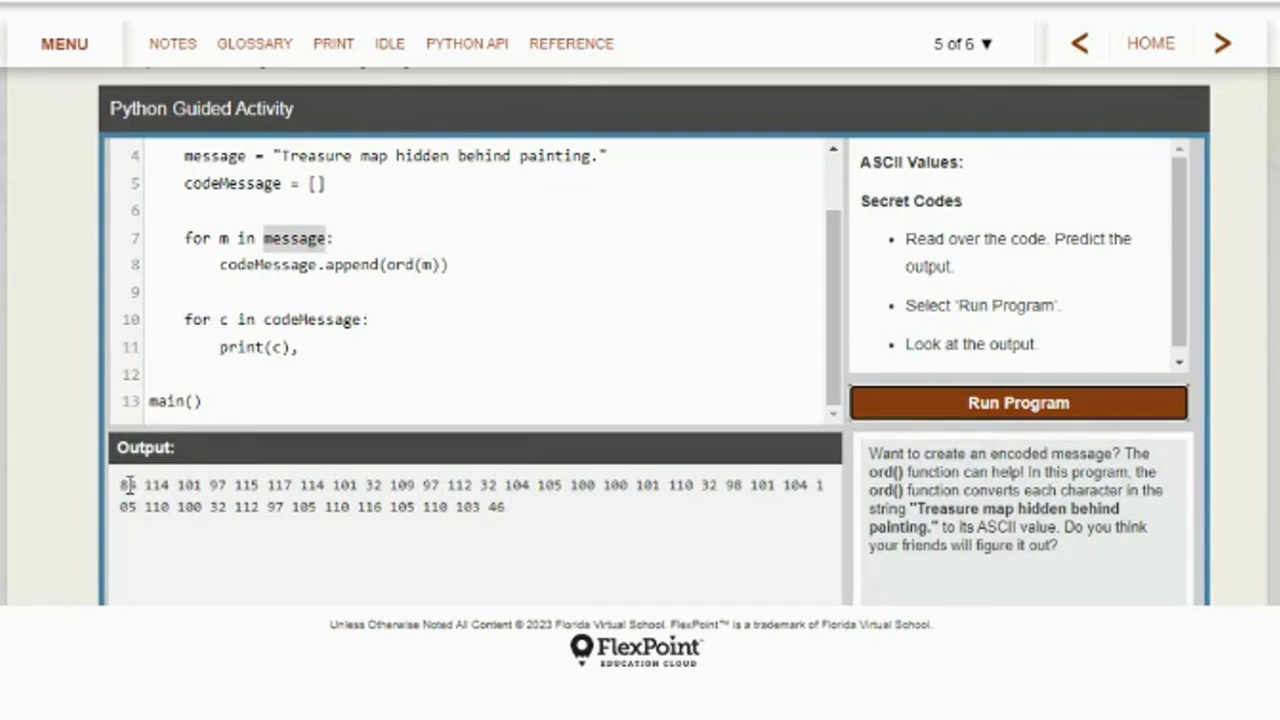
pyautogui.moveTo(120, 485); pyautogui.dragTo(505, 507)
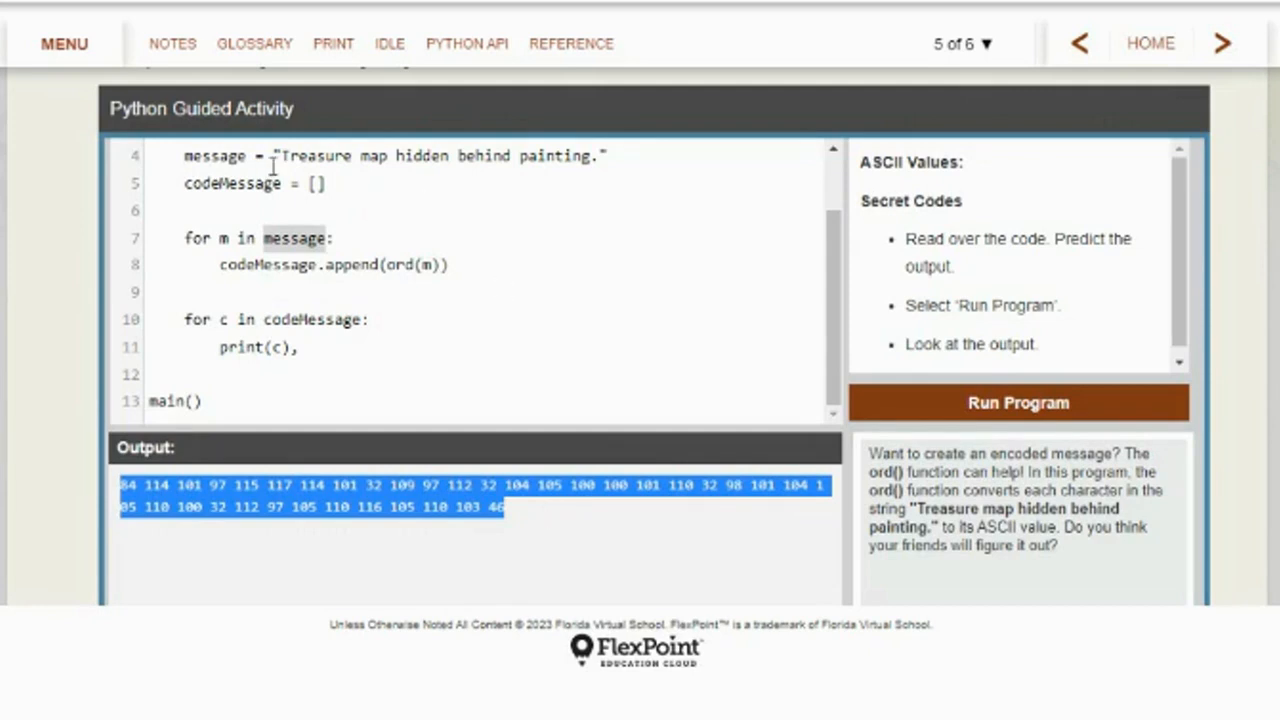
pyautogui.moveTo(608, 192)
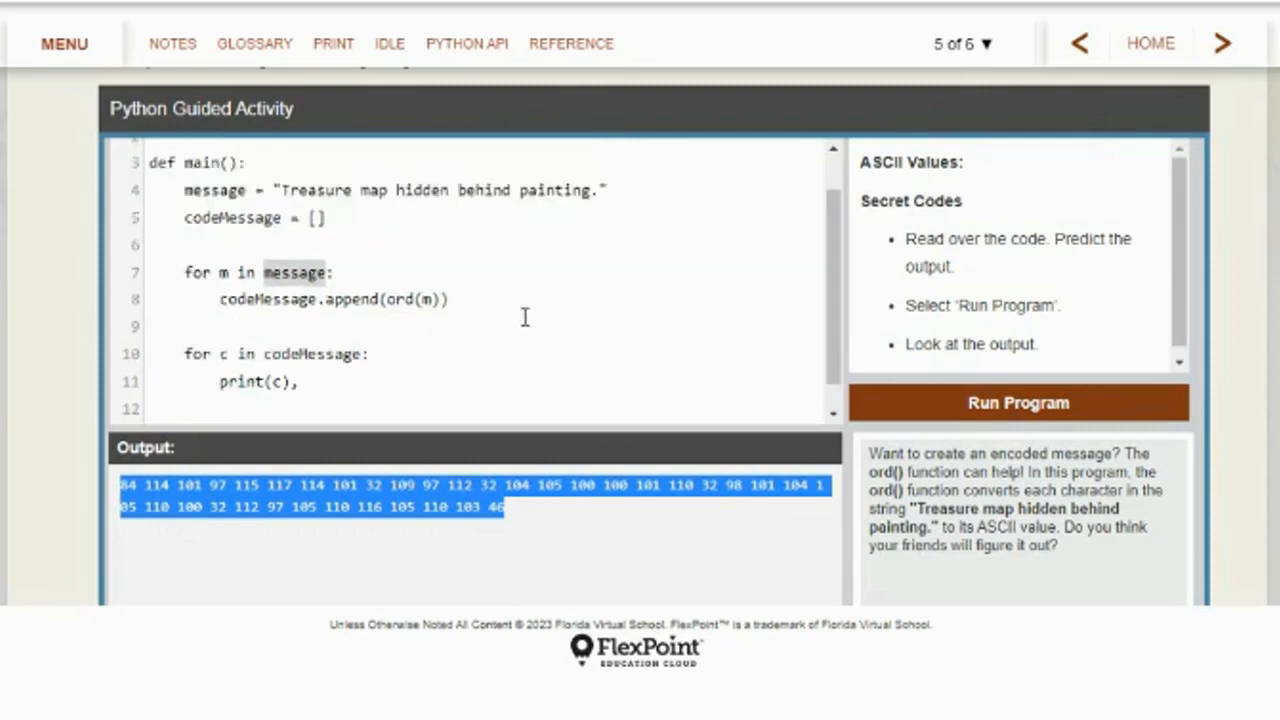
pyautogui.scroll(-3)
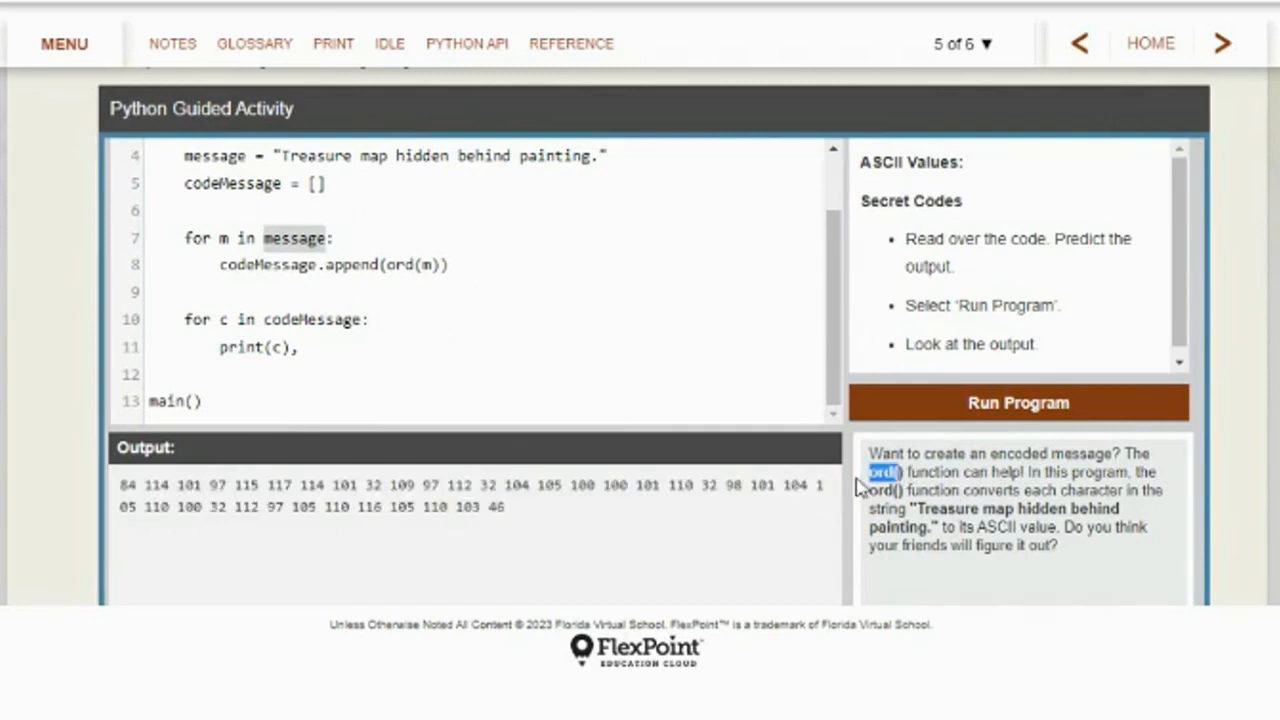
pyautogui.moveTo(1025, 532)
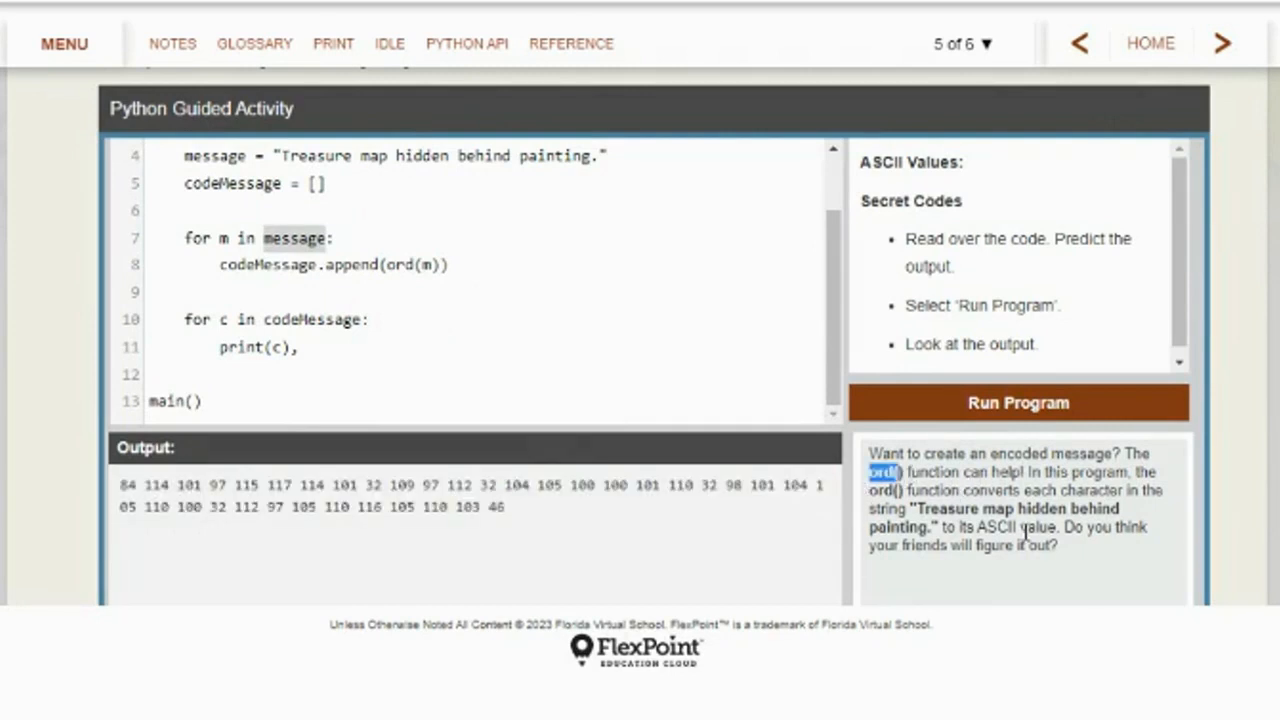
pyautogui.scroll(-3)
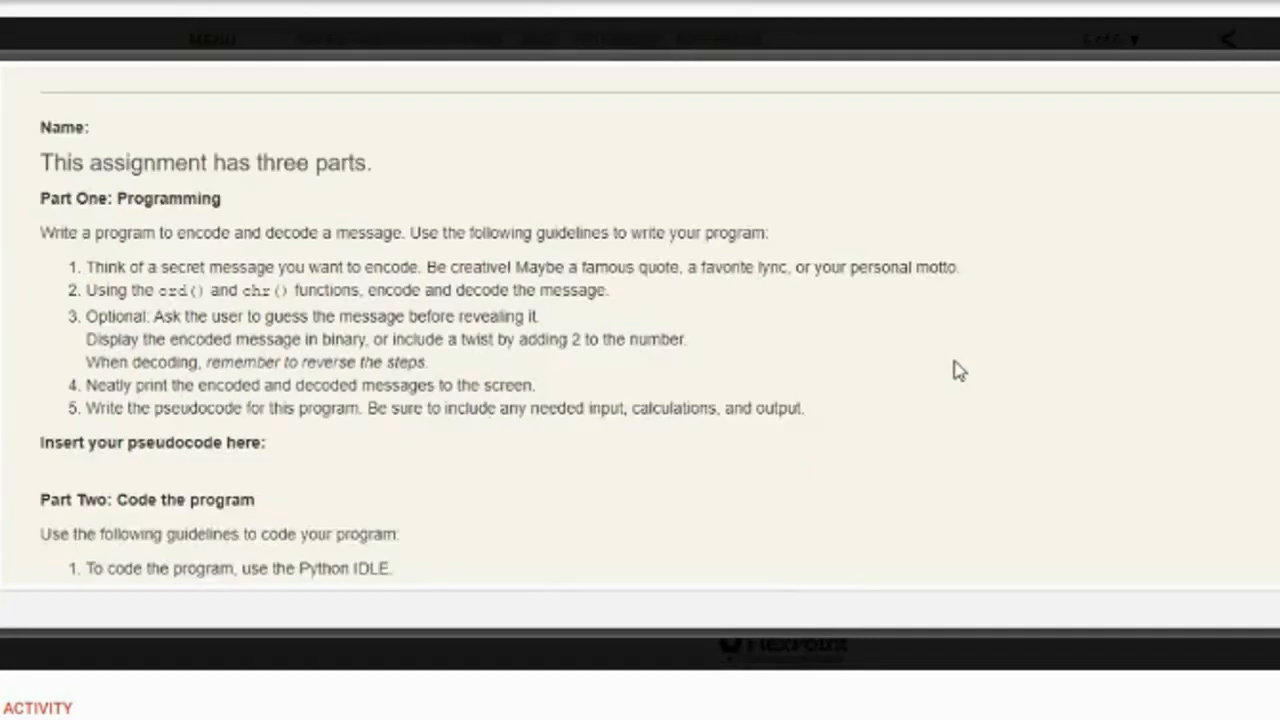
pyautogui.scroll(-3)
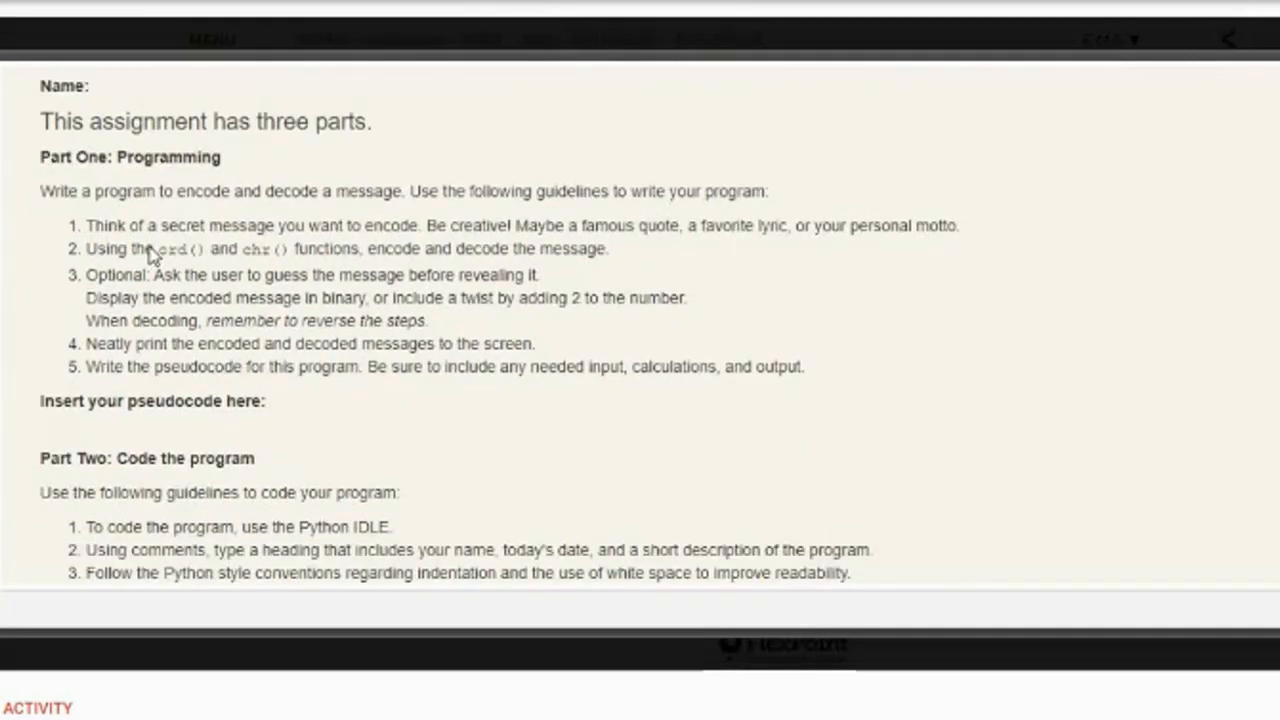
pyautogui.moveTo(87, 225); pyautogui.dragTo(423, 225)
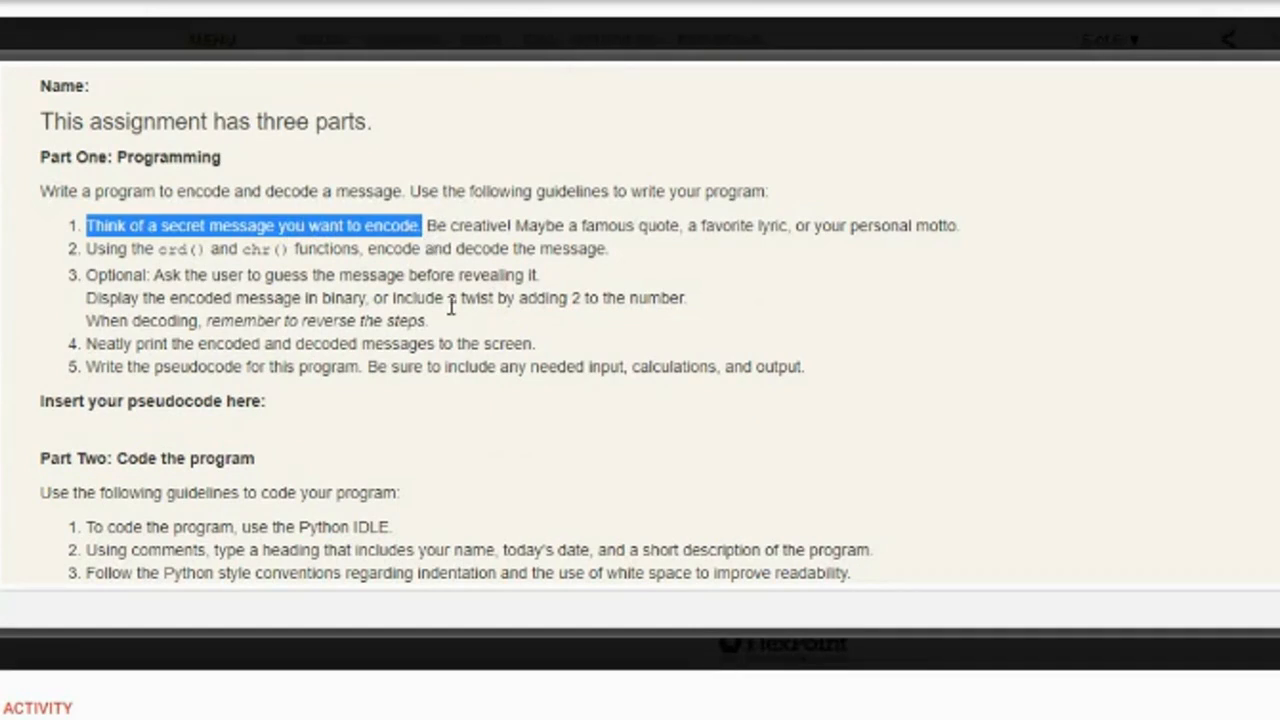
pyautogui.moveTo(613, 258)
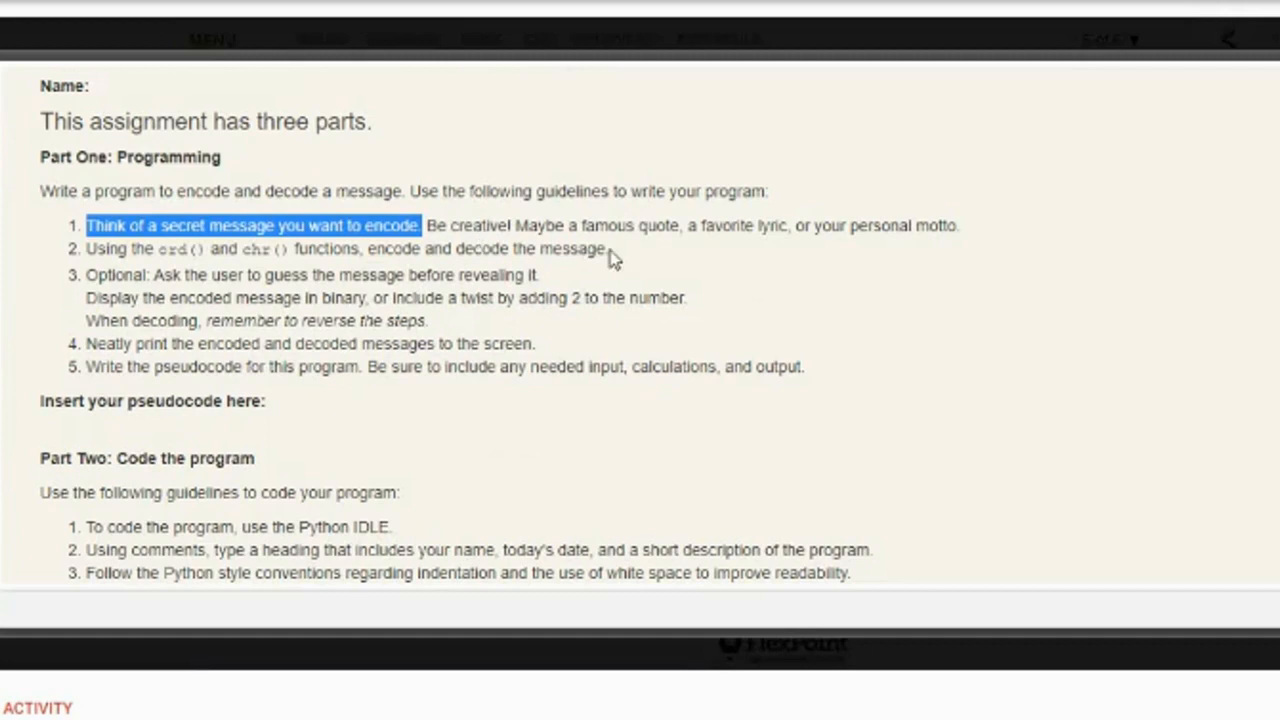
pyautogui.moveTo(758, 246)
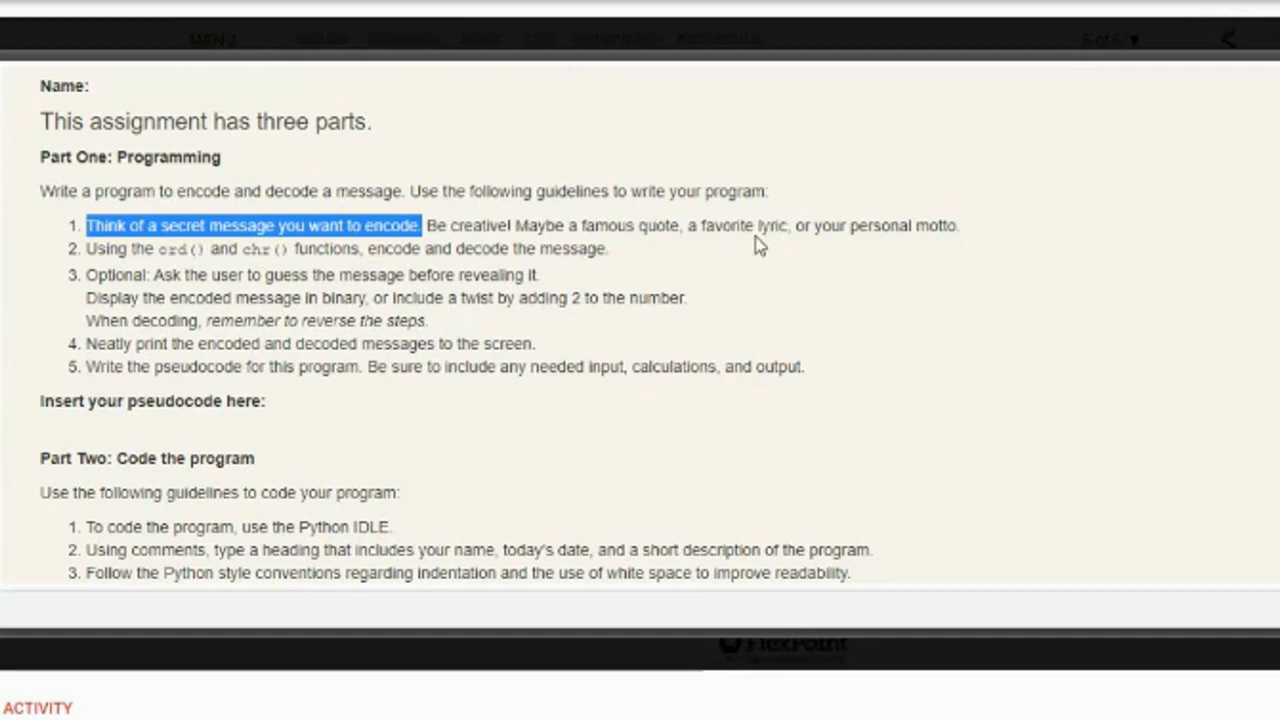
pyautogui.moveTo(898, 249)
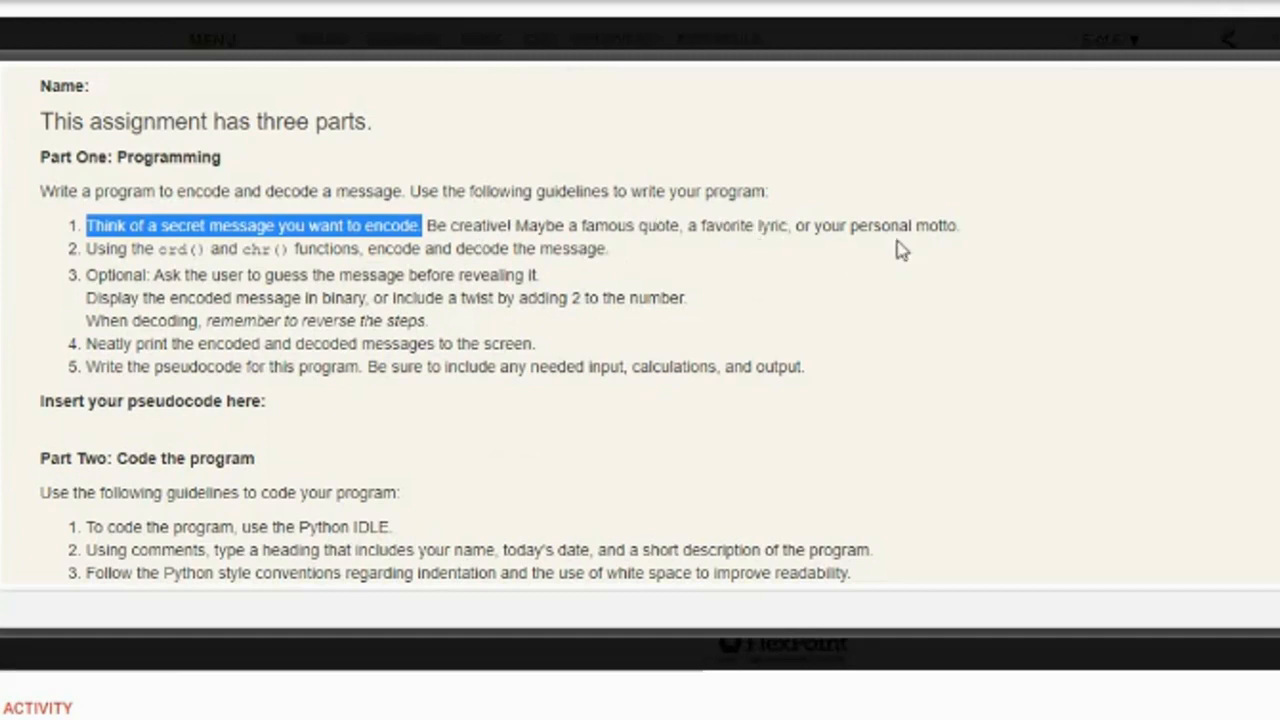
pyautogui.moveTo(857, 268)
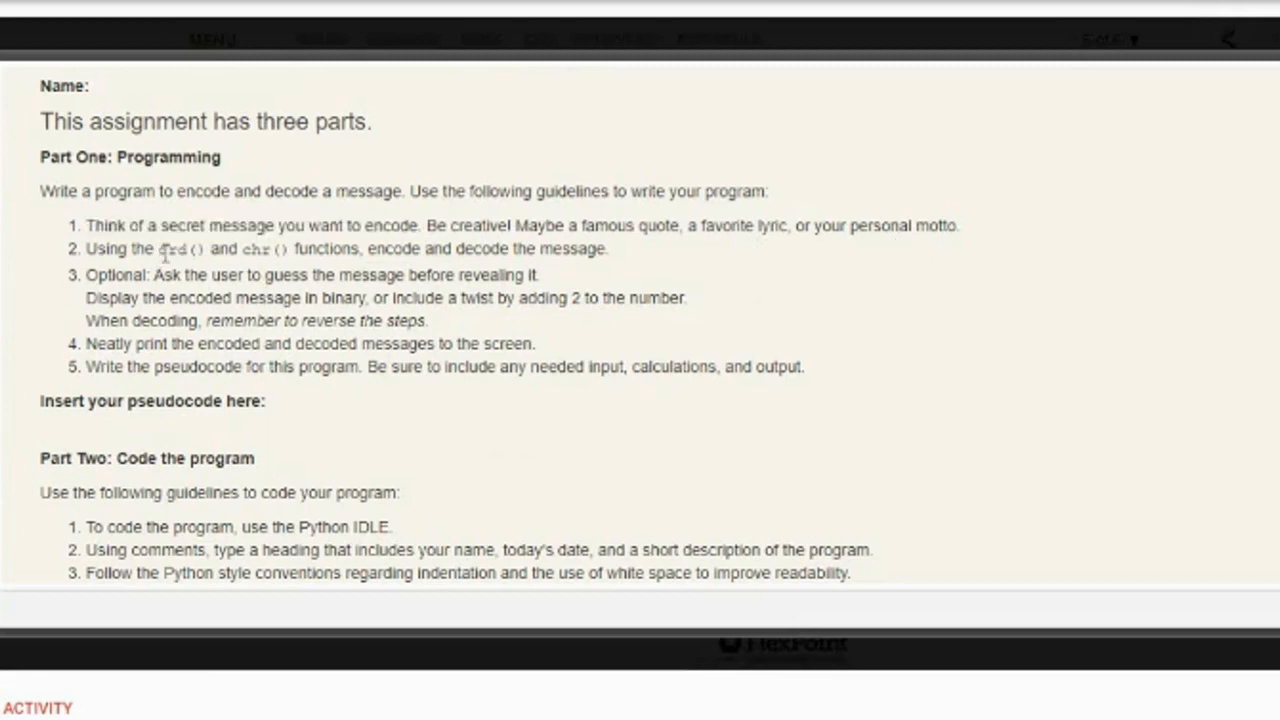
pyautogui.moveTo(157, 249); pyautogui.dragTo(330, 249)
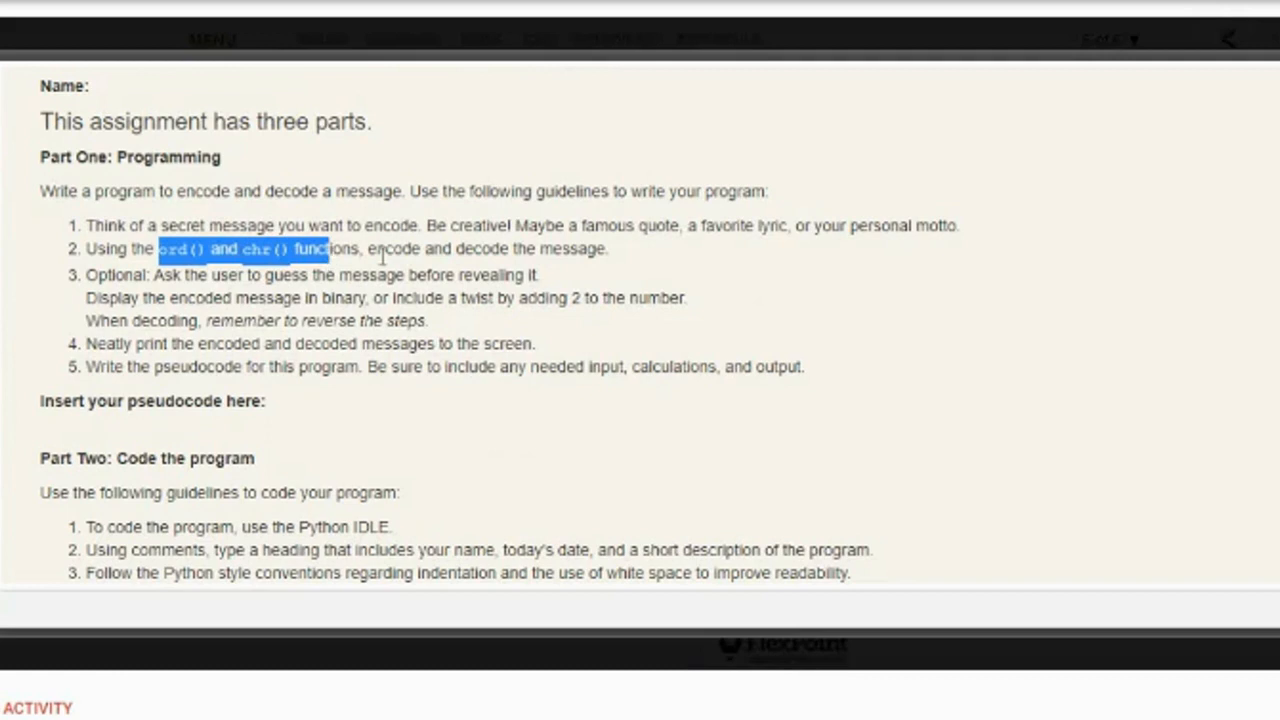
pyautogui.moveTo(505, 243)
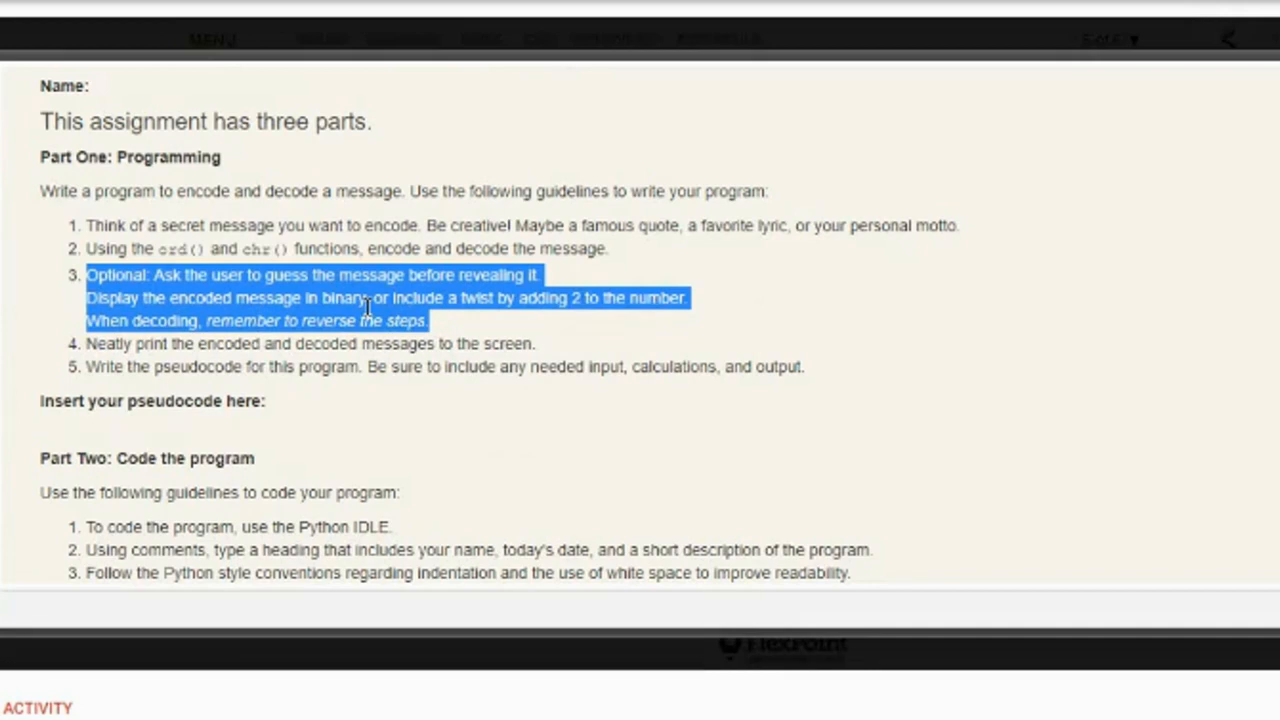
pyautogui.moveTo(575, 307)
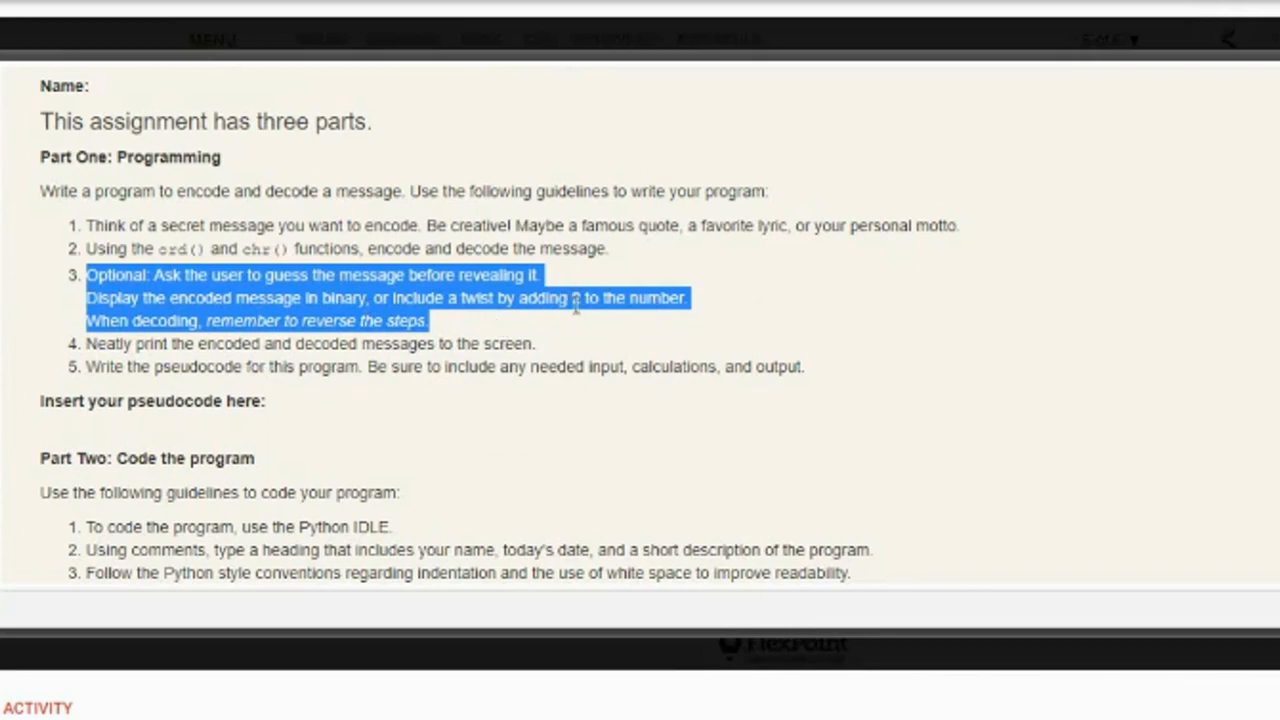
pyautogui.click(575, 308)
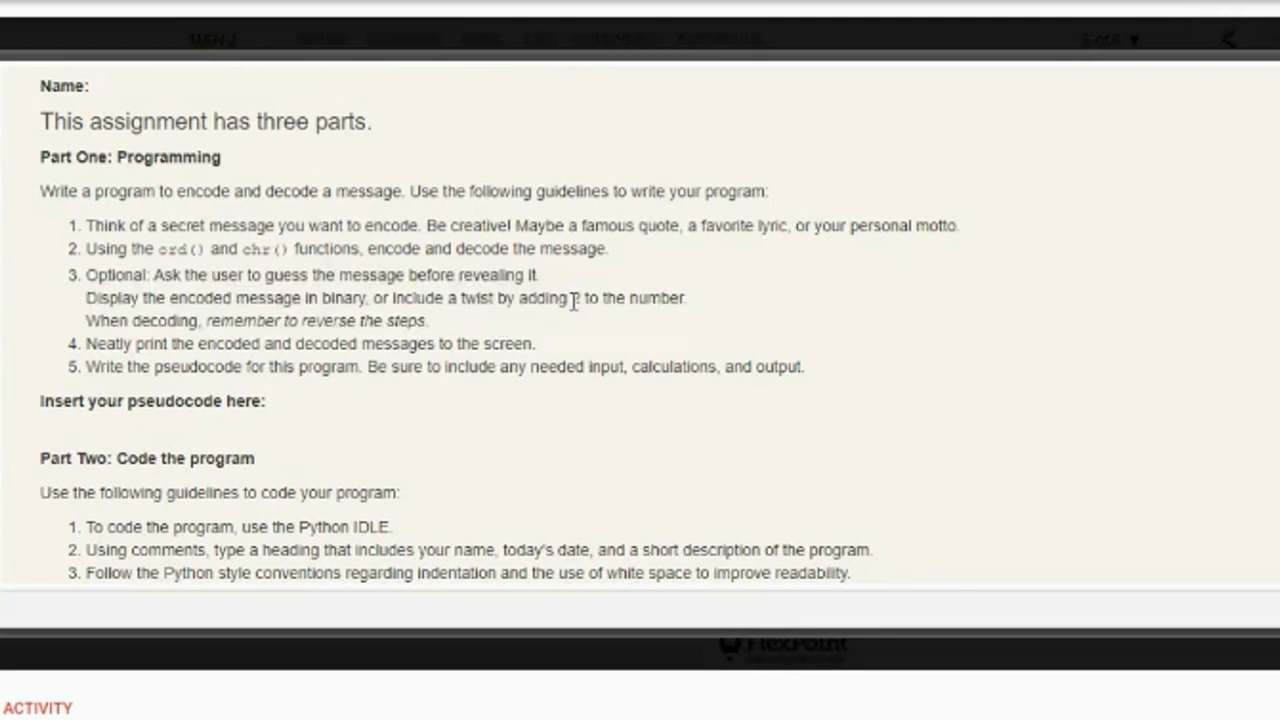
pyautogui.doubleClick(574, 297)
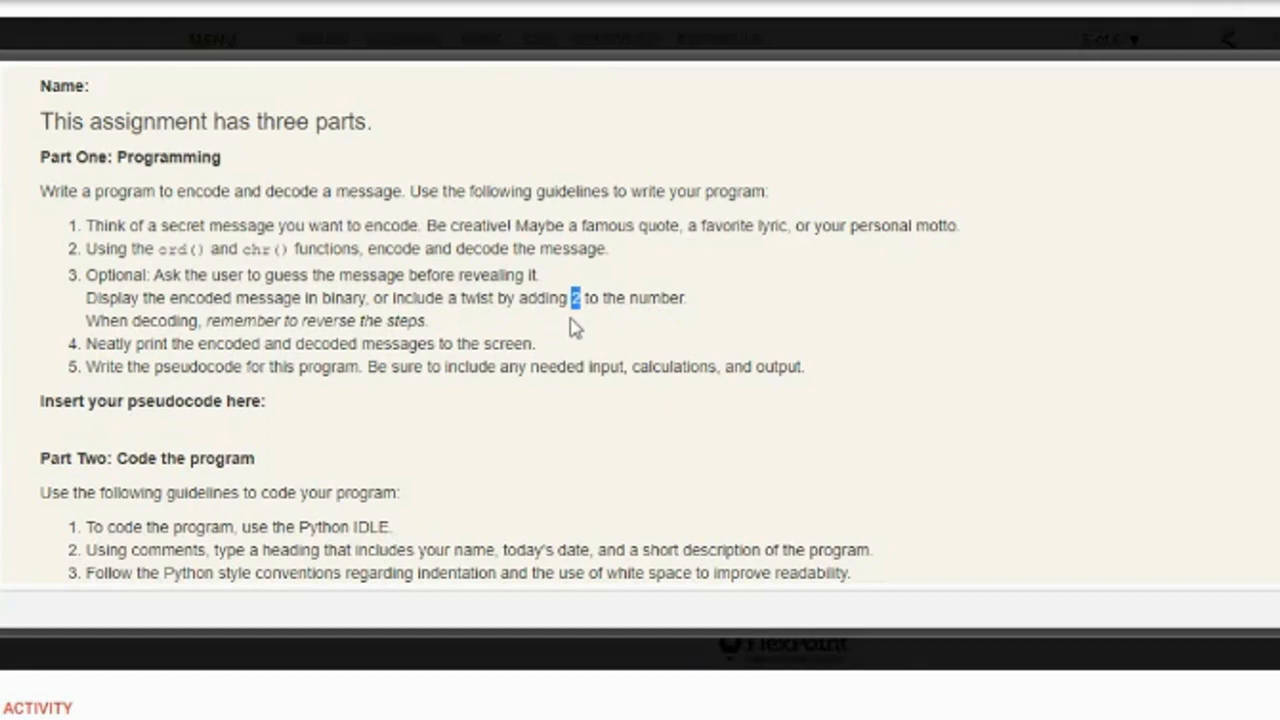
pyautogui.doubleClick(408, 320)
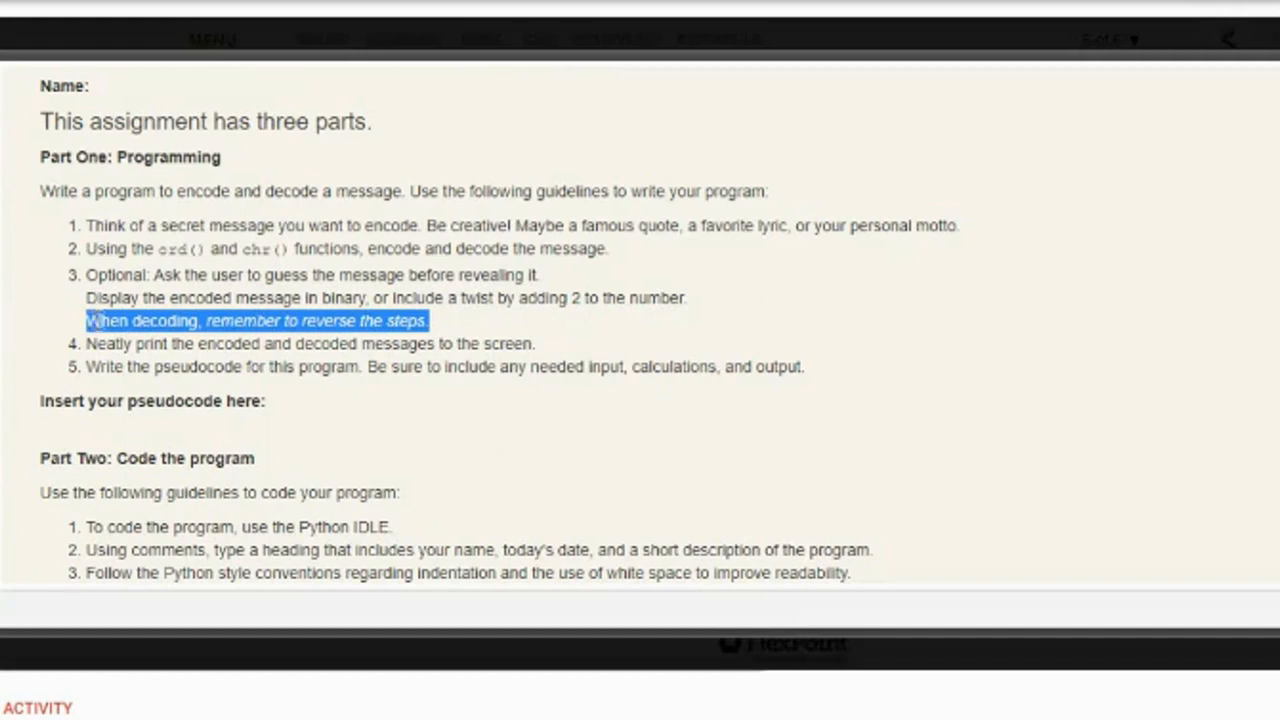
pyautogui.moveTo(75, 285)
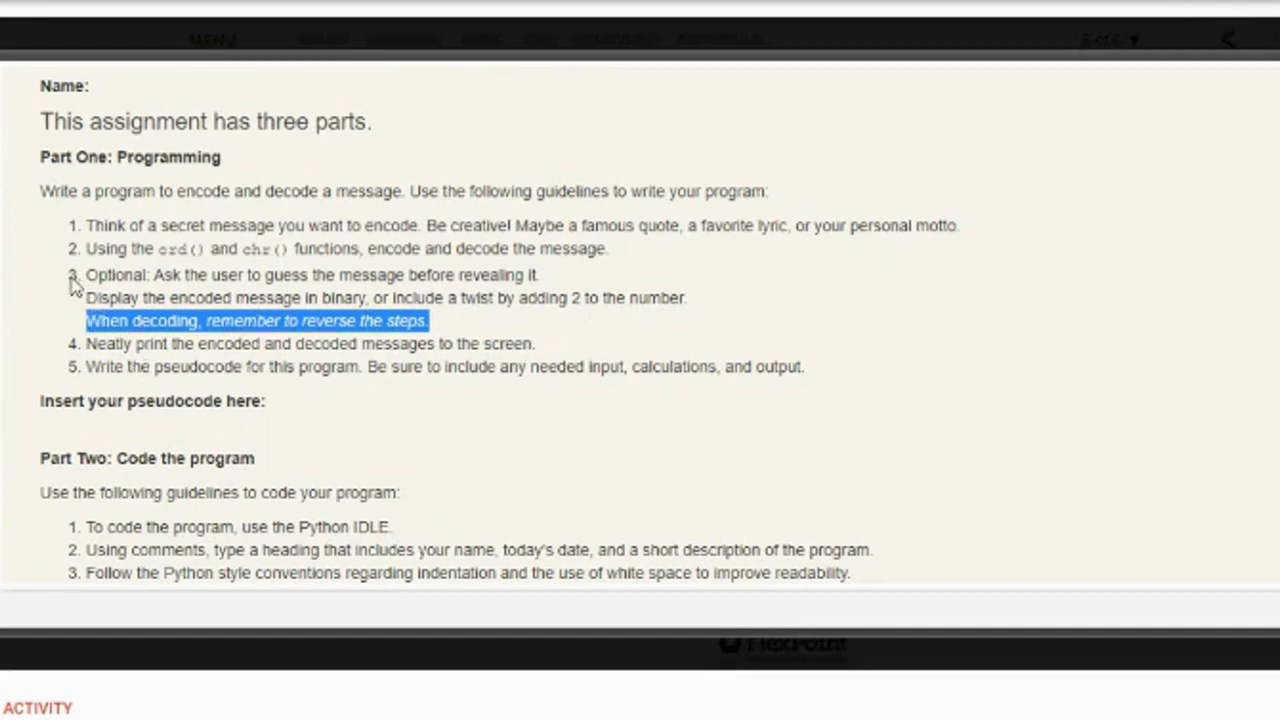
pyautogui.click(160, 255)
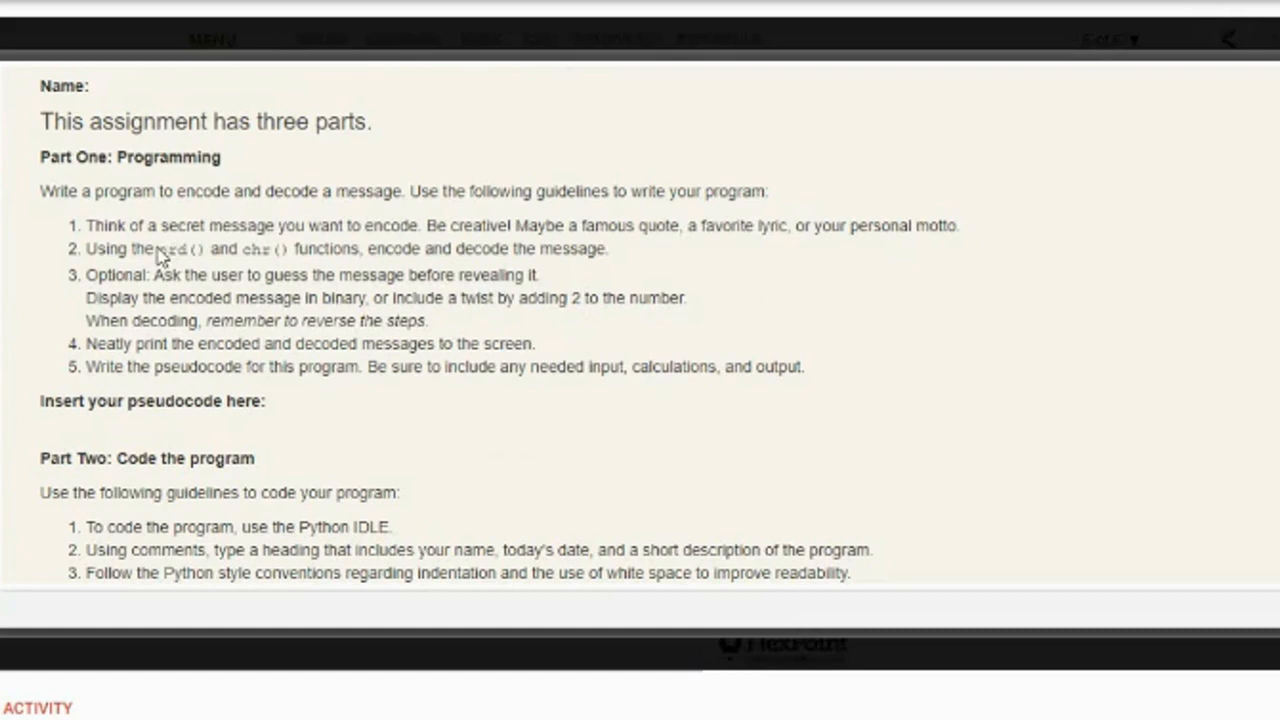
pyautogui.moveTo(158, 248); pyautogui.dragTo(355, 248)
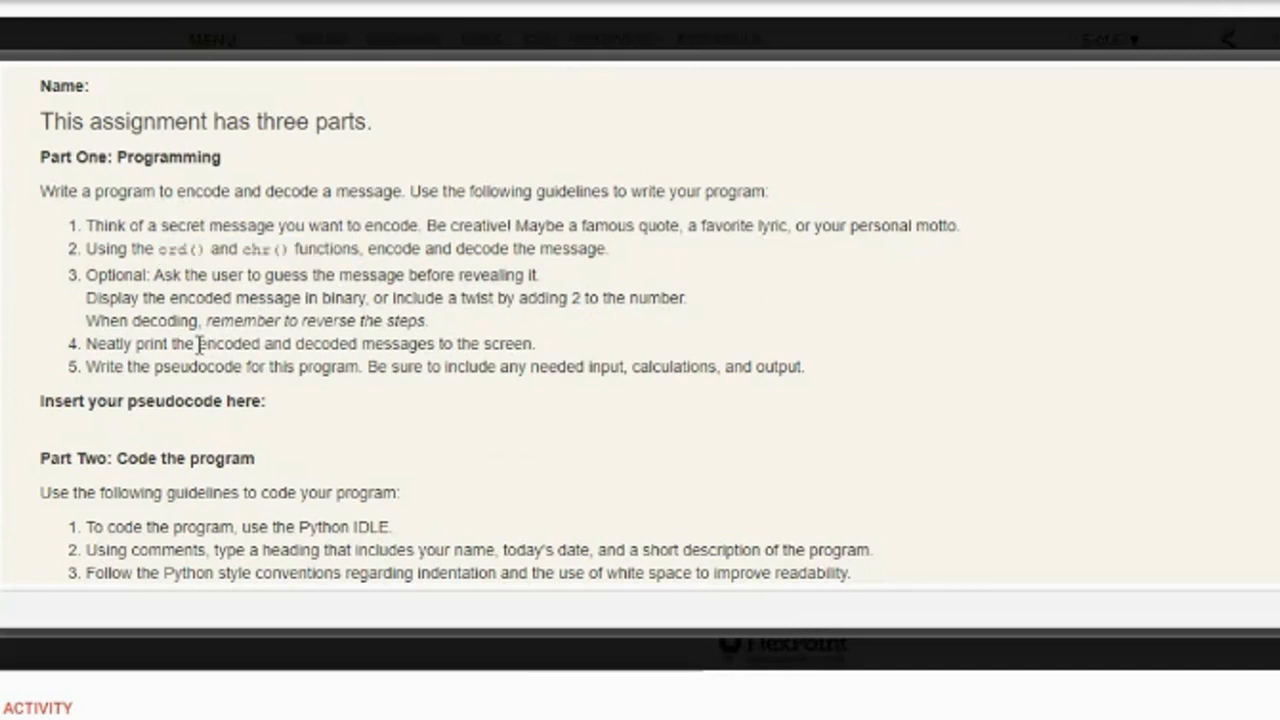
pyautogui.moveTo(198, 344); pyautogui.dragTo(356, 344)
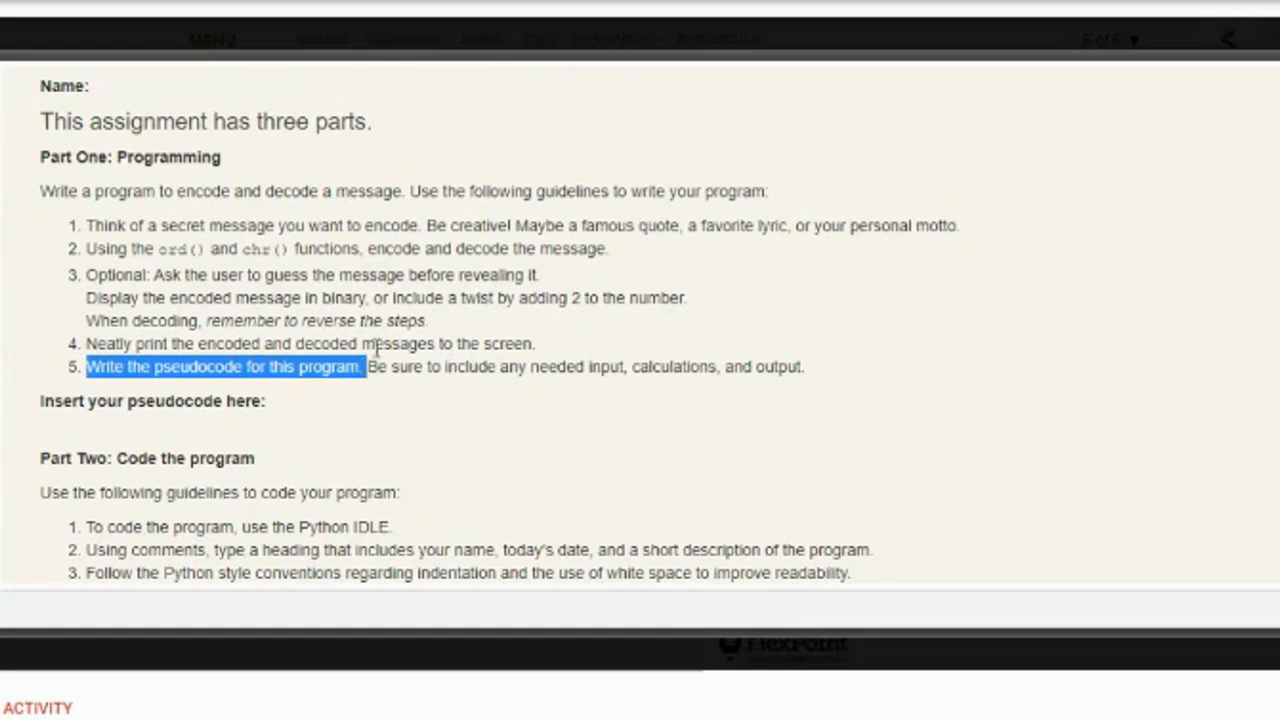
# Scroll to Part Two's coding guidelines and the example encoded and decoded output
pyautogui.scroll(-3)
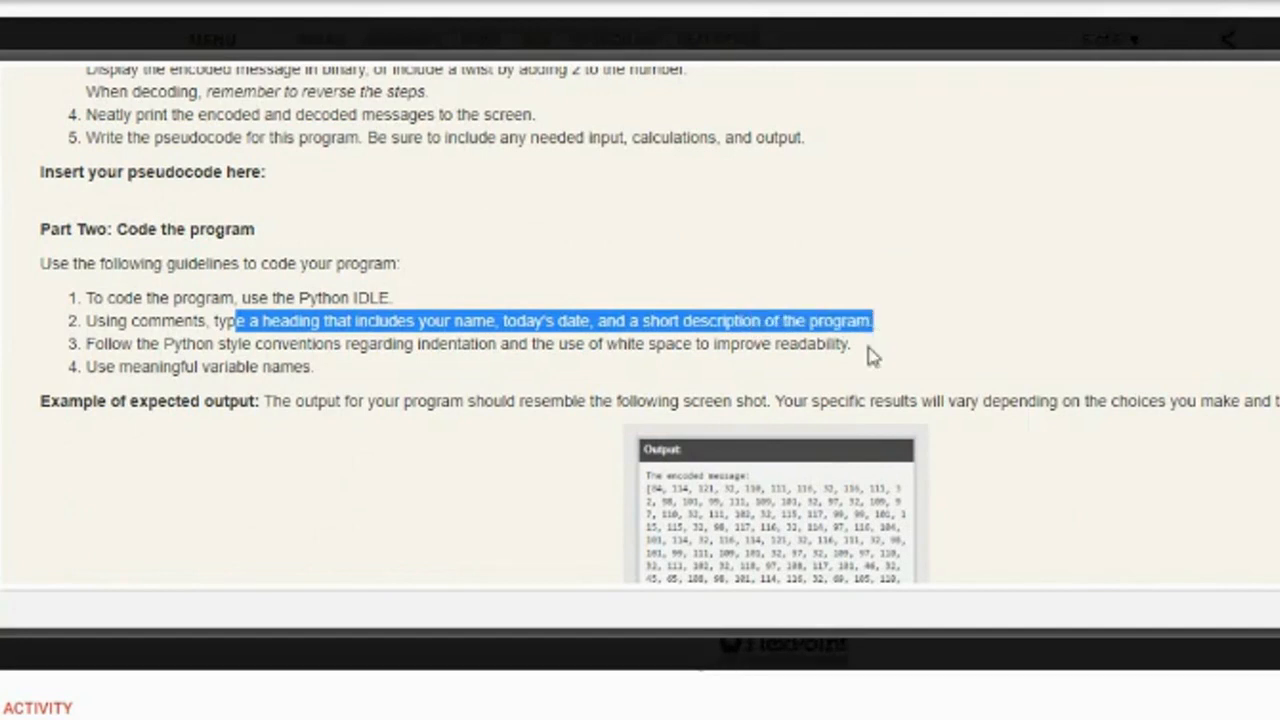
pyautogui.moveTo(860, 360)
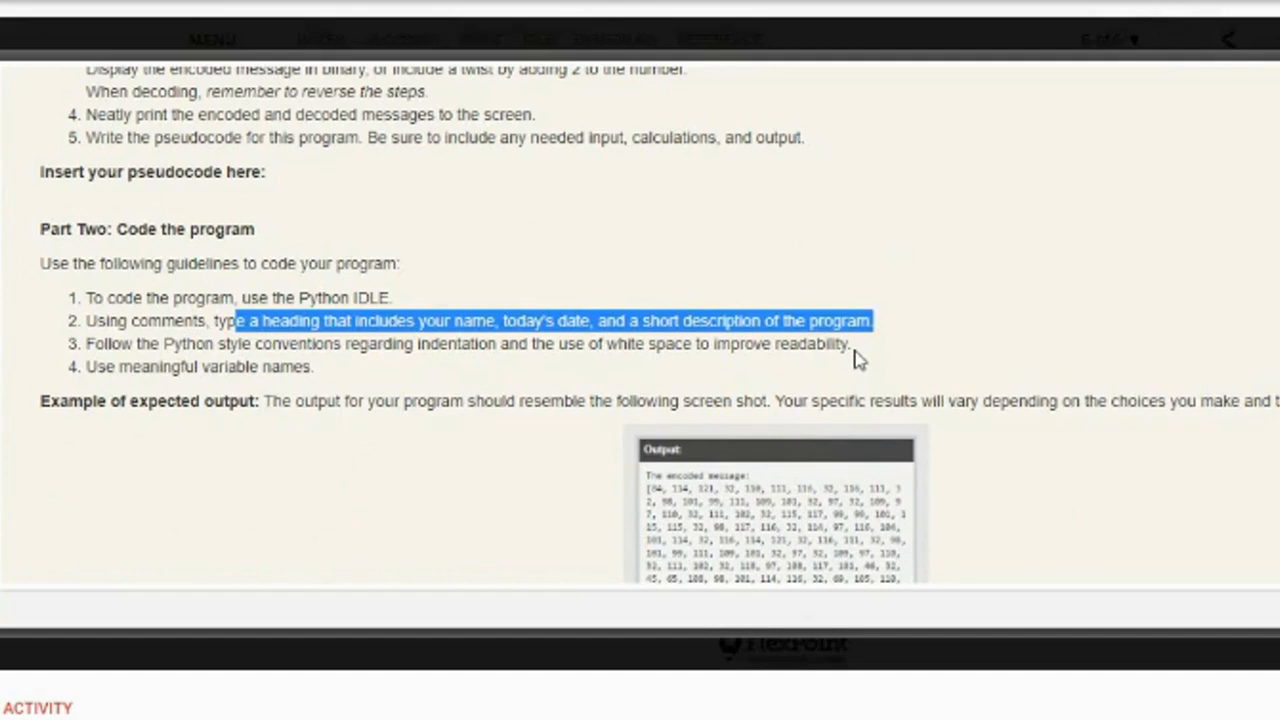
pyautogui.moveTo(785, 313)
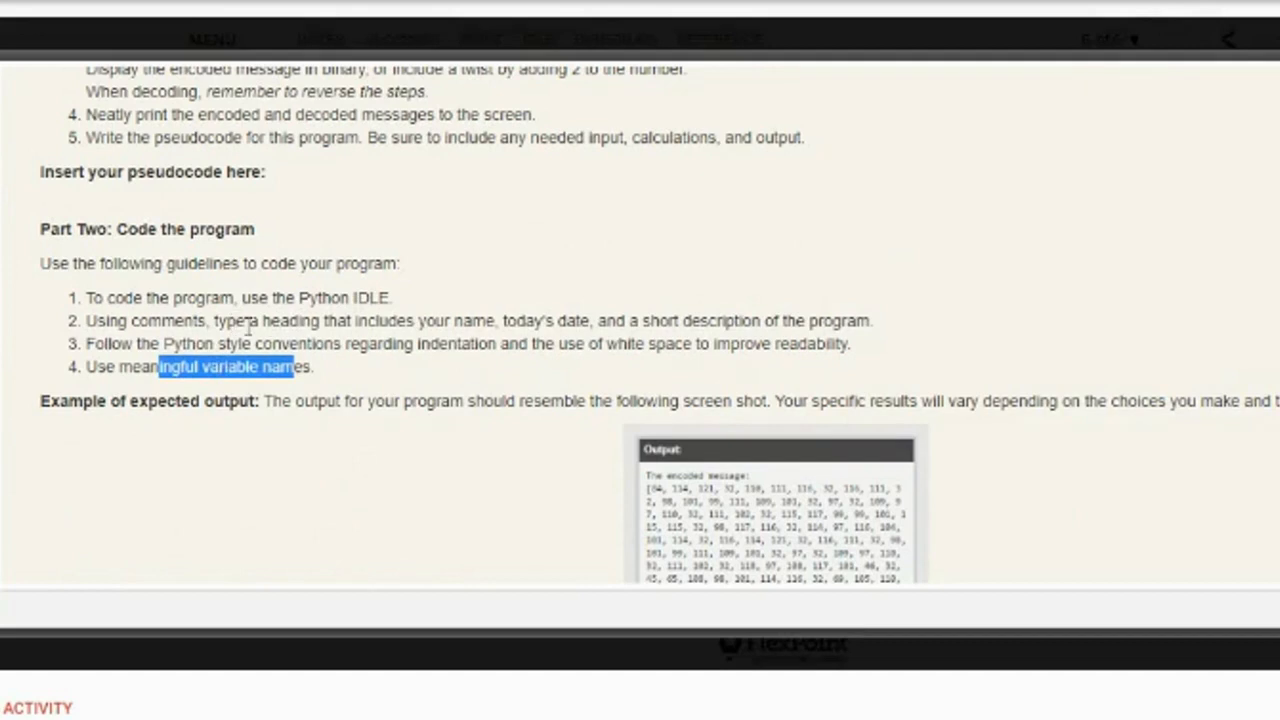
pyautogui.scroll(-3)
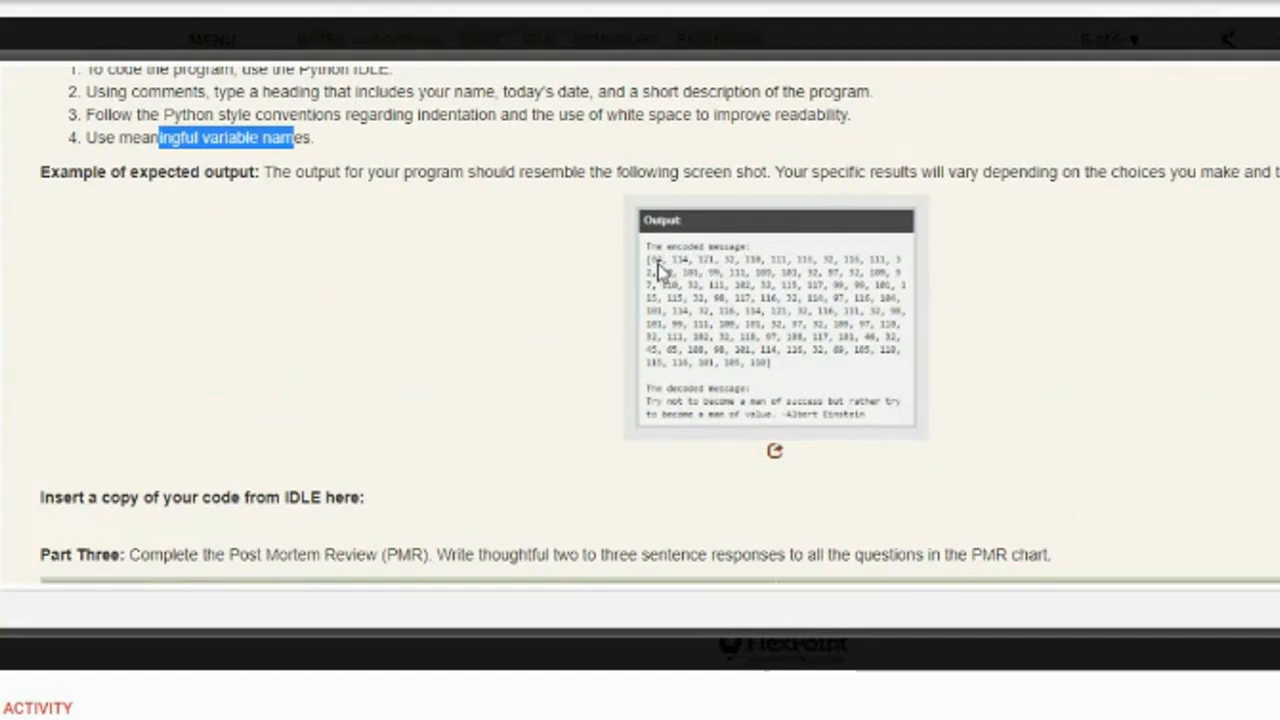
pyautogui.moveTo(703, 271)
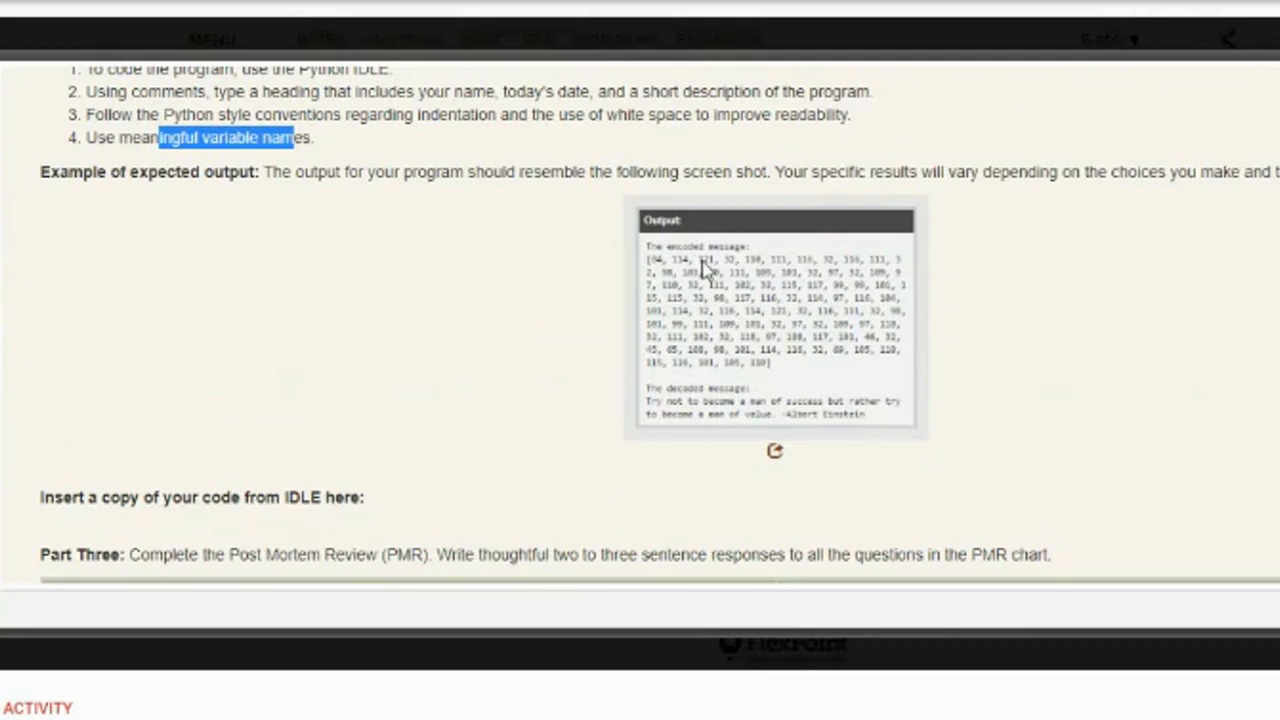
pyautogui.moveTo(670, 410)
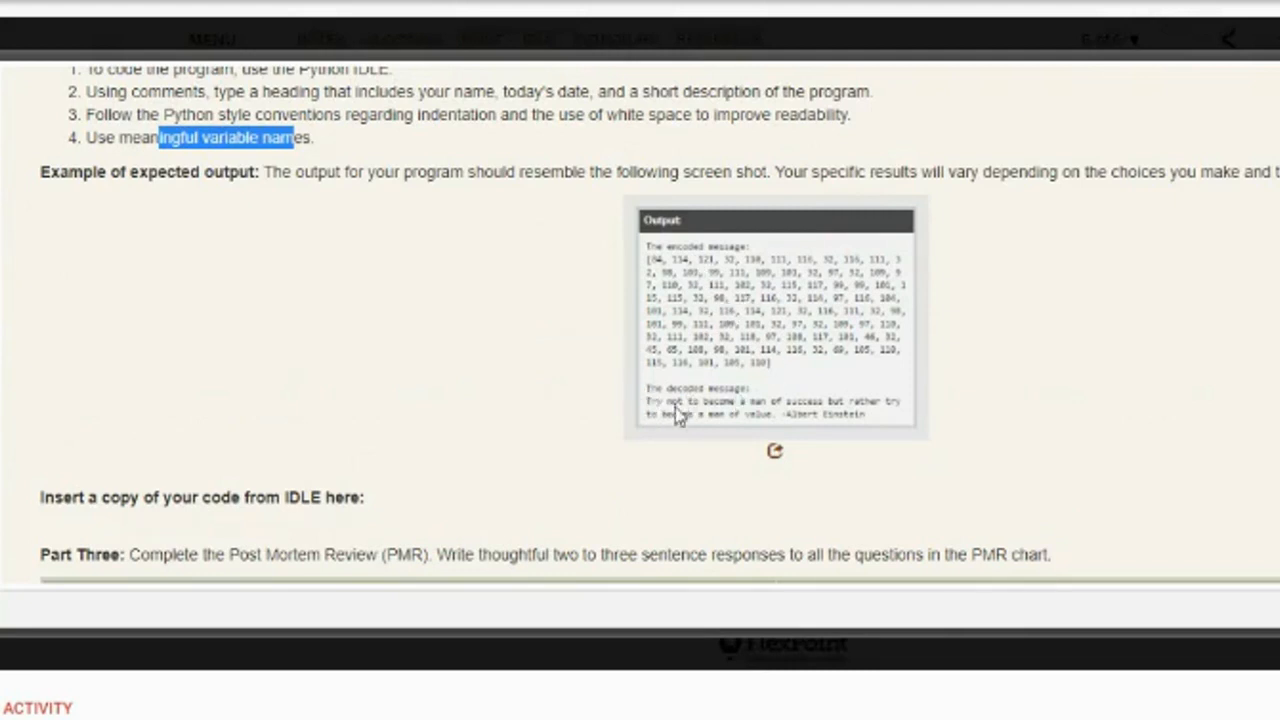
pyautogui.moveTo(850, 418)
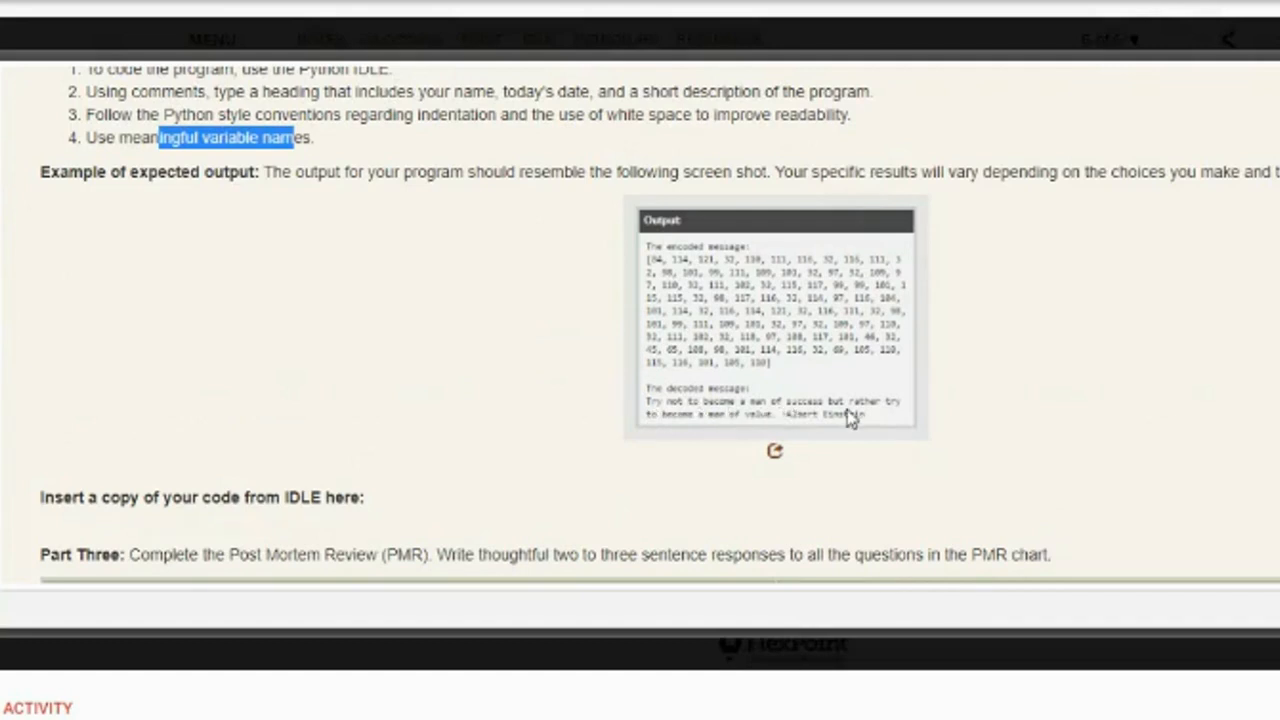
pyautogui.moveTo(793, 432)
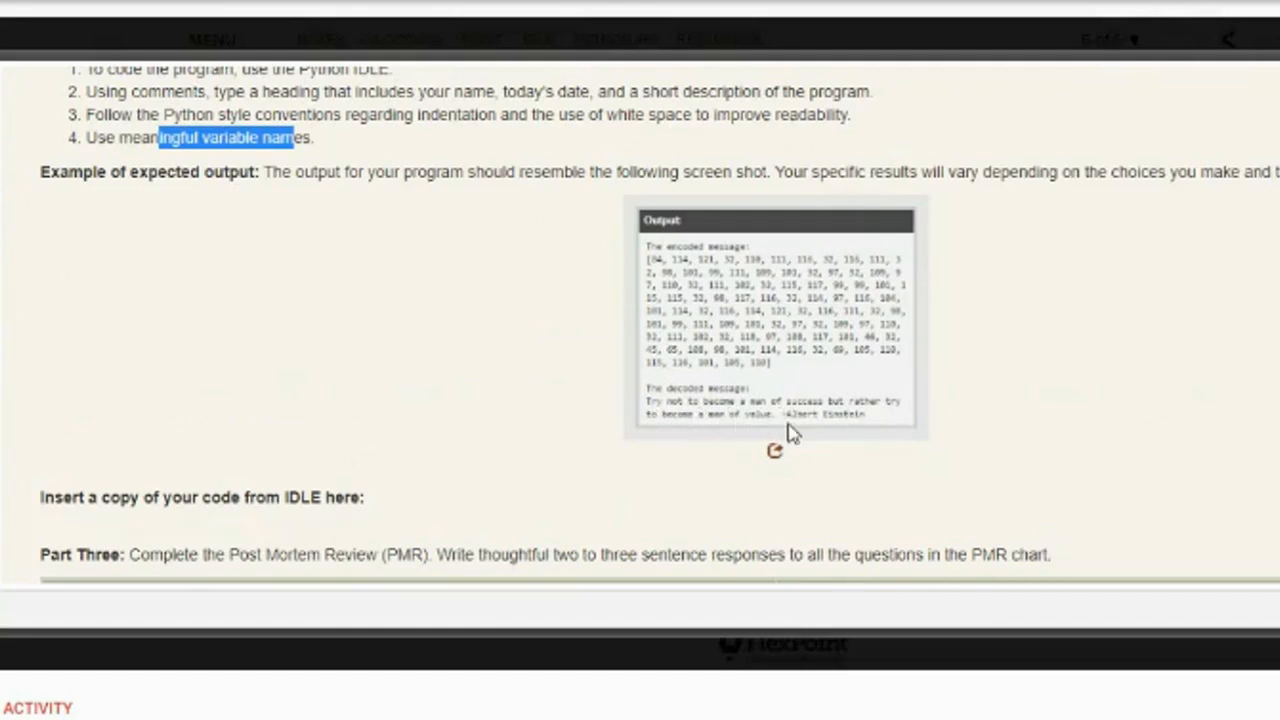
pyautogui.moveTo(837, 425)
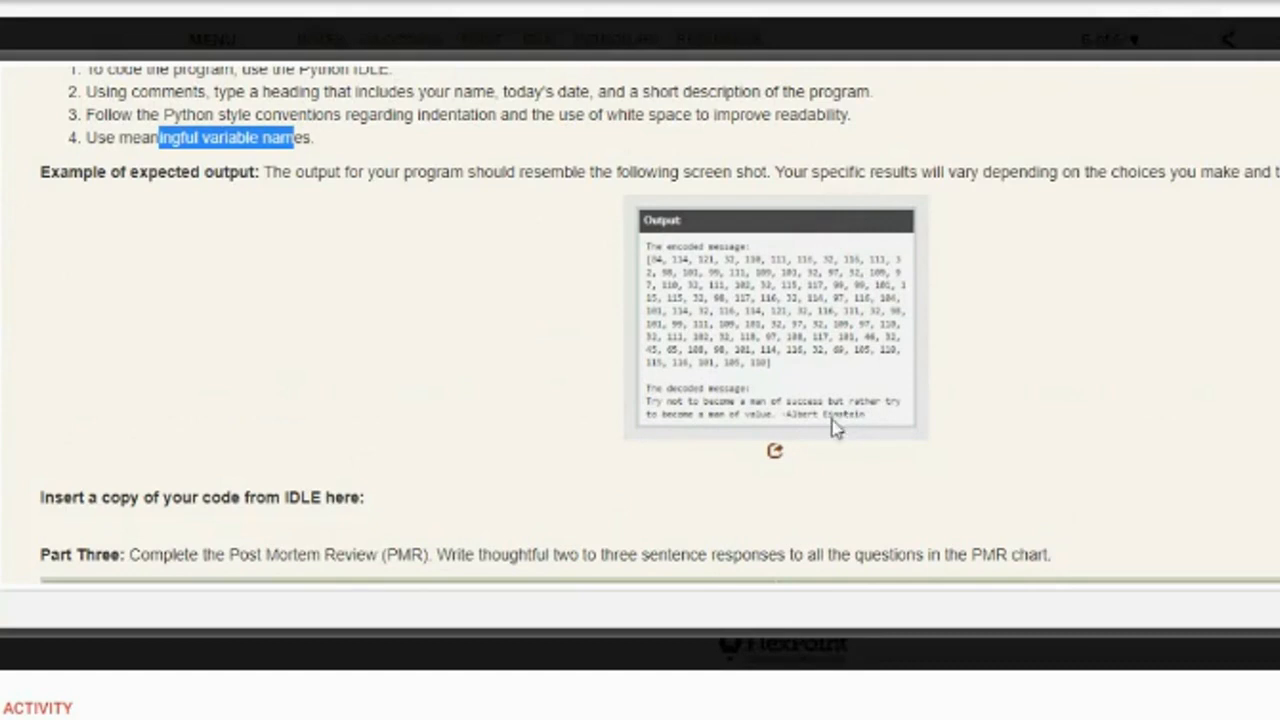
pyautogui.moveTo(735, 398)
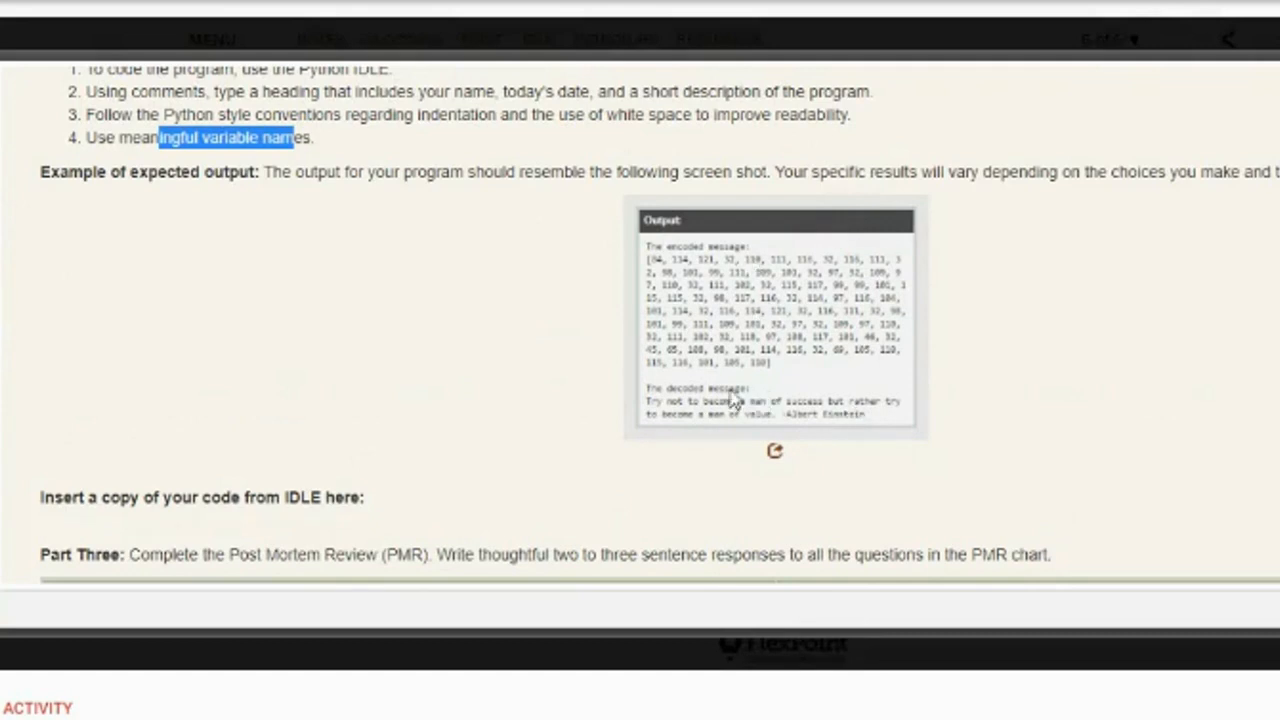
# Scroll down to the Part Three Post Mortem Review questions and chart
pyautogui.scroll(-3)
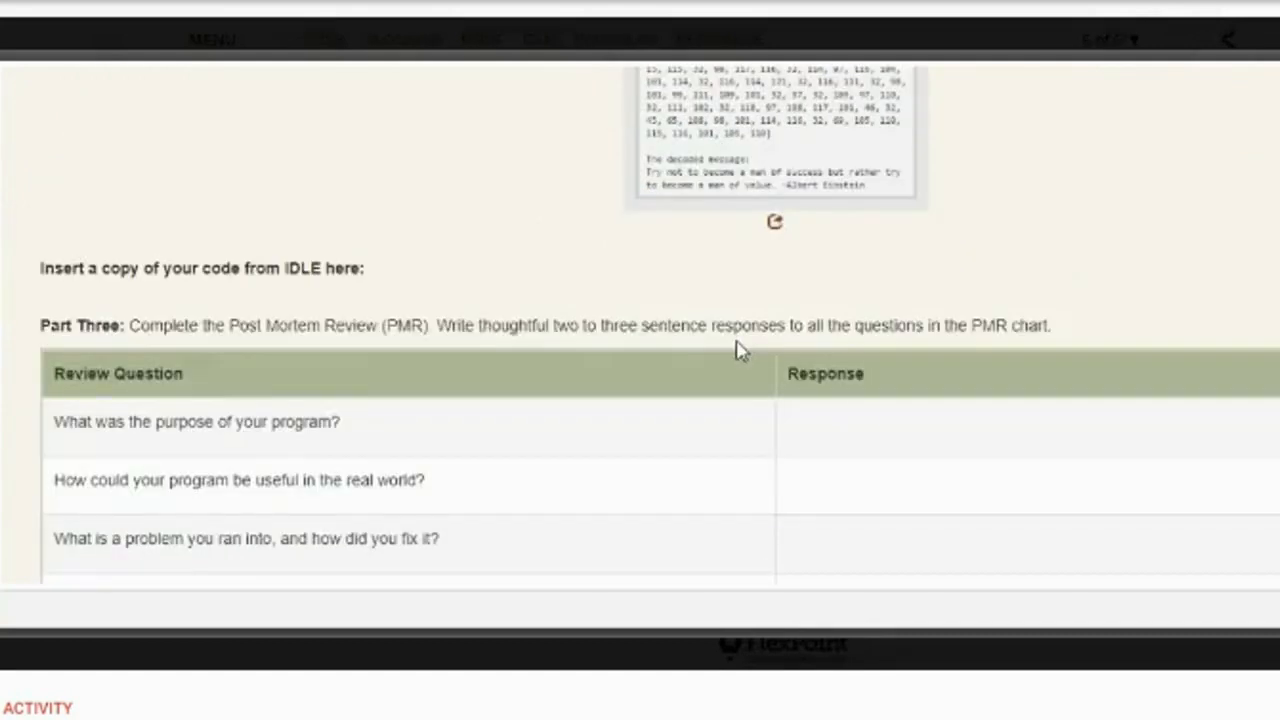
pyautogui.scroll(-3)
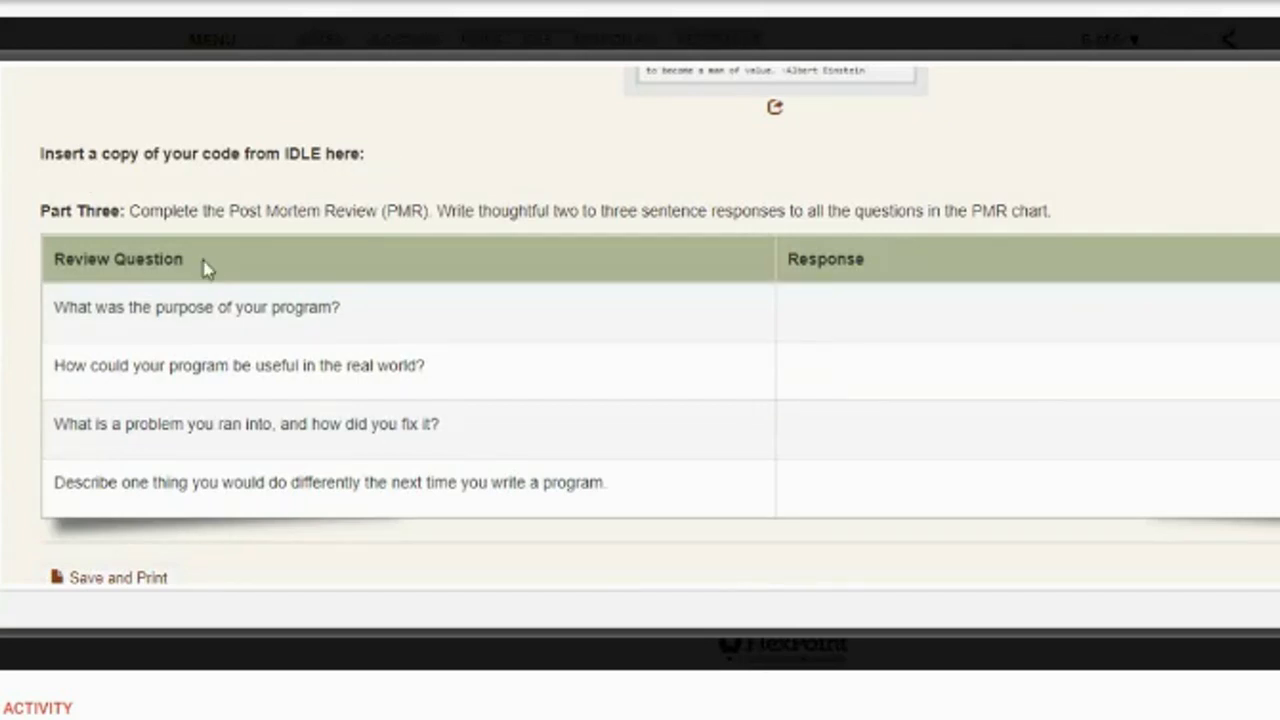
pyautogui.moveTo(413, 325)
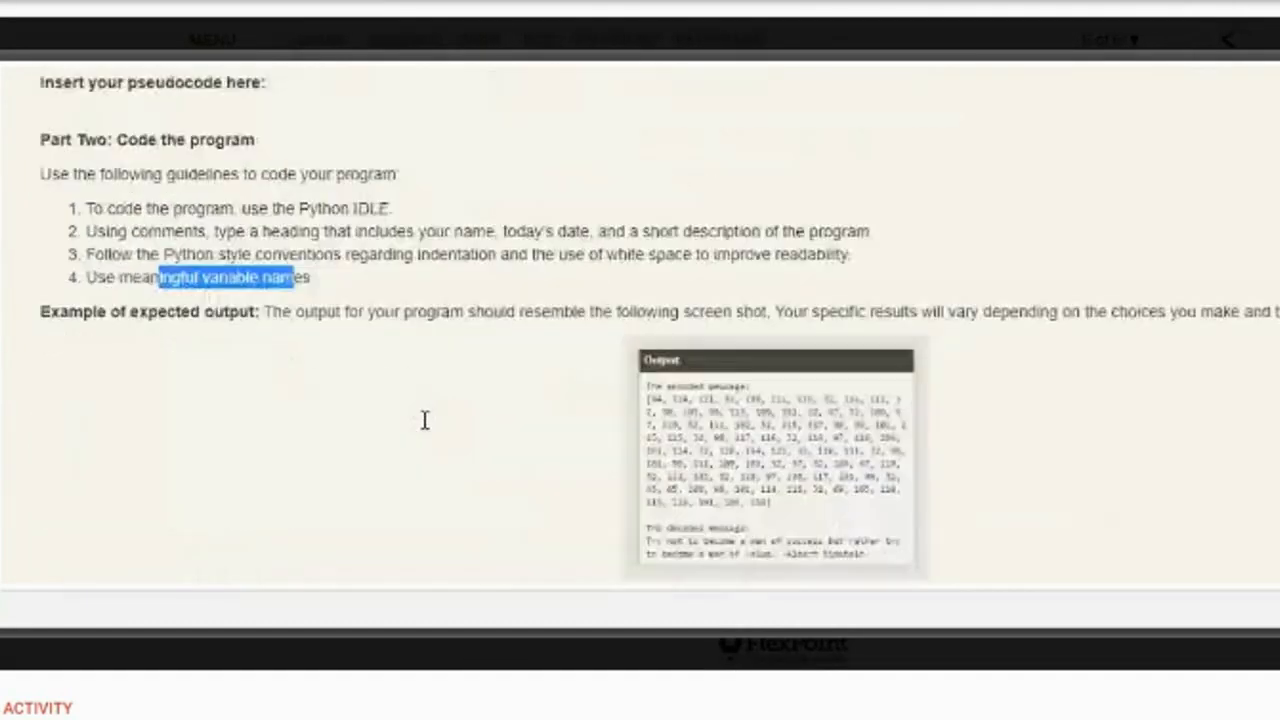
pyautogui.scroll(-3)
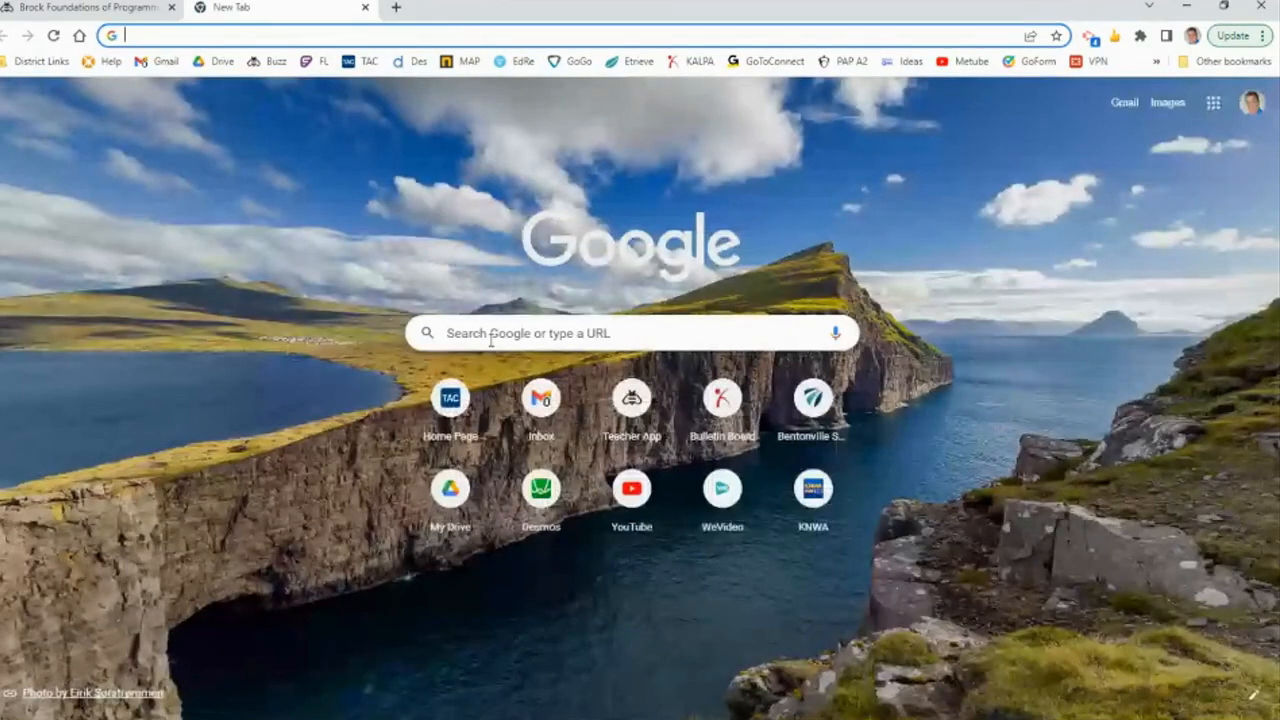
# Search 'ascii' and open the RapidTables ASCII Table result
pyautogui.write('ascii')
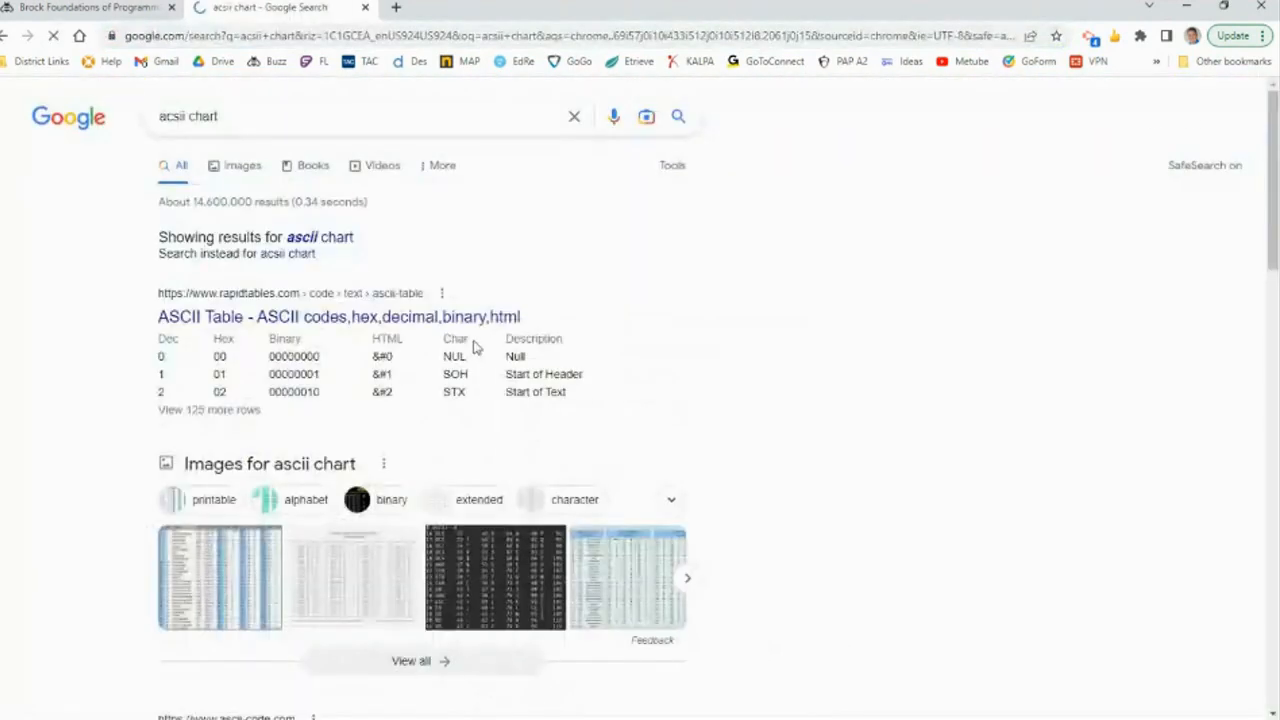
pyautogui.click(339, 316)
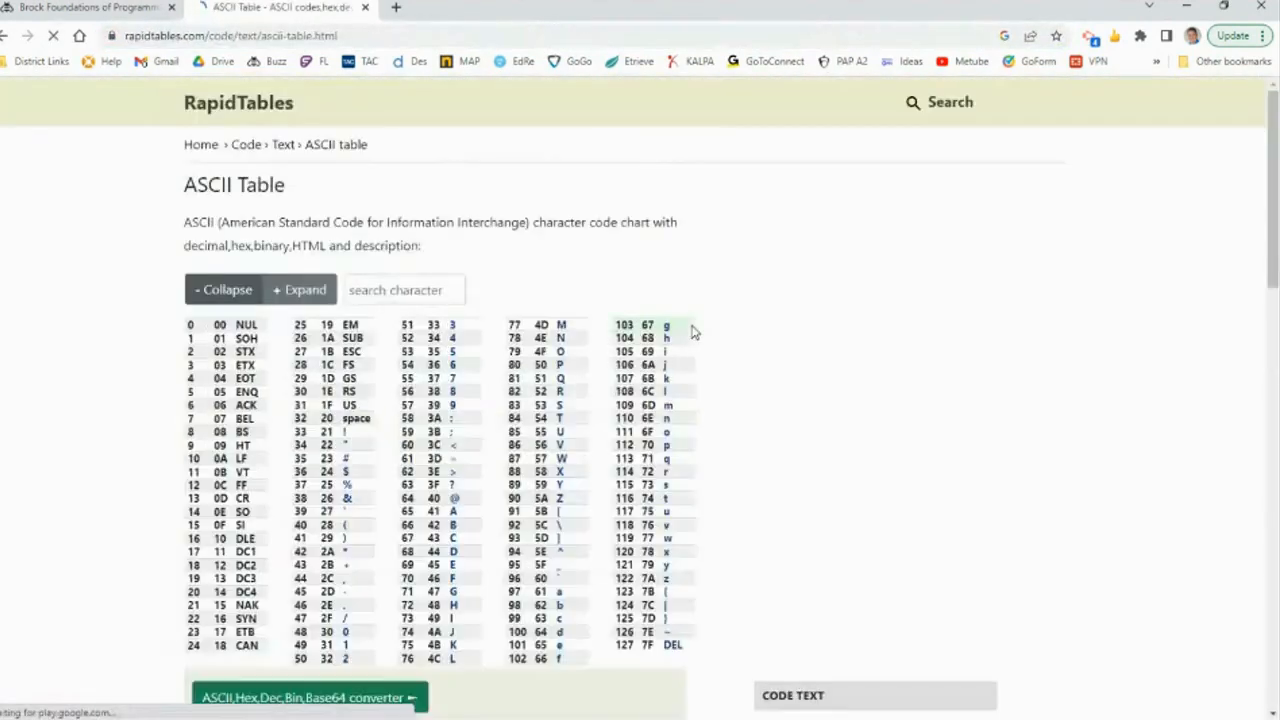
pyautogui.scroll(-3)
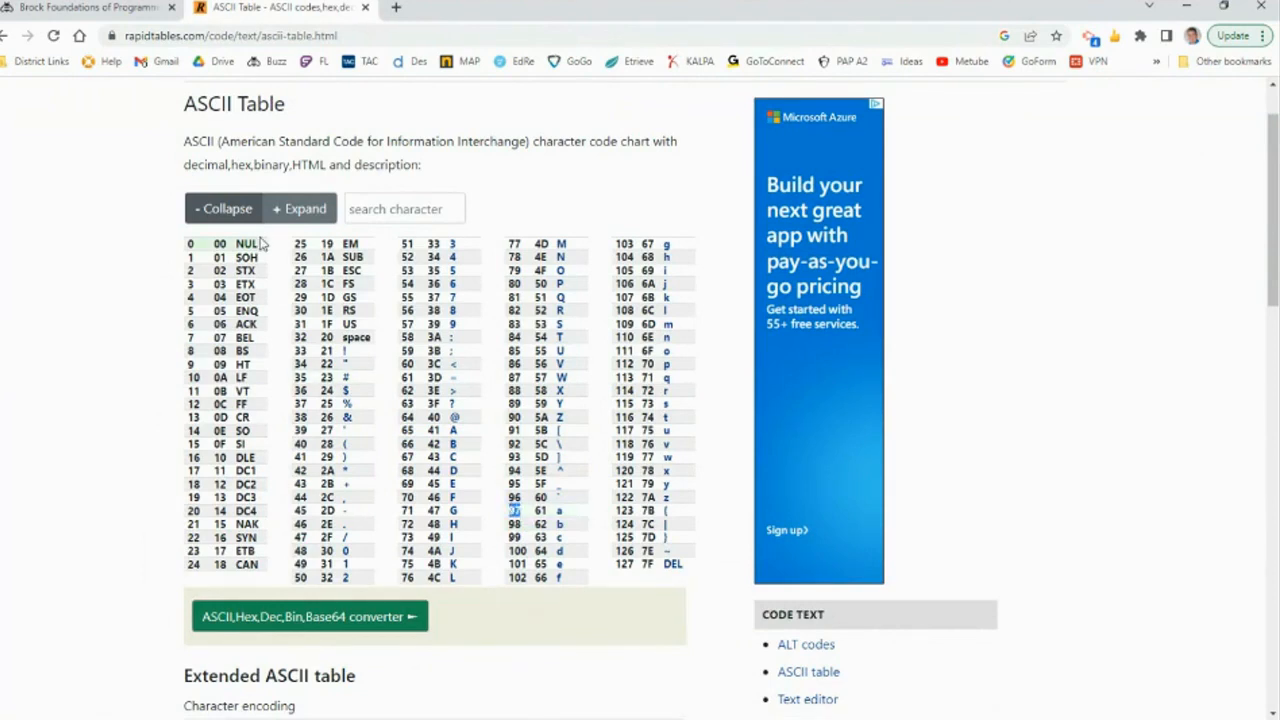
# Expand the table and scroll through character codes 0 to 83
pyautogui.click(298, 208)
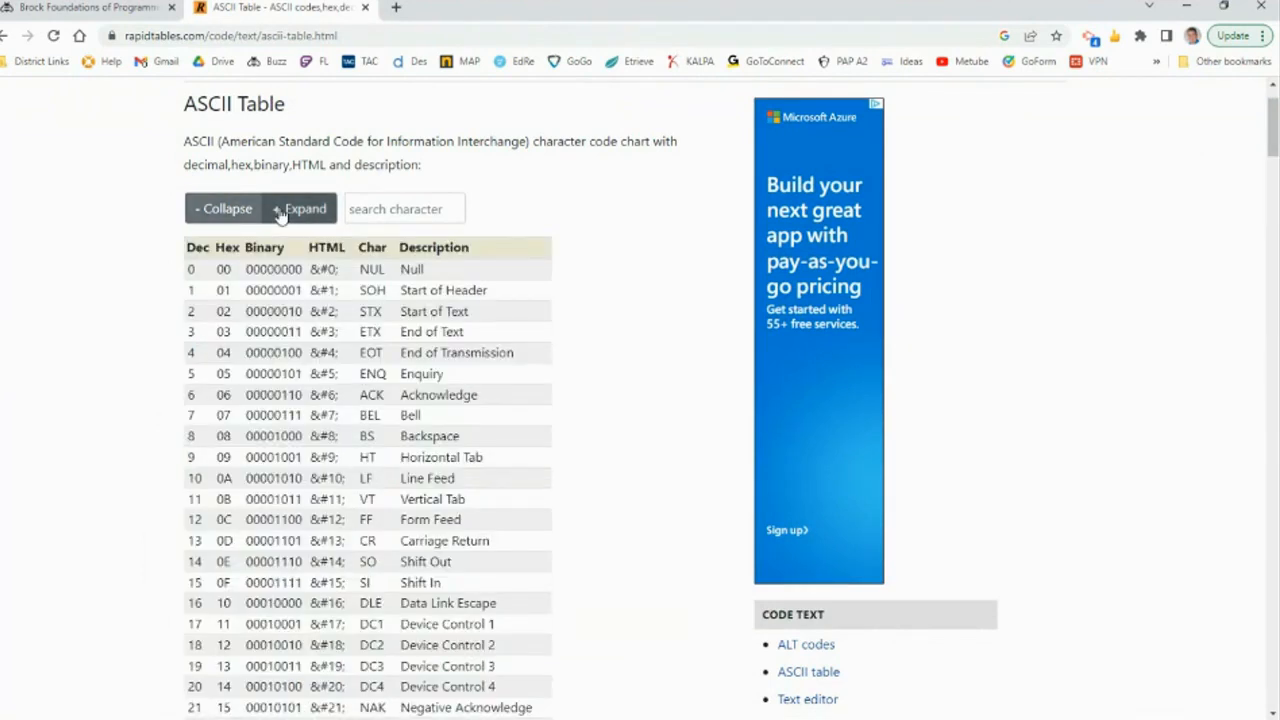
pyautogui.moveTo(224, 269)
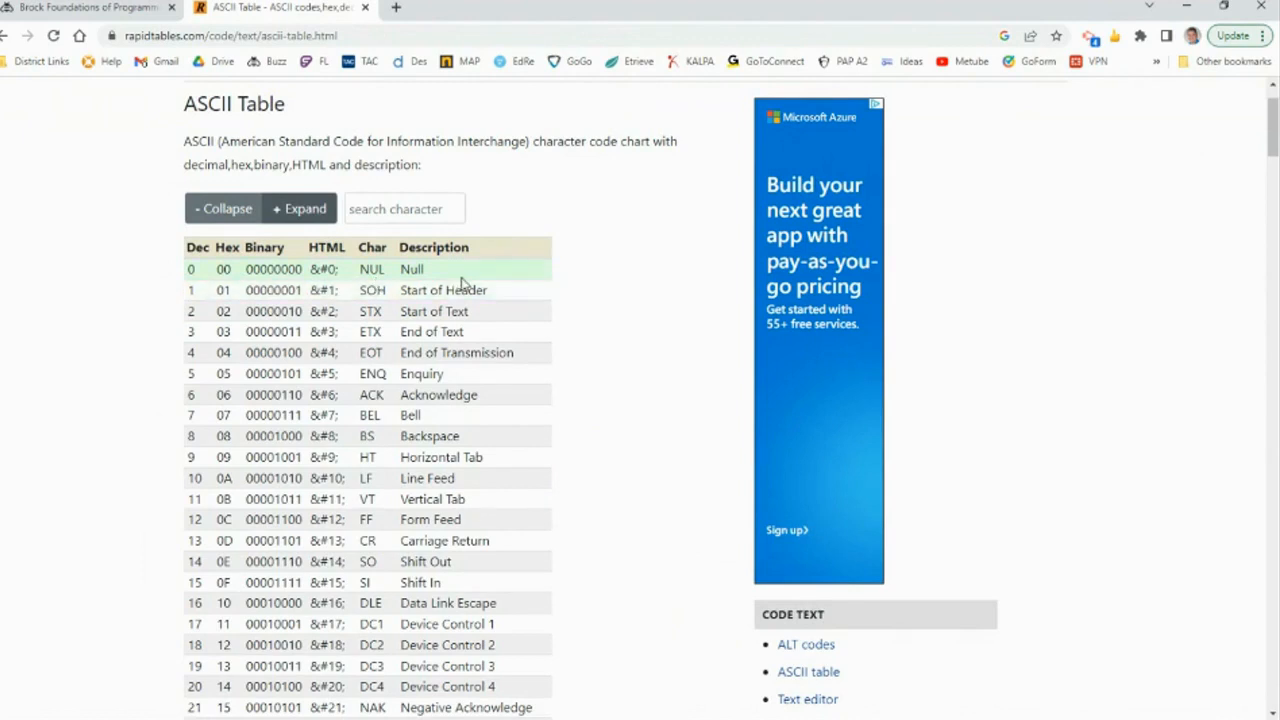
pyautogui.scroll(-3)
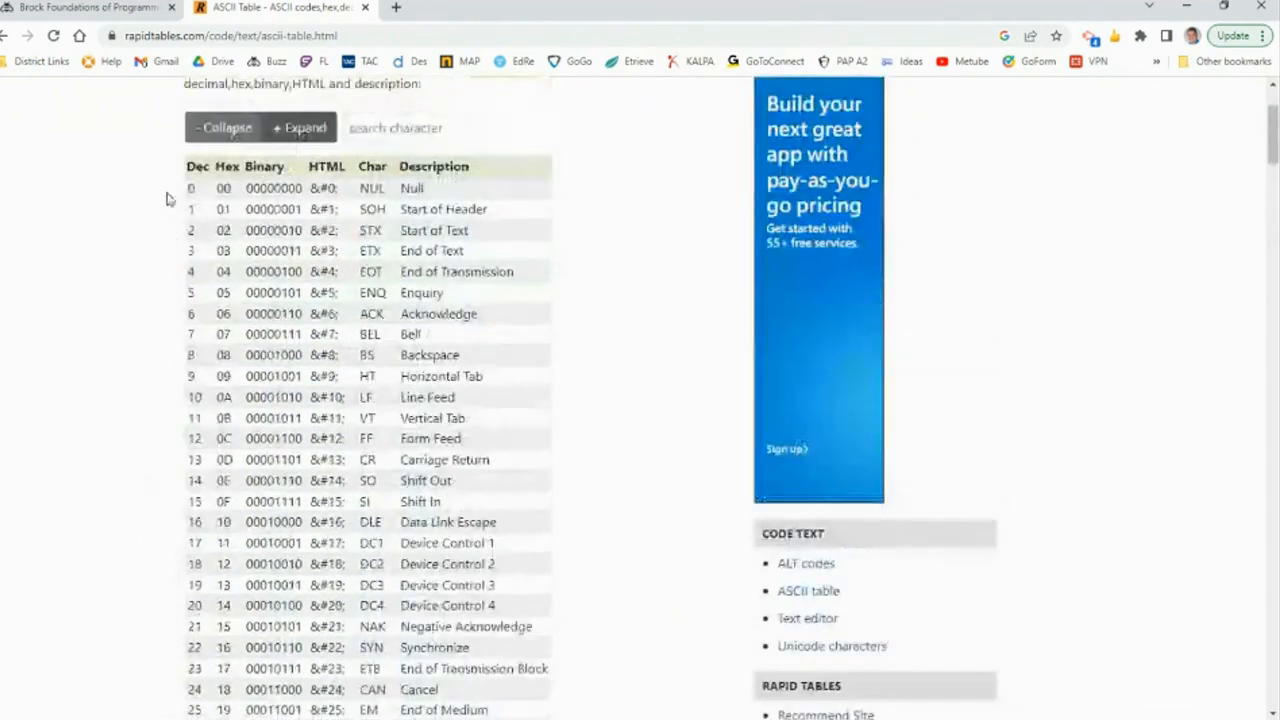
pyautogui.scroll(-3)
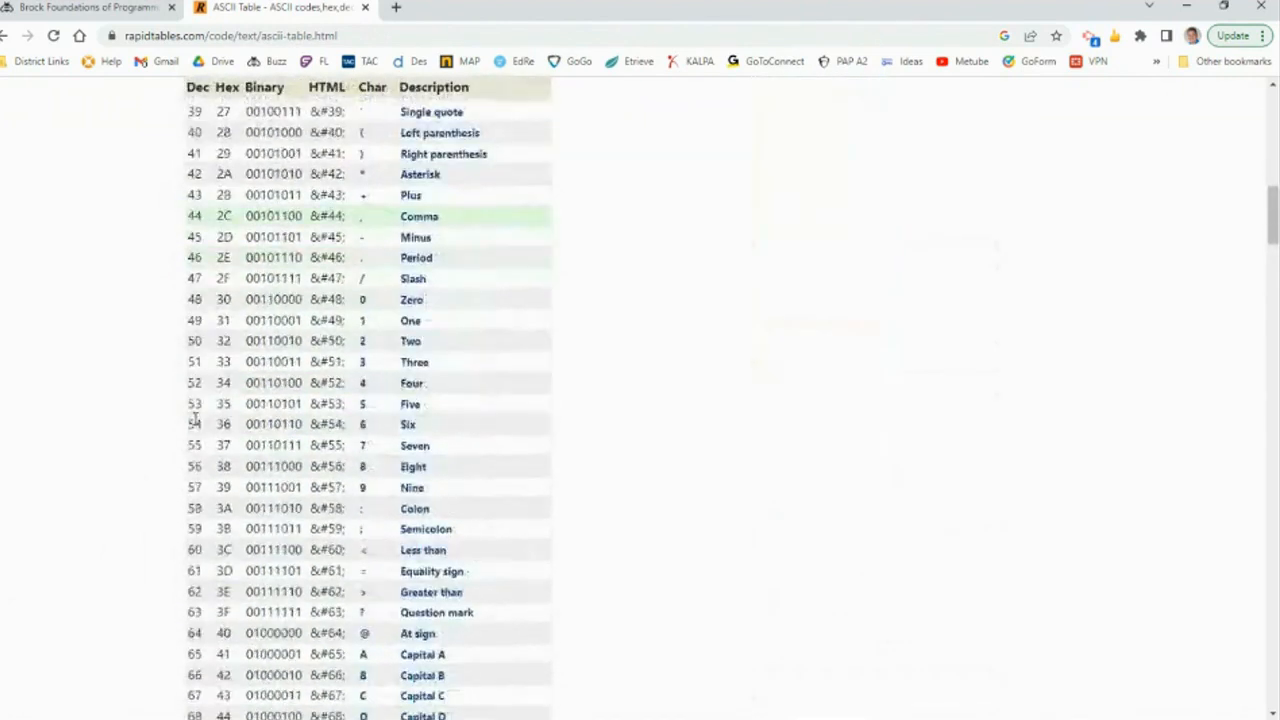
pyautogui.scroll(-3)
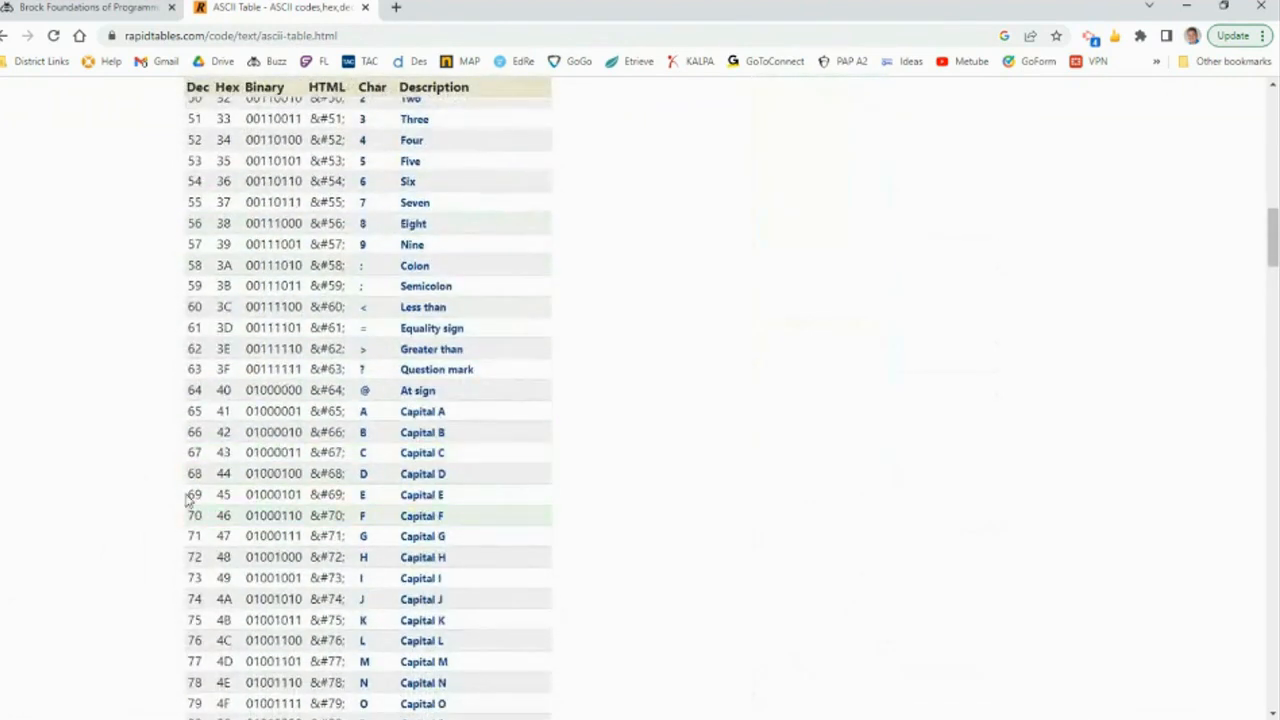
pyautogui.moveTo(375, 360)
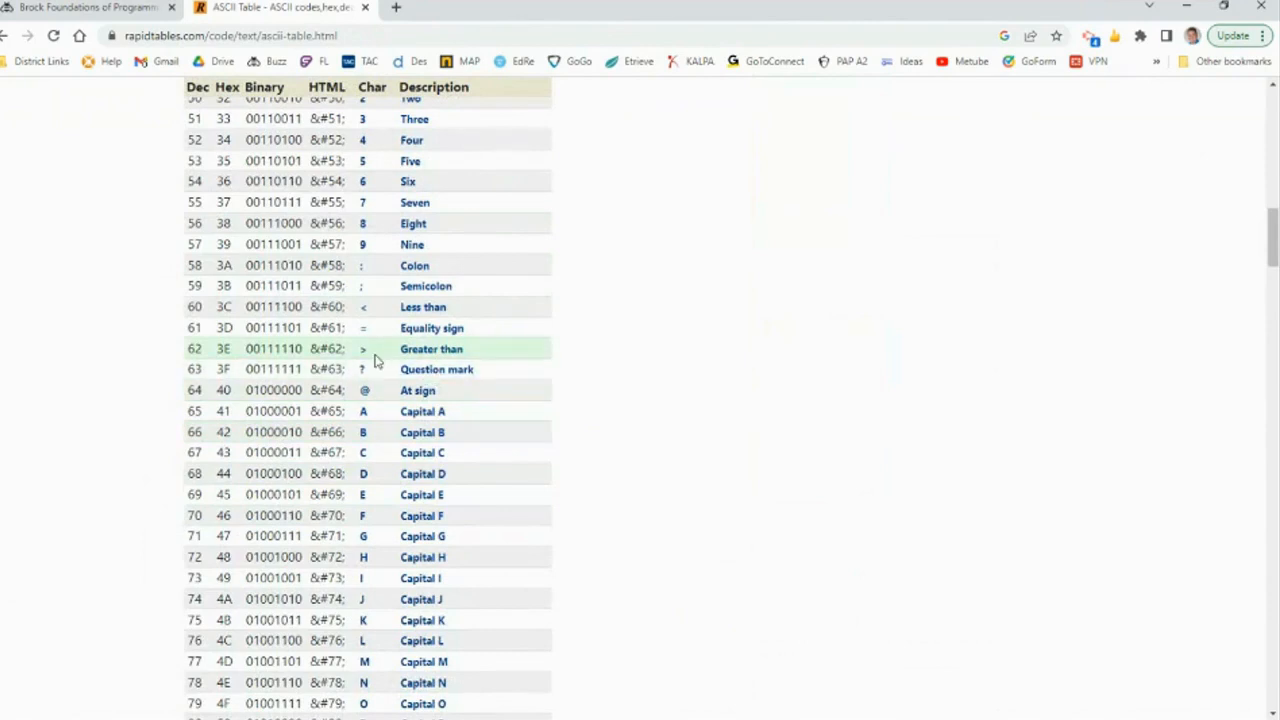
pyautogui.moveTo(362, 285)
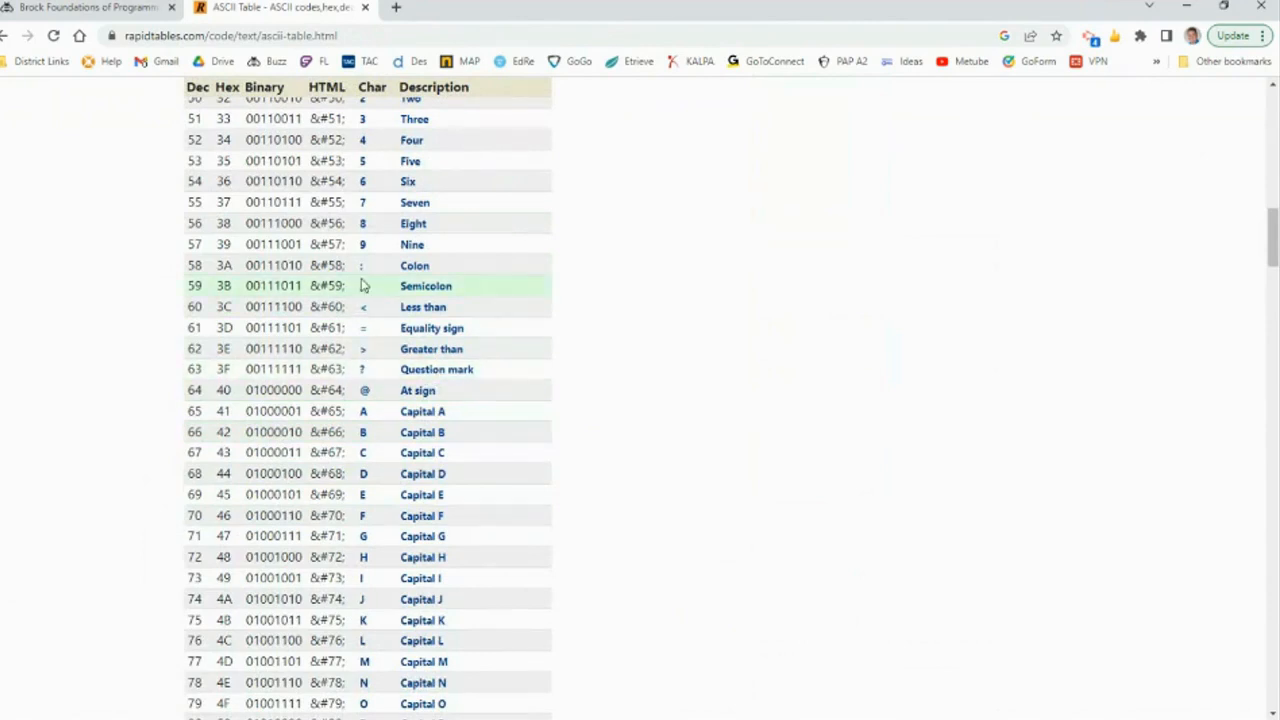
pyautogui.scroll(-3)
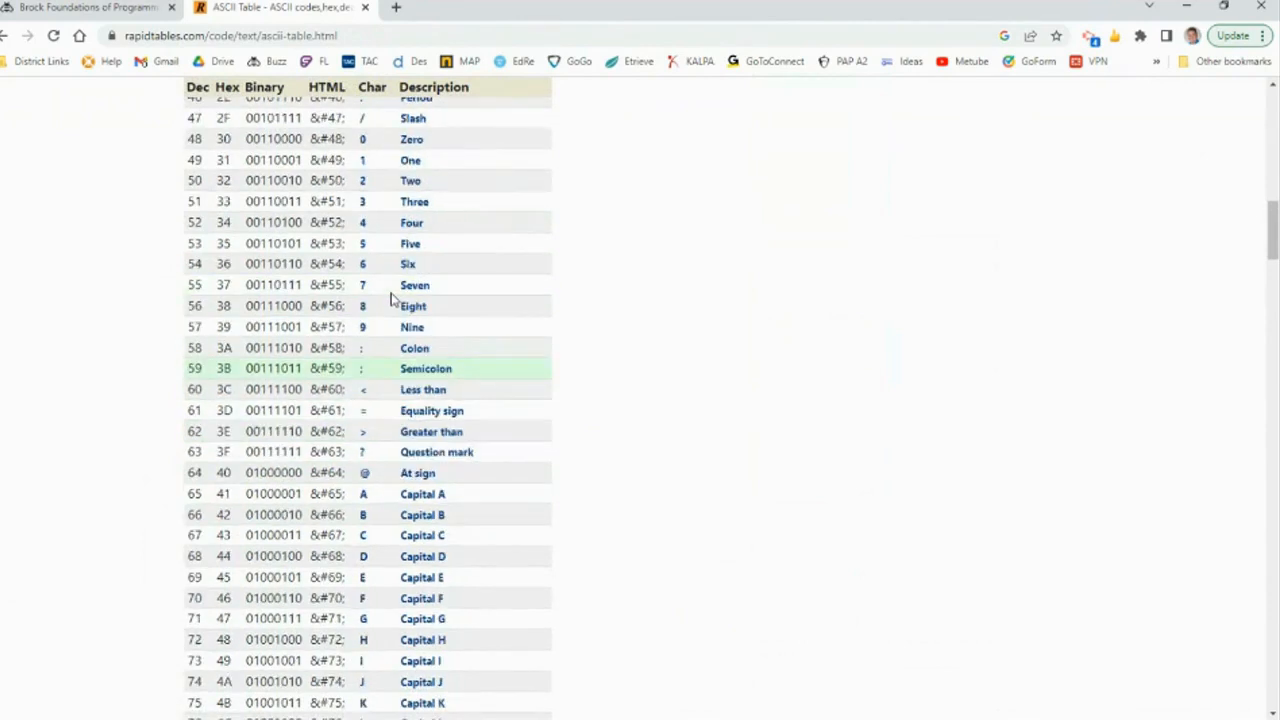
pyautogui.scroll(3)
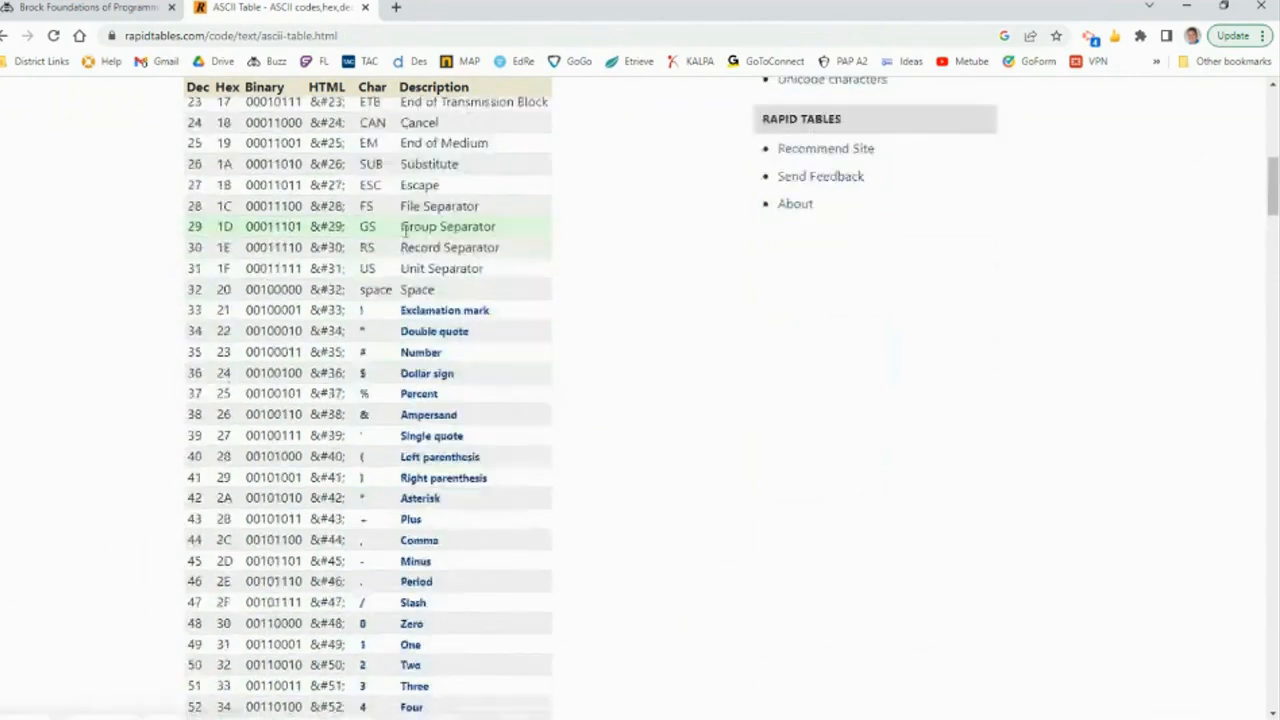
pyautogui.scroll(-3)
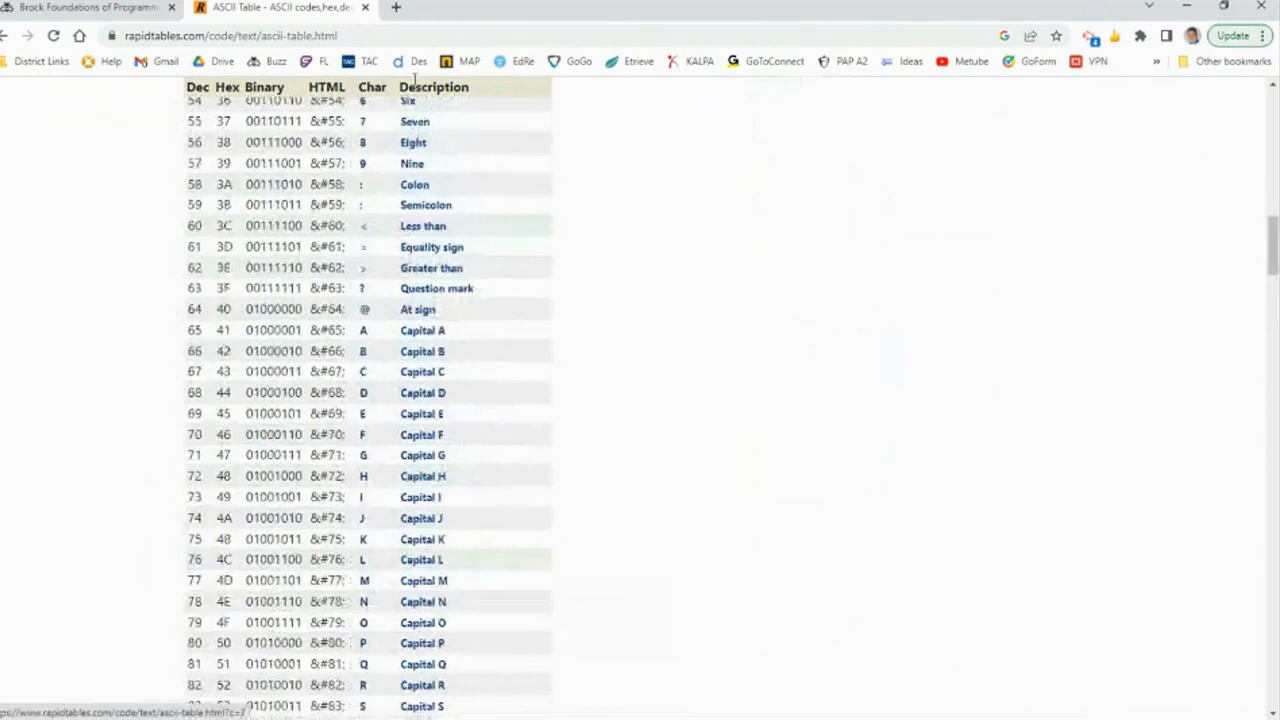
# Return to the course, open the Decoding ASCII rubric, and highlight the meaningful variable names criterion
pyautogui.click(85, 8)
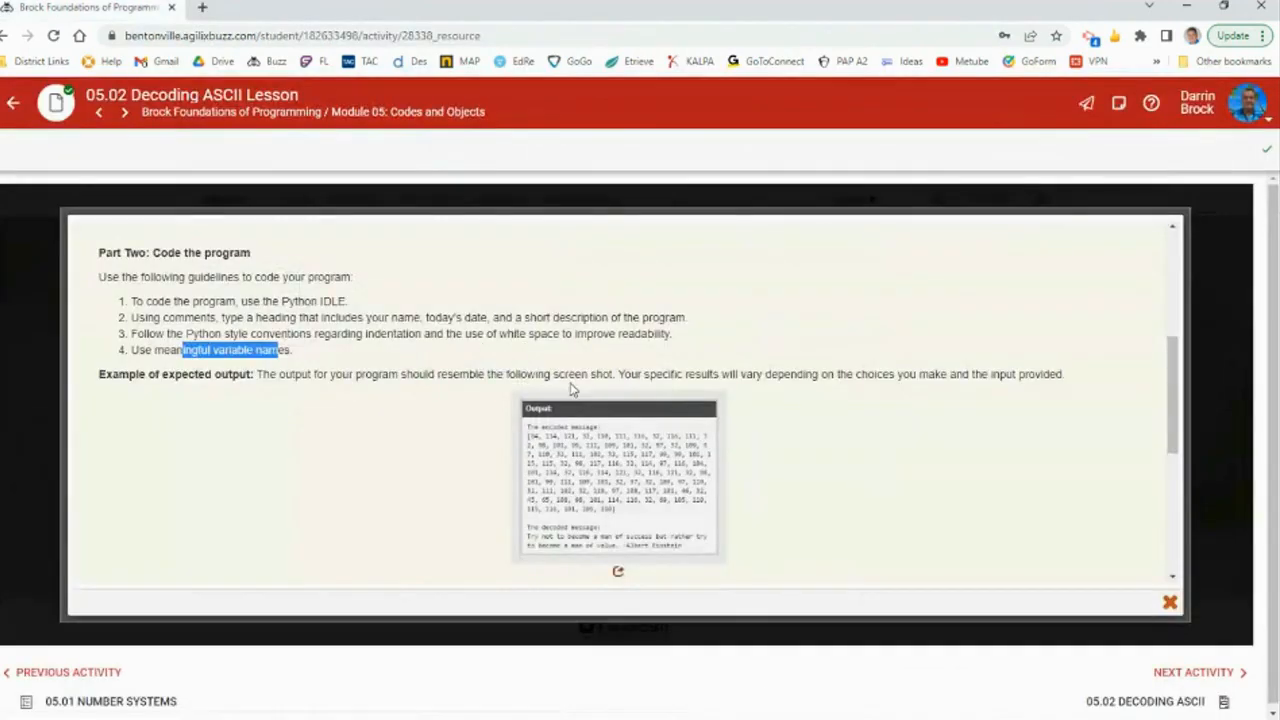
pyautogui.scroll(-3)
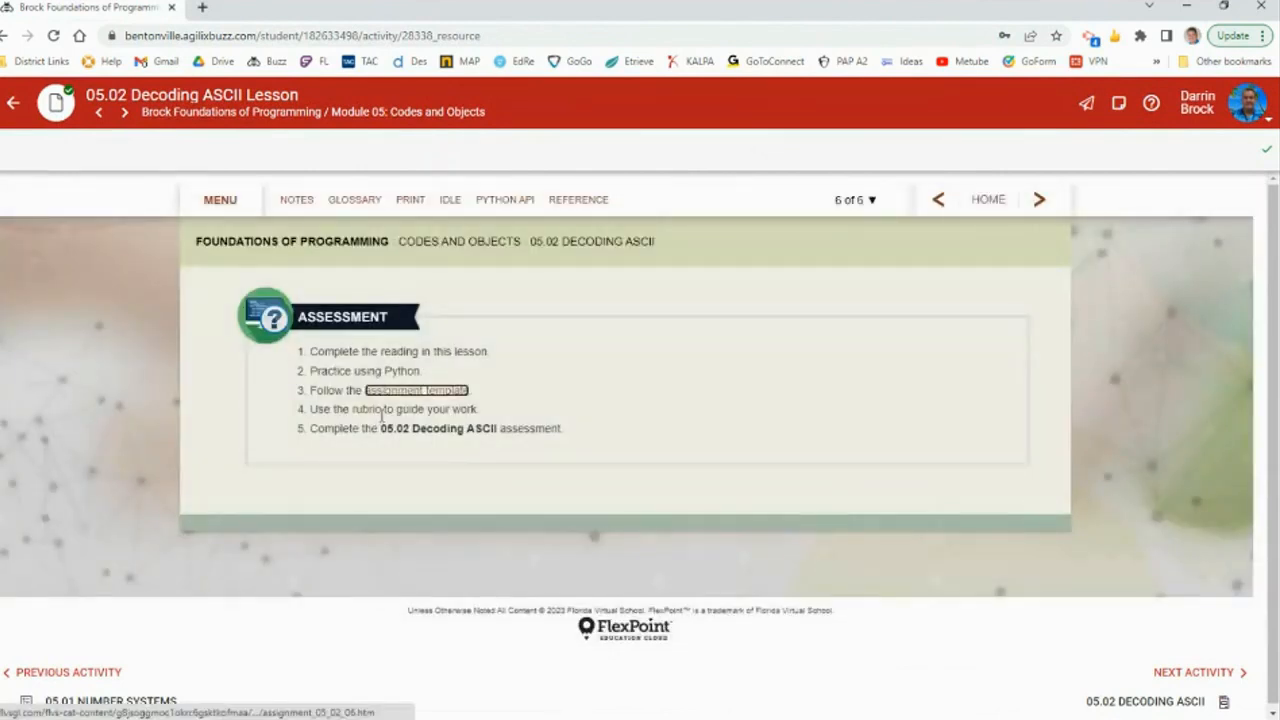
pyautogui.click(378, 409)
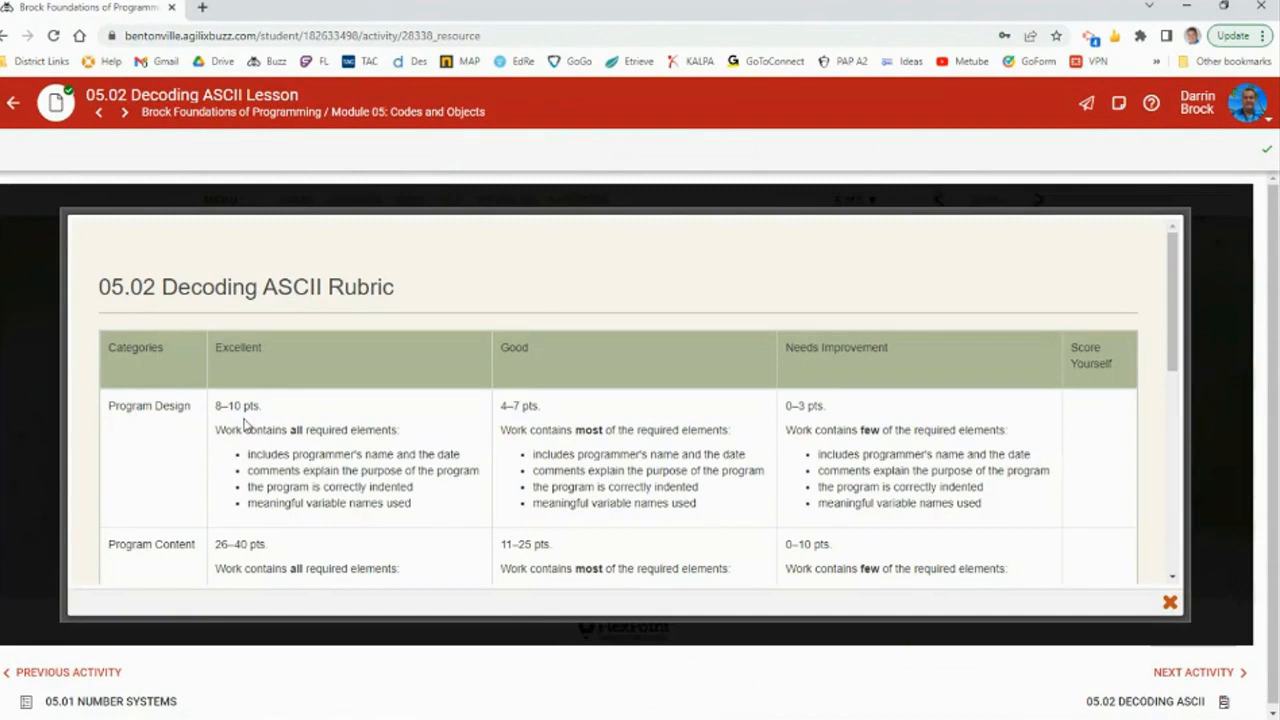
pyautogui.moveTo(315, 470)
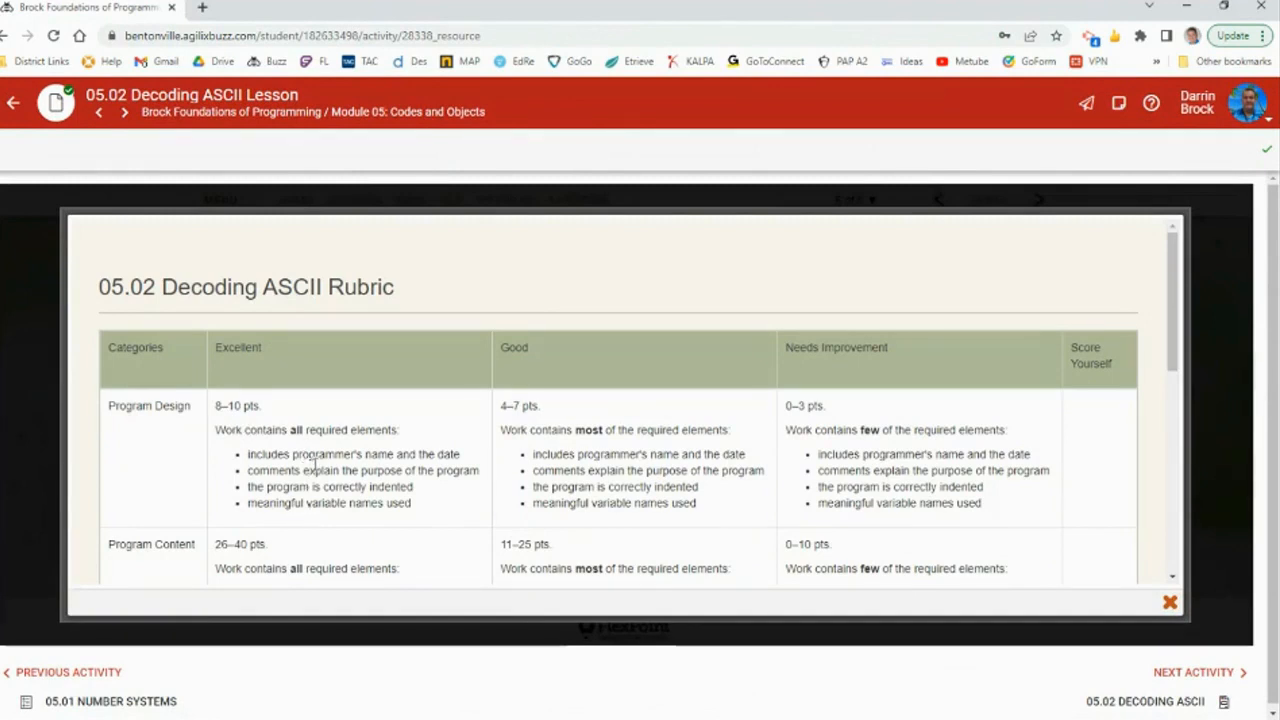
pyautogui.moveTo(291, 454); pyautogui.dragTo(459, 454)
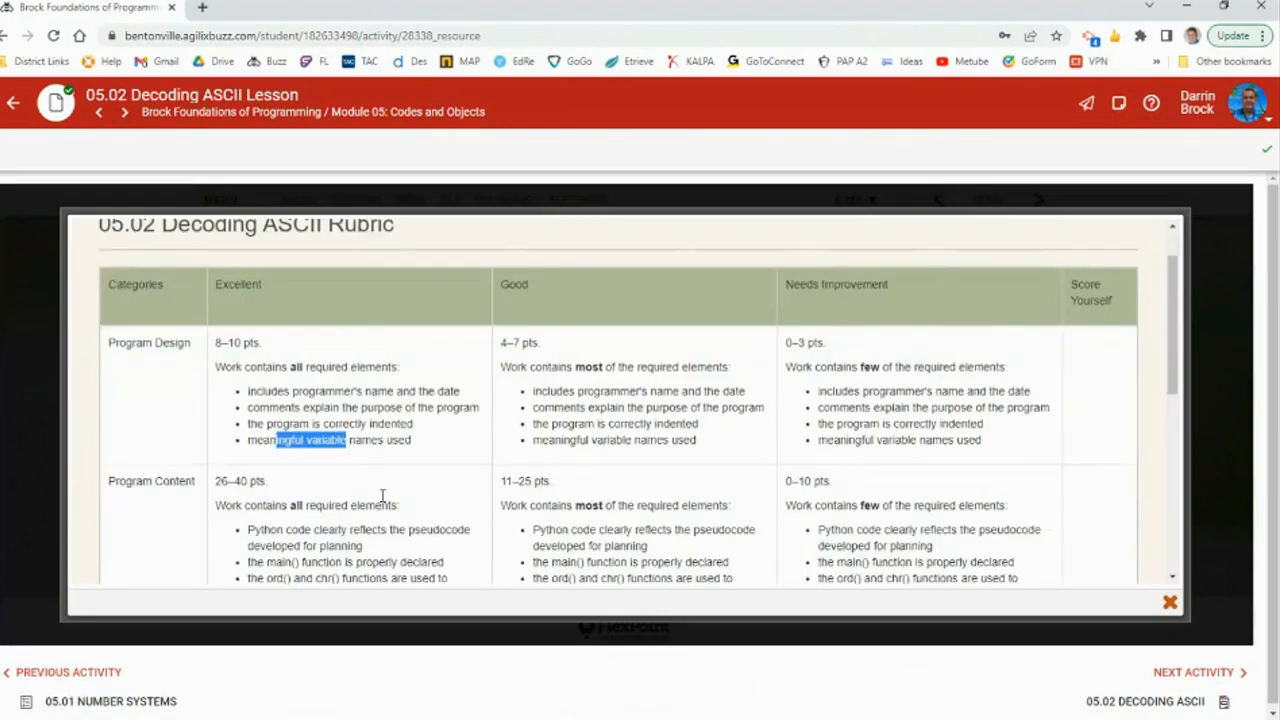
# Highlight the decoded and encoded messages criterion, read the remaining categories, and close the rubric
pyautogui.scroll(-3)
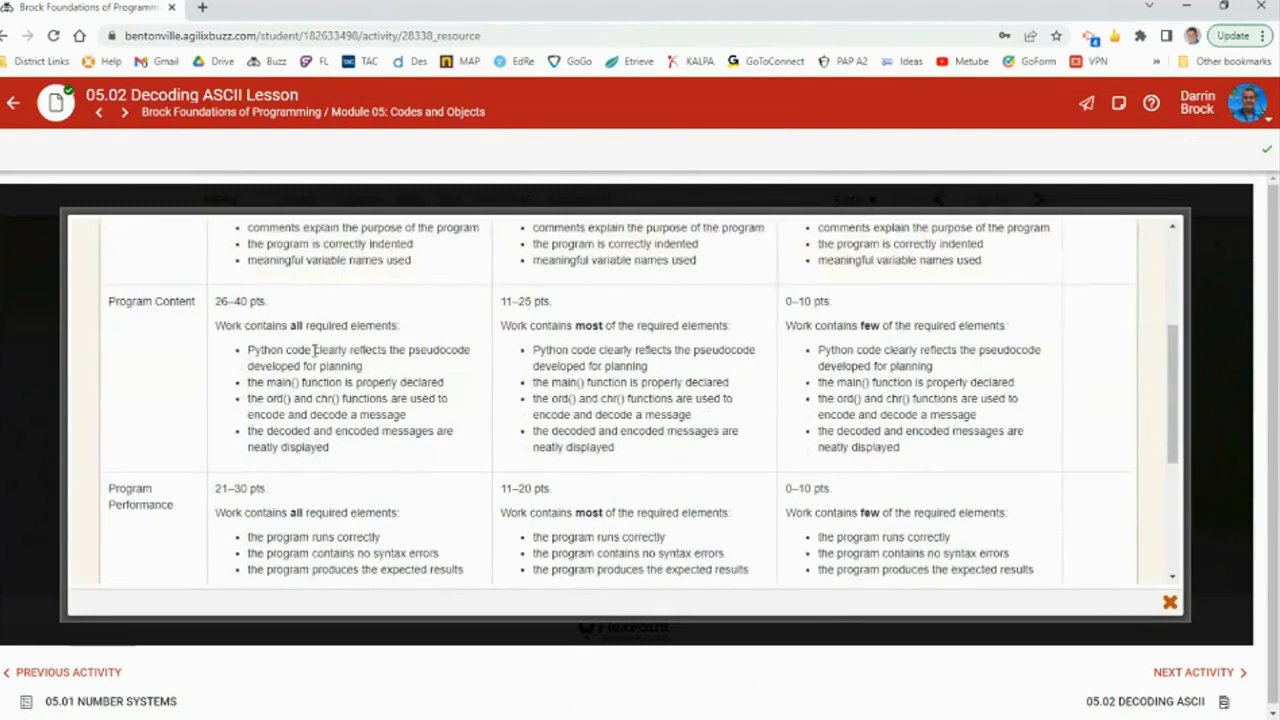
pyautogui.moveTo(312, 350); pyautogui.dragTo(363, 366)
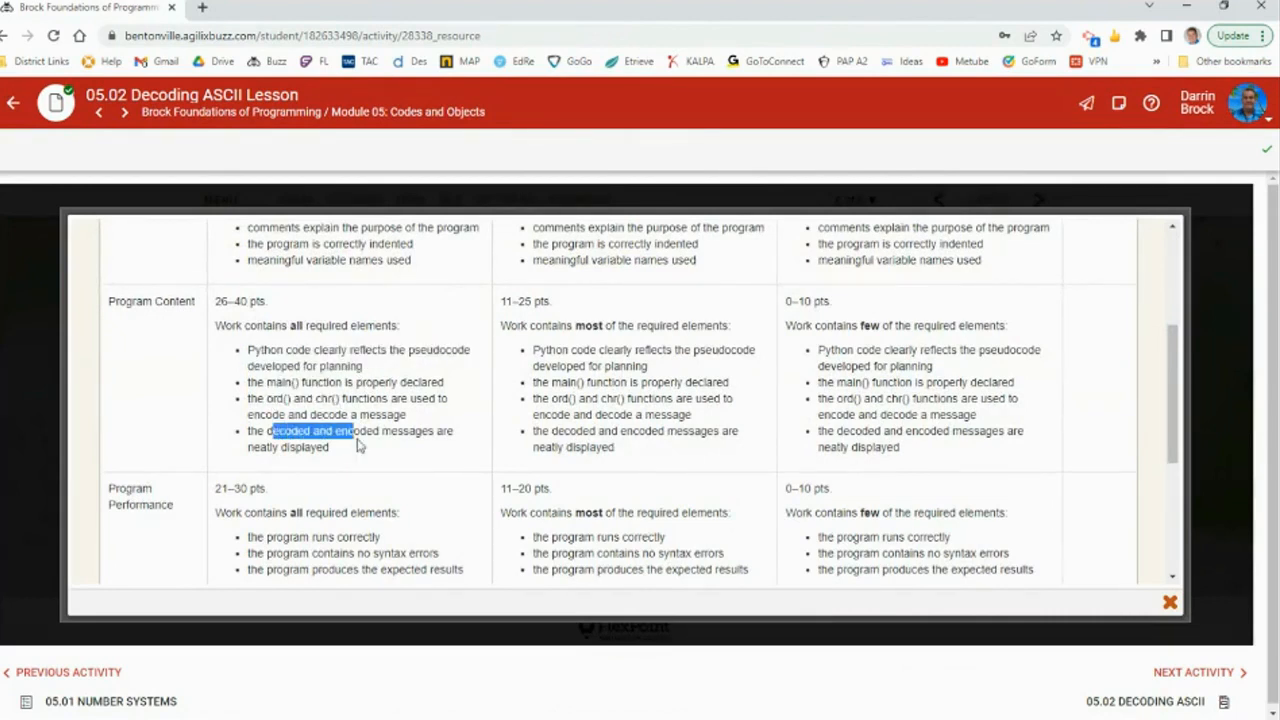
pyautogui.scroll(-3)
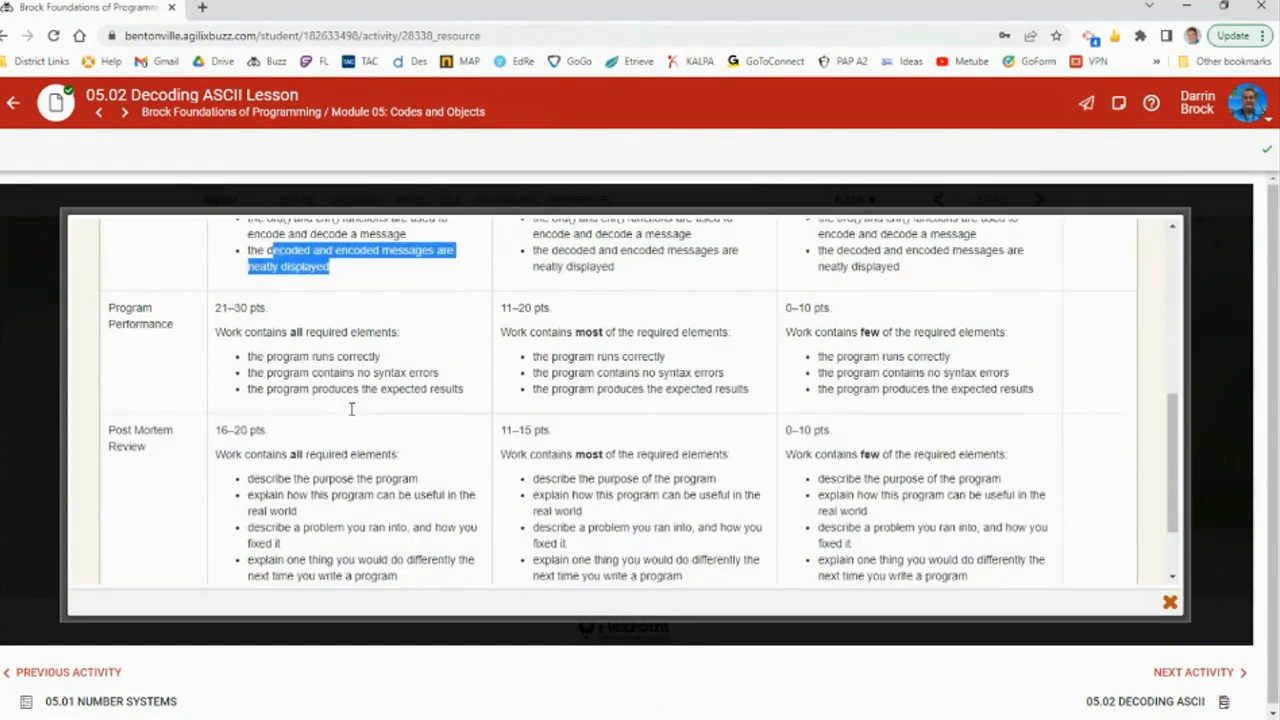
pyautogui.scroll(-3)
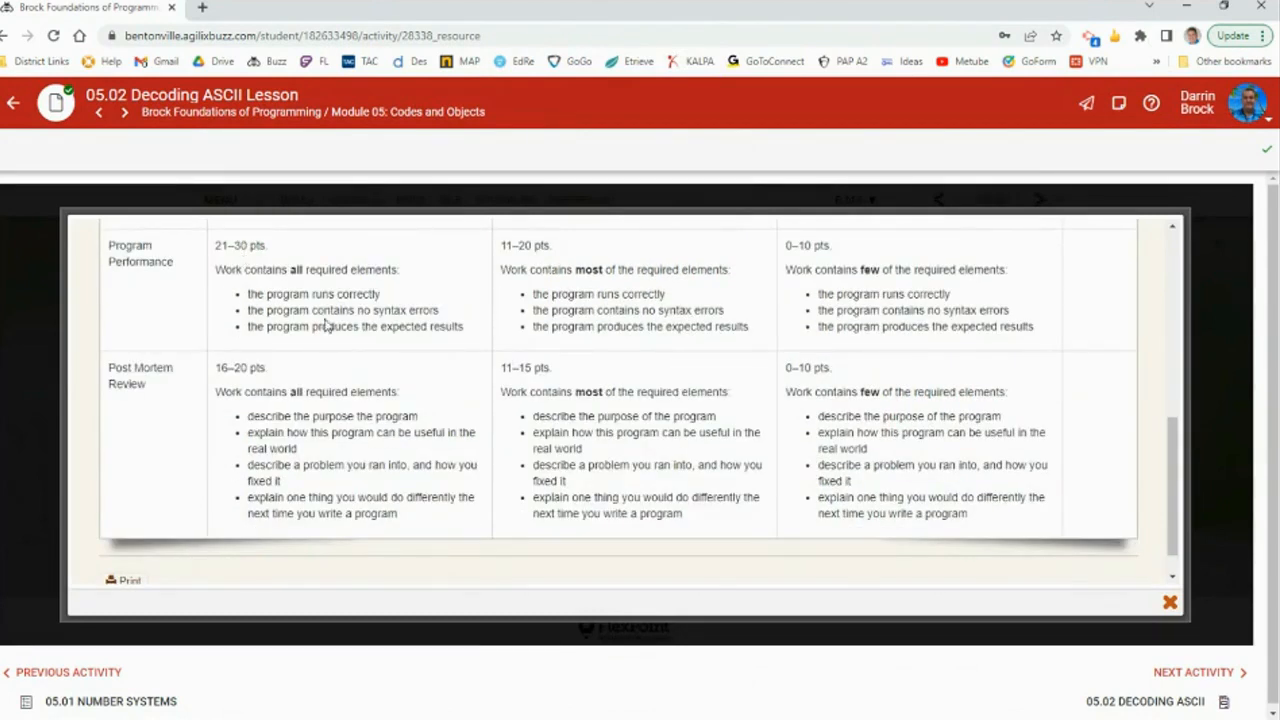
pyautogui.moveTo(410, 348)
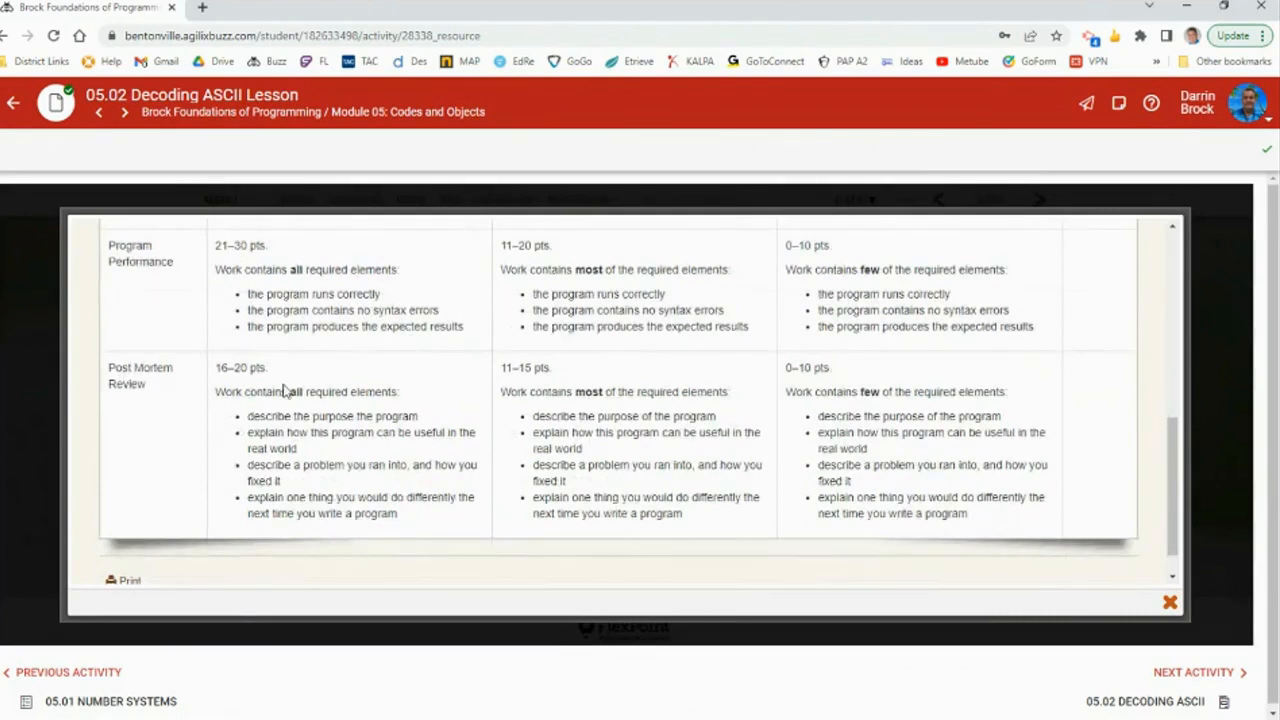
pyautogui.moveTo(243, 428)
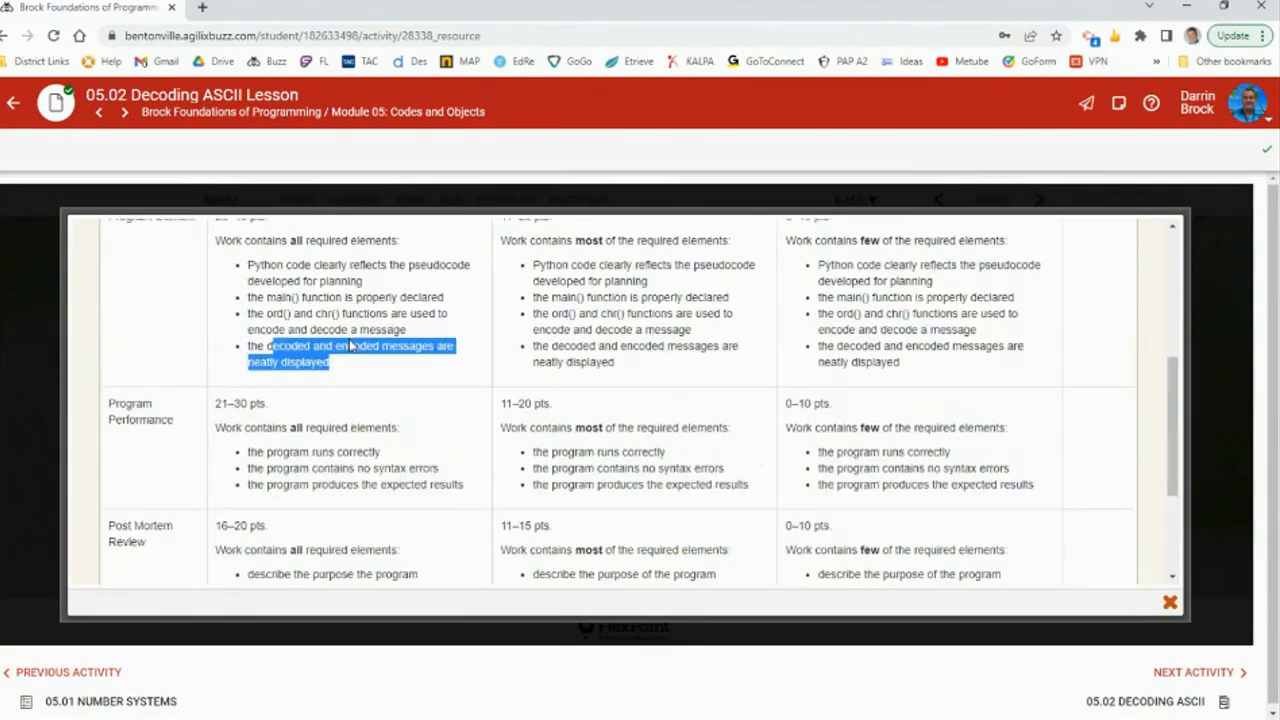
pyautogui.click(1169, 601)
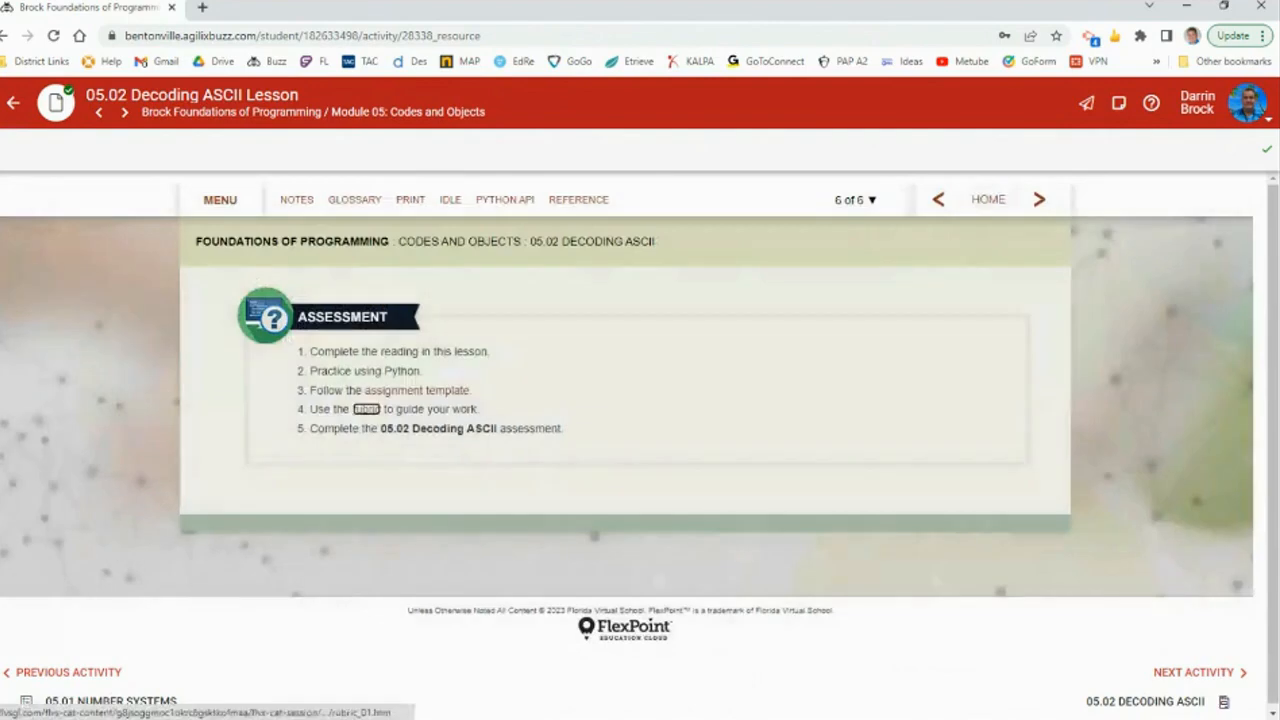